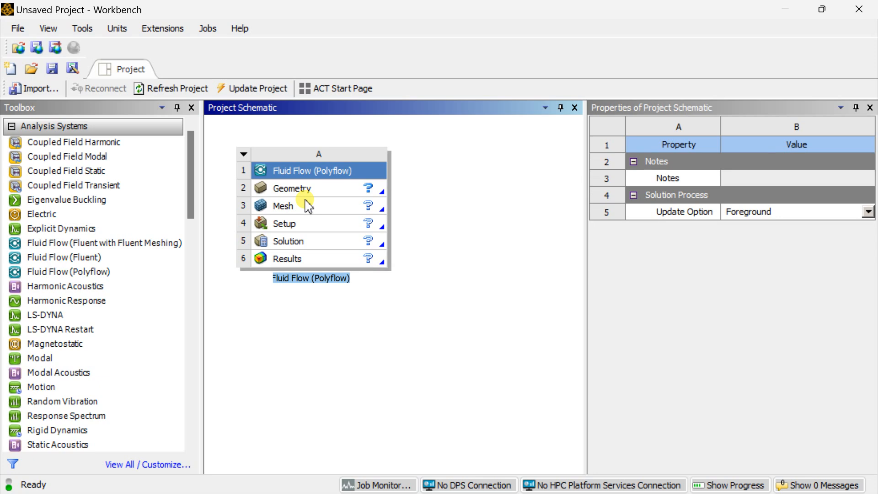
Set the Geometry cell's Analysis Type to 2D and start a new DesignModeler geometry.
click(291, 188)
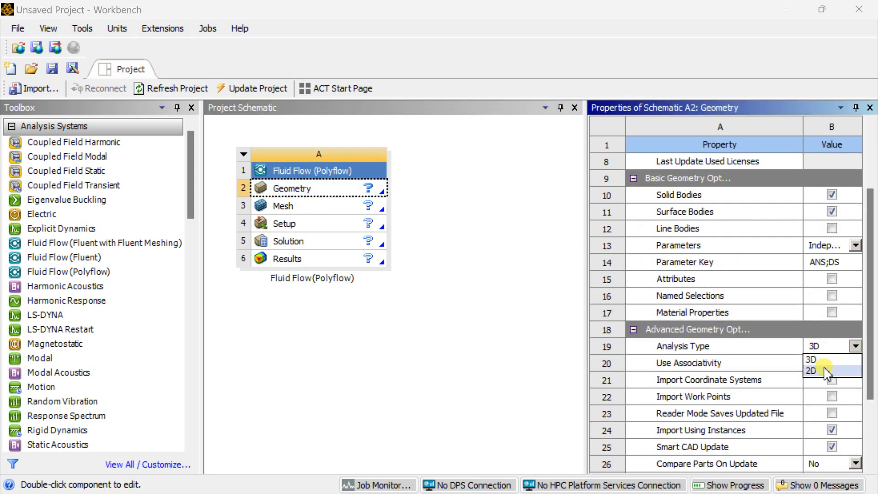
click(811, 370)
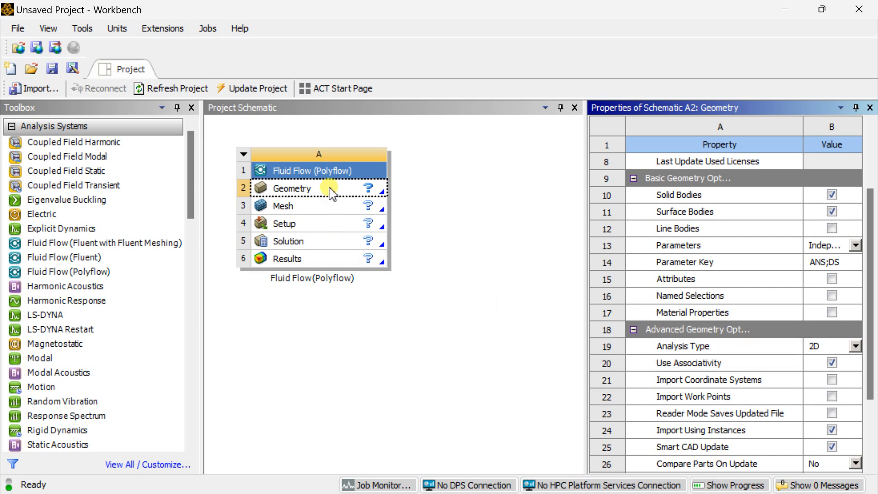
right_click(291, 188)
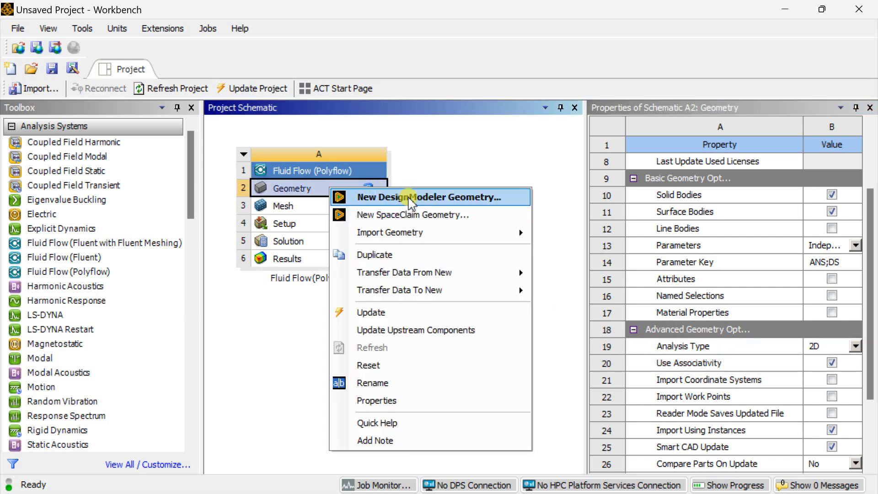
click(431, 197)
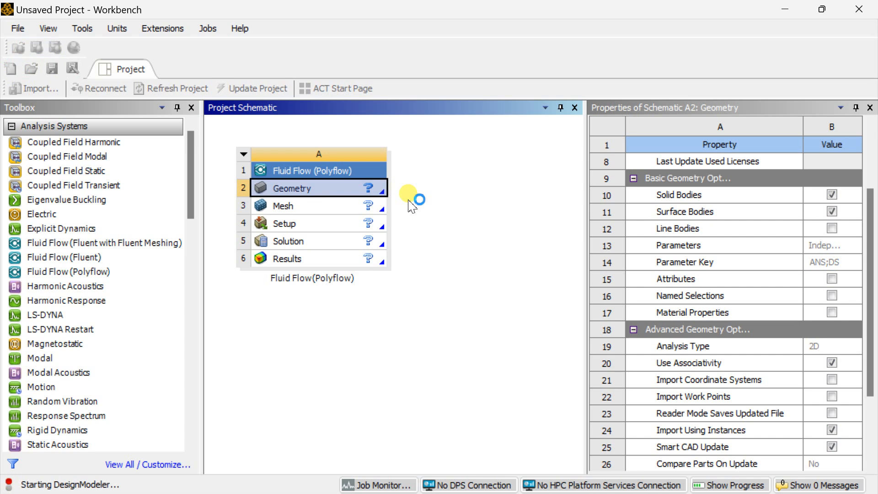
Work in millimetres and start sketching on the XY plane.
double_click(291, 187)
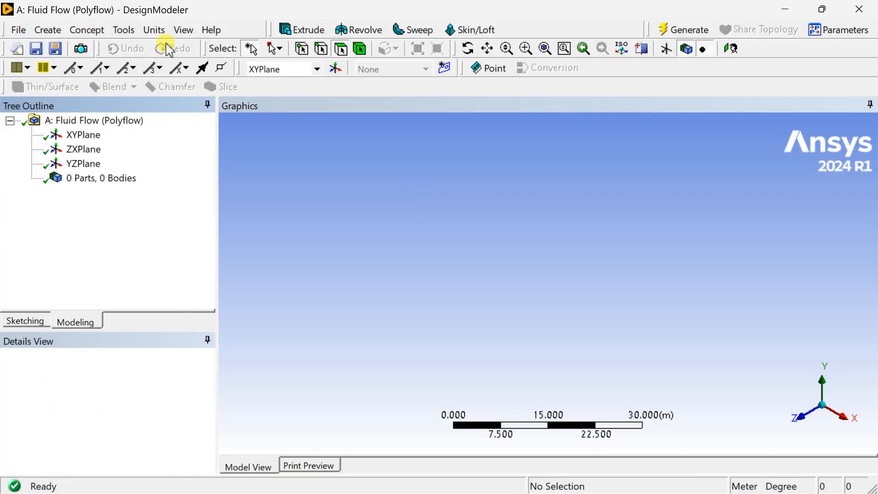
click(154, 29)
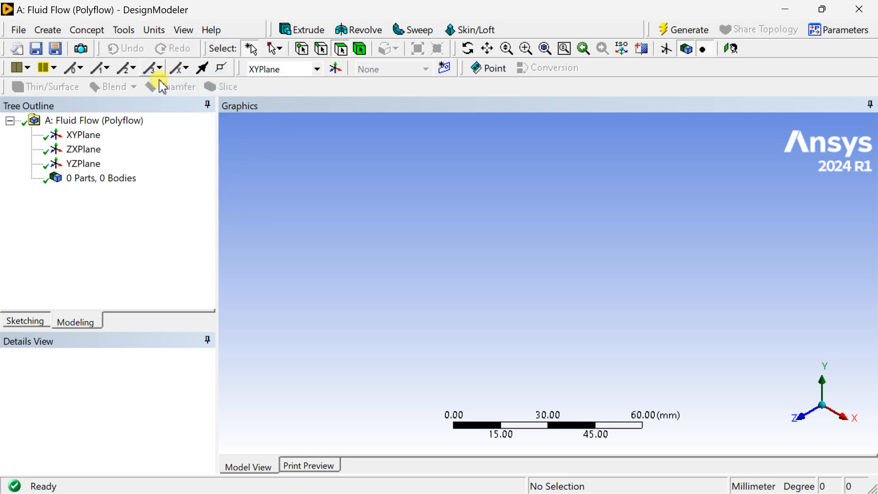
click(84, 135)
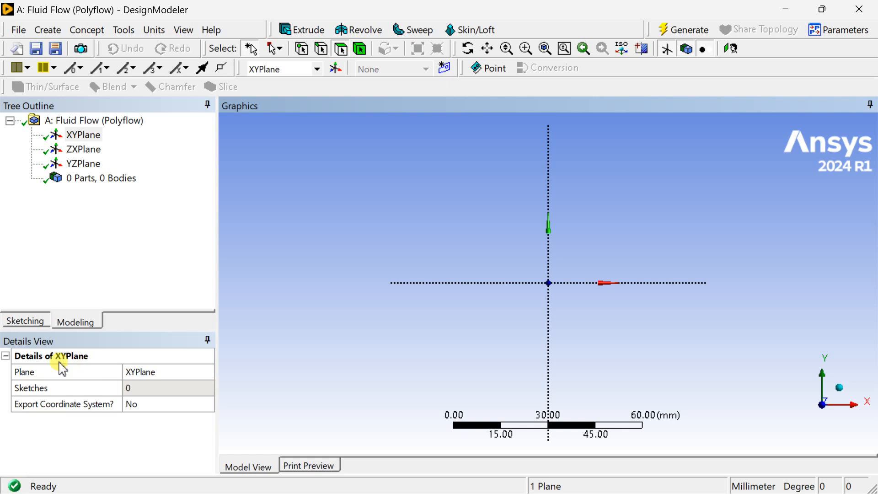
click(25, 320)
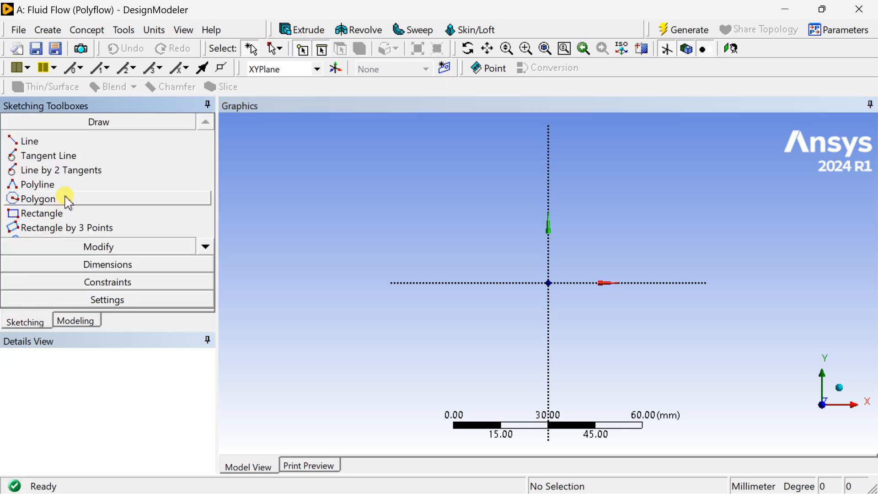
Draw a closed four-sided polyline profile starting at the origin.
click(38, 183)
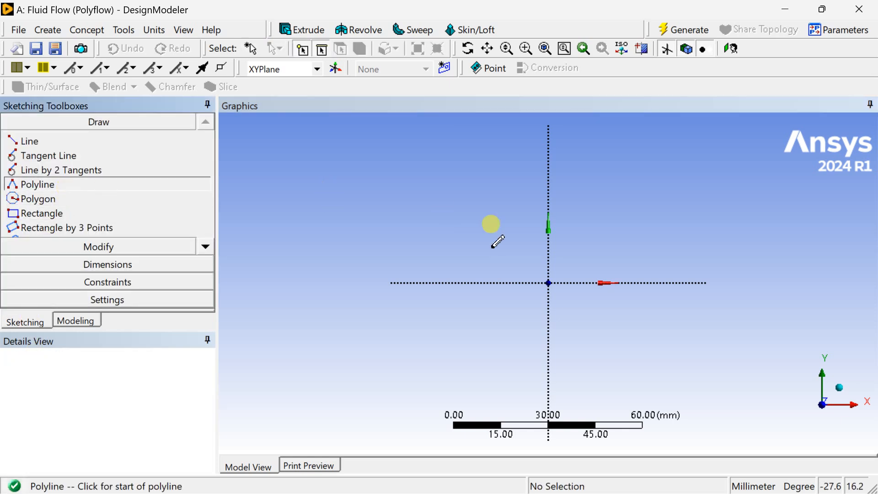
click(548, 224)
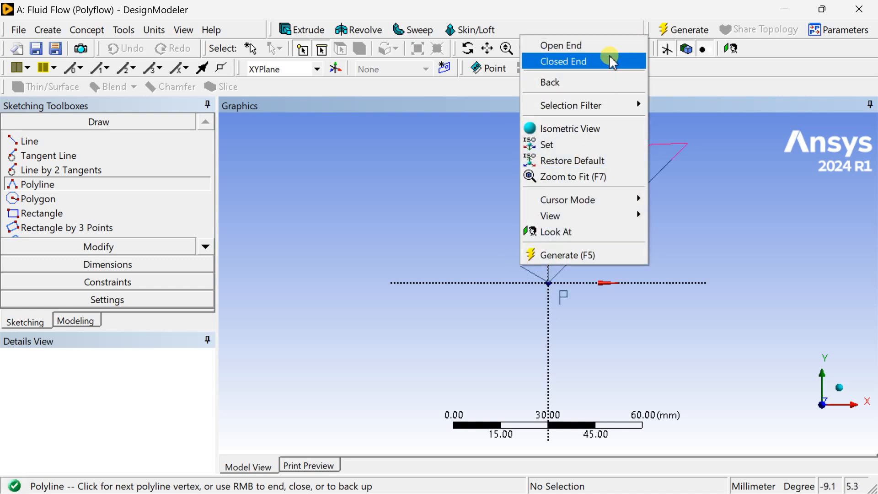
click(563, 62)
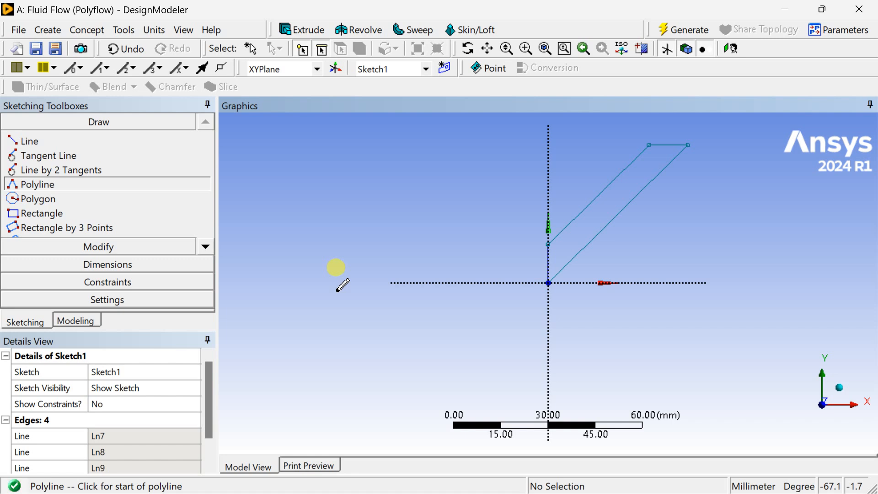
Add a vertical dimension for the top edge's height above the X axis.
click(107, 263)
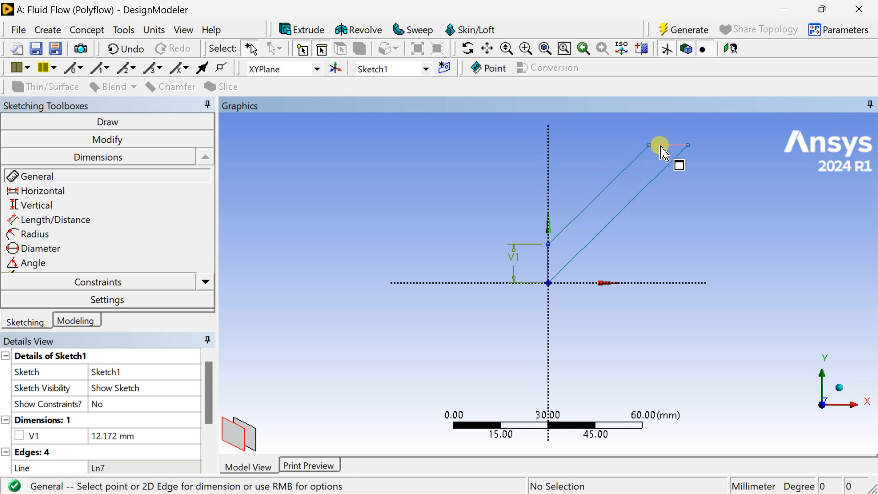
click(37, 205)
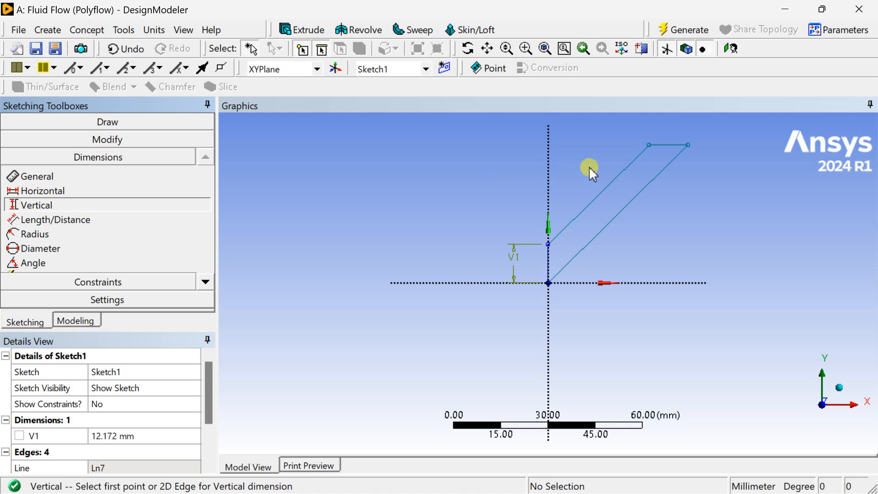
click(649, 282)
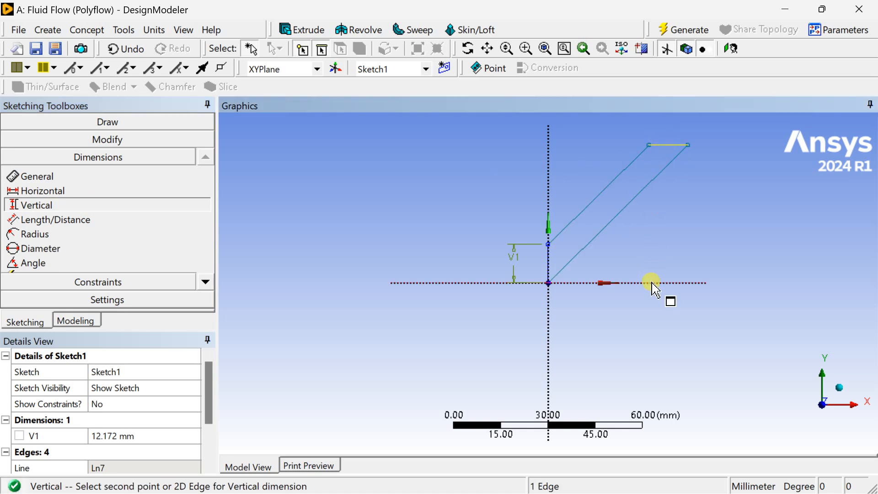
click(476, 227)
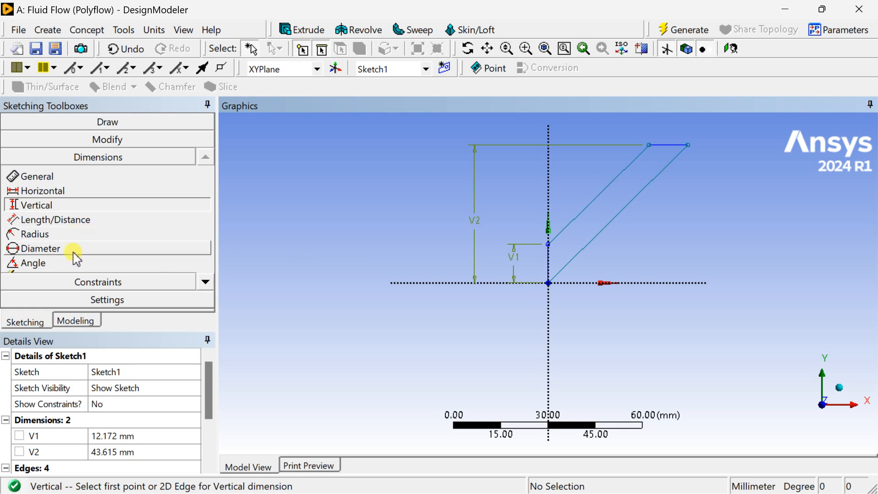
Add an angle dimension between the upper slanted edge and the X axis.
click(32, 262)
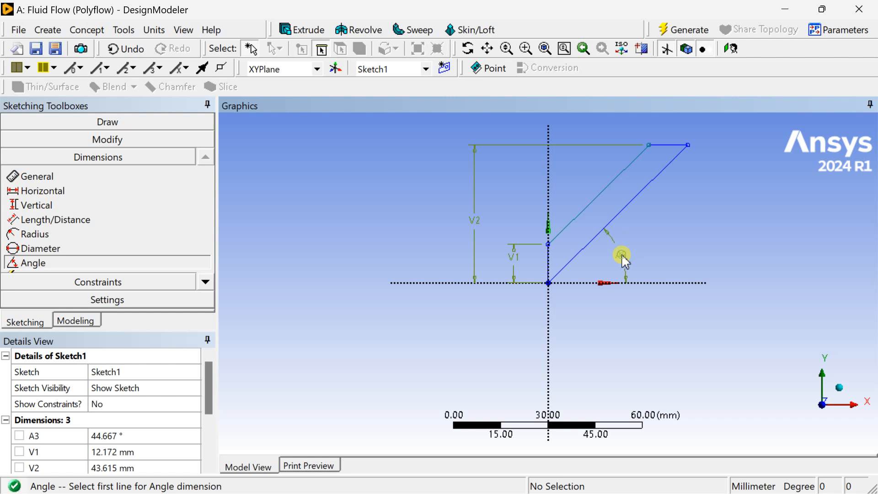
mouse_move(117, 193)
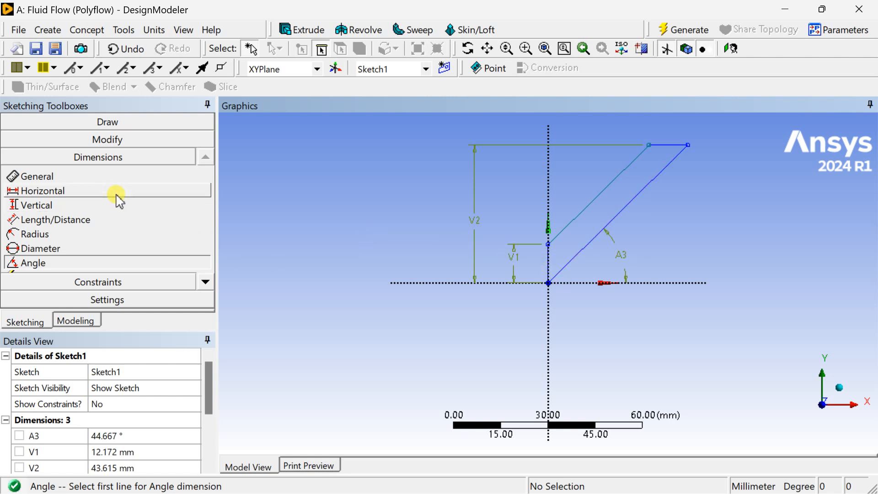
mouse_move(61, 215)
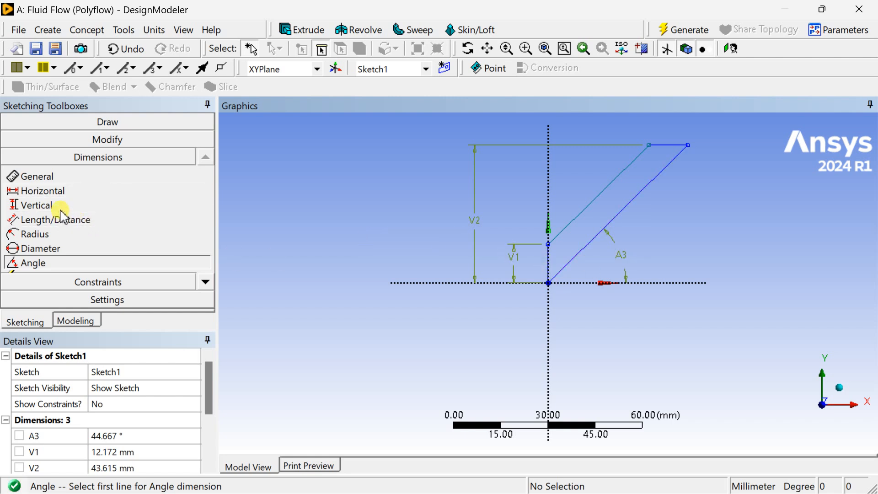
mouse_move(585, 224)
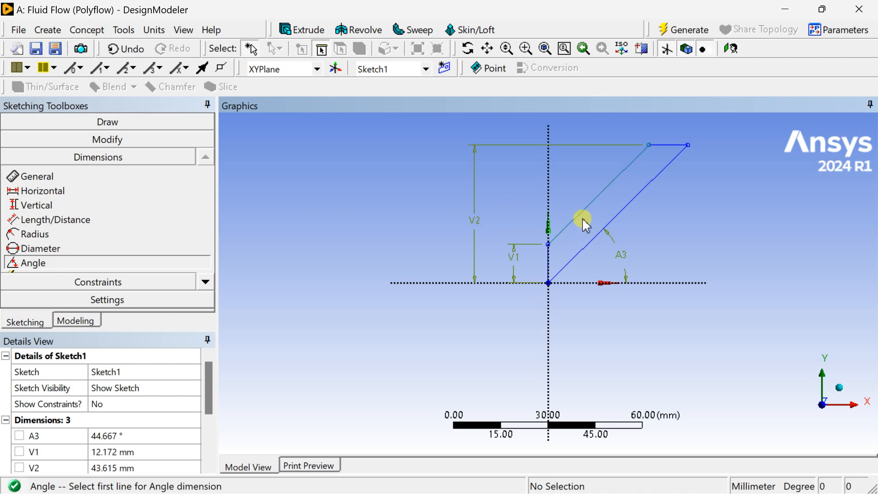
click(582, 218)
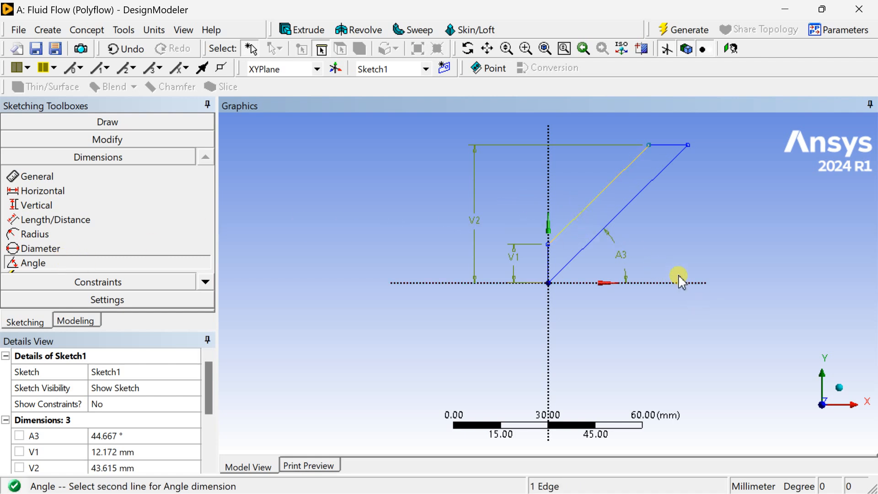
click(646, 166)
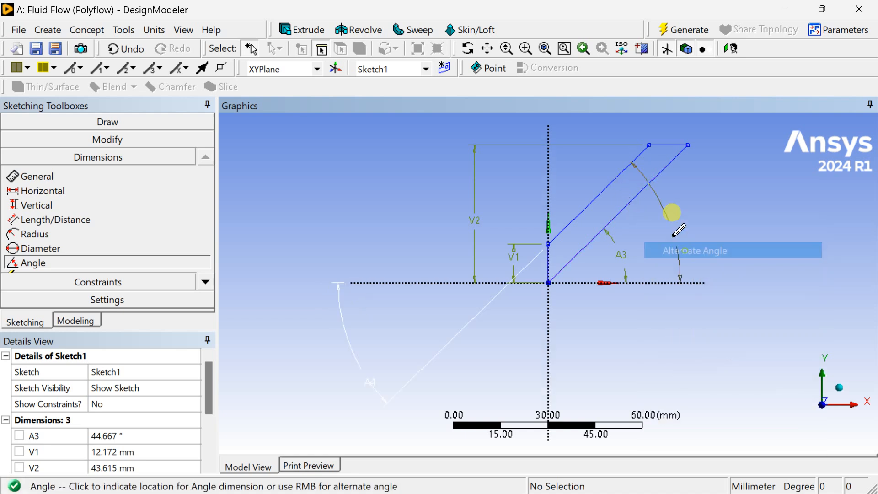
mouse_move(646, 237)
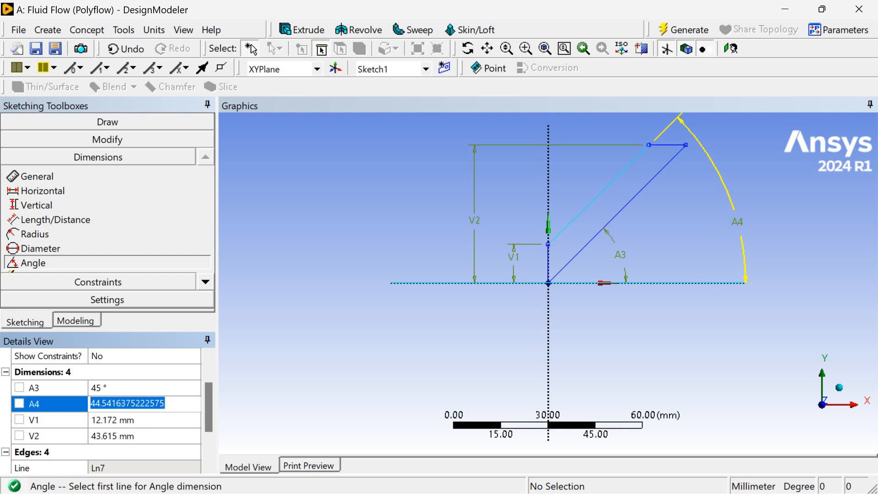
Set the profile angle to 45° with heights V1 = 30 mm and V2 = 80 mm.
click(48, 420)
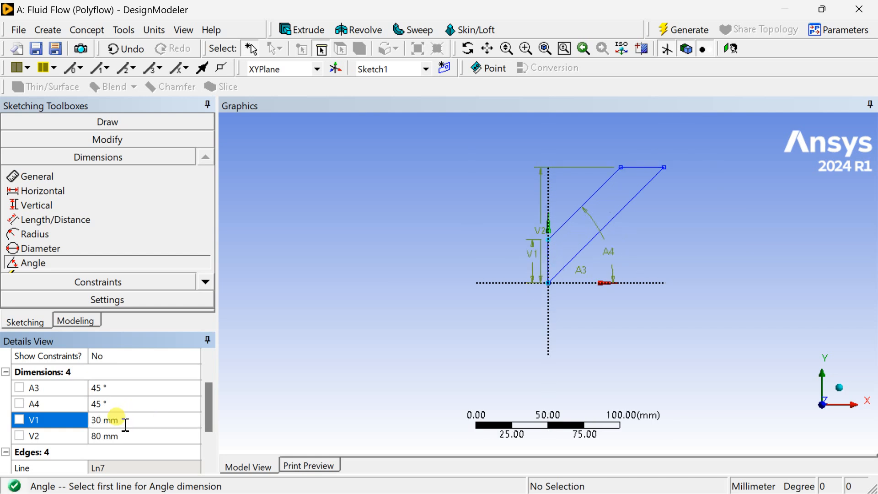
mouse_move(678, 94)
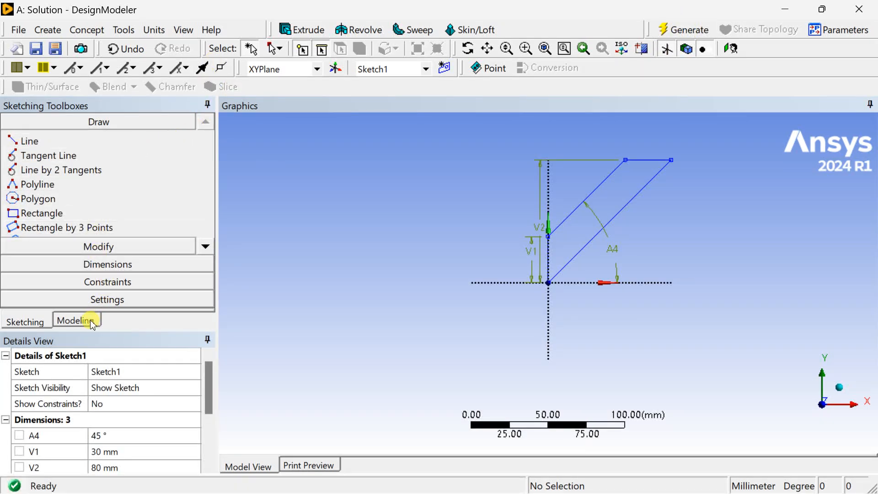
mouse_move(79, 325)
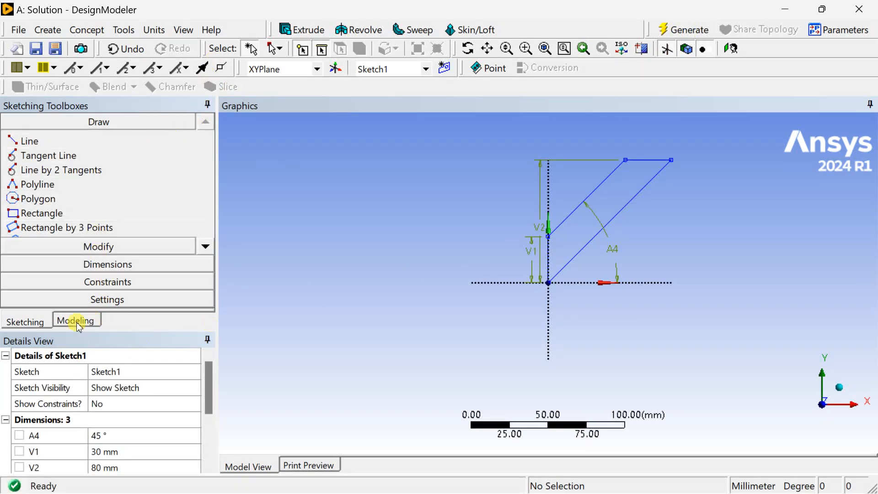
Generate a surface body from Sketch1 and add a new sketch on the XY plane.
click(75, 320)
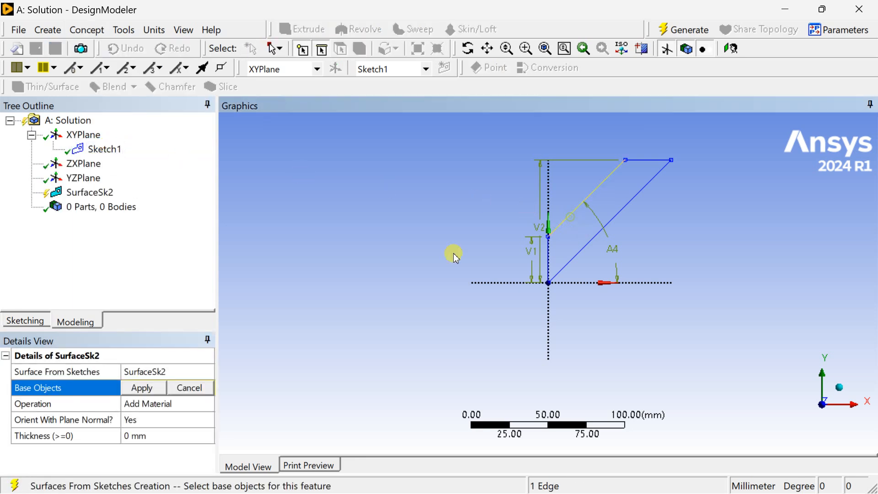
click(141, 387)
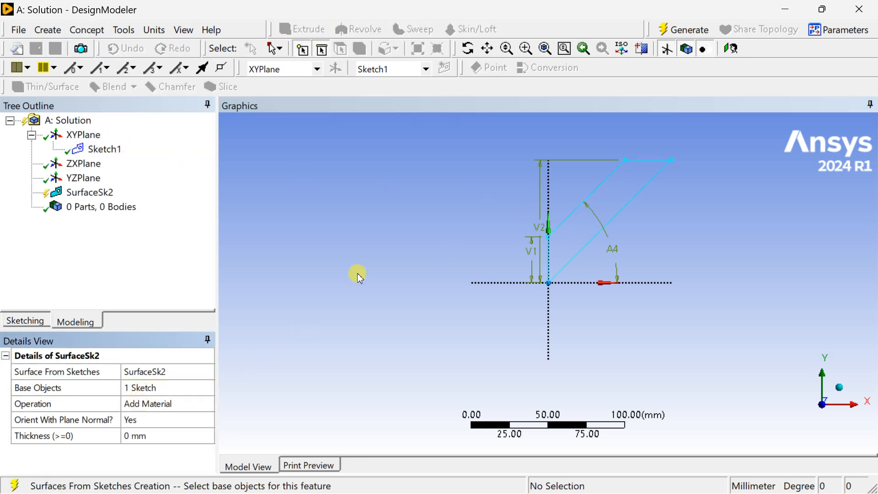
click(682, 29)
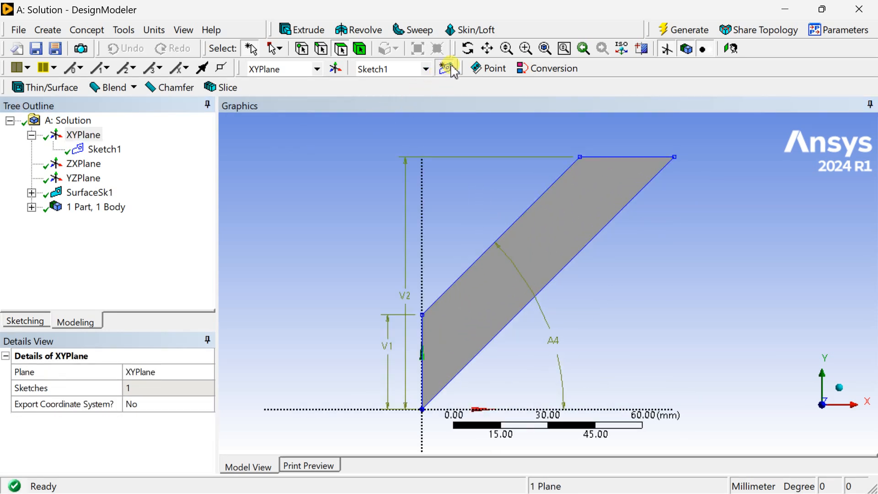
click(447, 67)
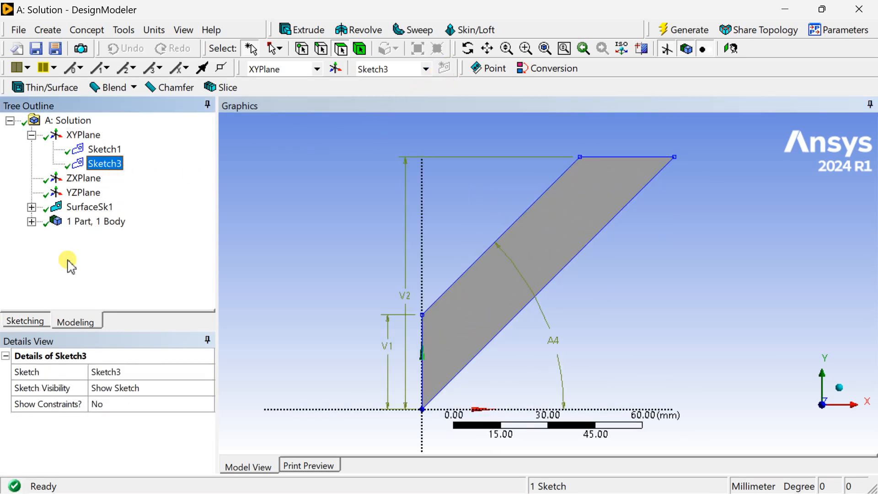
Draw an open polyline from the strip's top edge down to its left edge, parallel to the sides.
click(26, 320)
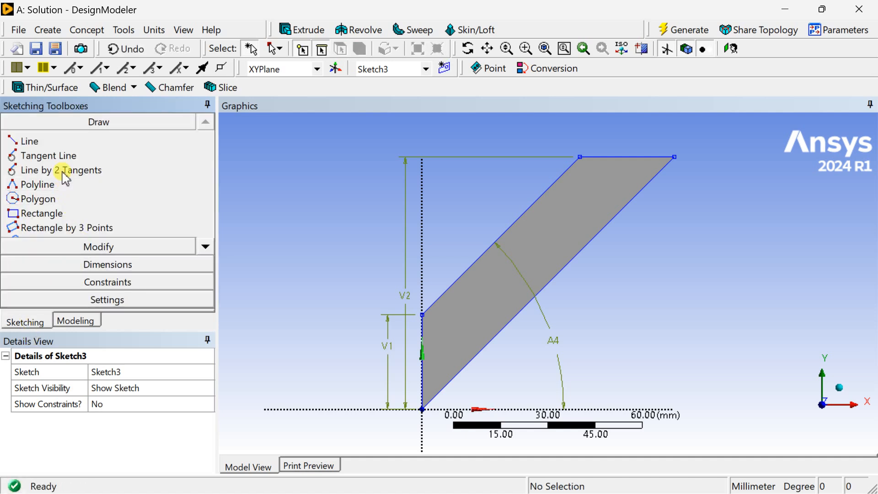
click(39, 184)
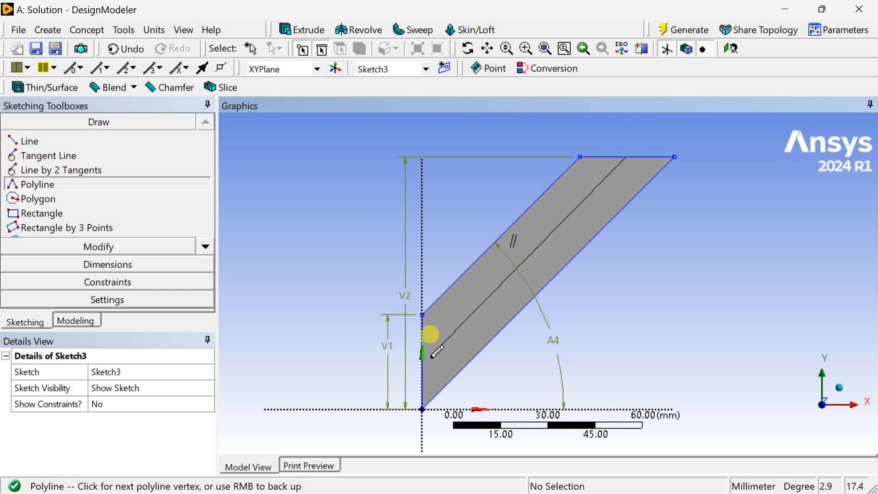
click(421, 341)
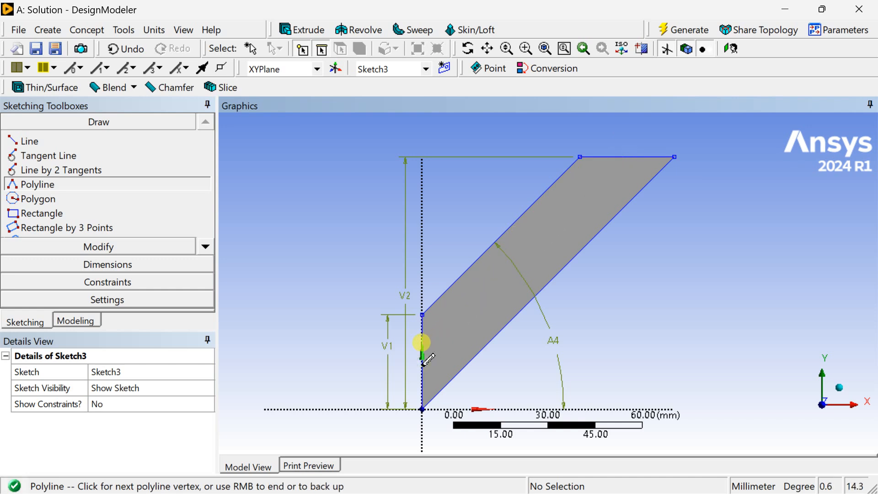
right_click(422, 359)
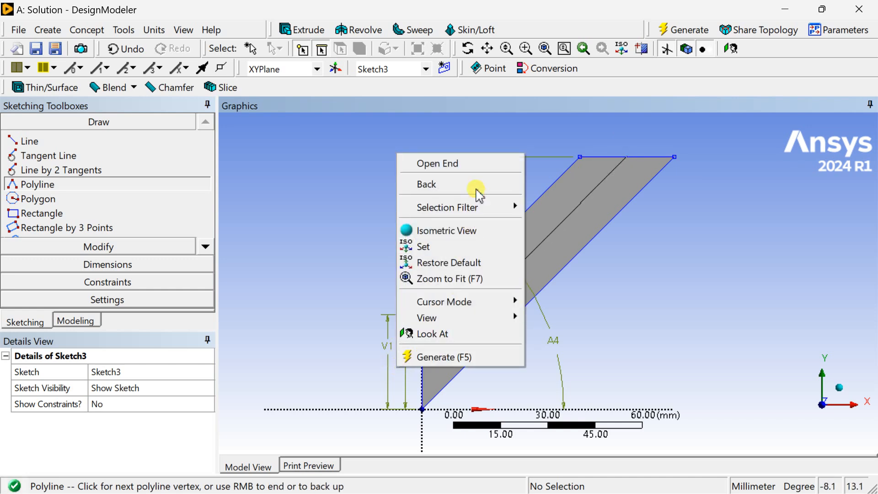
click(437, 162)
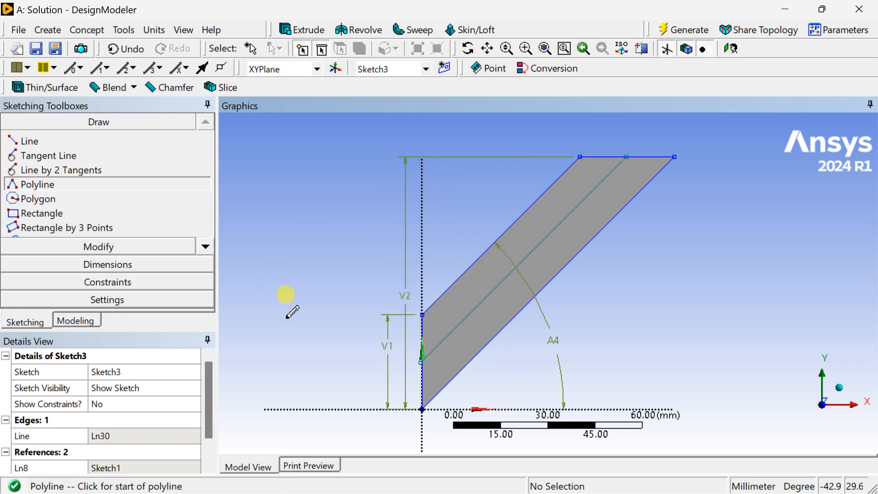
mouse_move(137, 271)
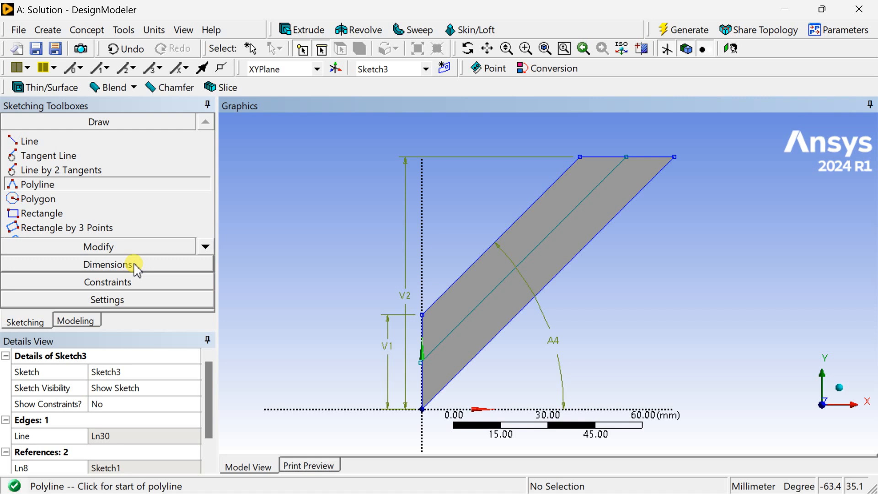
mouse_move(122, 275)
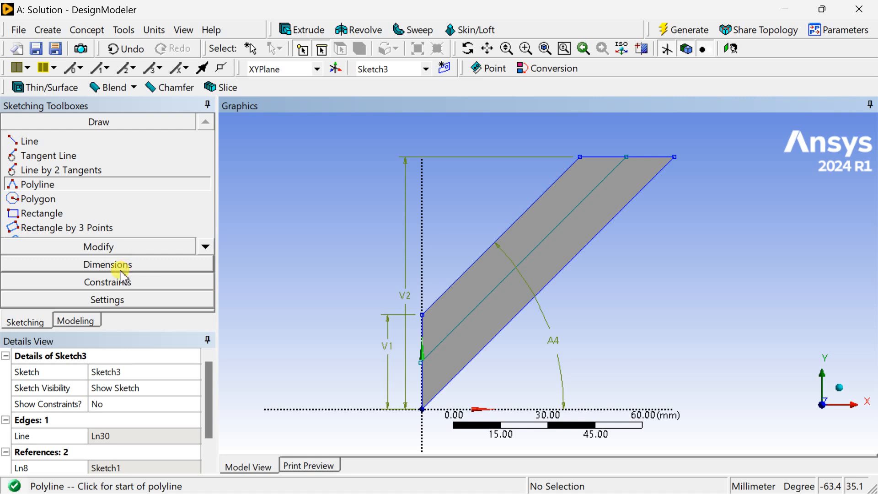
Dimension the inner line's ends 15 mm up the left edge (V15) and 15 mm from the top right corner (L16).
click(106, 264)
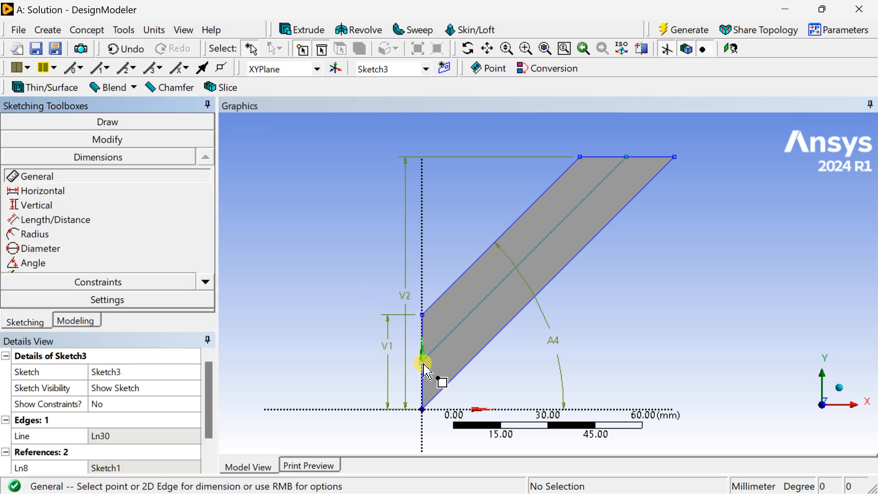
click(422, 409)
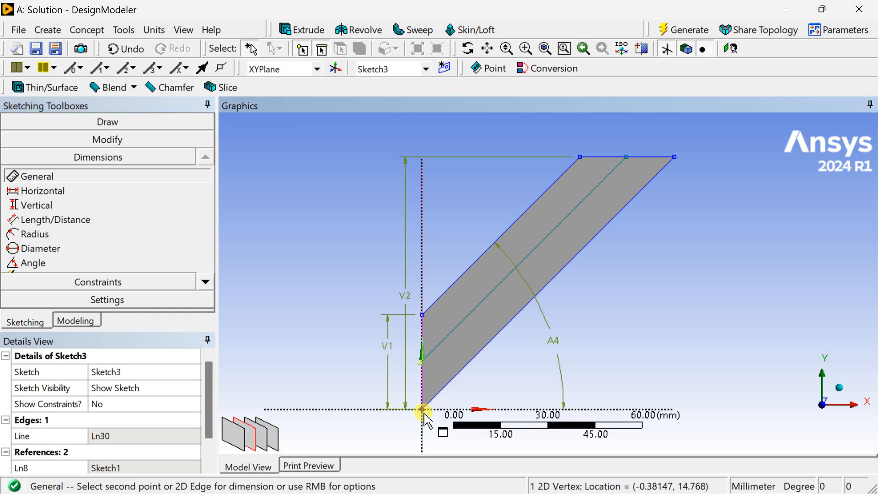
click(422, 408)
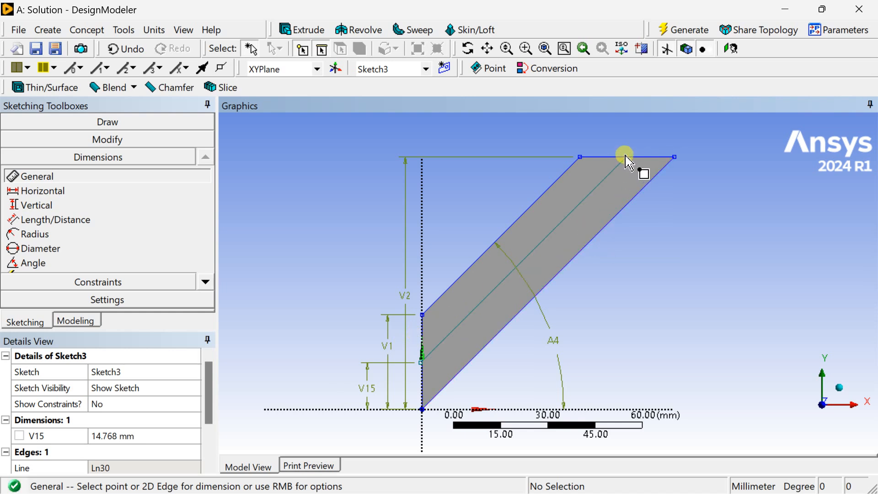
click(649, 157)
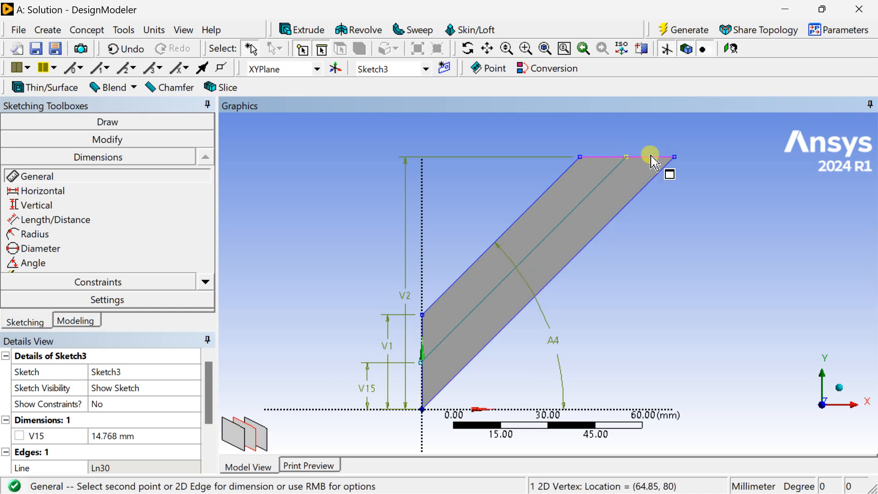
click(649, 155)
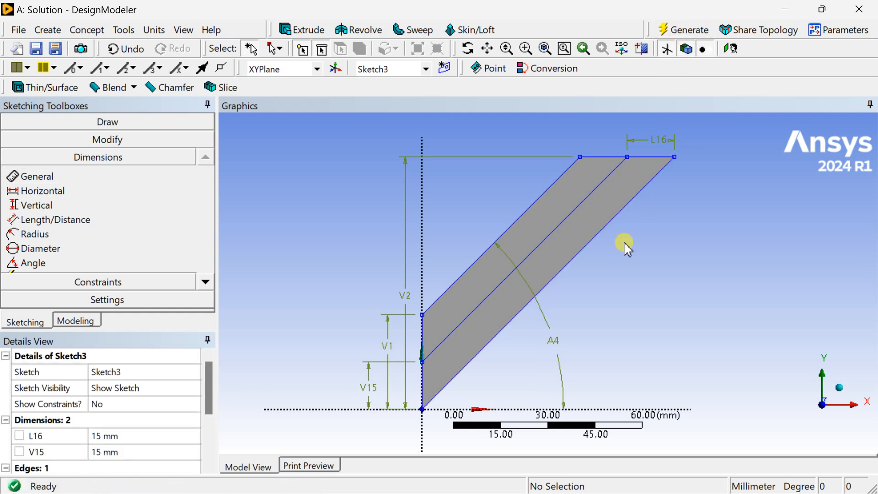
mouse_move(113, 44)
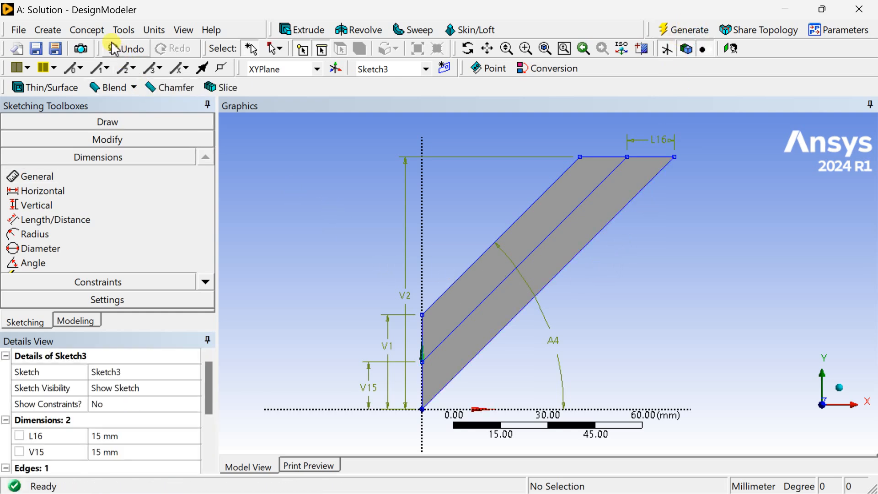
Generate a line body (Line2) from Sketch3 via Lines From Sketches.
click(86, 30)
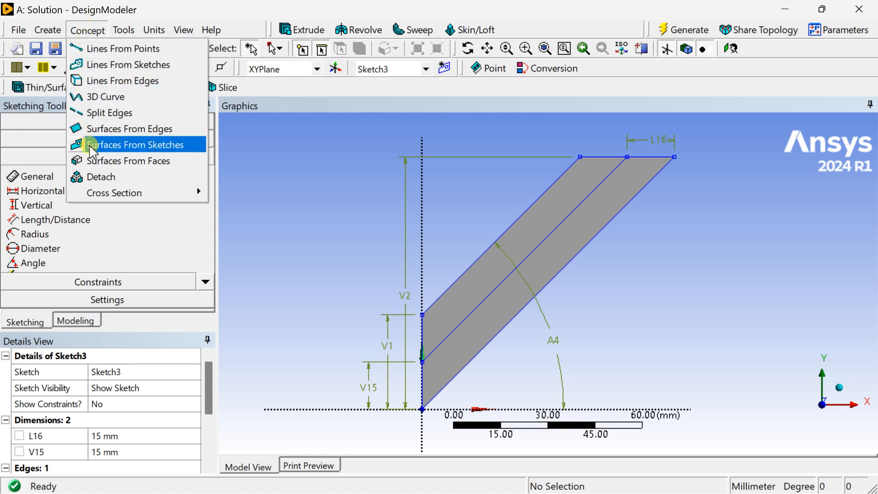
mouse_move(107, 96)
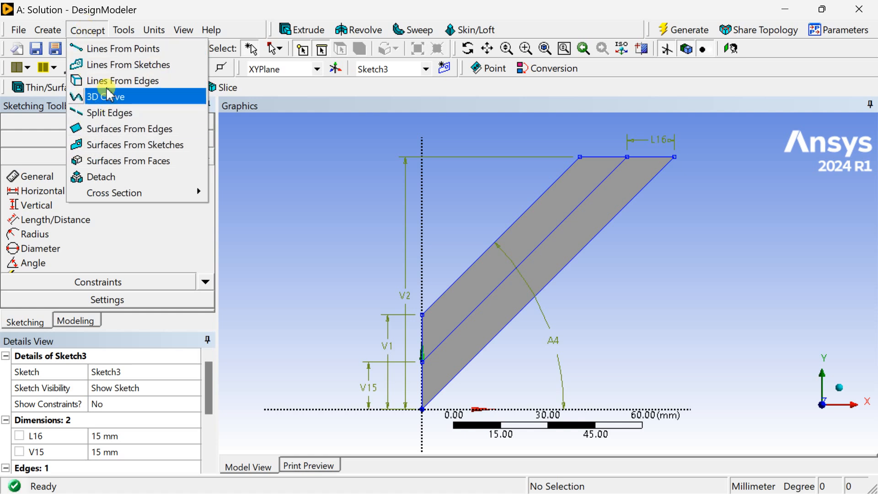
click(127, 64)
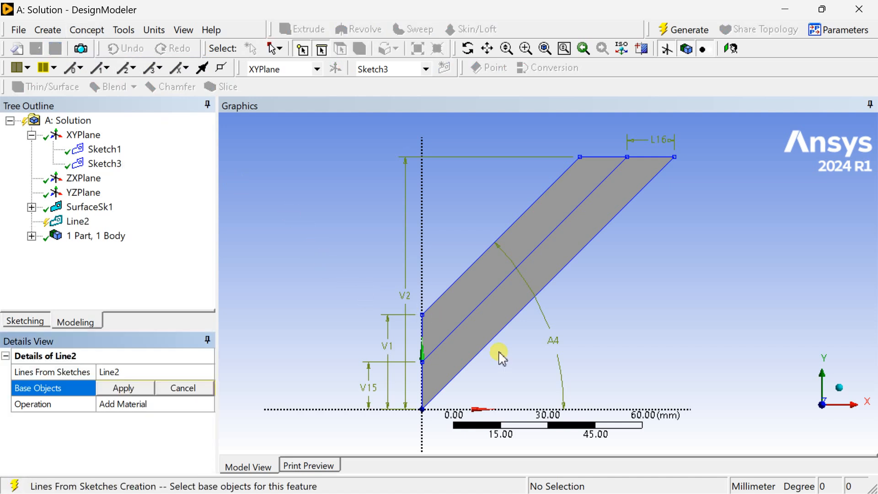
click(123, 388)
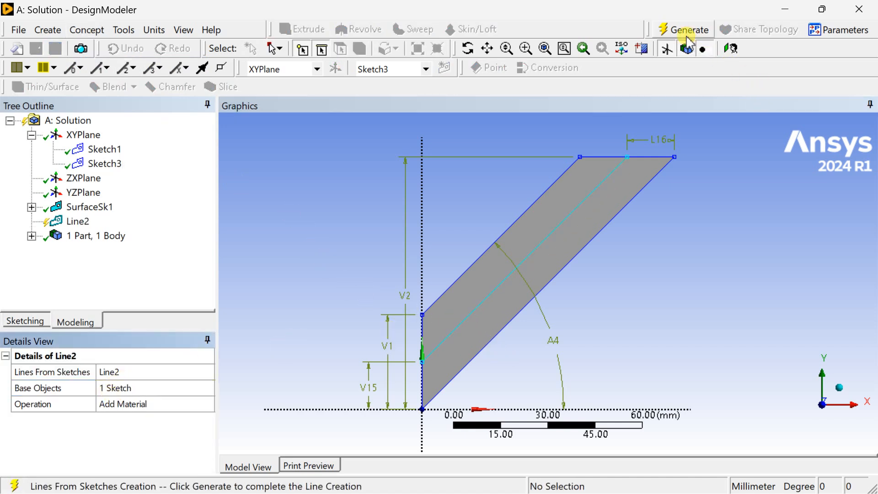
click(687, 29)
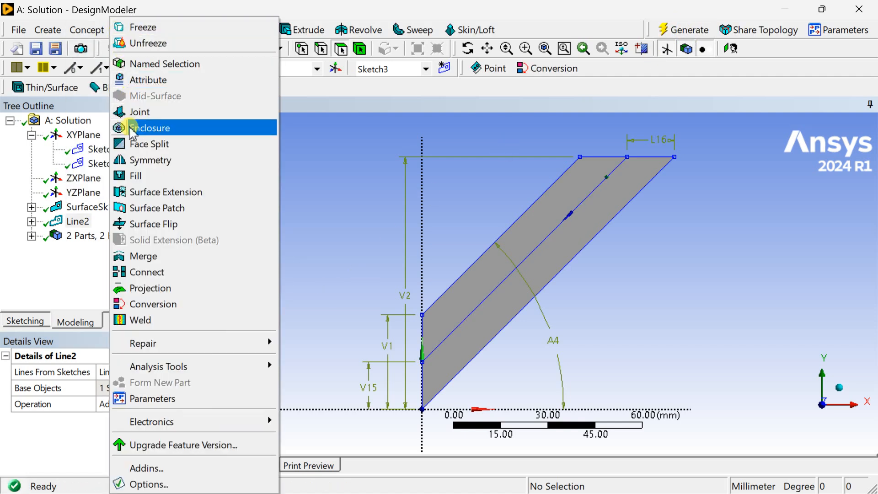
Face Split the strip surface using the inner line body as tool geometry.
click(149, 143)
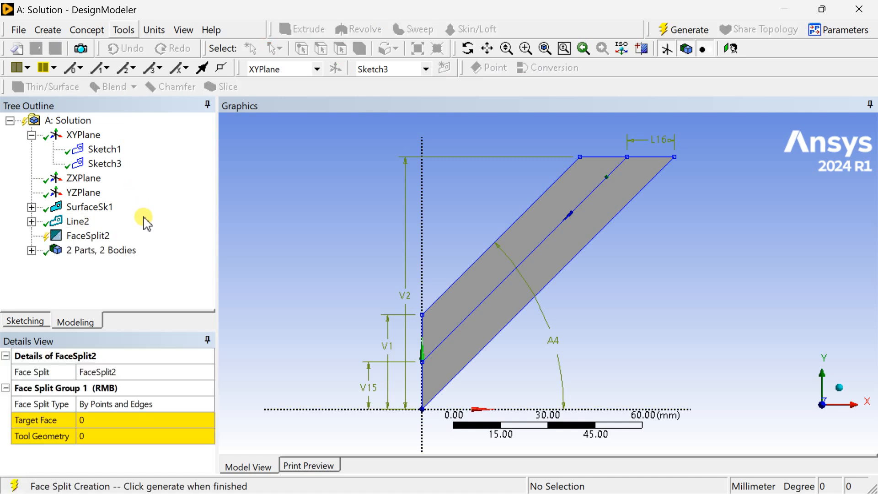
click(140, 419)
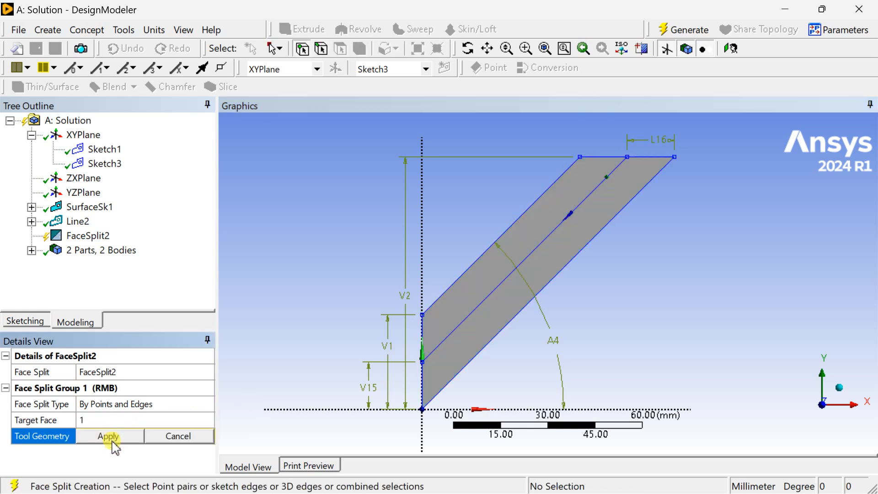
mouse_move(44, 261)
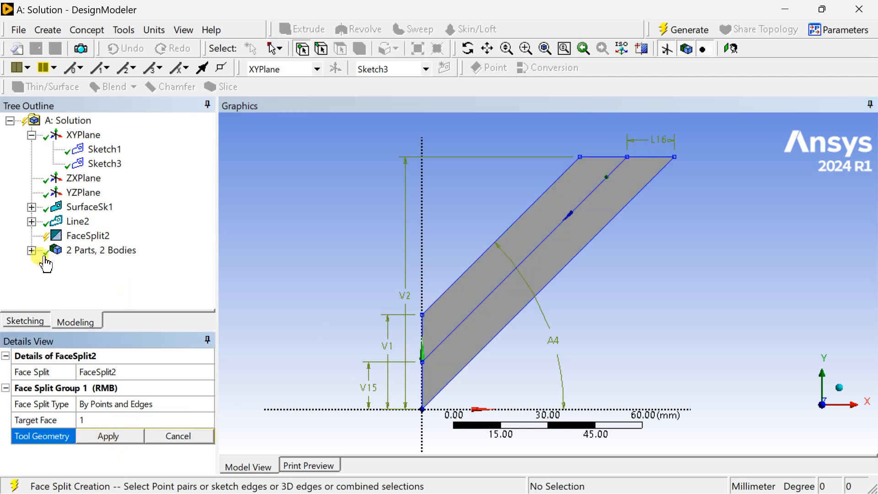
click(32, 250)
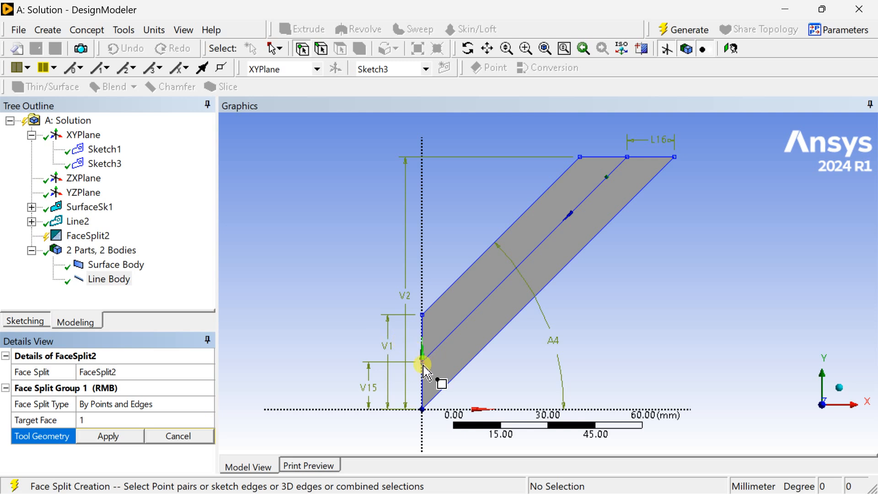
click(588, 200)
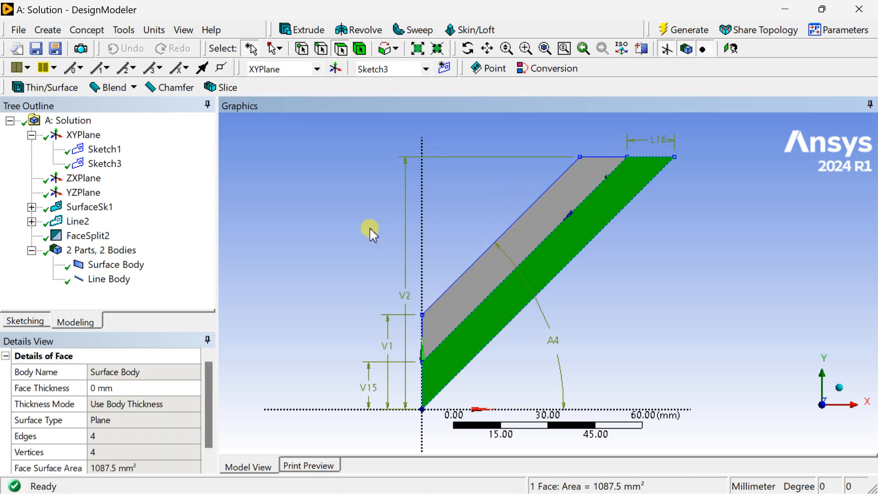
Suppress the helper line body, check the surface body has 2 faces, and close DesignModeler.
click(109, 279)
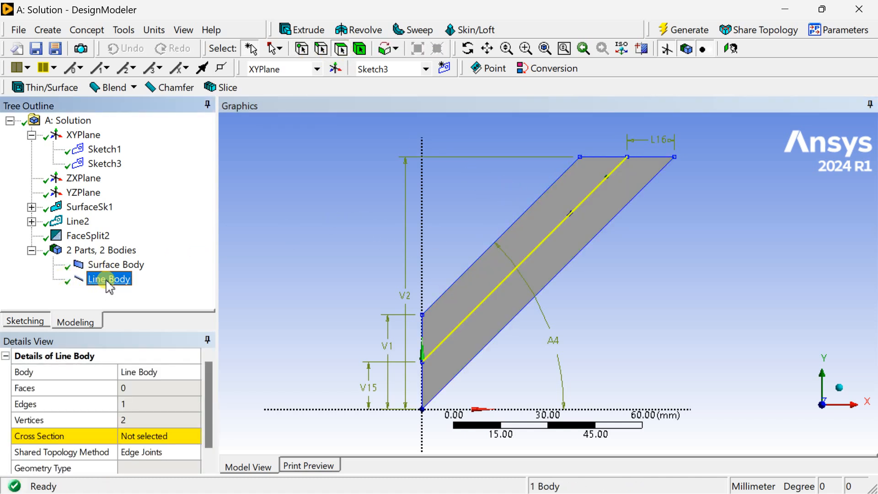
click(158, 315)
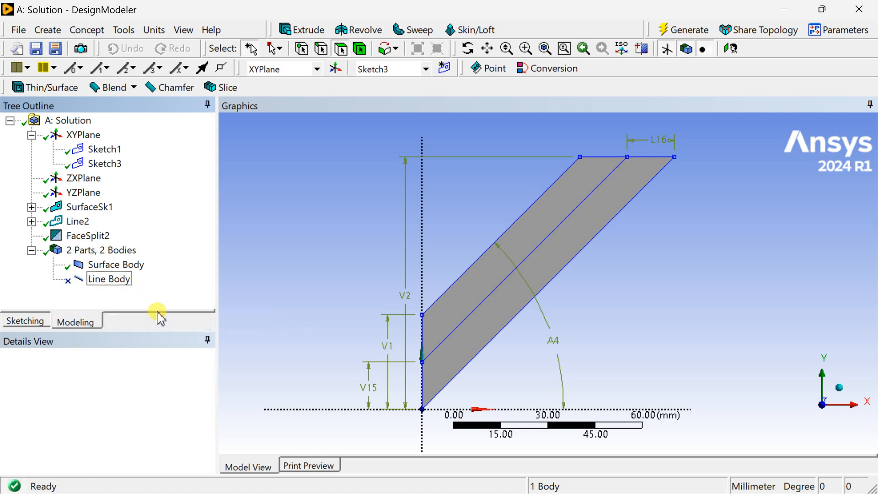
click(116, 263)
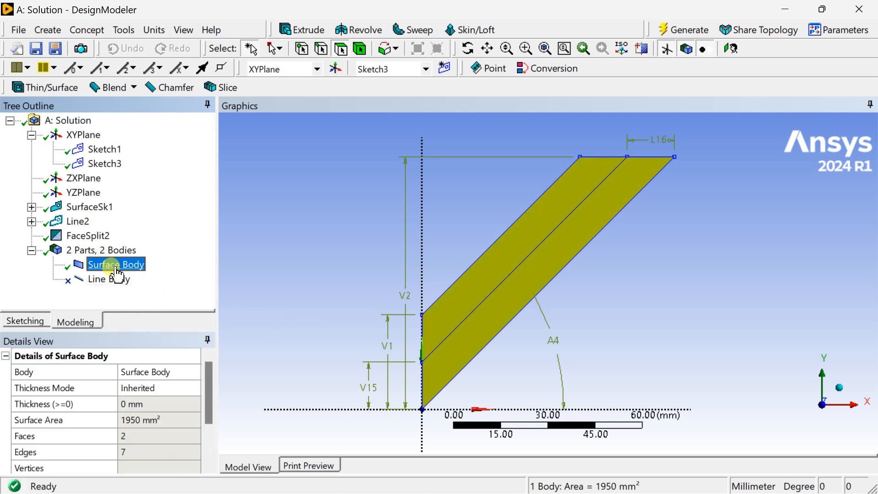
click(109, 279)
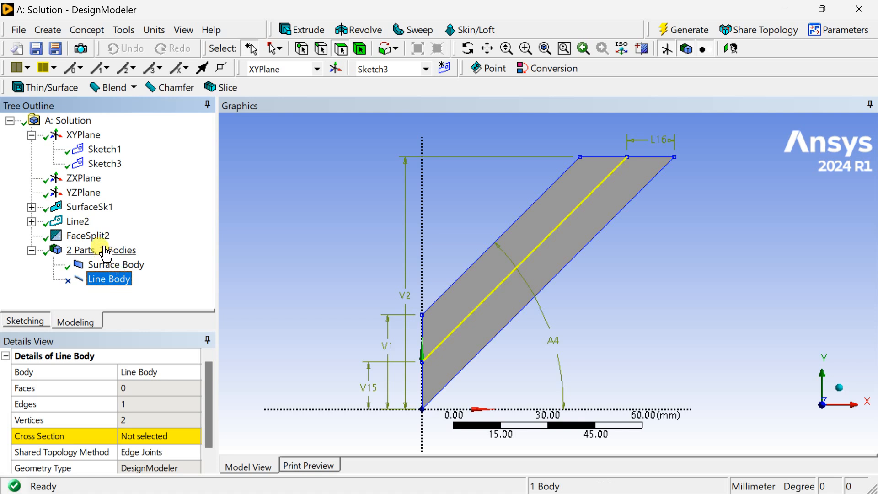
click(118, 264)
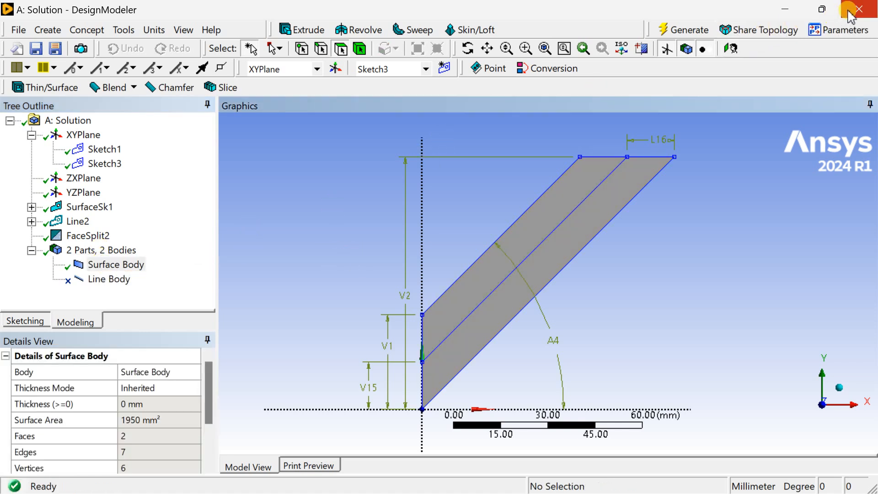
click(564, 189)
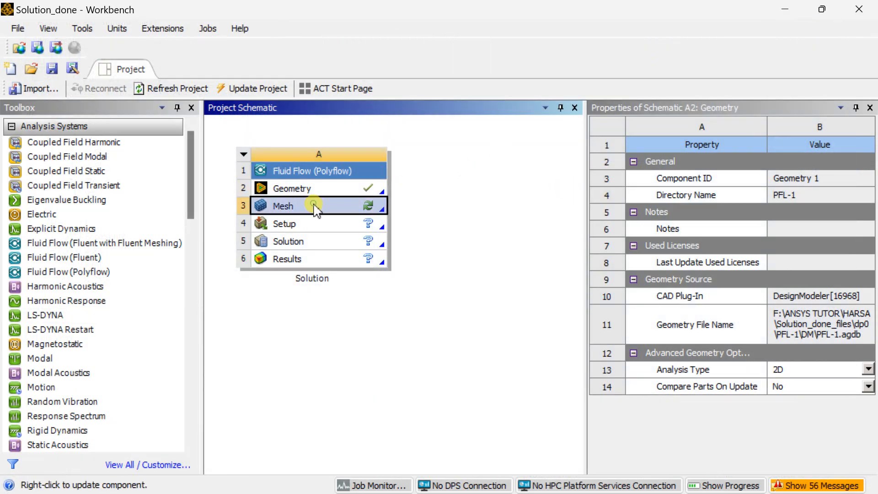
Launch ANSYS Meshing from the Mesh cell and select Mesh in the outline.
click(285, 205)
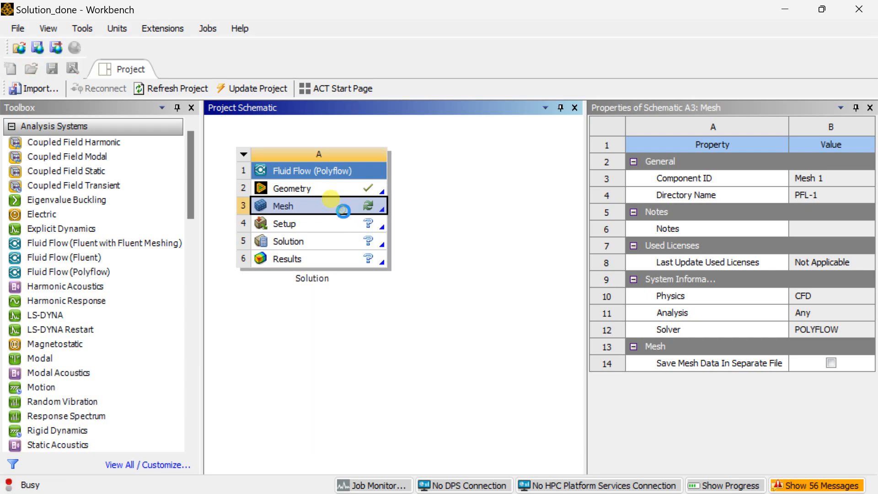
double_click(287, 205)
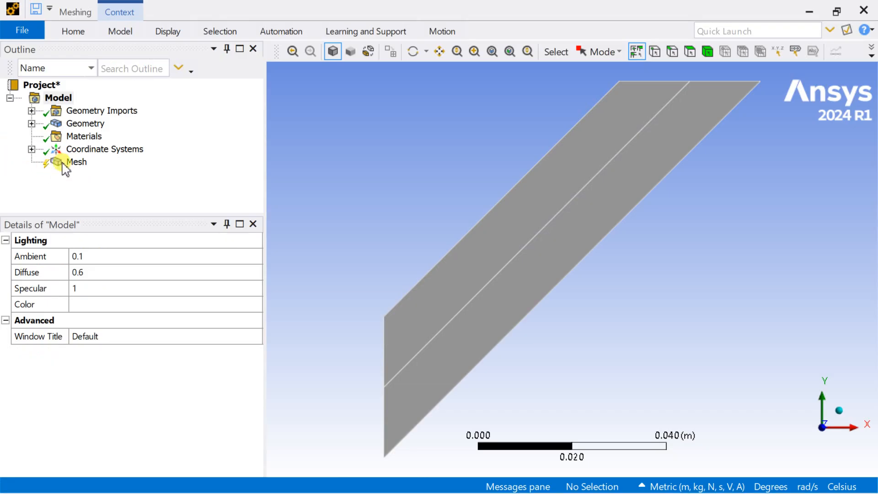
click(76, 162)
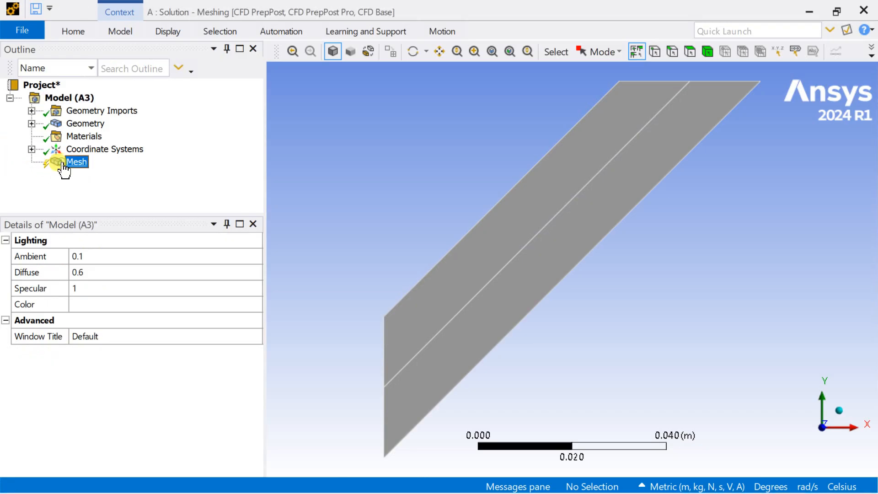
Insert an edge sizing on the two top and two left edges using Number of Divisions = 3.
right_click(76, 161)
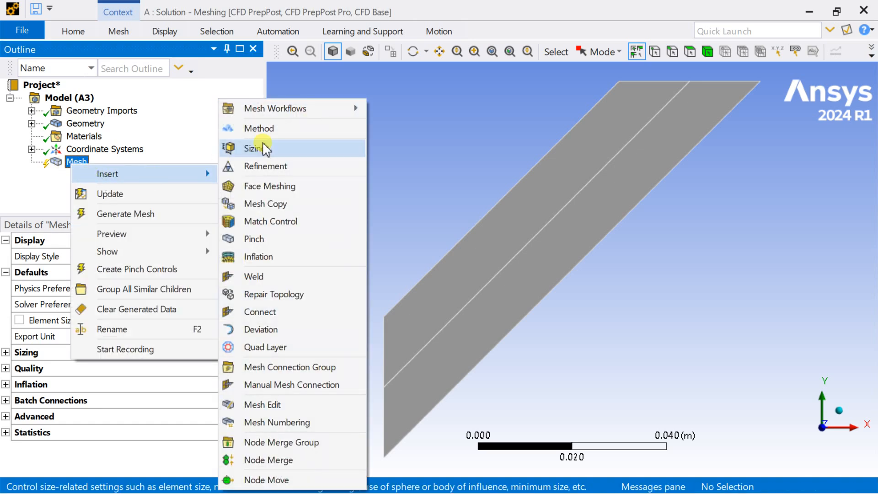
click(256, 147)
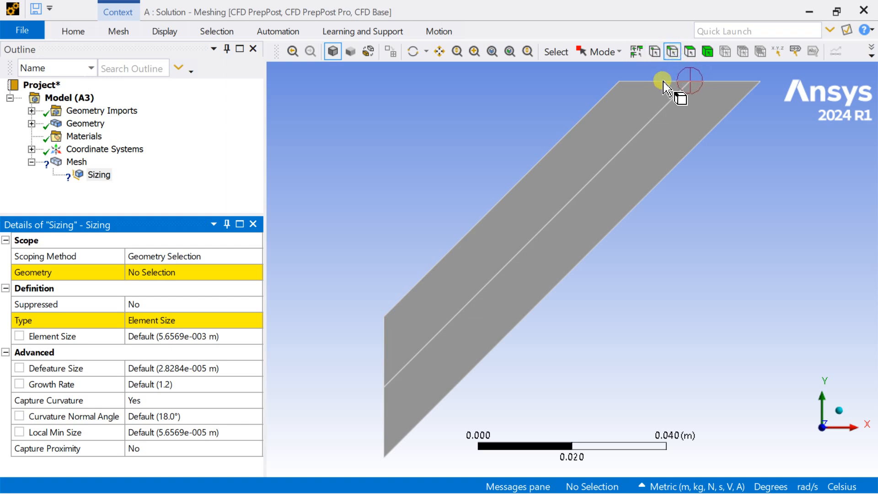
click(393, 417)
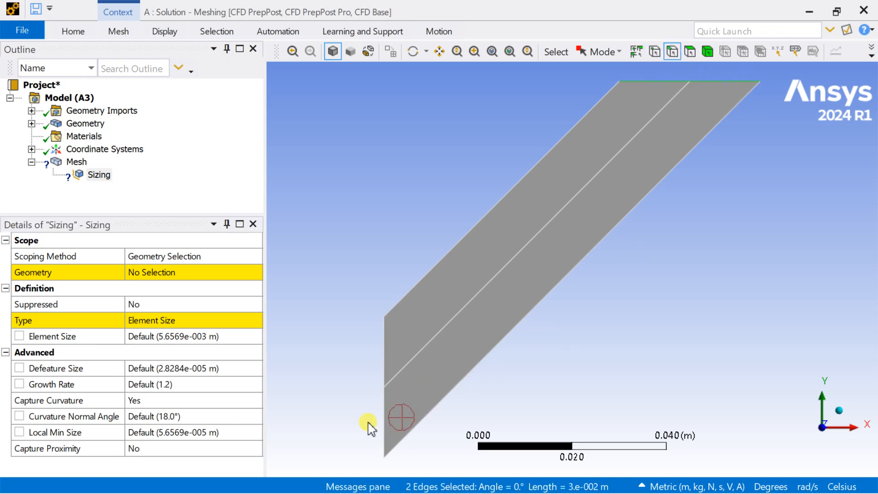
click(385, 354)
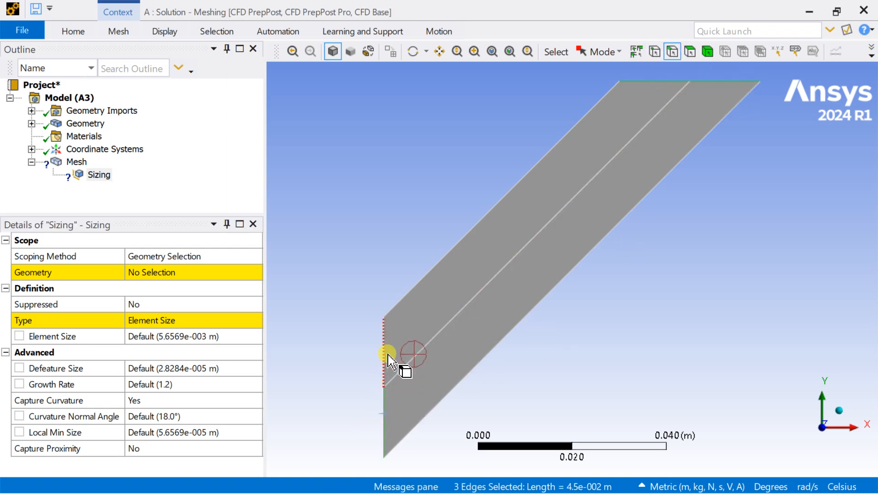
click(386, 353)
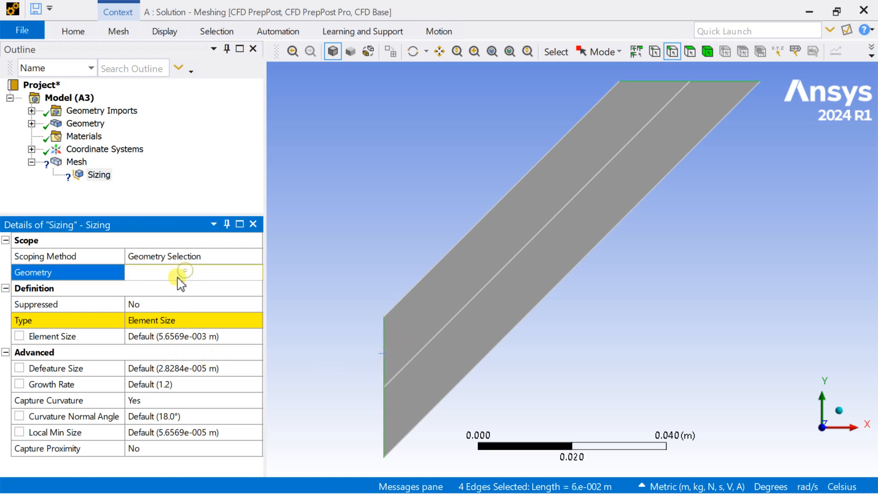
click(256, 320)
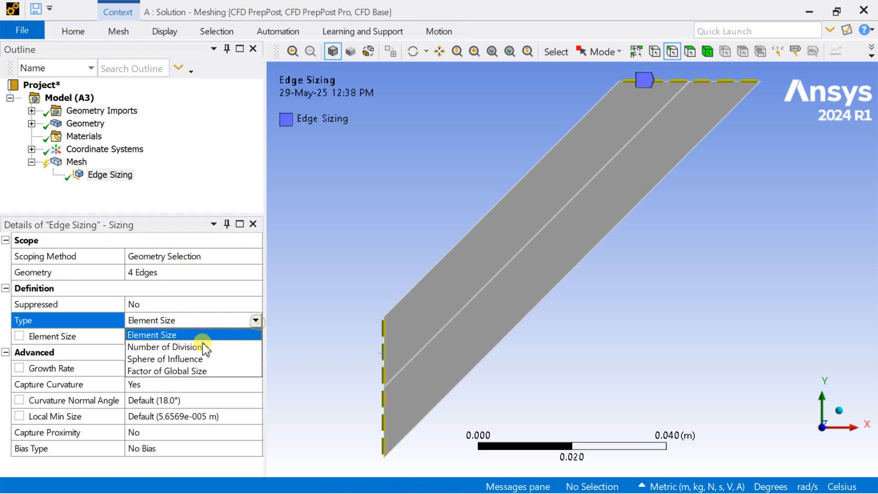
click(166, 346)
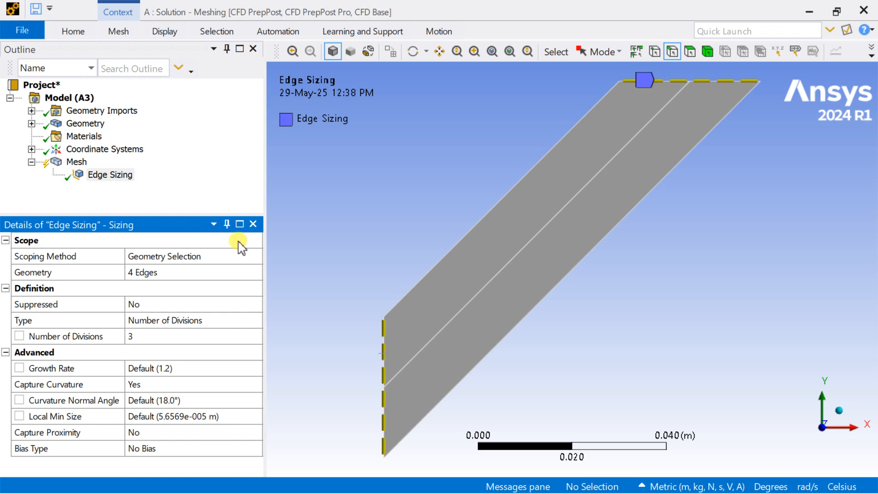
Insert Edge Sizing 2 on the three long diagonal edges with 20 divisions, then review Edge Sizing.
right_click(75, 161)
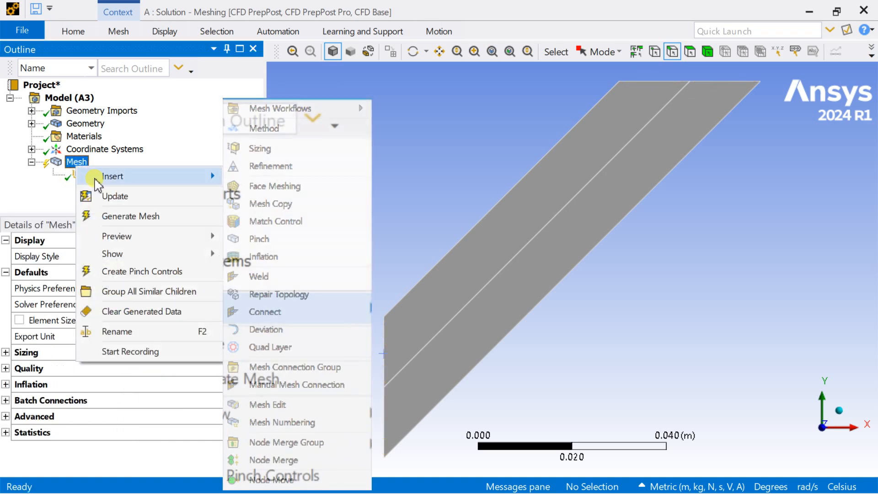
click(258, 149)
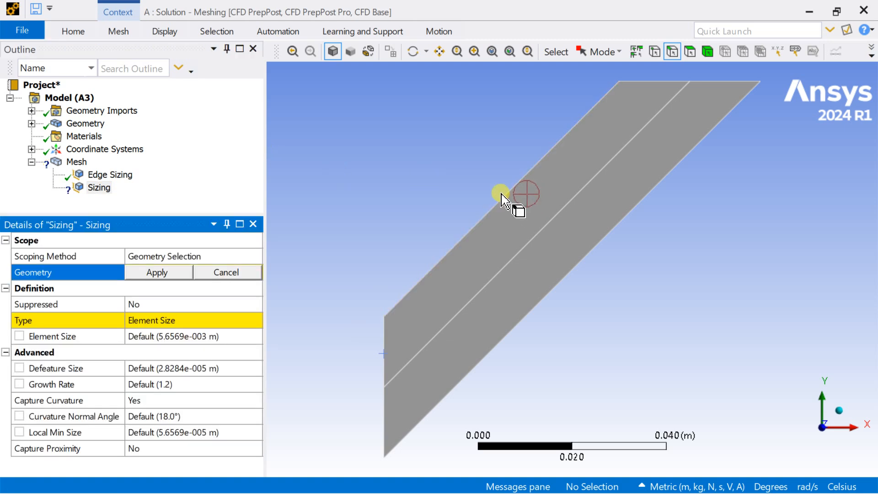
click(500, 192)
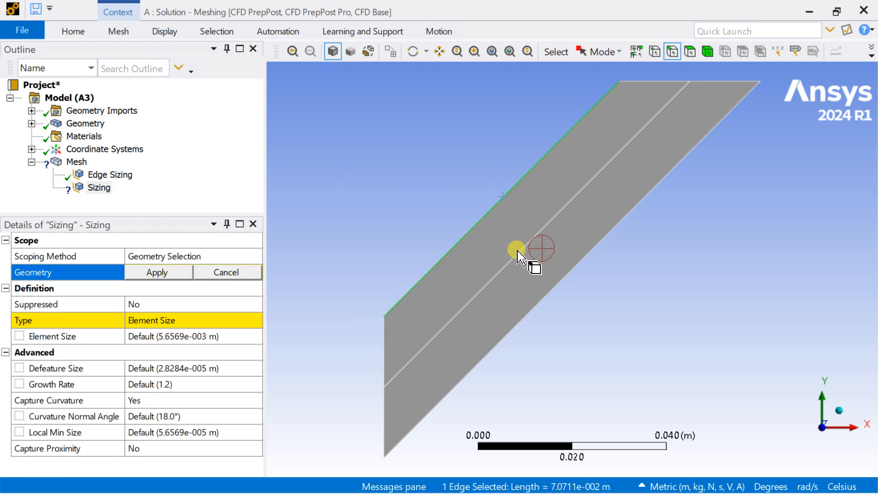
click(541, 290)
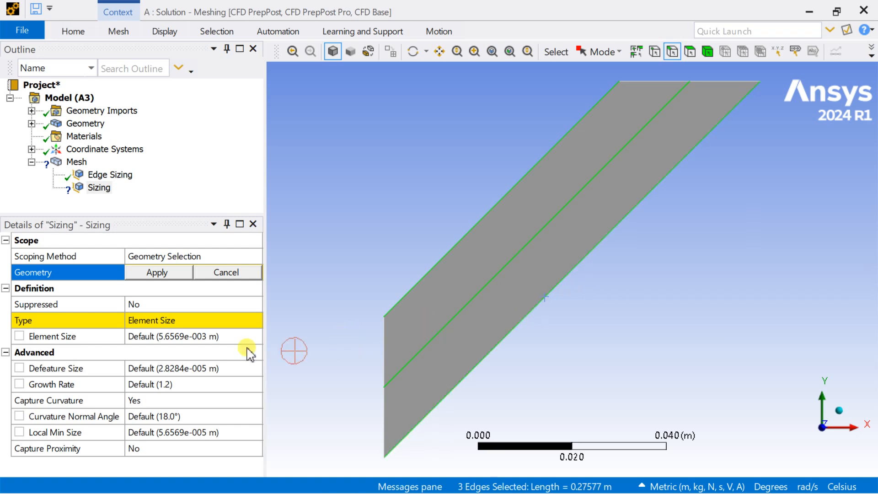
click(157, 272)
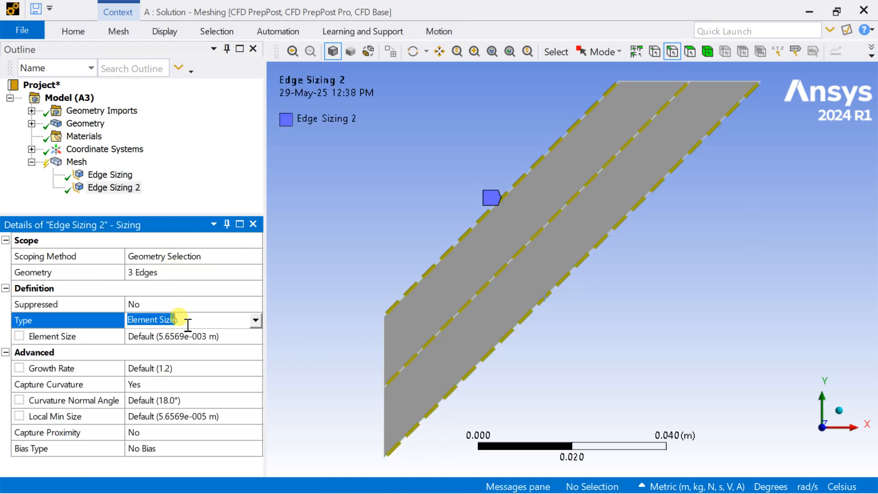
click(255, 320)
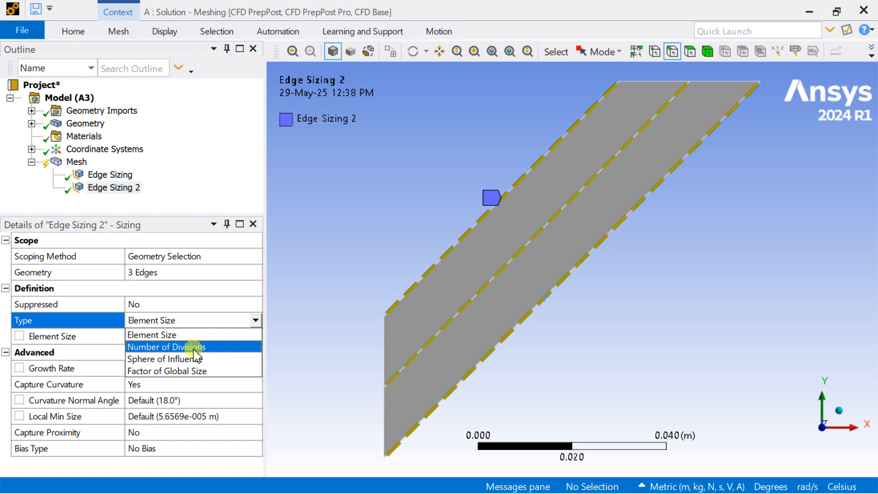
mouse_move(163, 358)
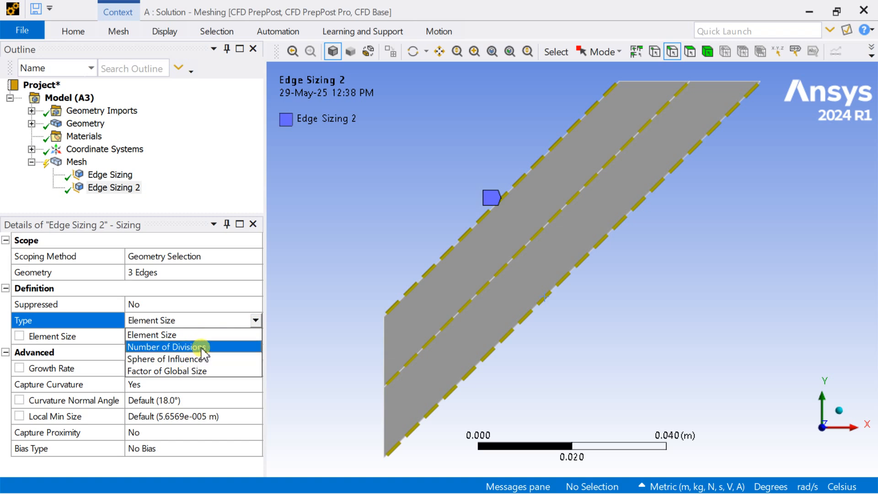
click(167, 346)
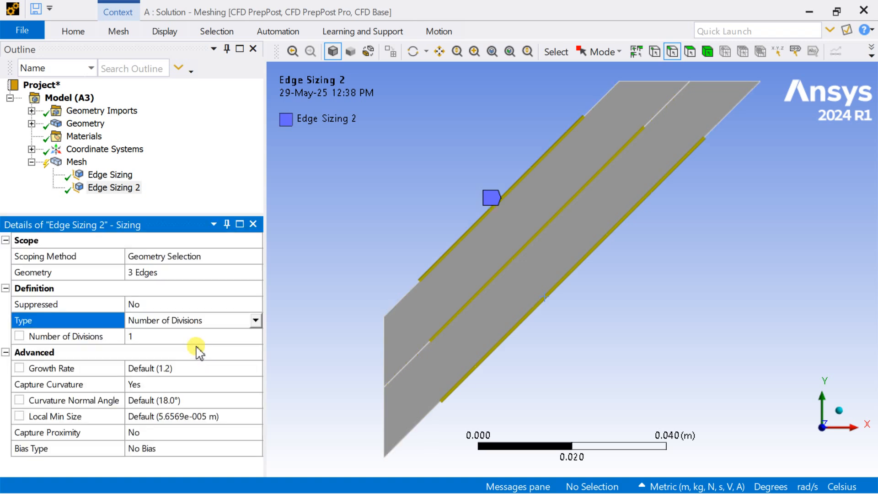
click(64, 336)
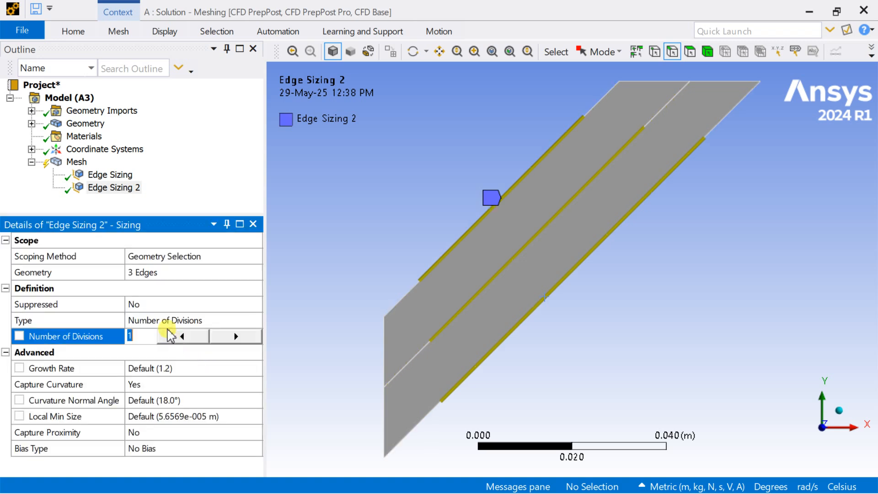
text(20)
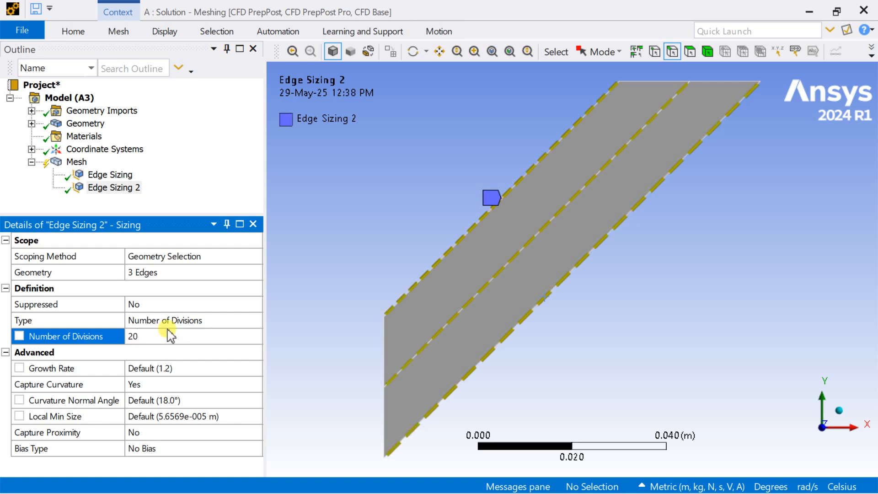
mouse_move(82, 180)
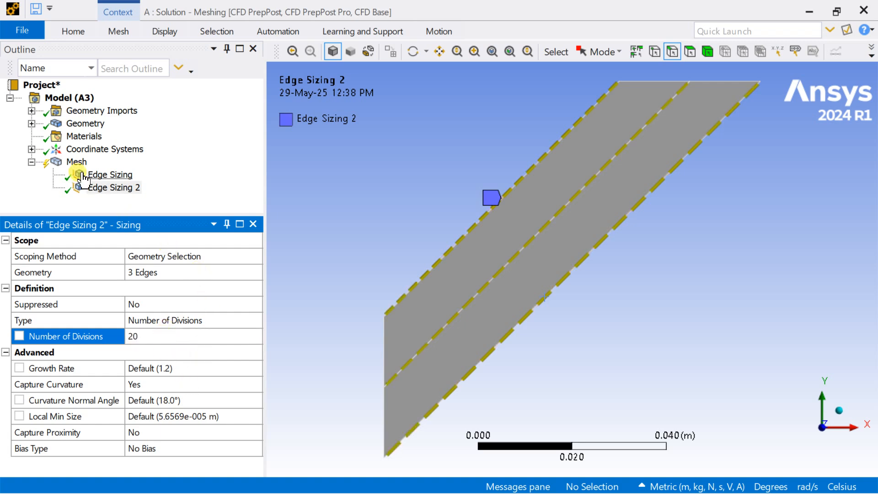
click(115, 188)
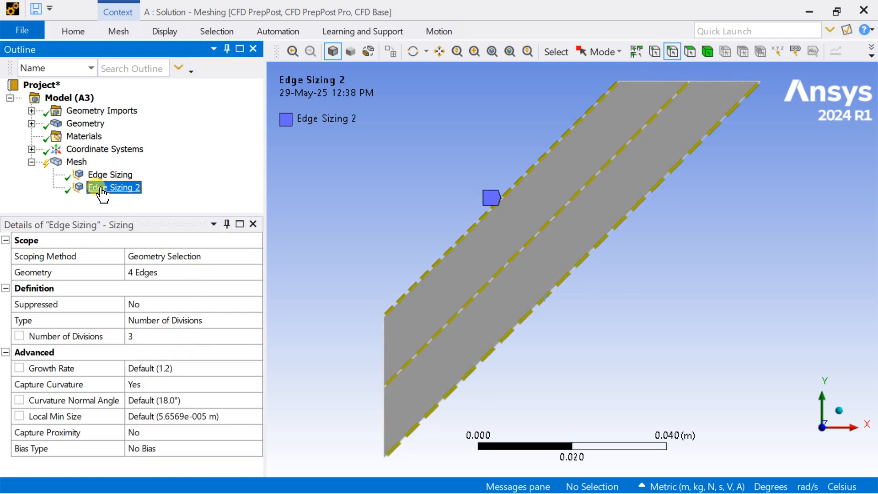
Insert a Face Meshing control and apply it to both strip faces for mapped quad meshing.
right_click(75, 161)
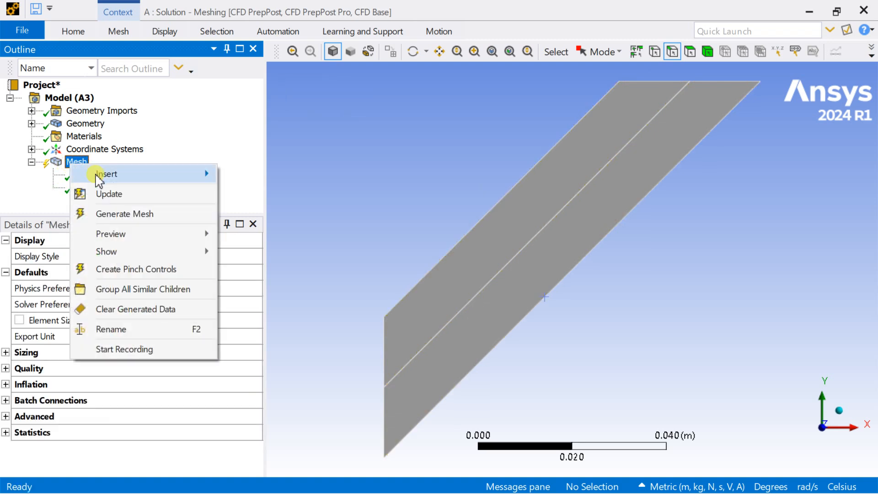
click(107, 174)
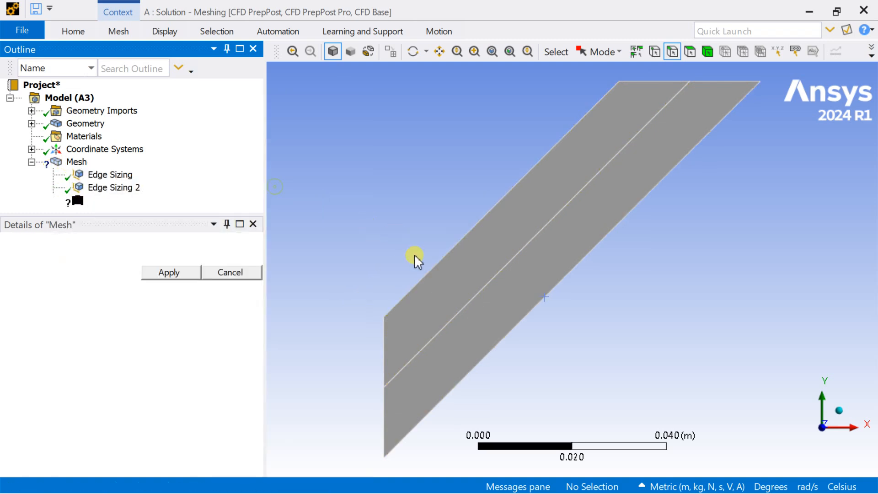
click(464, 341)
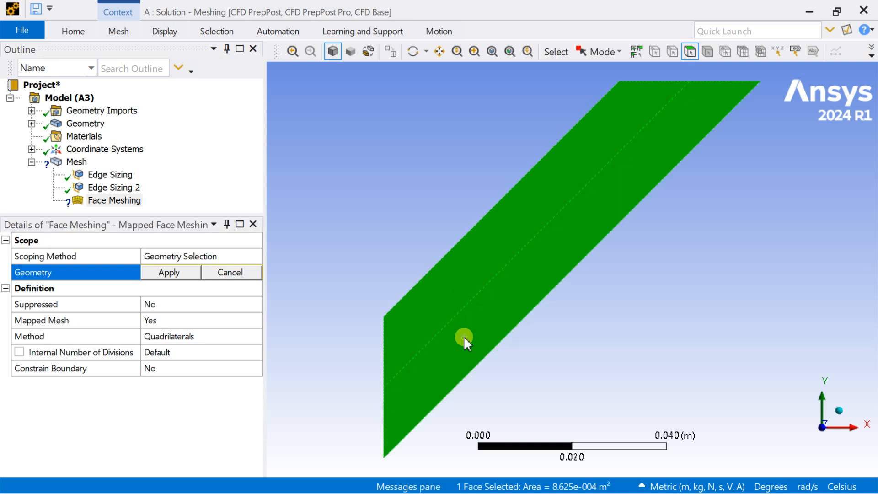
click(169, 273)
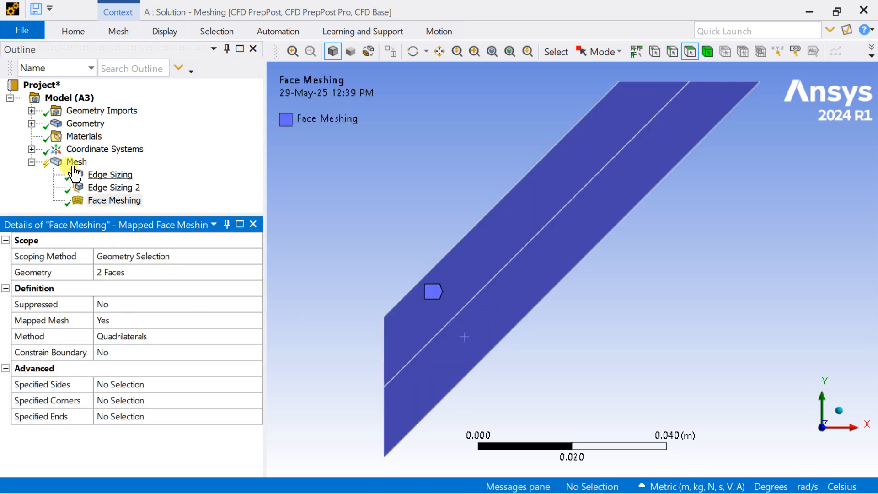
right_click(74, 162)
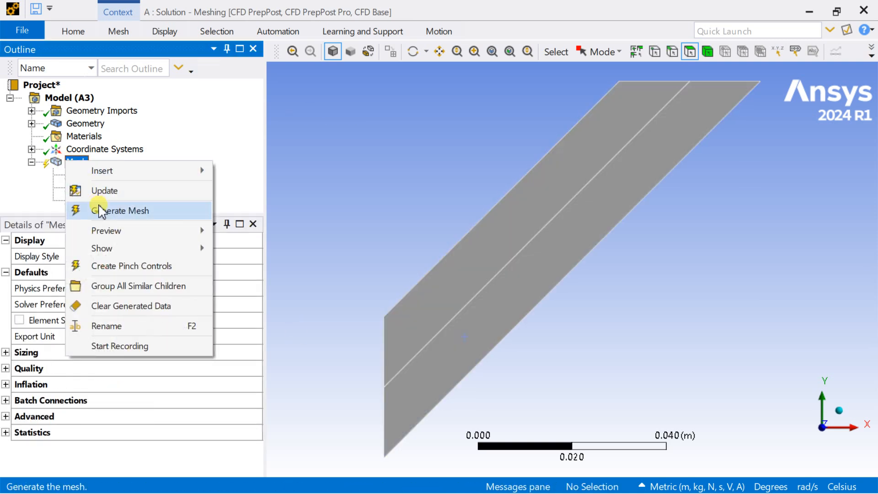
Generate the structured quadrilateral mesh over the two faces.
click(121, 211)
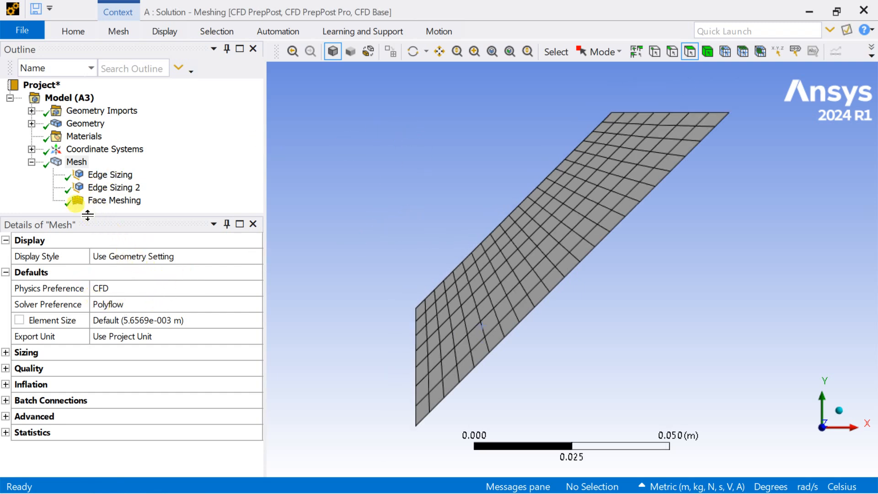
right_click(76, 162)
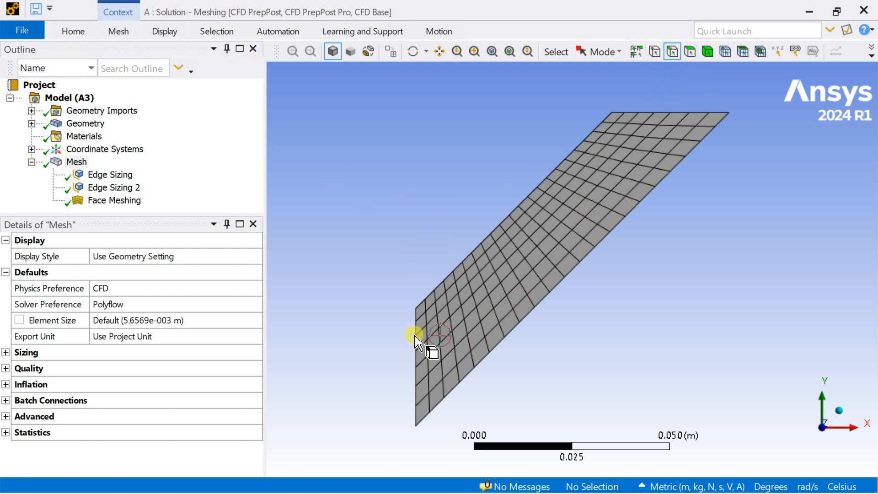
Create a named selection from the left edges of the mesh.
click(414, 389)
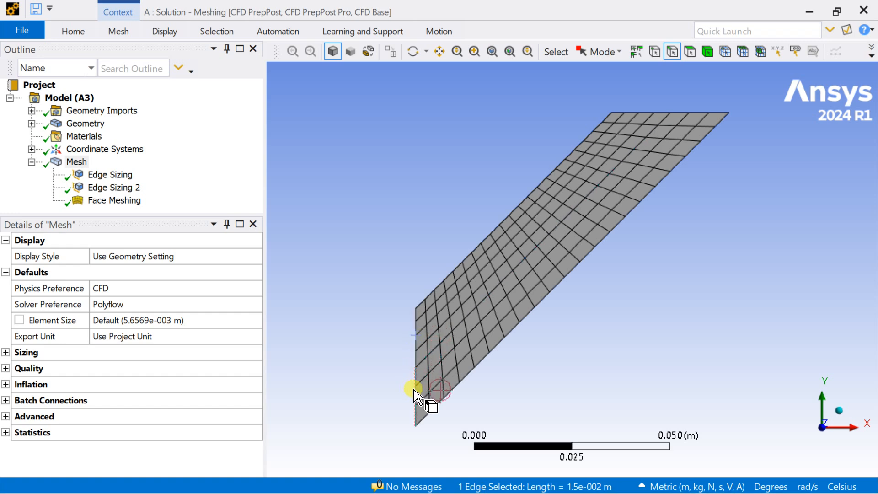
right_click(414, 393)
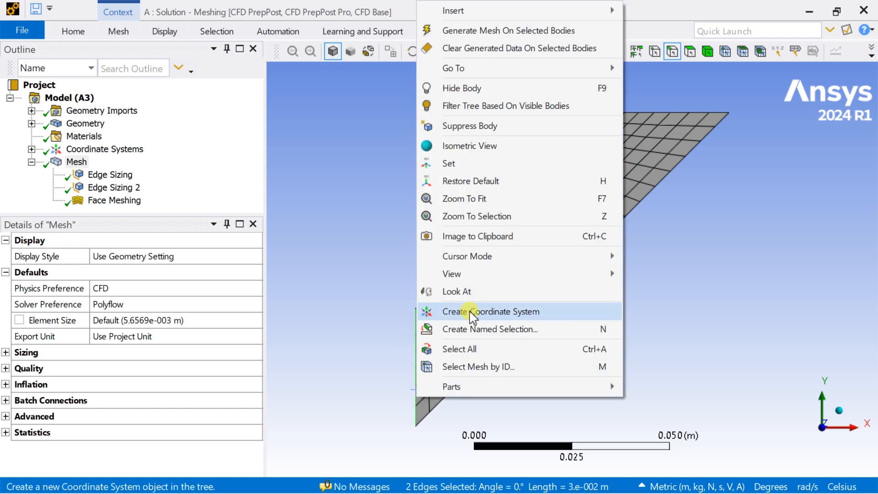
click(489, 329)
text(ax)
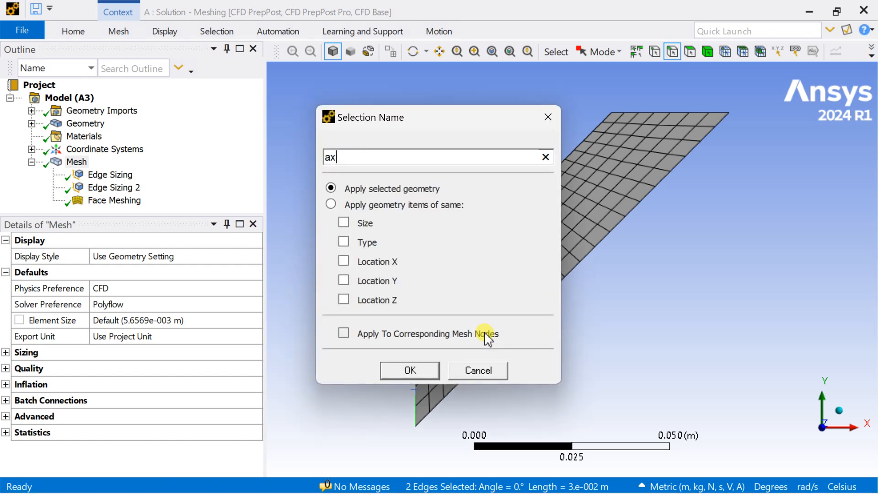
click(409, 371)
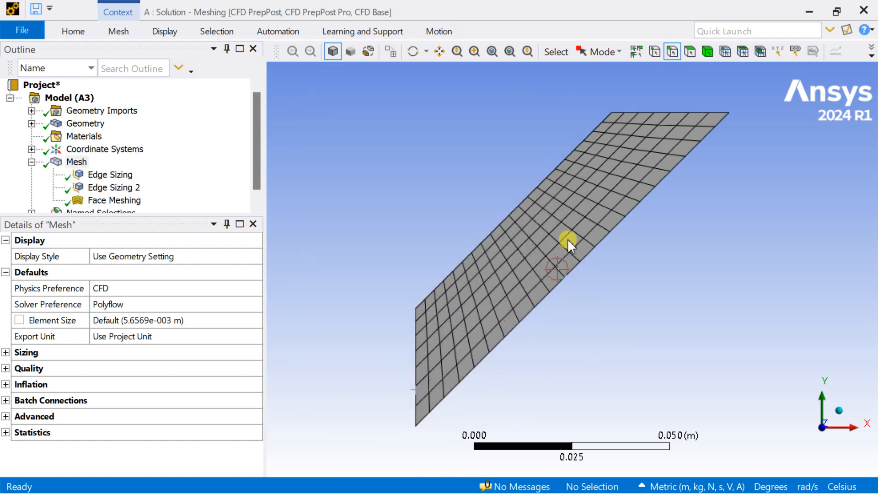
Create the free_surface named selection on a top edge of the strip.
click(698, 122)
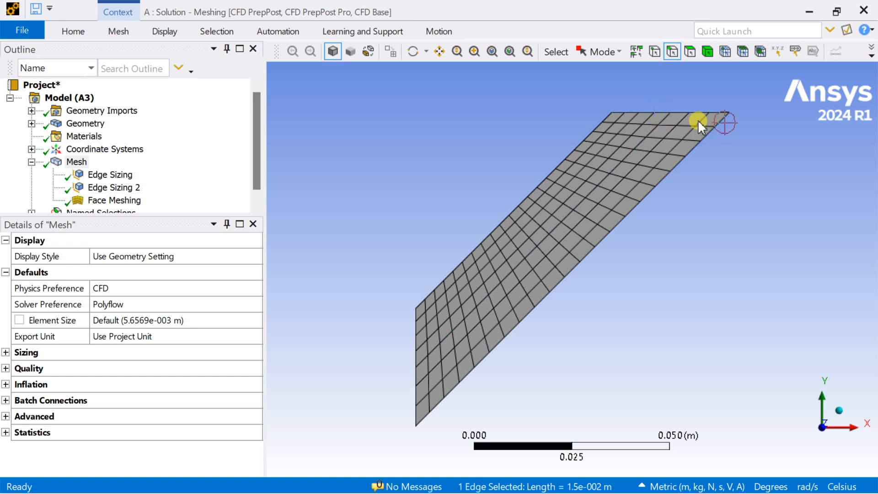
click(86, 124)
text(free)
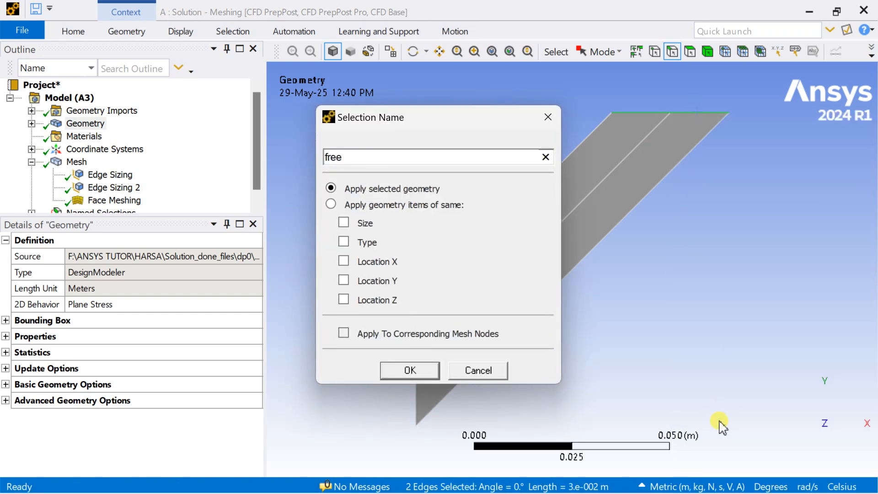
text(_s)
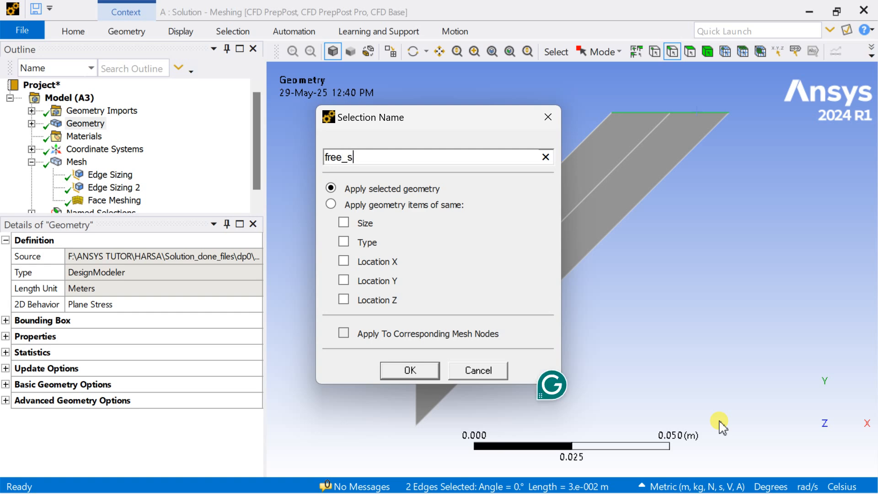
text(urfa)
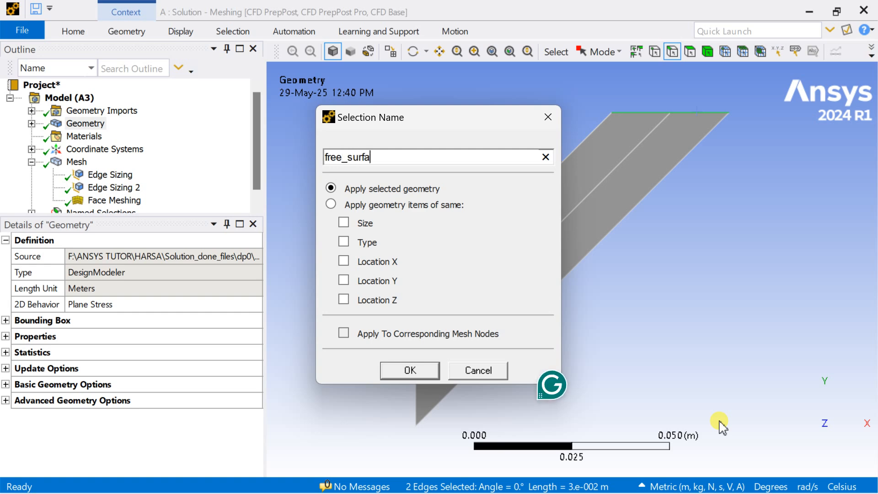
click(410, 370)
text(ro)
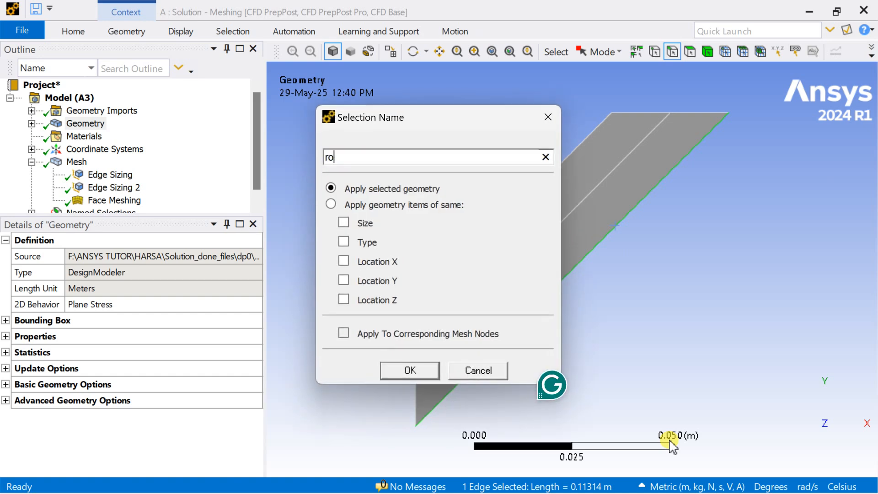
Create the rotating_wall and stationary_wall named selections on their edges.
text(tating)
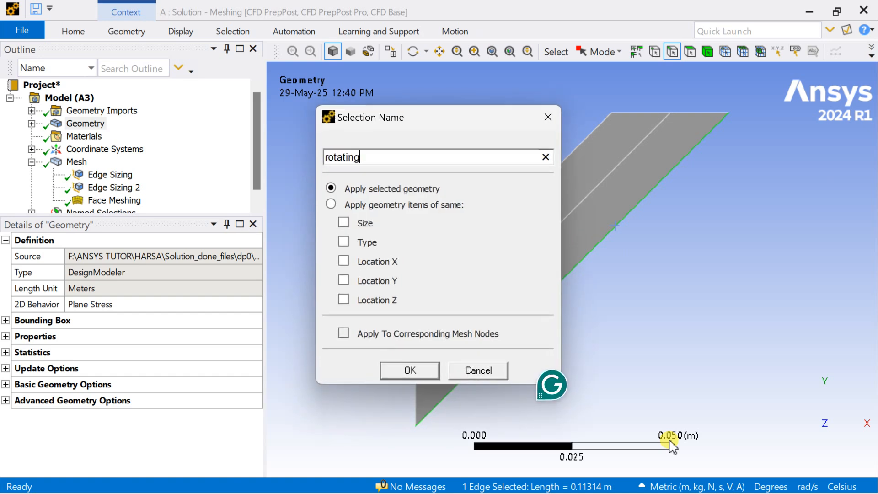
text(_wall)
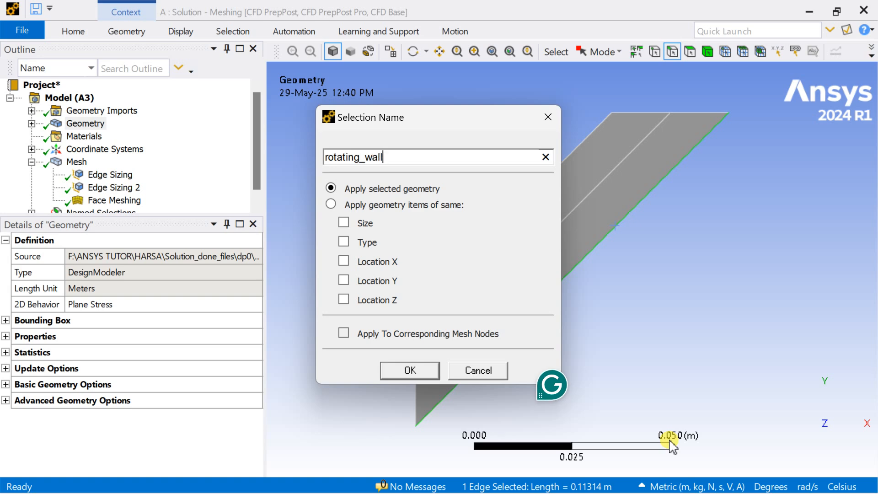
click(410, 370)
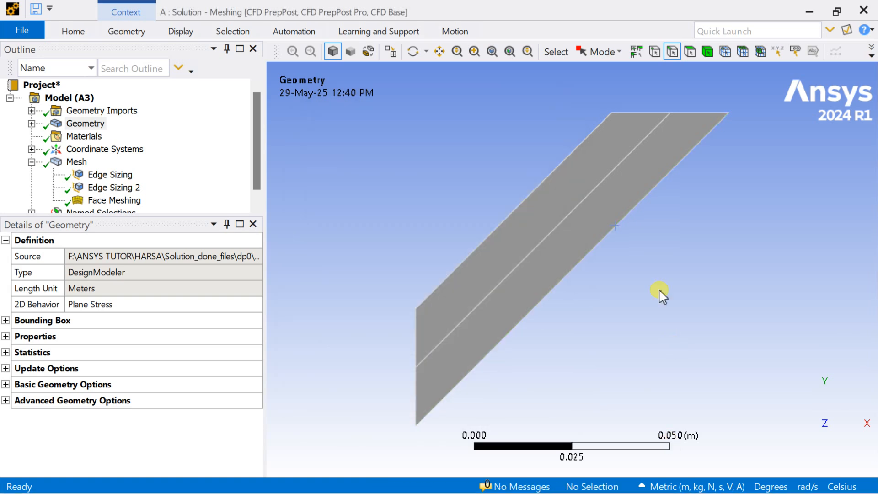
right_click(659, 293)
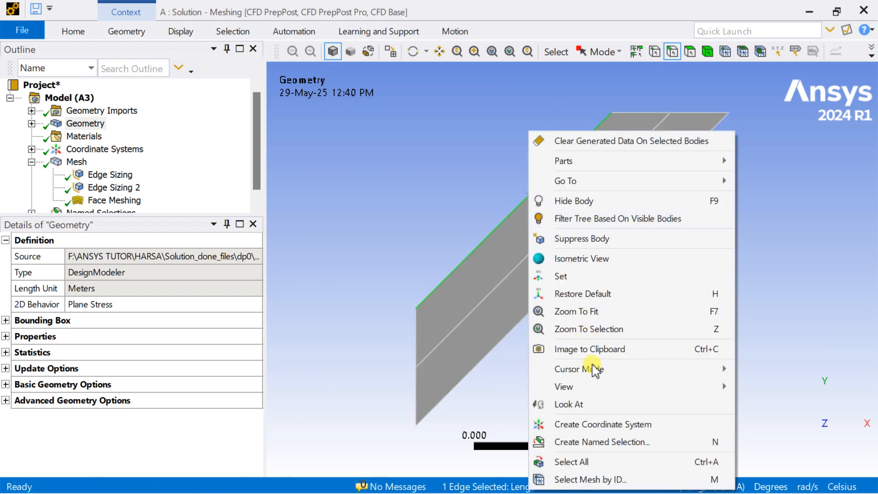
click(601, 442)
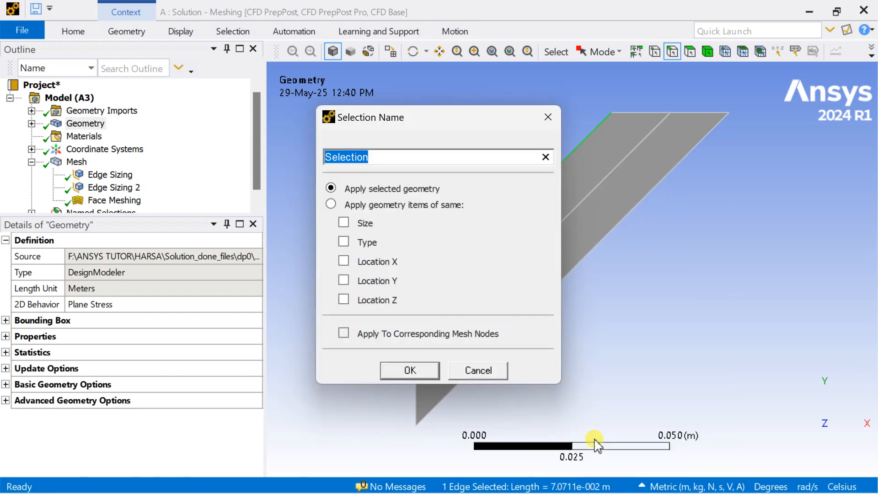
text(stationary)
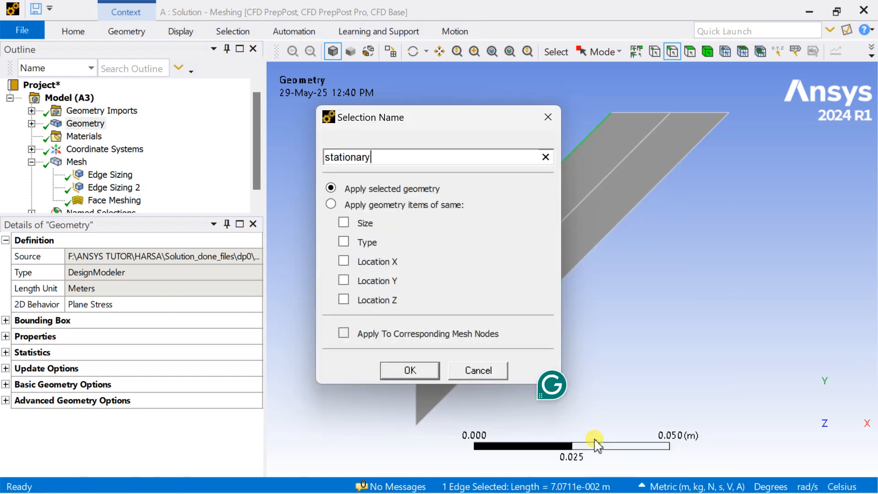
click(409, 370)
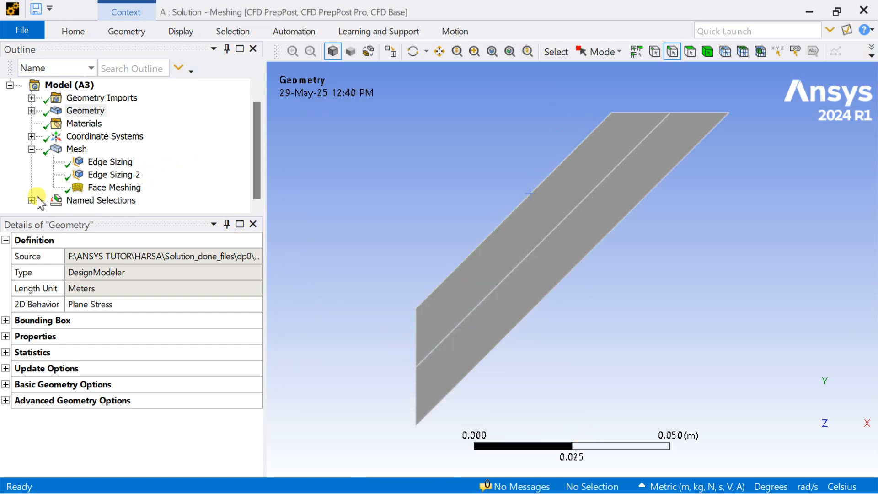
Check the rotating_wall and stationary_wall edges, then name the lower strip face SD_1.
click(33, 200)
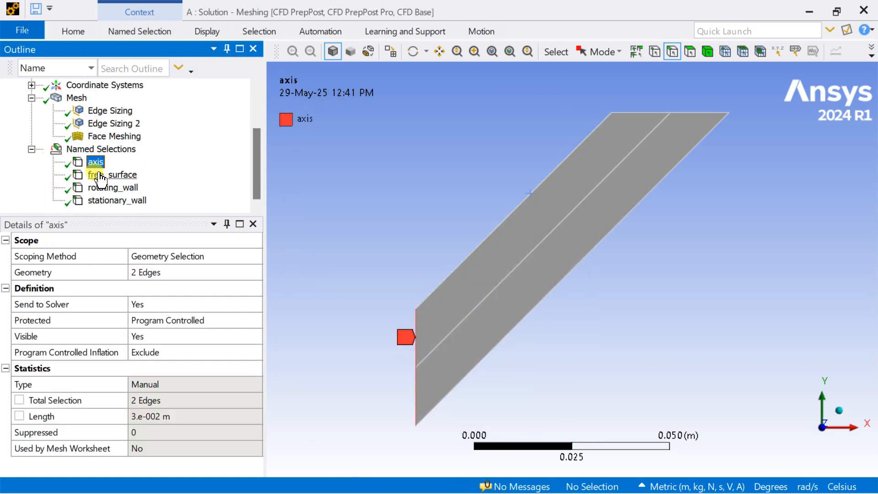
click(113, 188)
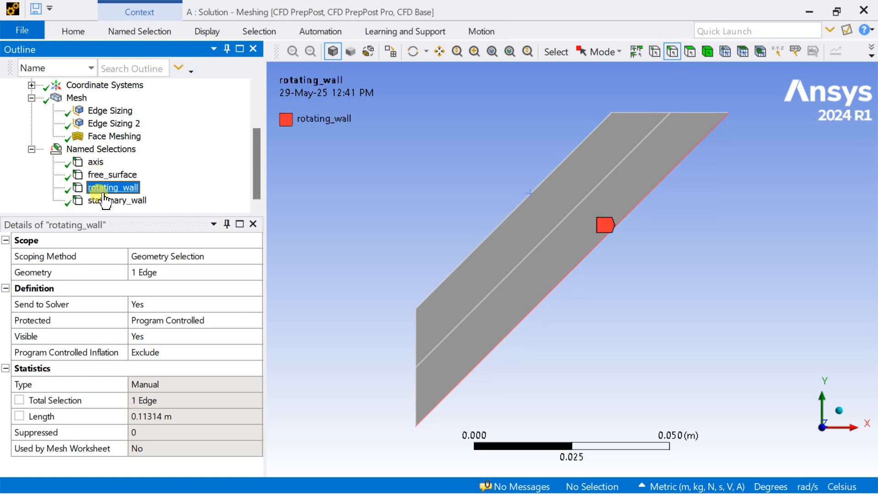
click(117, 200)
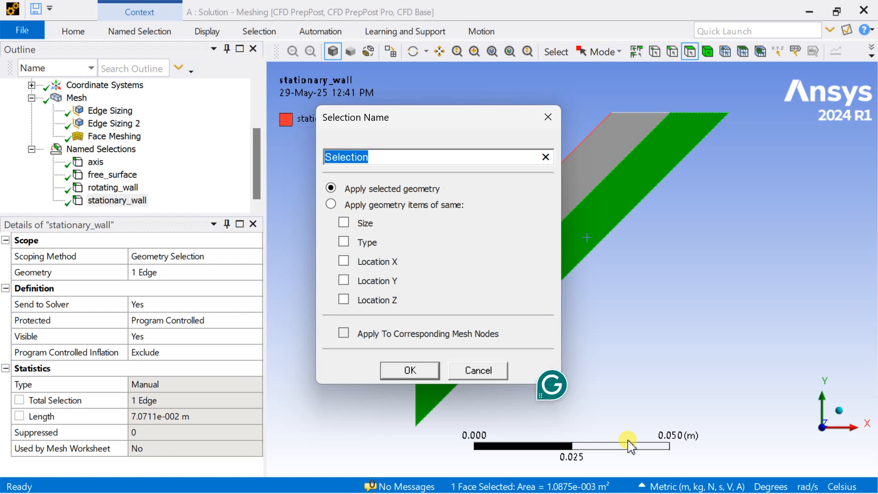
text(SD)
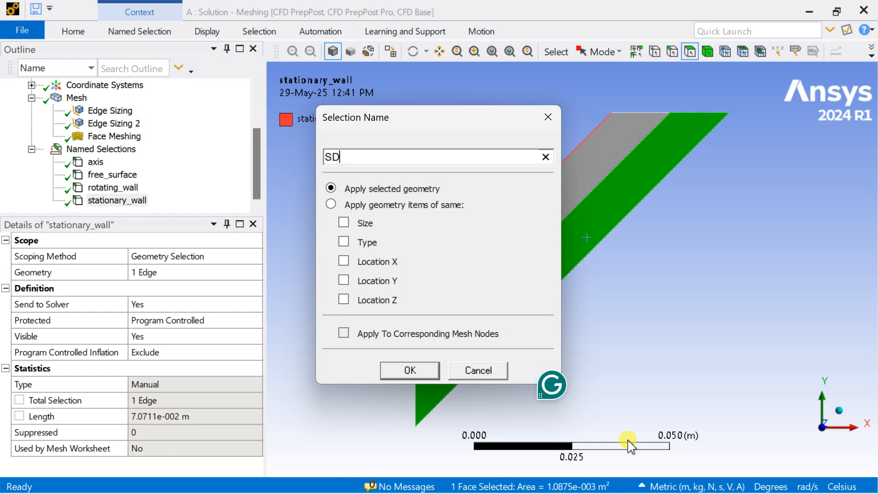
text(_)
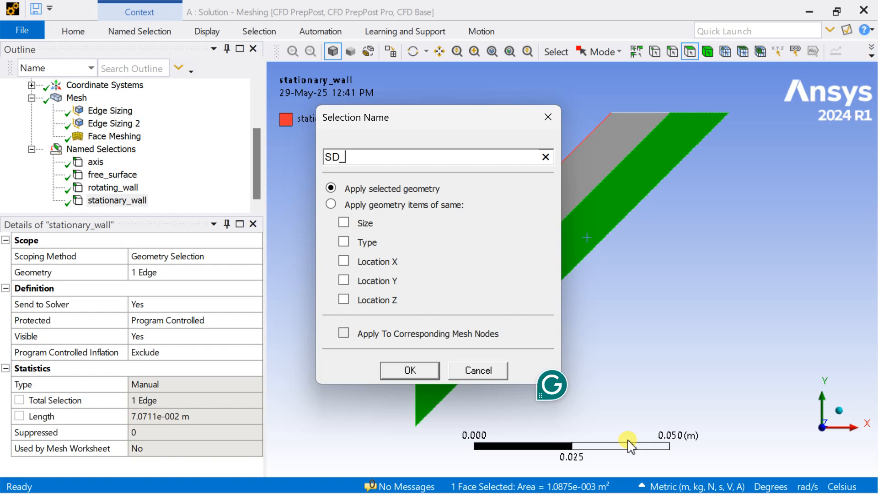
click(409, 370)
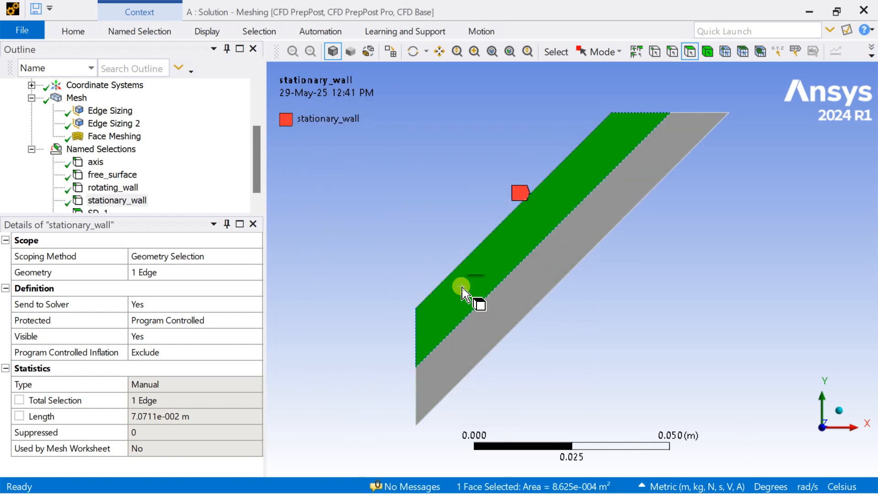
mouse_move(518, 316)
text(SD)
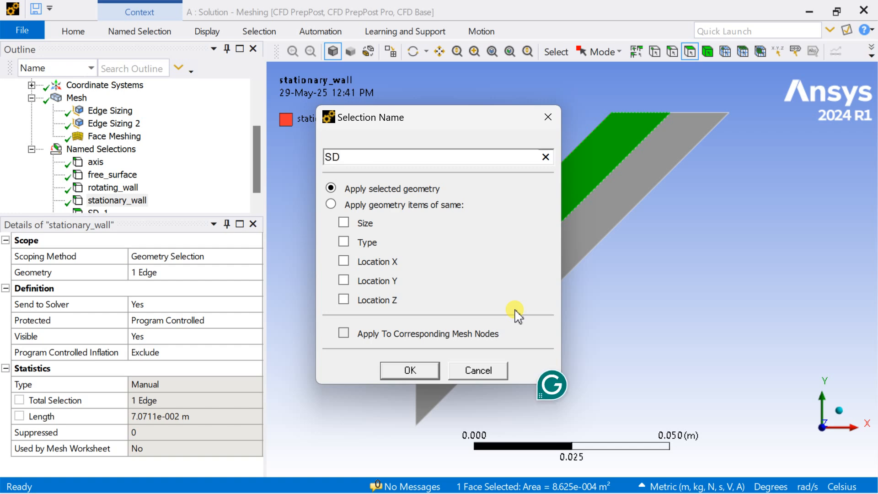
Name the upper strip face SD_2 and review the SD_1, rotating_wall and axis selections.
text(_2)
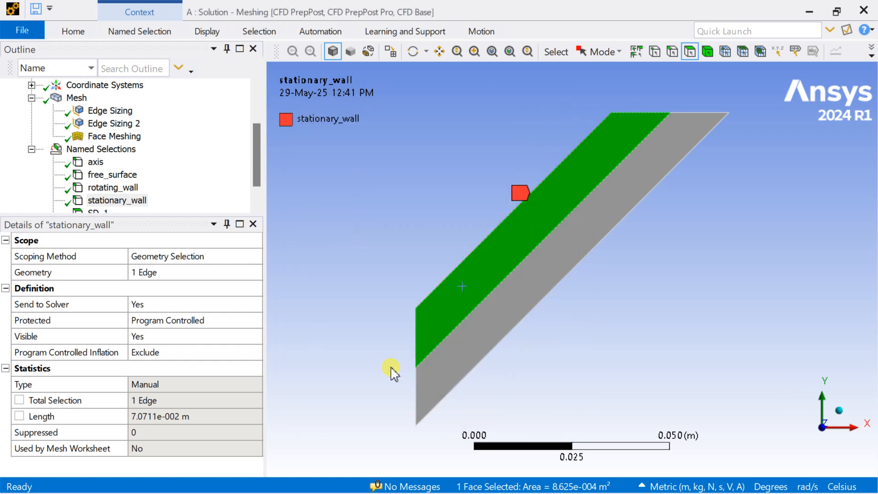
click(98, 187)
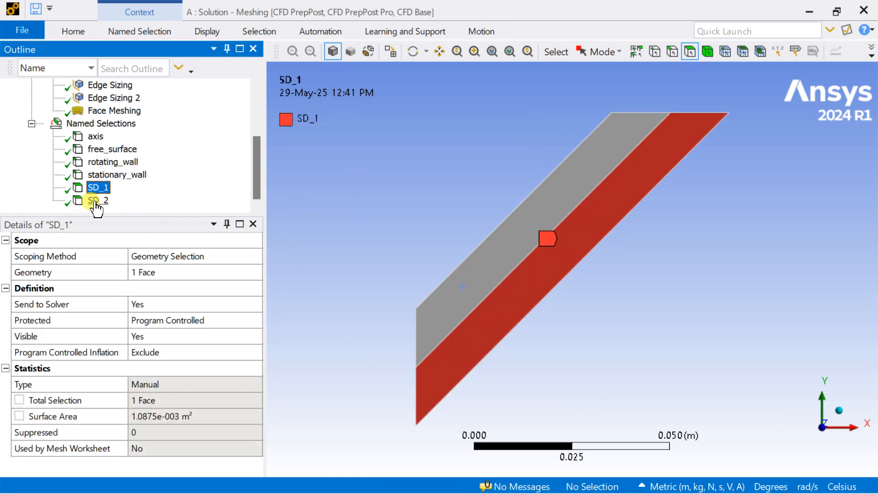
click(111, 162)
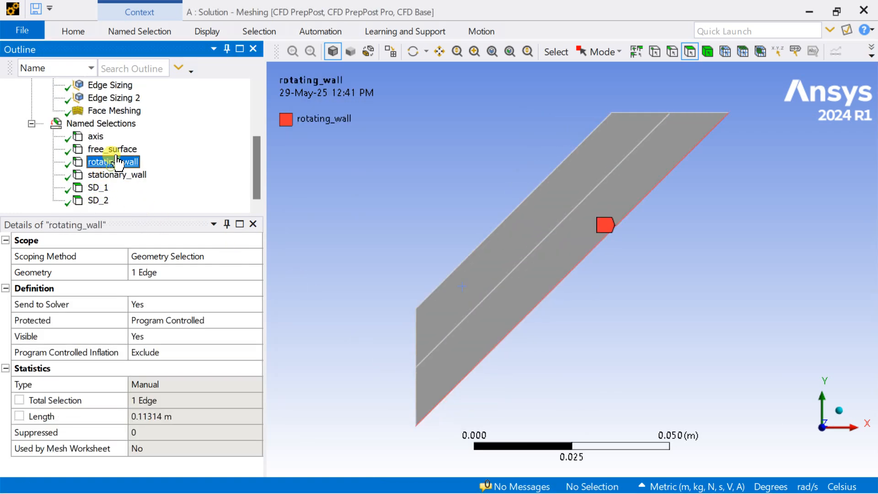
click(95, 136)
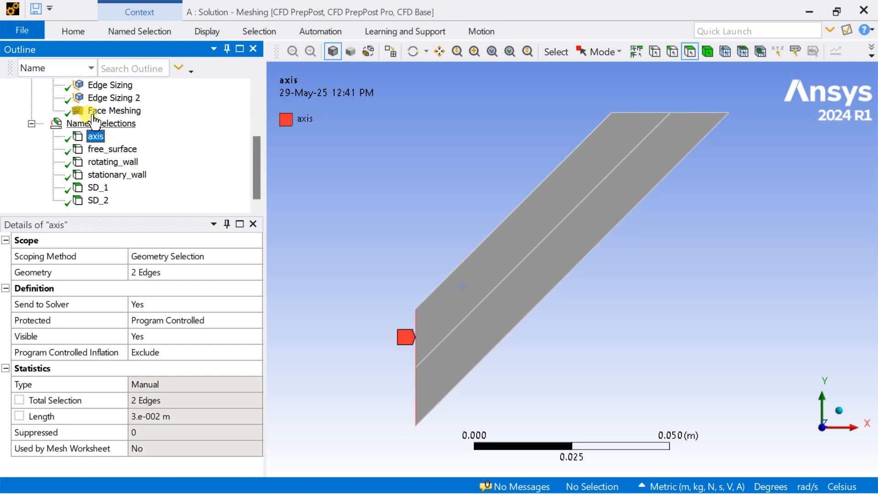
Regenerate all named selections and show the Mesh details with CFD/Polyflow preferences.
right_click(101, 123)
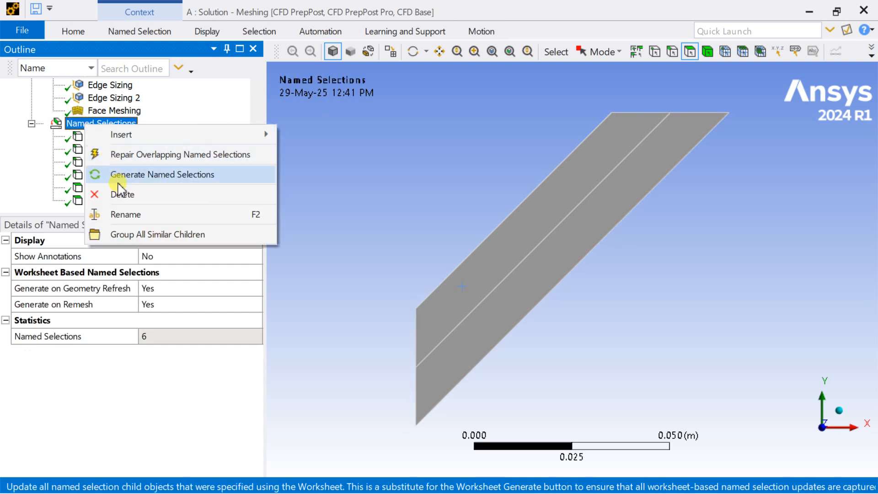
click(161, 174)
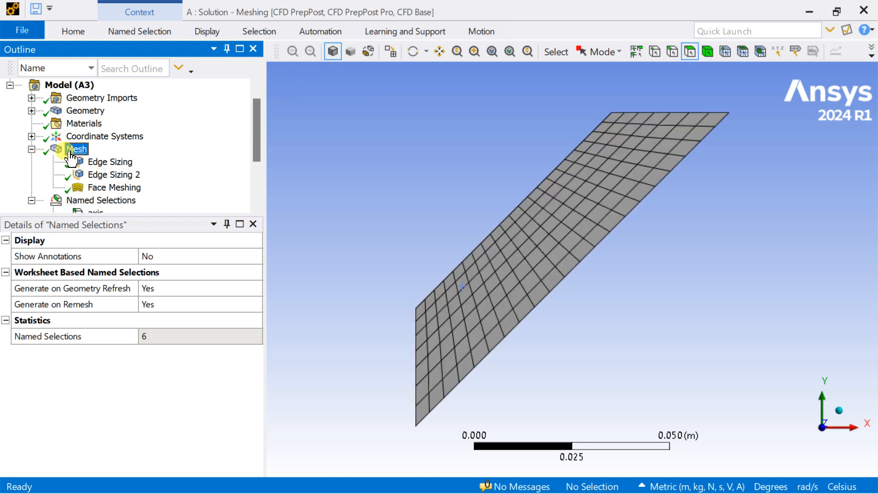
click(77, 149)
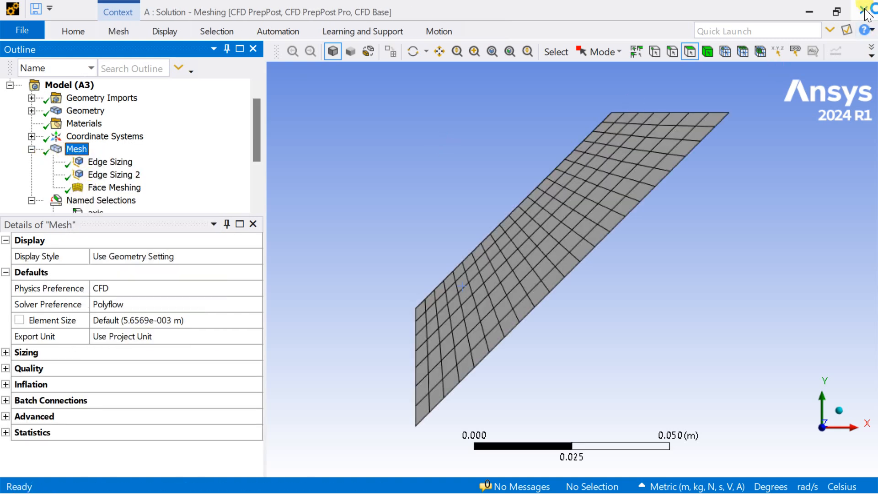
mouse_move(540, 219)
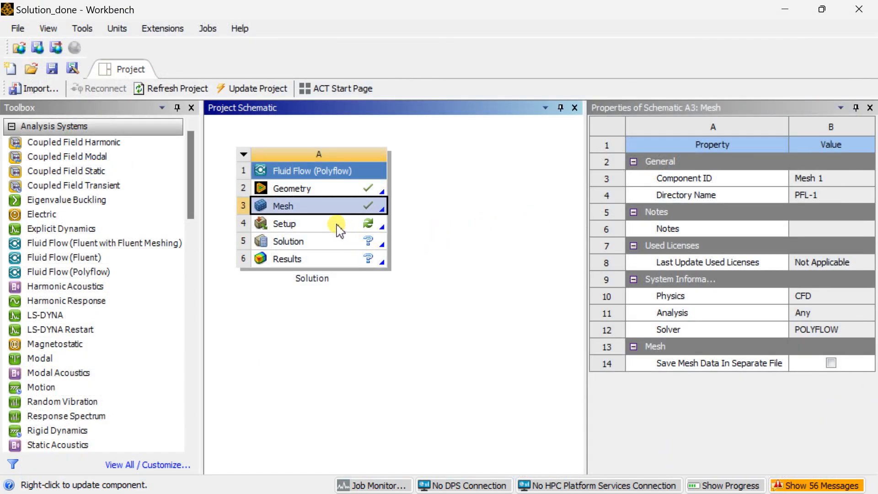
Launch Polydata from the Polyflow system's Setup cell with the strip mesh loaded.
click(284, 223)
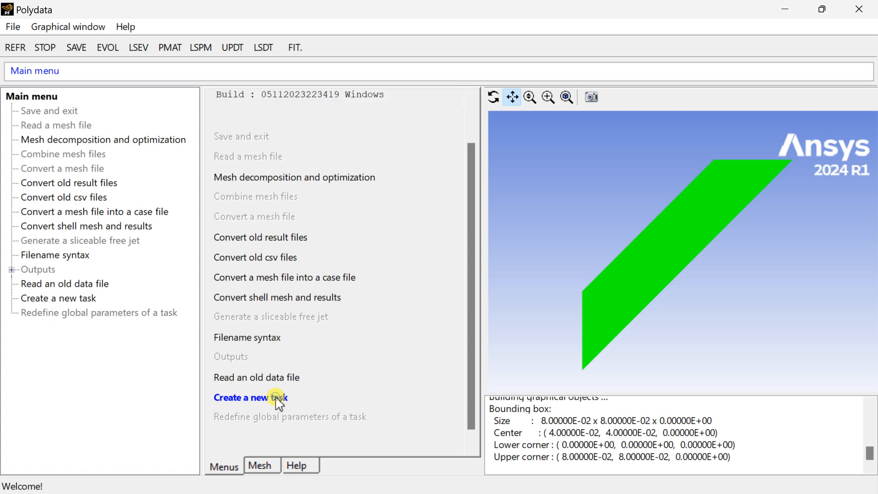
Create F.E.M. Task 1 as 2D 1/2 axisymmetric and start creating its sub-task.
click(250, 397)
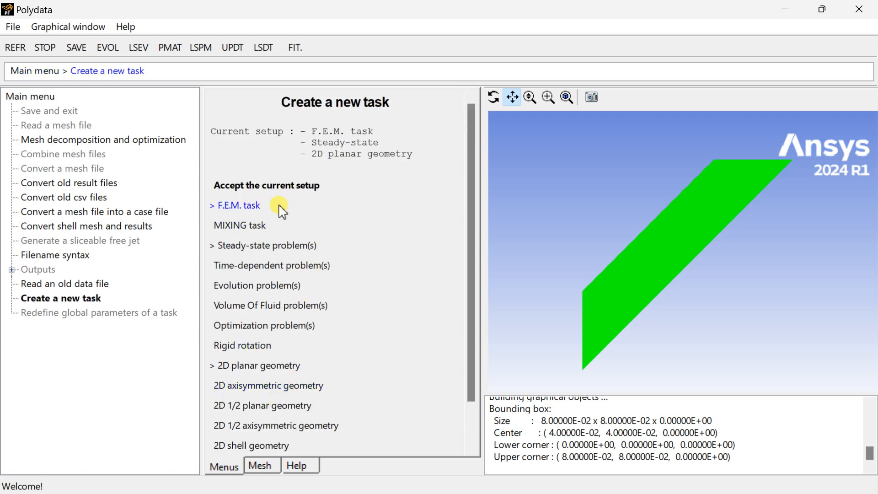
scroll(down, 3)
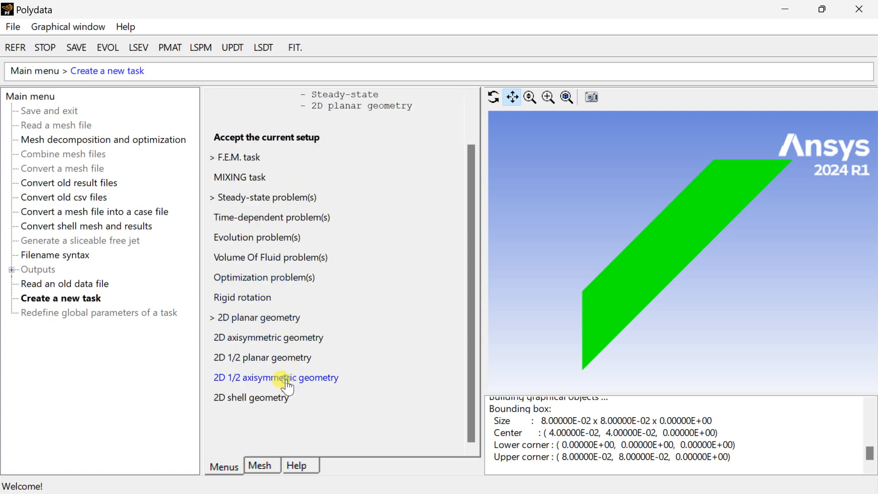
click(275, 377)
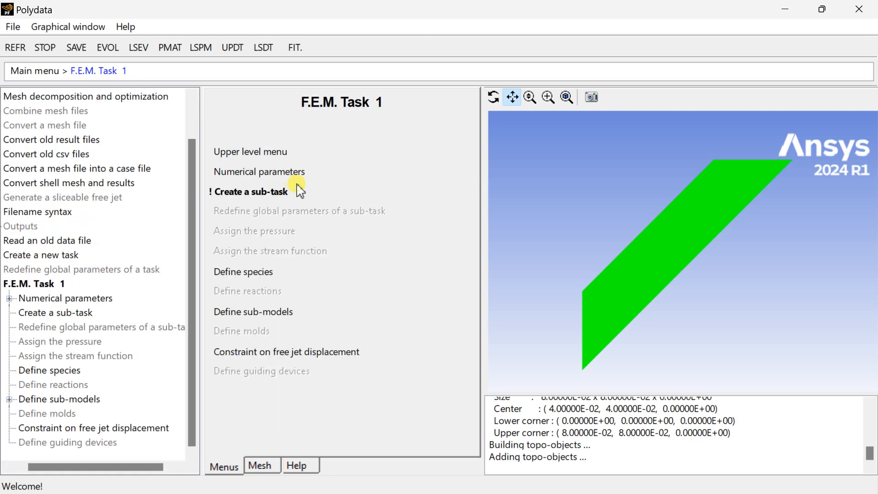
click(248, 191)
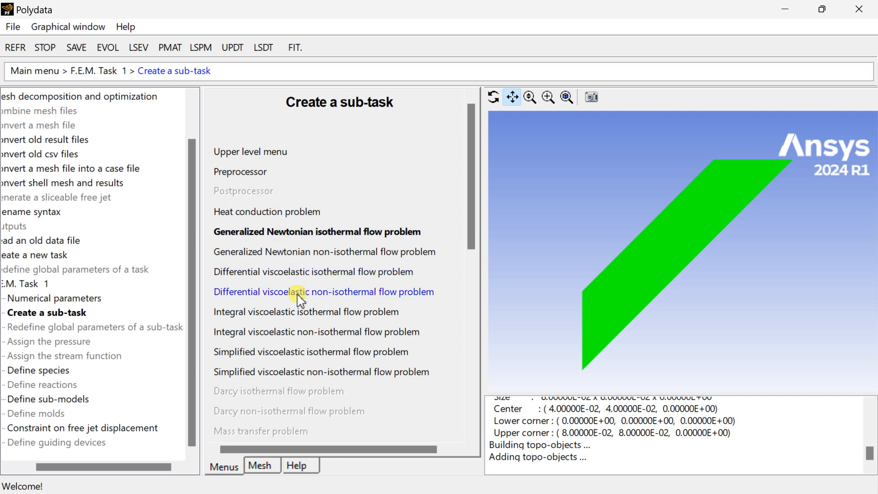
mouse_move(328, 301)
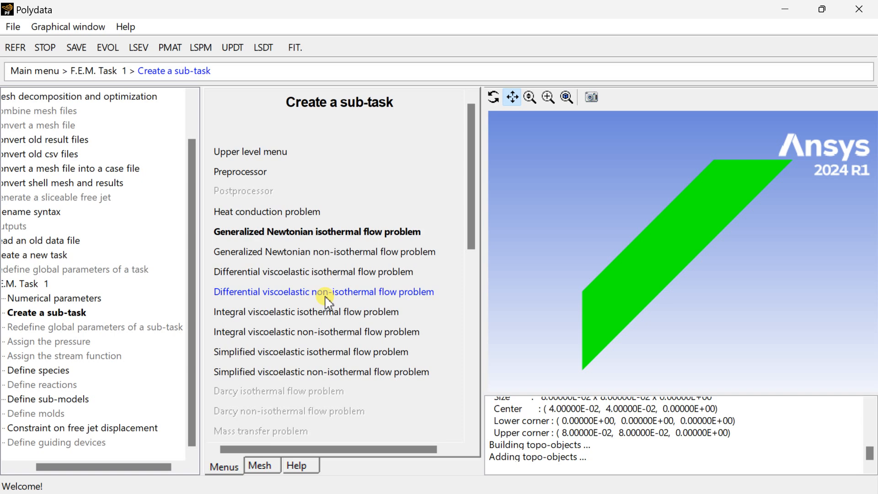
mouse_move(492, 313)
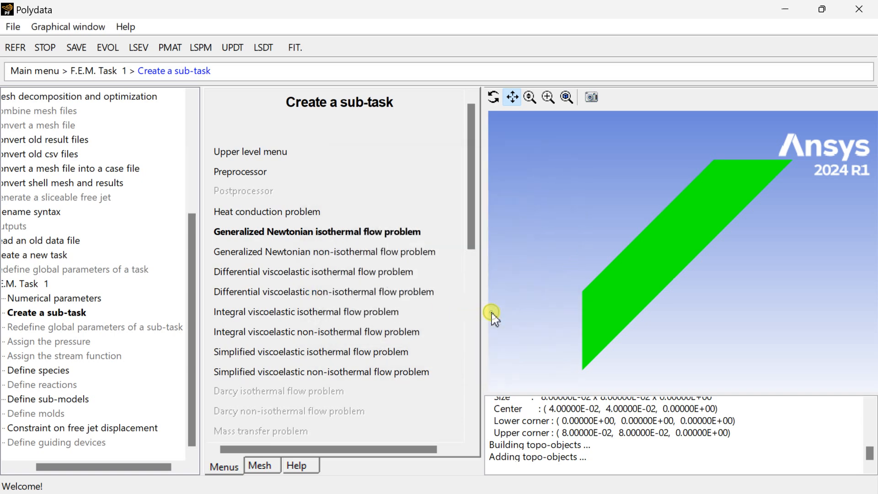
Make Sub-task 1 a differential viscoelastic non-isothermal flow problem on the full domain.
click(323, 292)
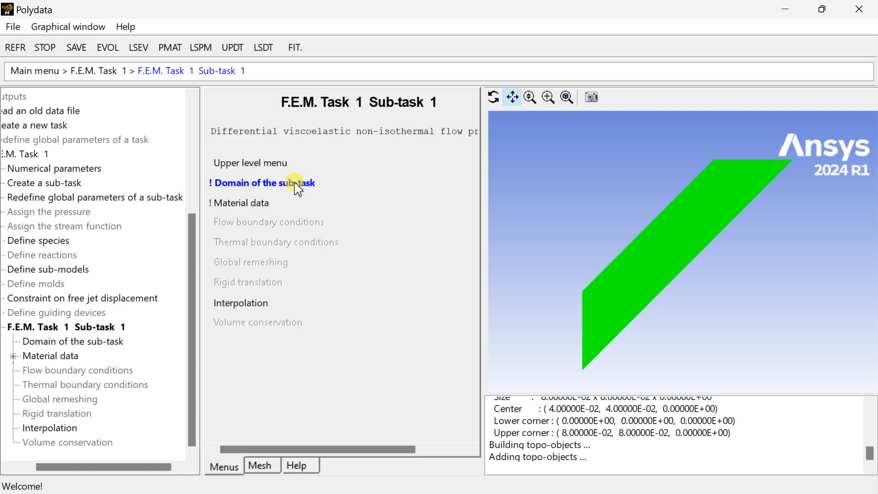
click(263, 183)
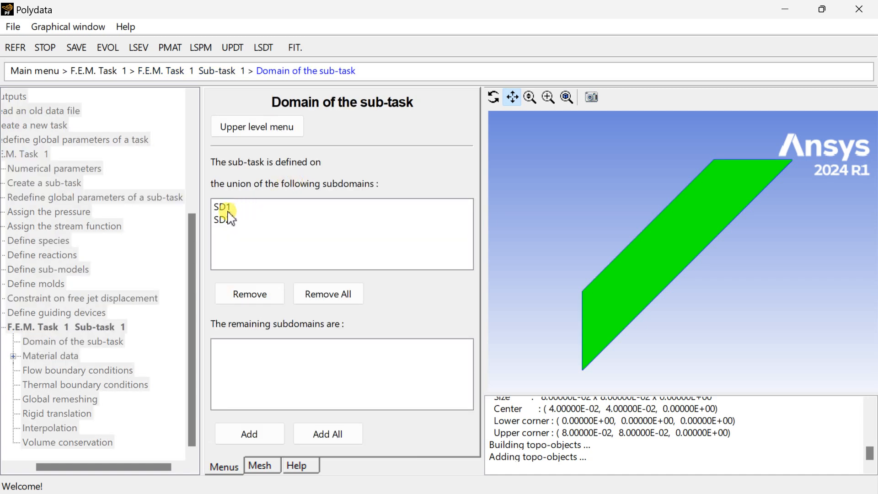
click(256, 126)
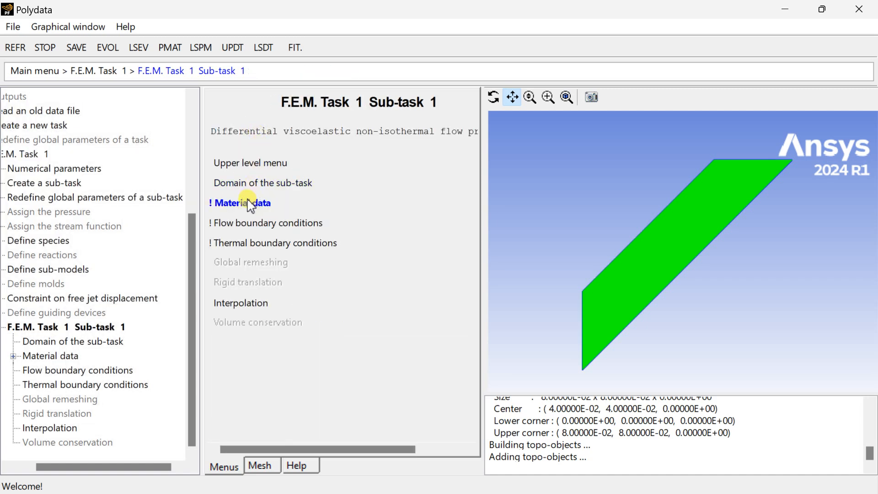
Set the material density to 1200.
click(242, 203)
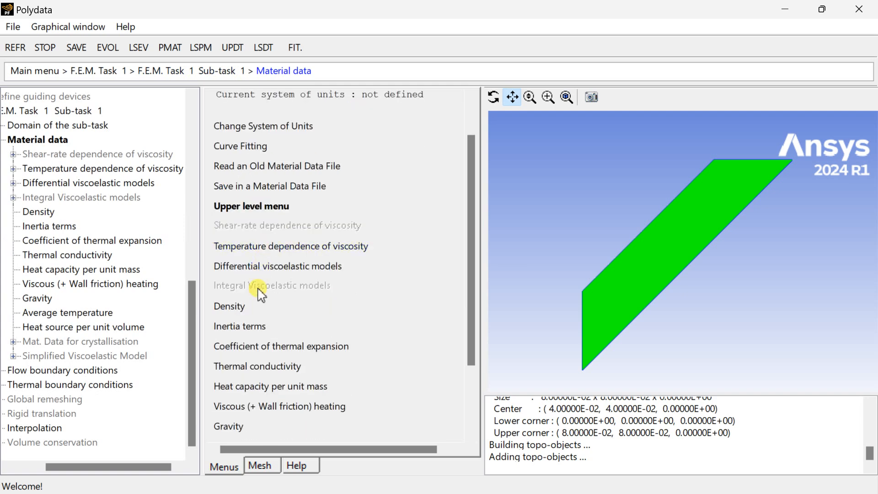
click(229, 305)
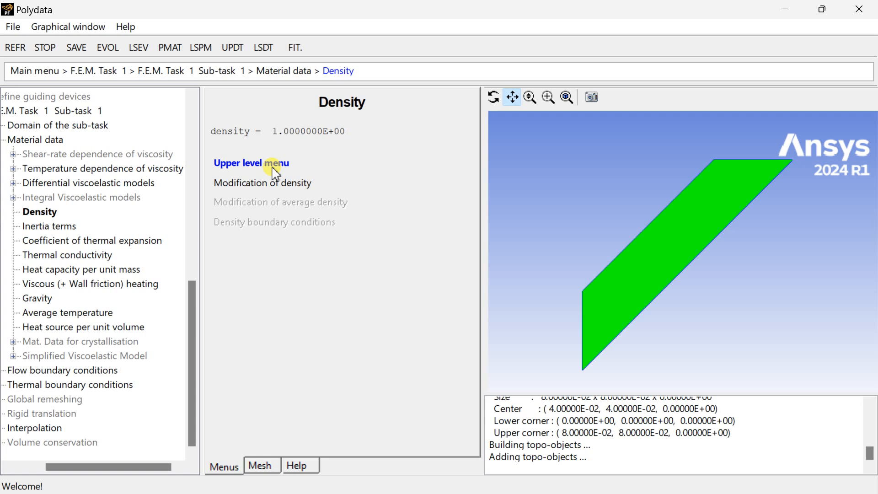
mouse_move(272, 190)
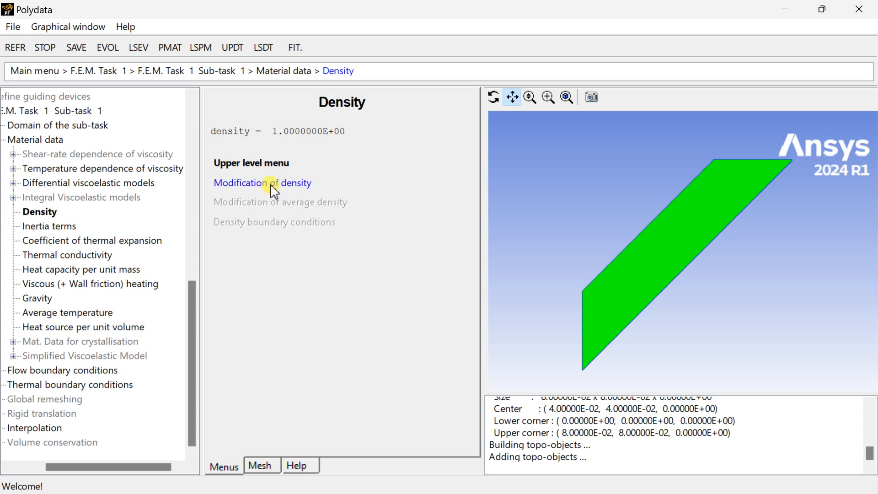
click(262, 183)
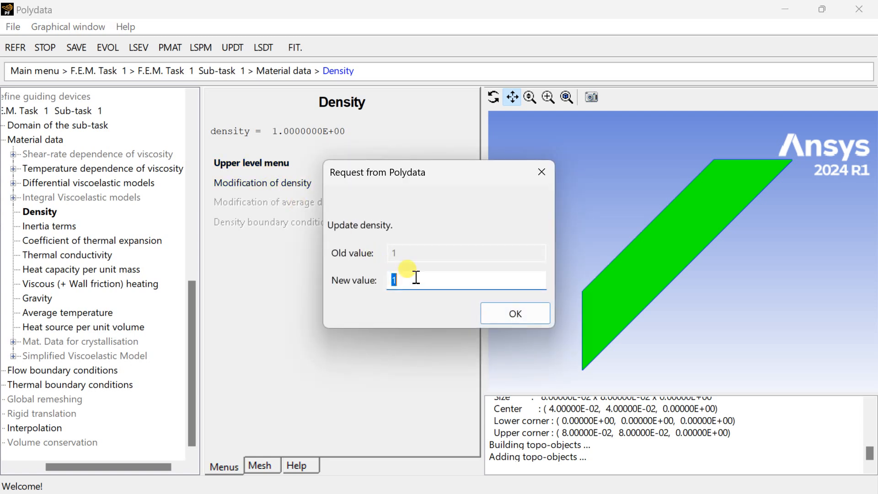
text(200)
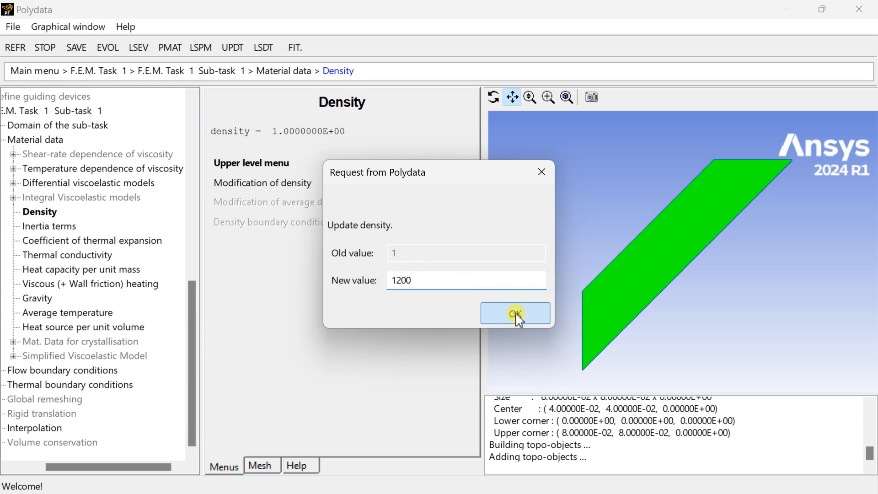
click(514, 313)
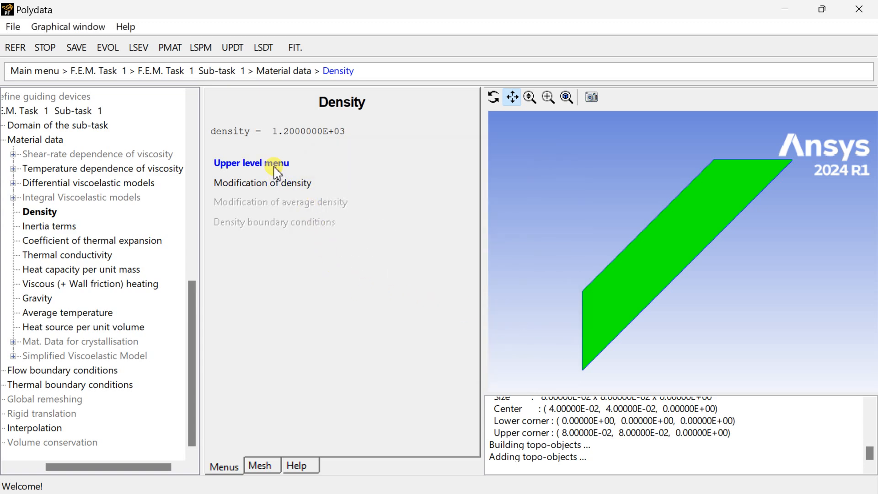
click(251, 163)
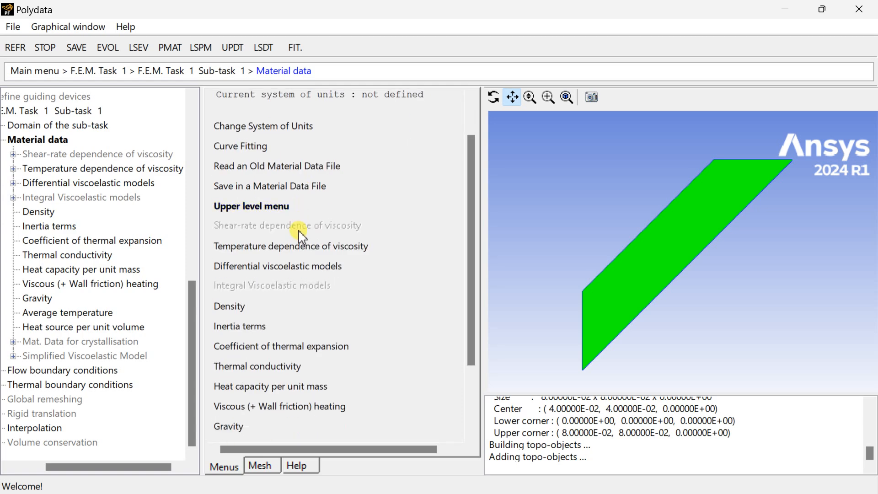
Set thermal conductivity coefficient a to 0.5.
scroll(down, 3)
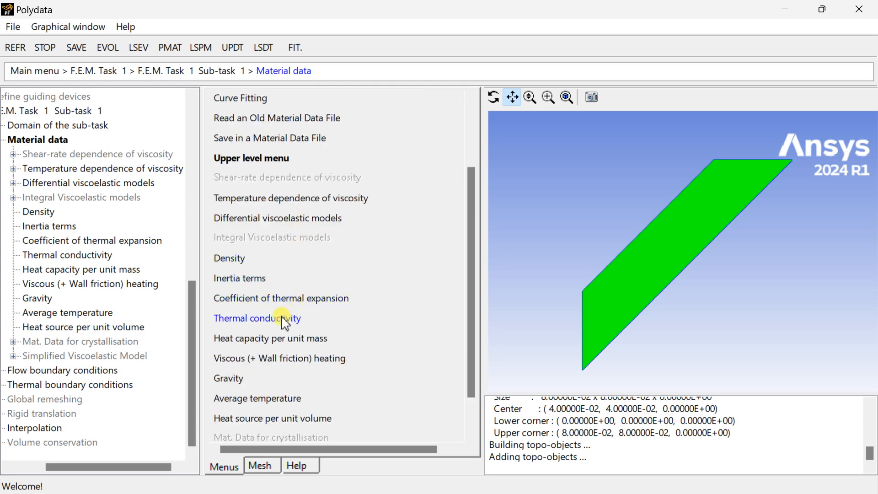
click(257, 318)
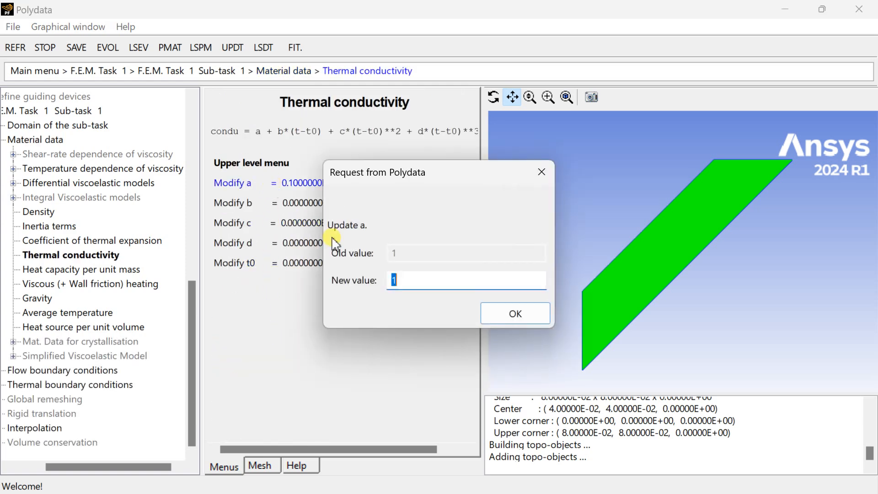
text(0.5)
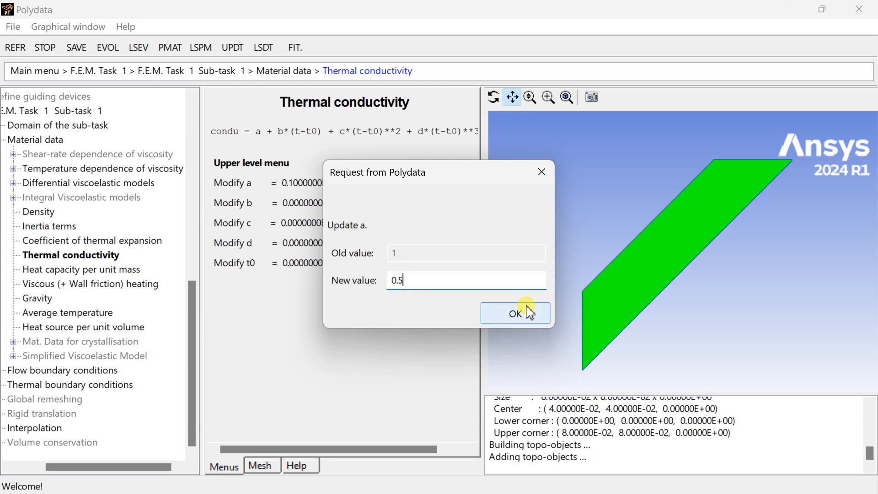
click(514, 312)
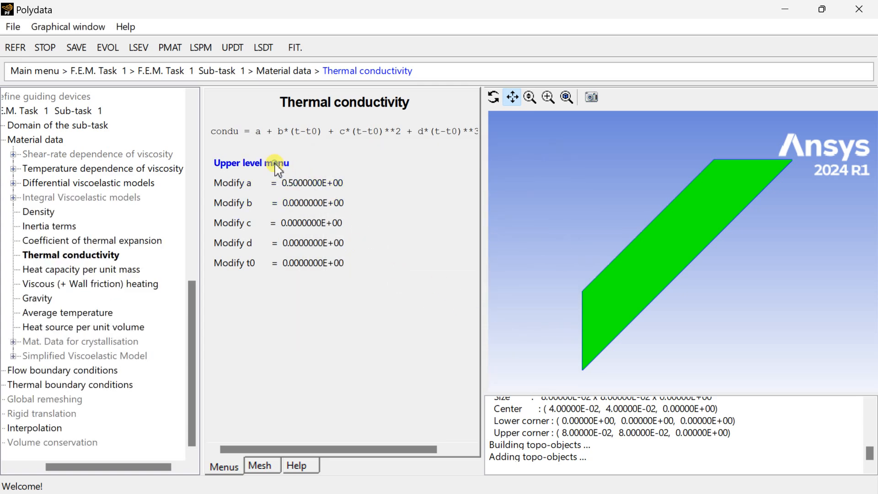
click(251, 163)
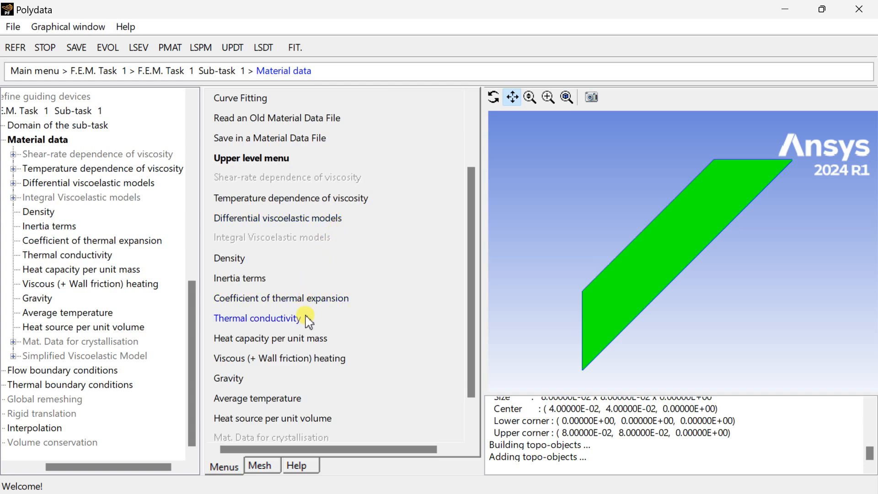
scroll(down, 3)
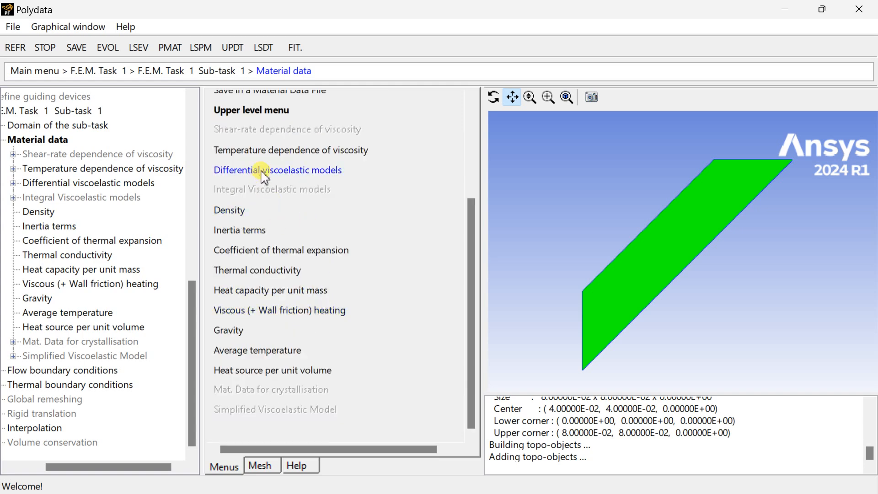
Start a first Giesekus viscoelastic model with viscosity 10 and relaxation time 0.7.
click(277, 170)
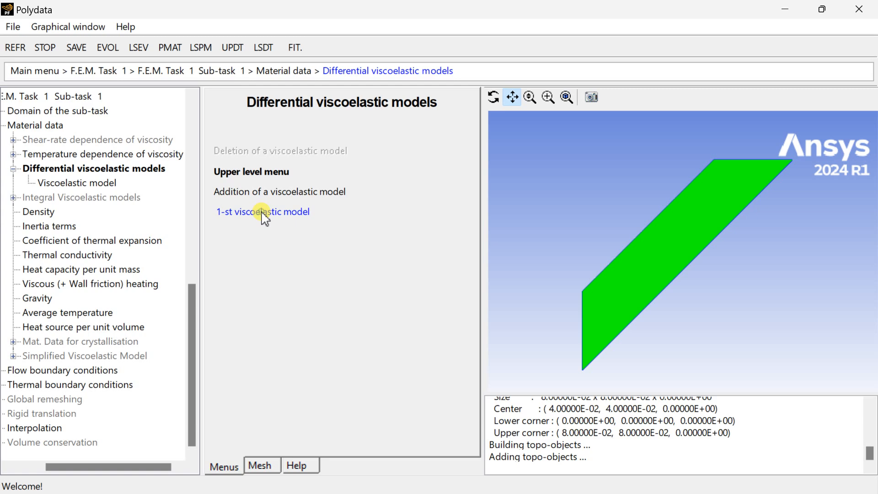
click(262, 211)
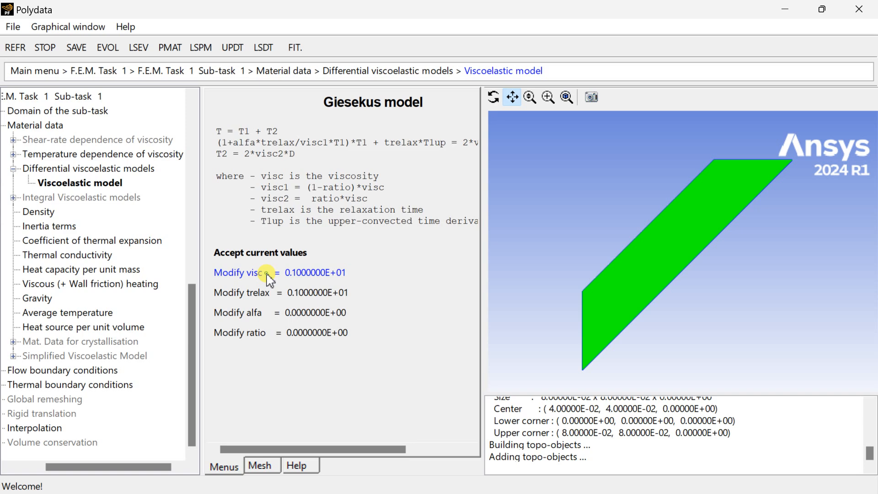
click(239, 273)
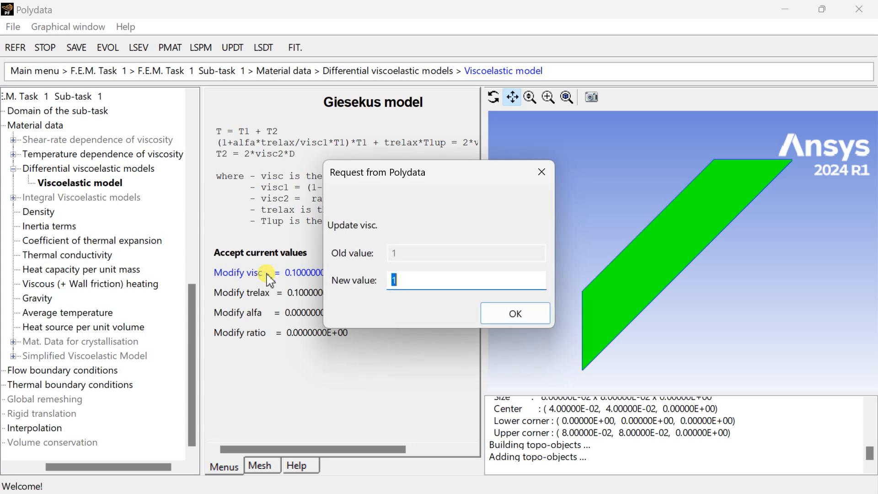
text(0)
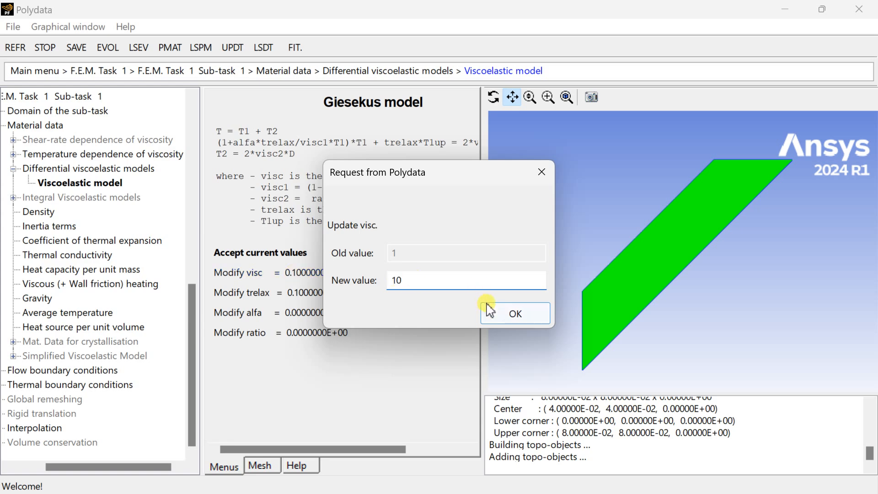
click(514, 313)
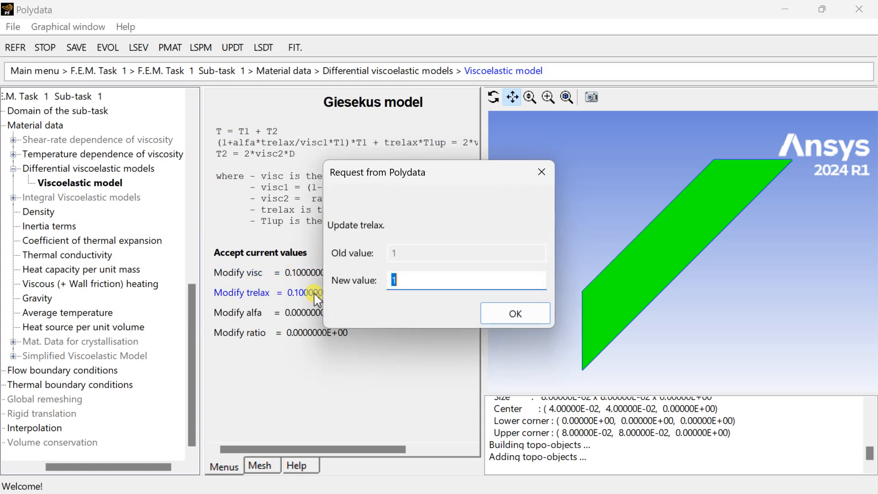
mouse_move(380, 281)
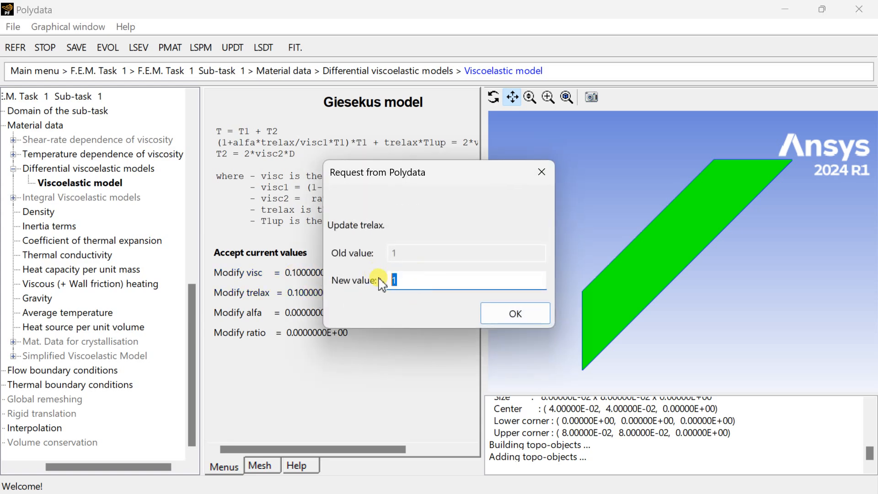
text(0.7)
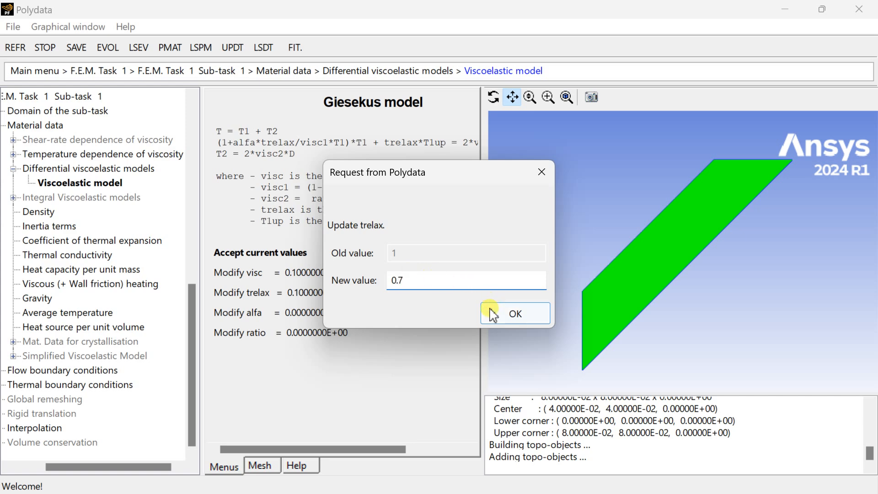
click(513, 312)
text(0.)
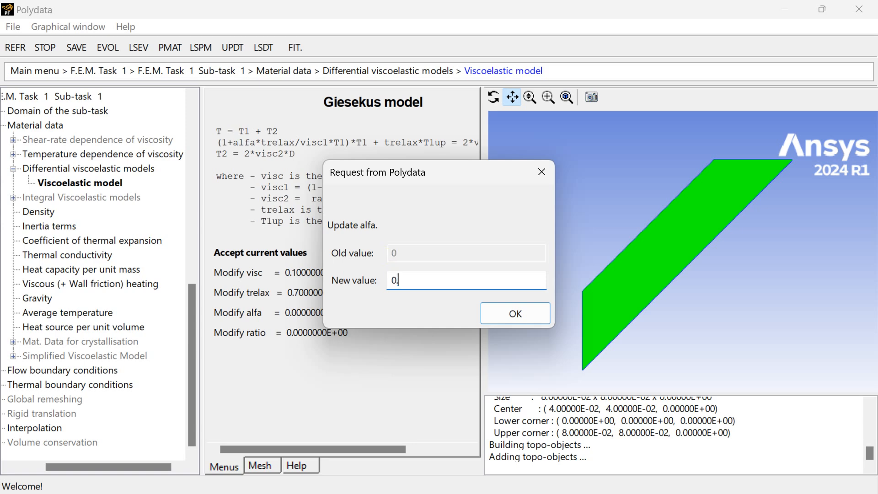
Set alfa 0.1 and ratio 1, then accept the Giesekus model parameters.
click(513, 312)
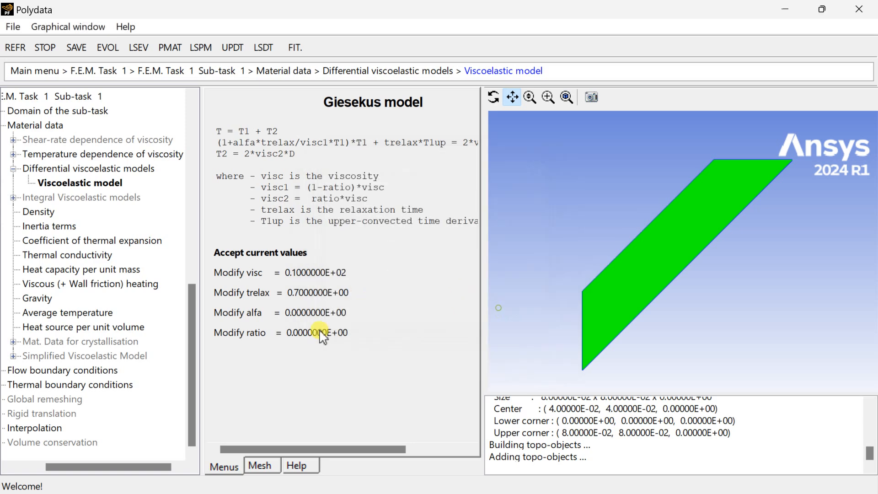
click(238, 331)
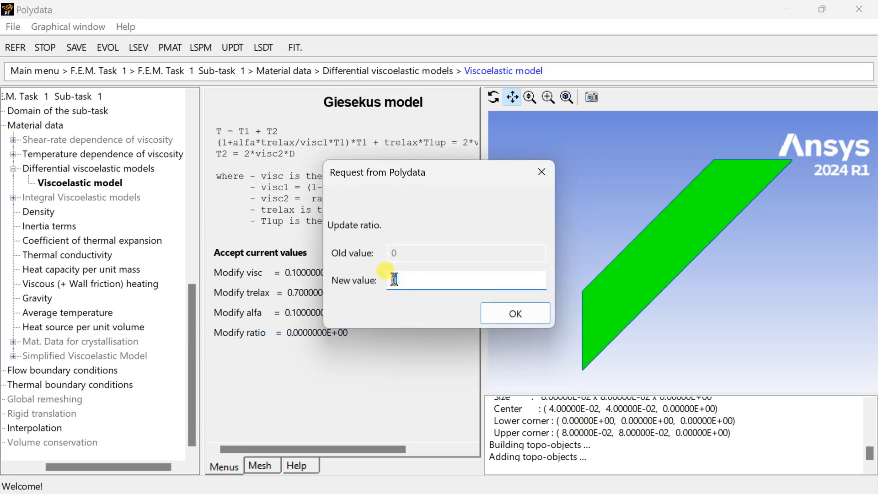
text(1)
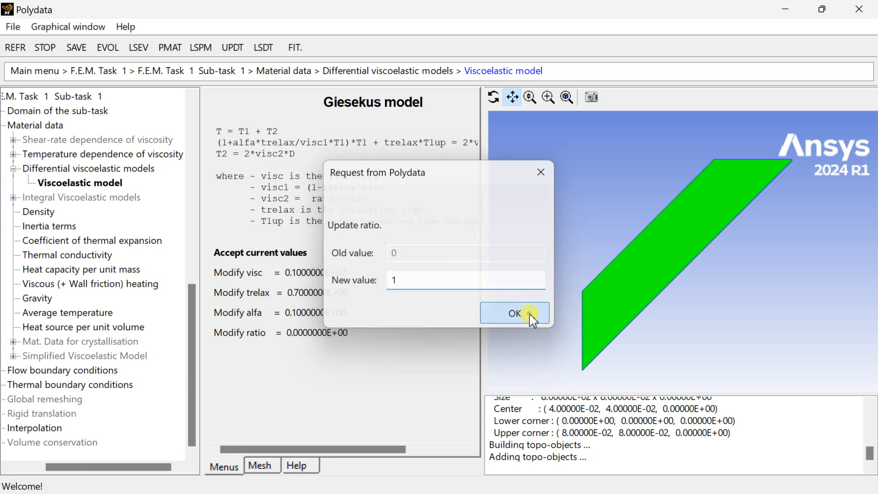
click(513, 313)
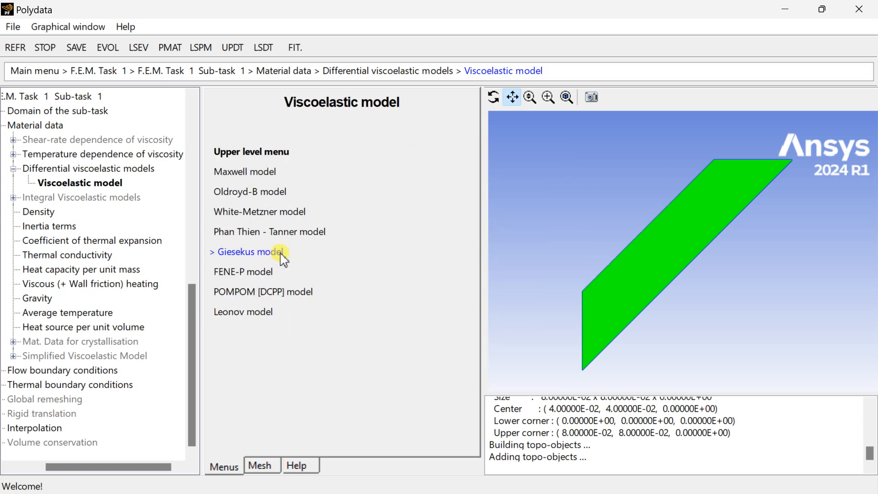
click(245, 251)
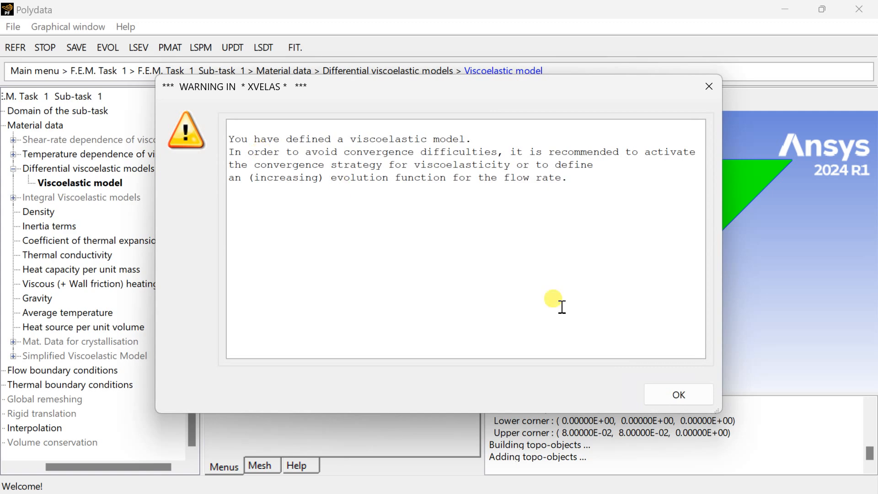
click(677, 394)
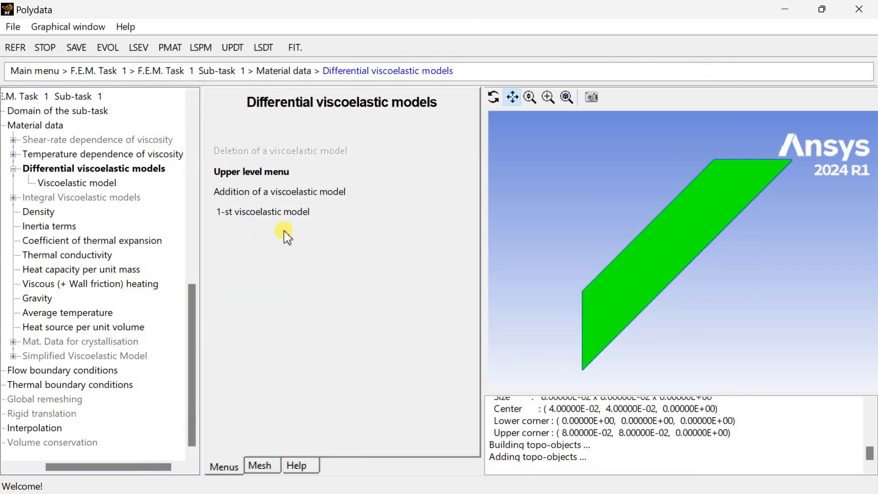
mouse_move(251, 171)
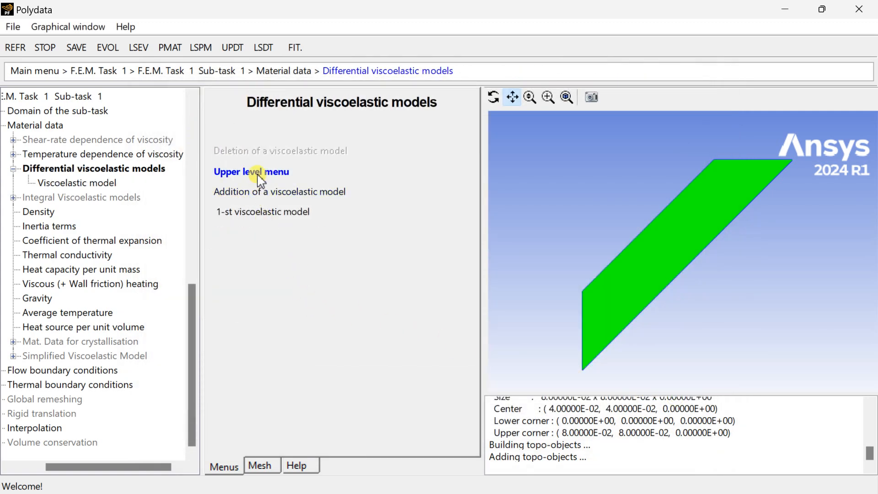
Return to the Material data menu and scroll toward the remaining sub-task entries.
click(250, 171)
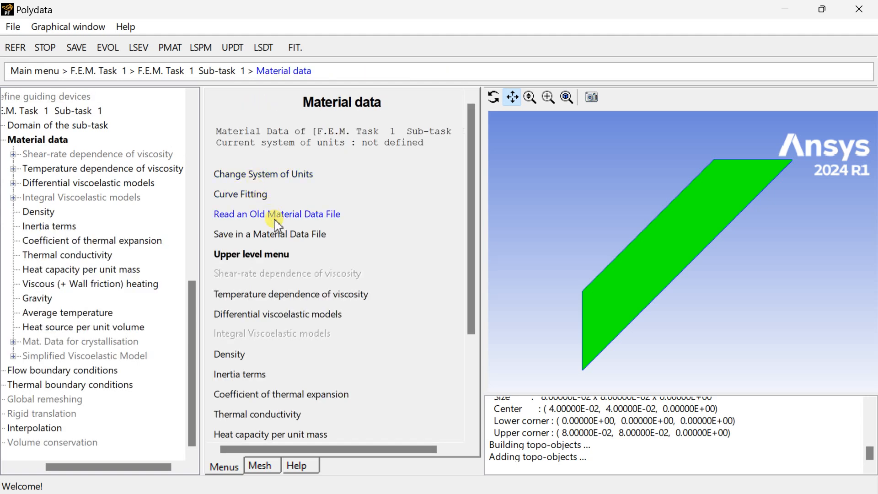
scroll(down, 3)
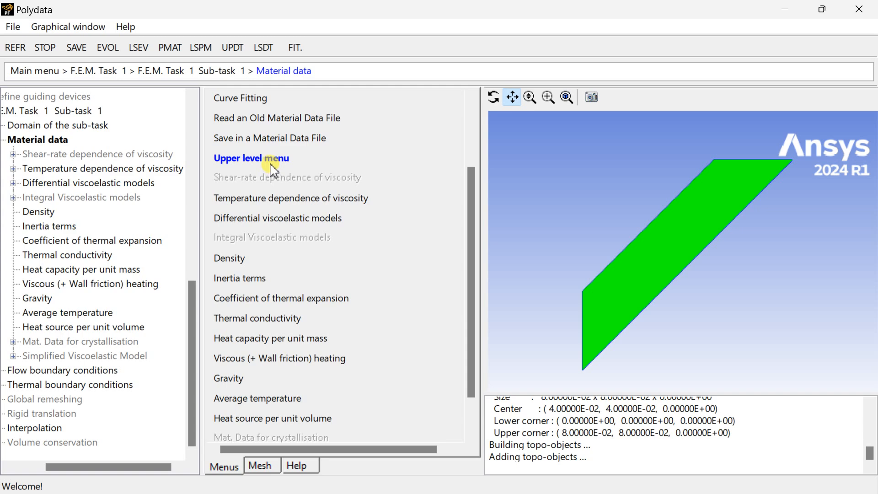
mouse_move(269, 166)
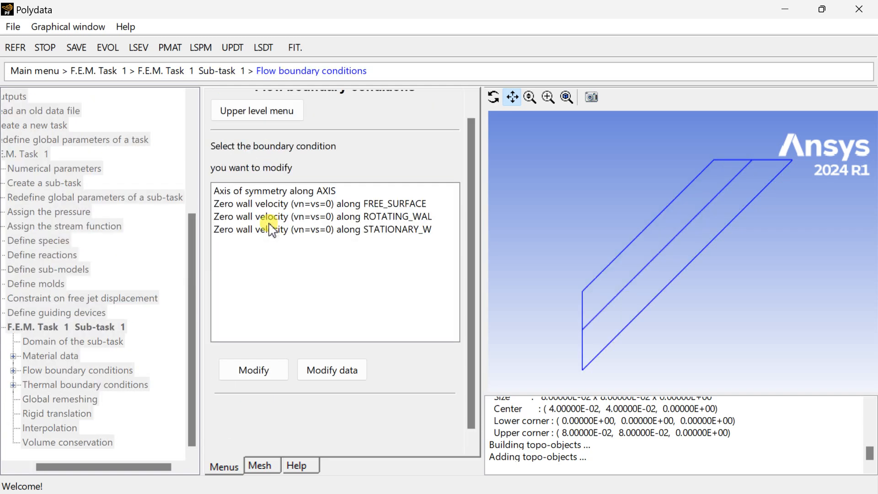
Change the FREE_SURFACE boundary to a free surface condition.
click(273, 190)
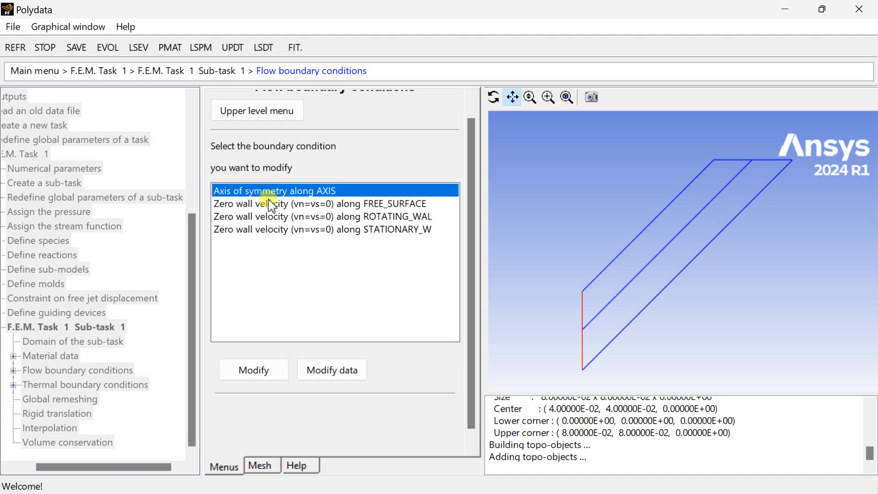
click(253, 369)
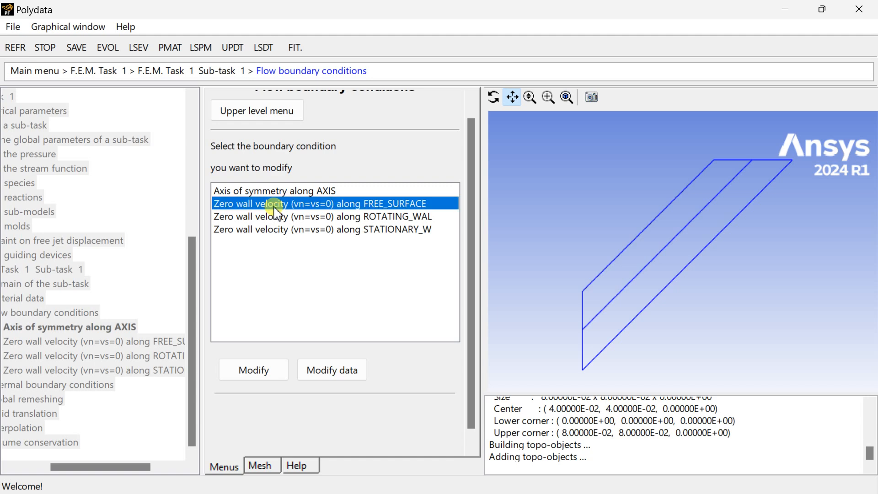
click(252, 368)
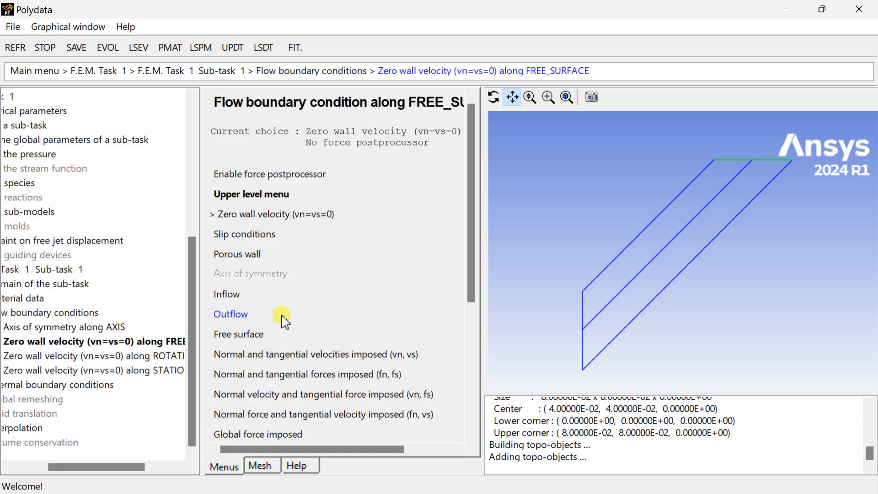
scroll(down, 3)
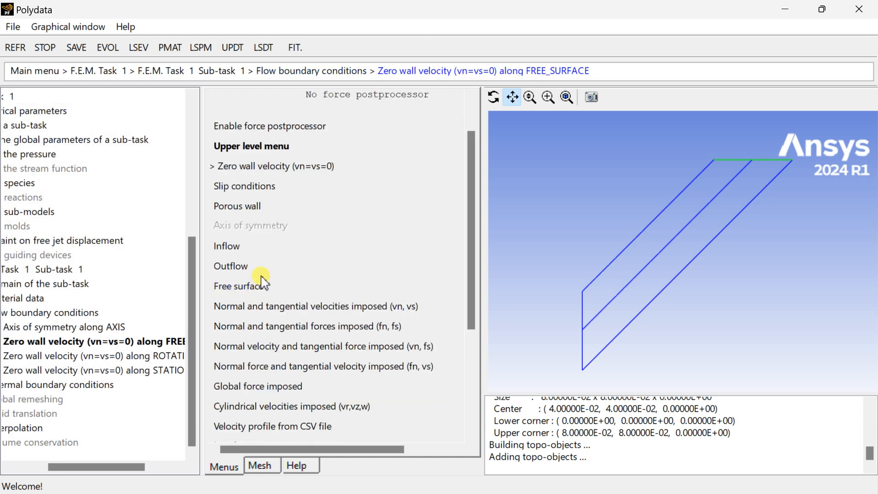
click(240, 285)
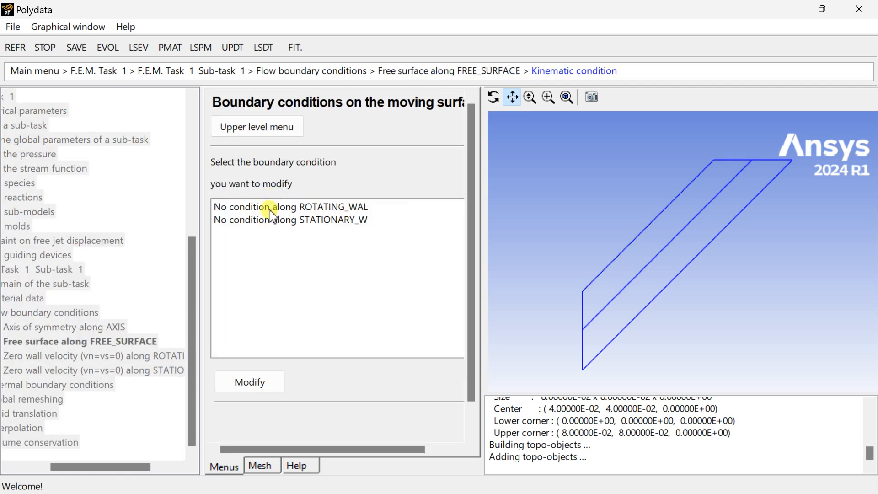
Impose the free surface position where it meets STATIONARY_W.
click(291, 207)
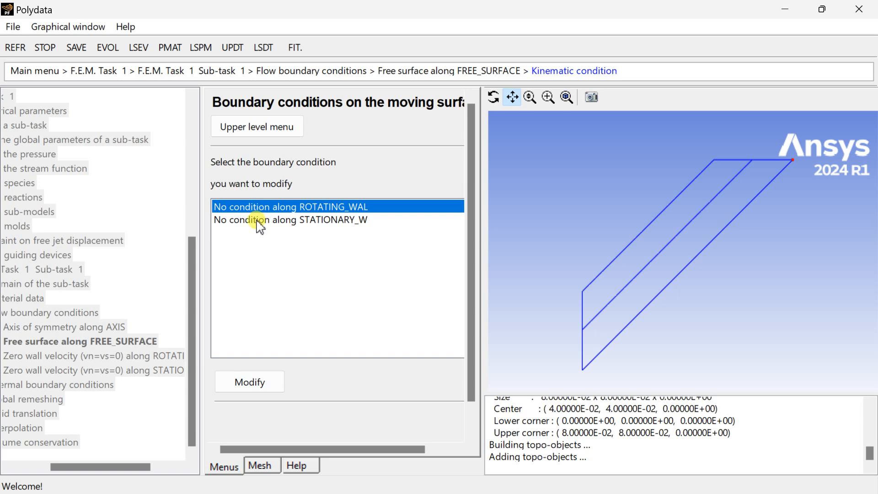
click(290, 220)
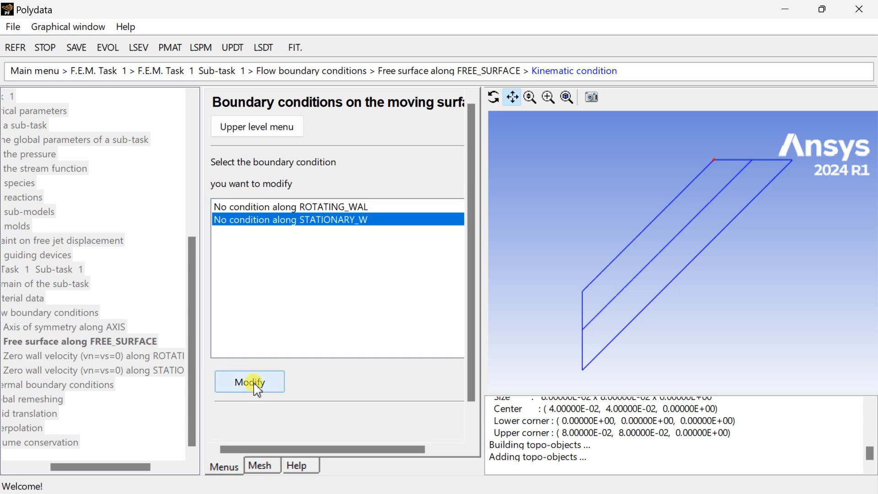
click(248, 381)
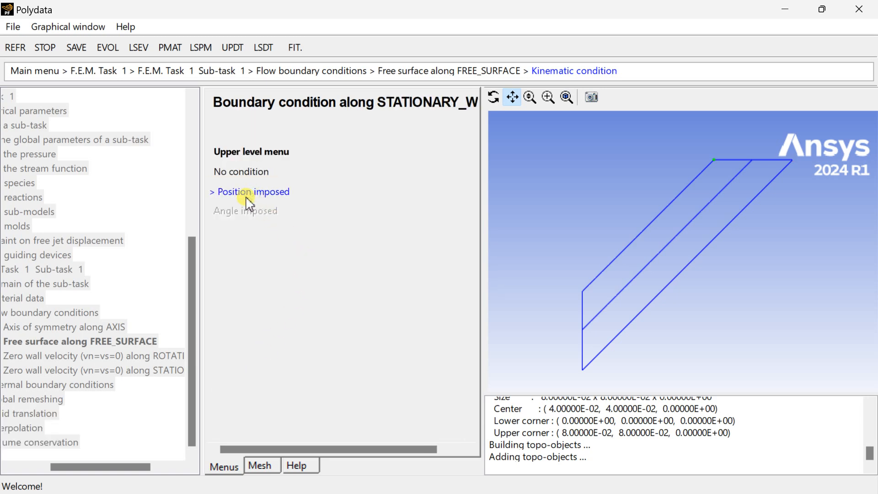
click(253, 191)
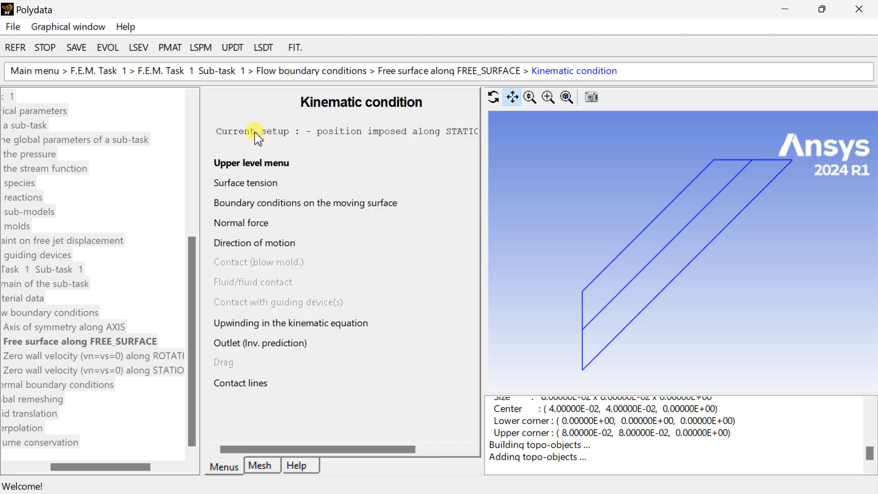
mouse_move(258, 169)
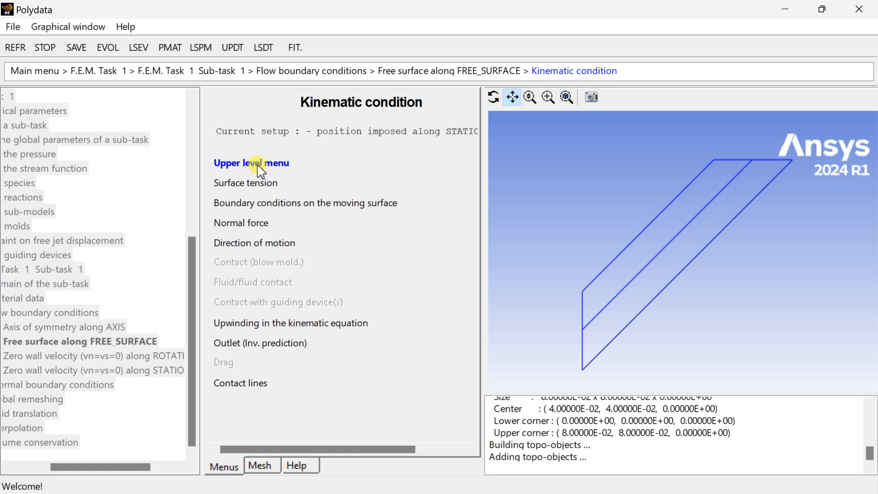
click(251, 162)
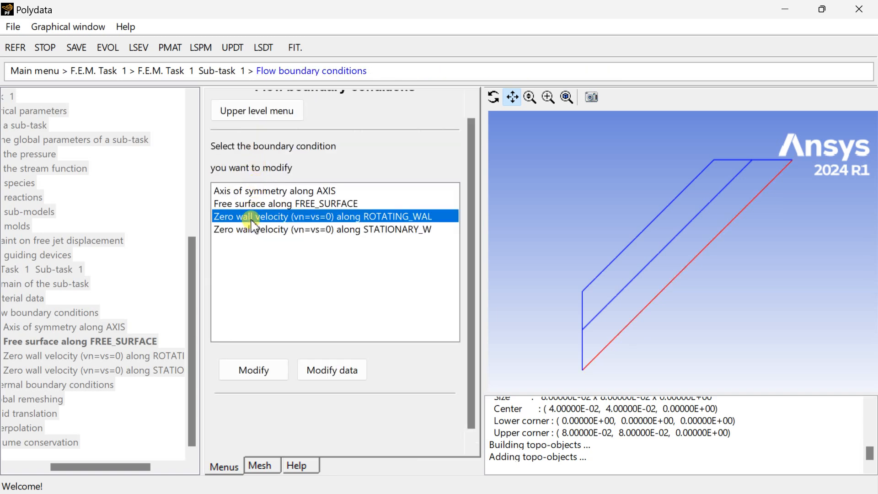
Set ROTATING_WAL to imposed velocities with vn 0 and w velocity linear A=0, B=6.282.
click(253, 369)
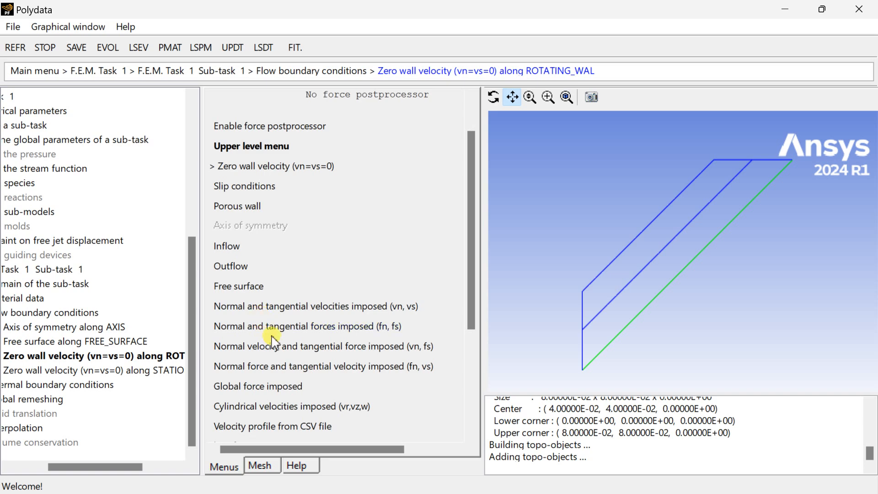
mouse_move(287, 314)
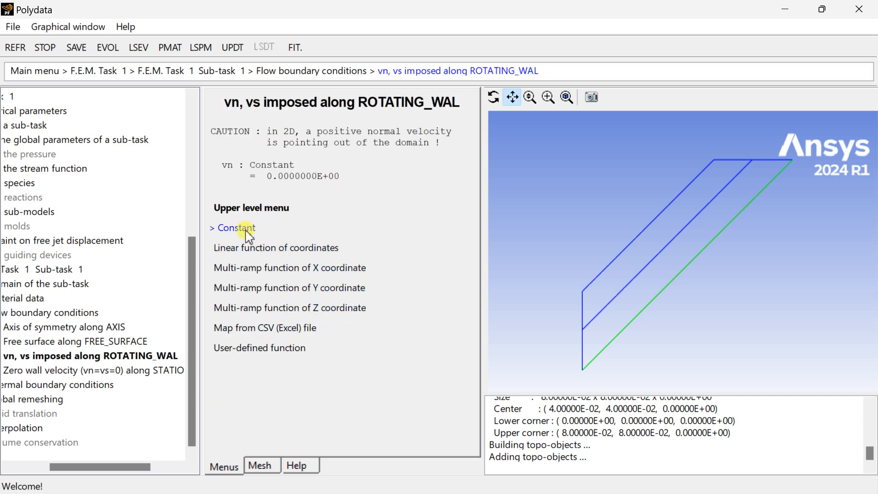
click(235, 228)
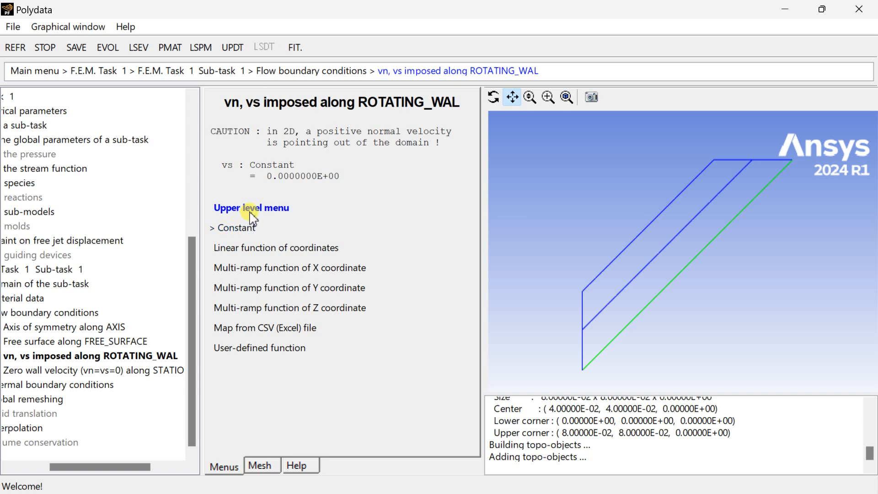
mouse_move(518, 277)
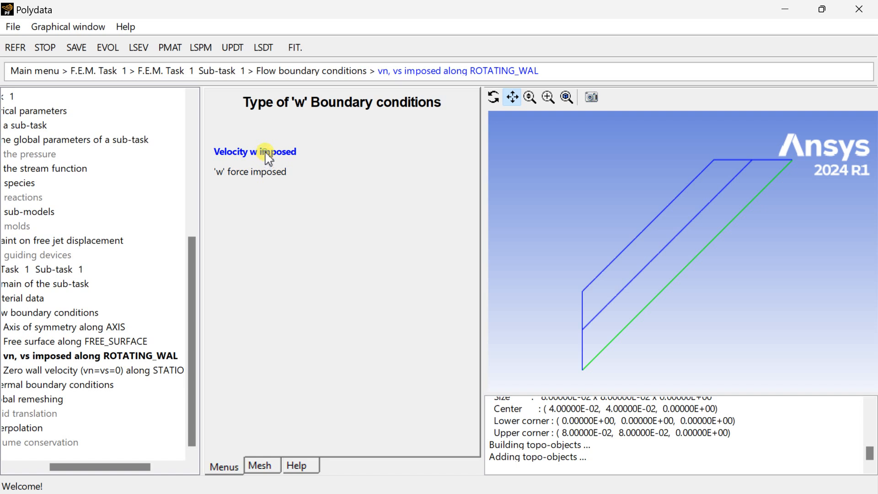
click(254, 152)
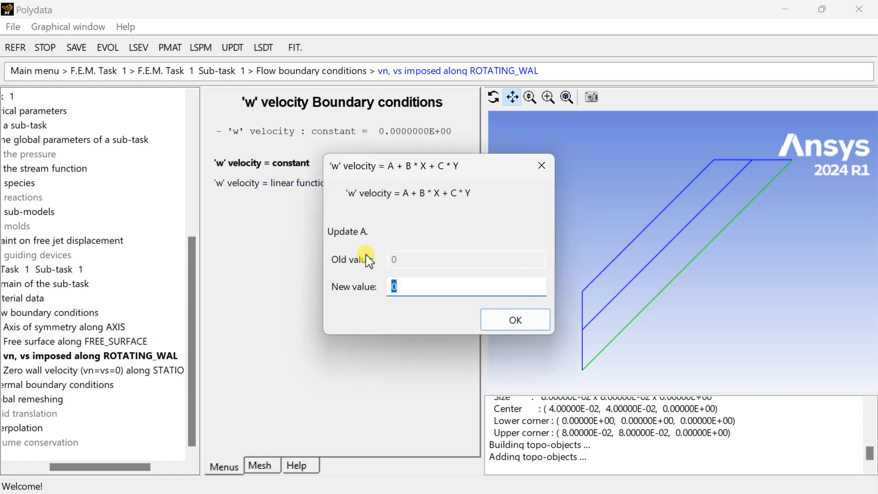
click(513, 320)
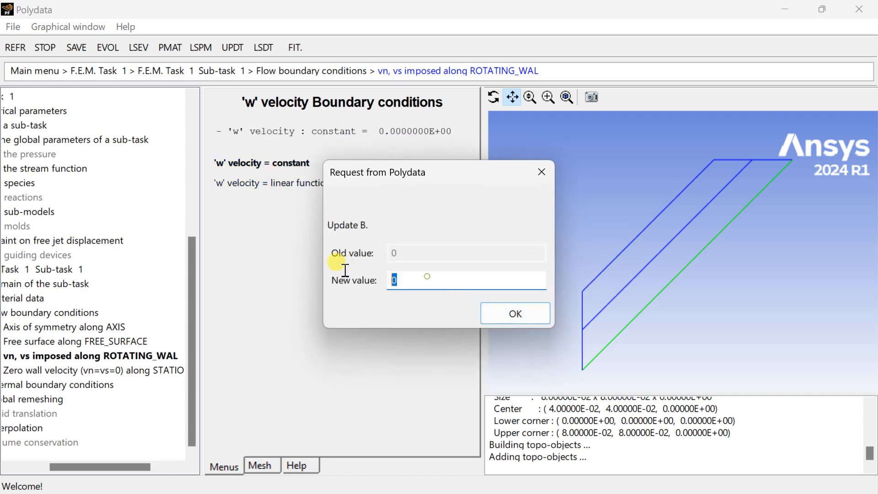
text(6.28)
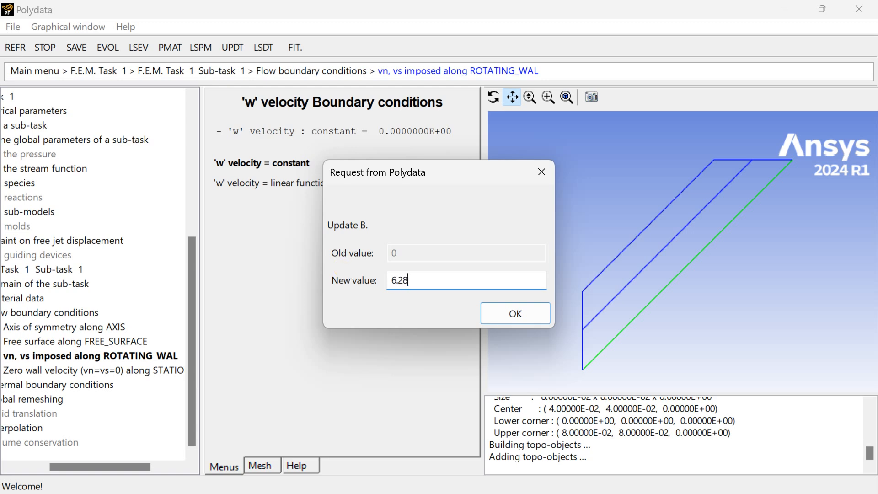
text(2)
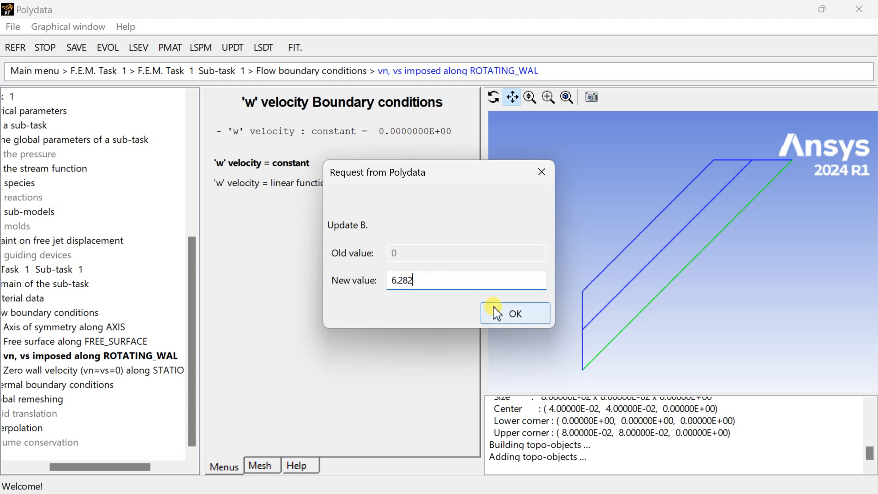
click(514, 313)
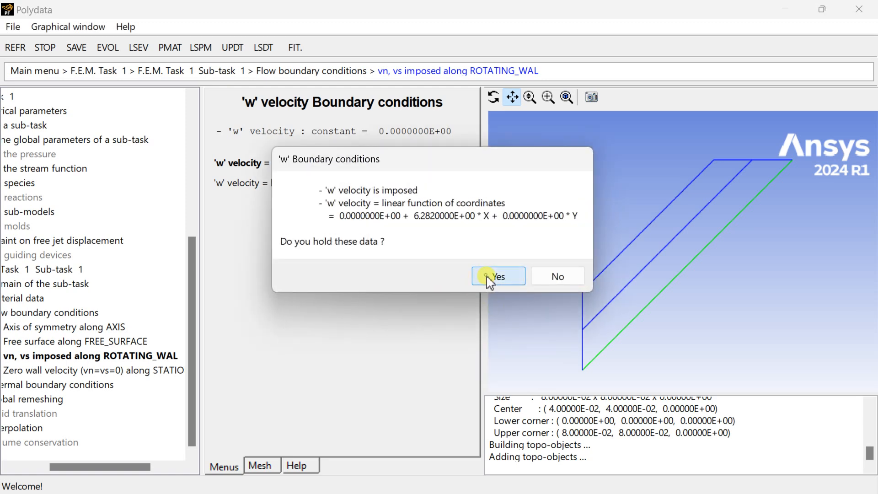
click(497, 275)
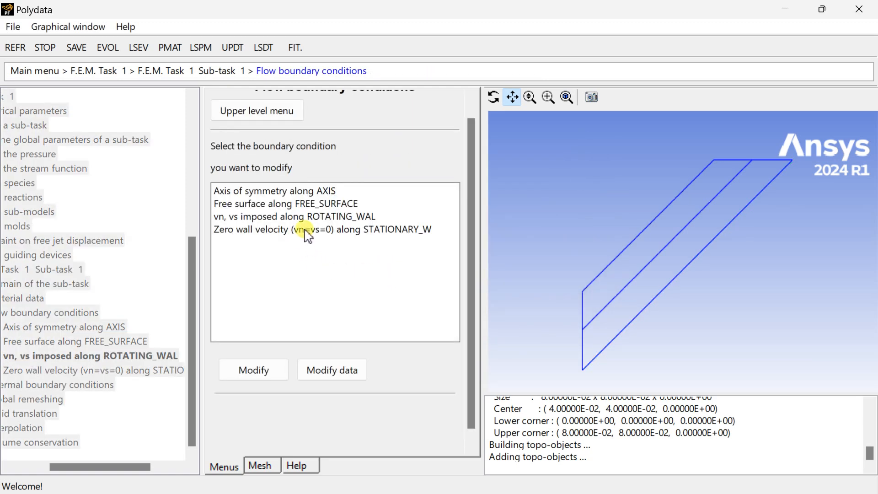
Keep zero wall velocity on STATIONARY_W and return to the sub-task menu.
click(321, 229)
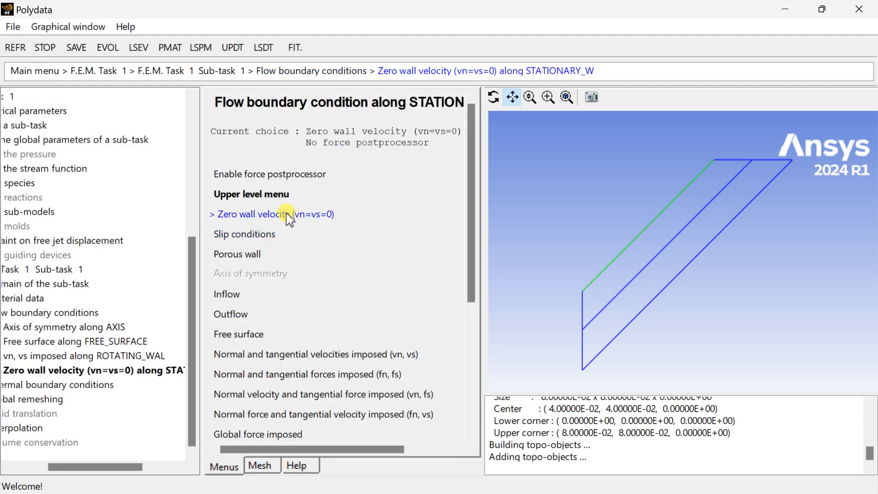
click(251, 194)
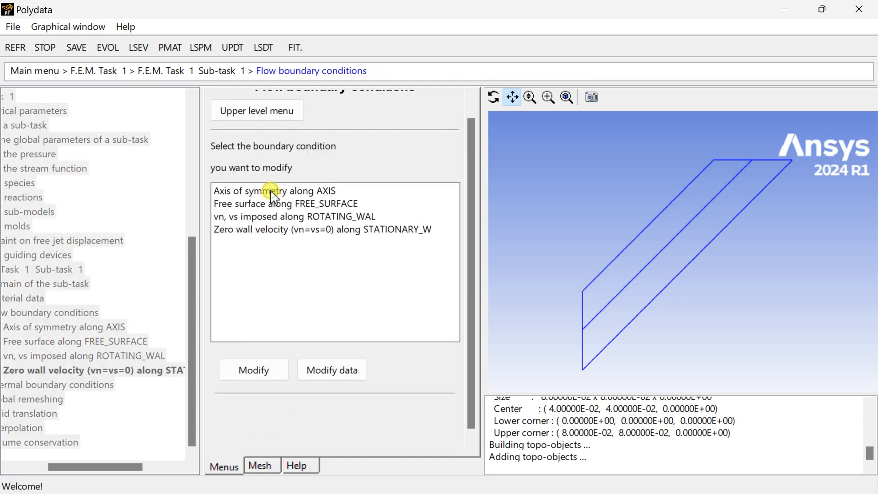
mouse_move(273, 161)
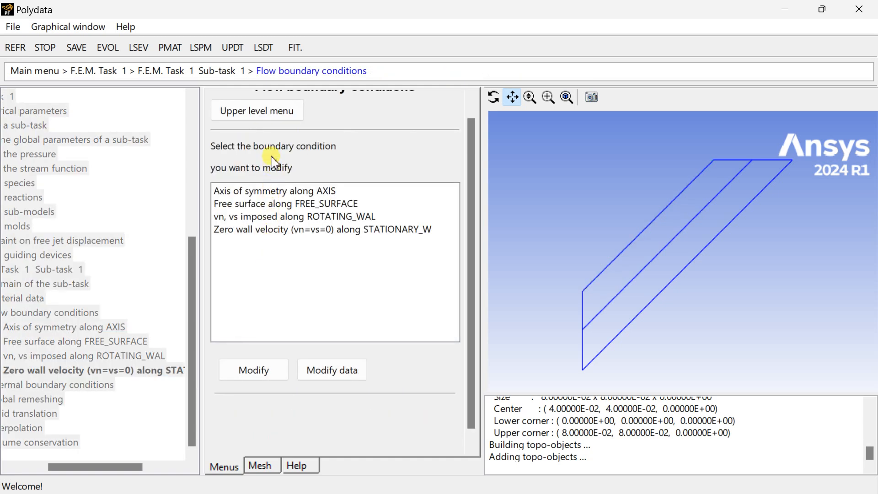
click(257, 110)
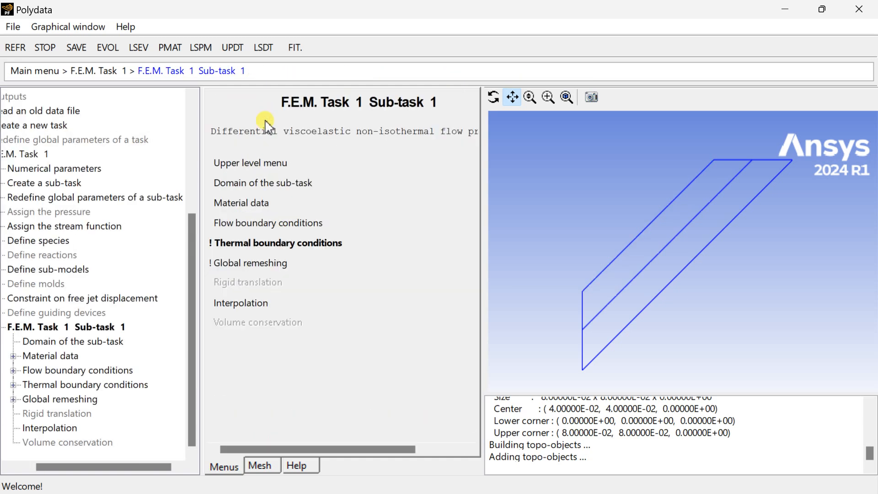
Set the imposed temperature along STATIONARY_W to a constant 323.
click(275, 242)
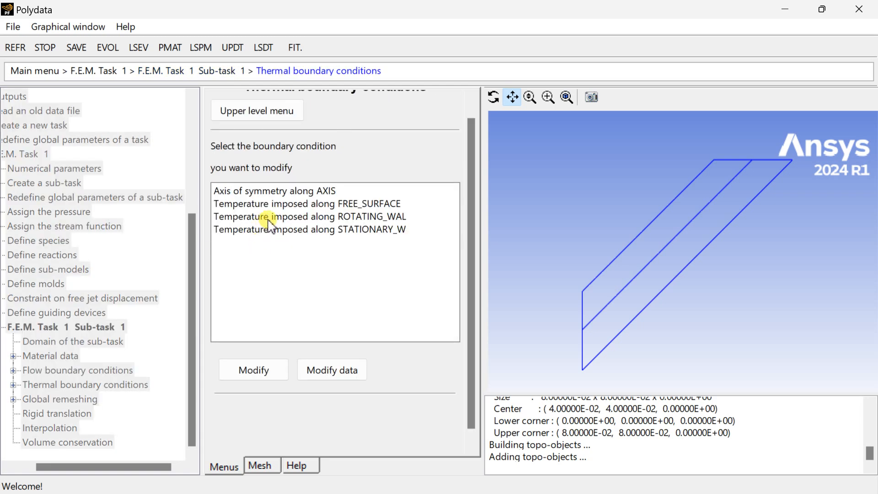
mouse_move(290, 221)
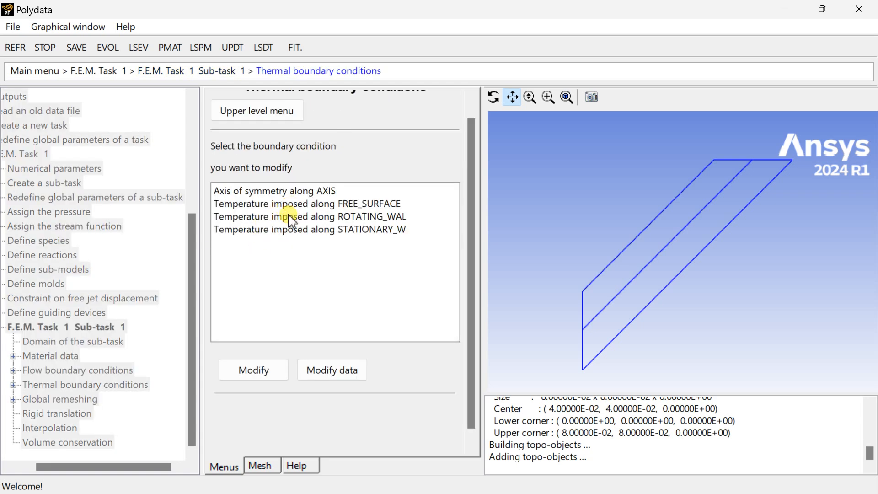
click(253, 368)
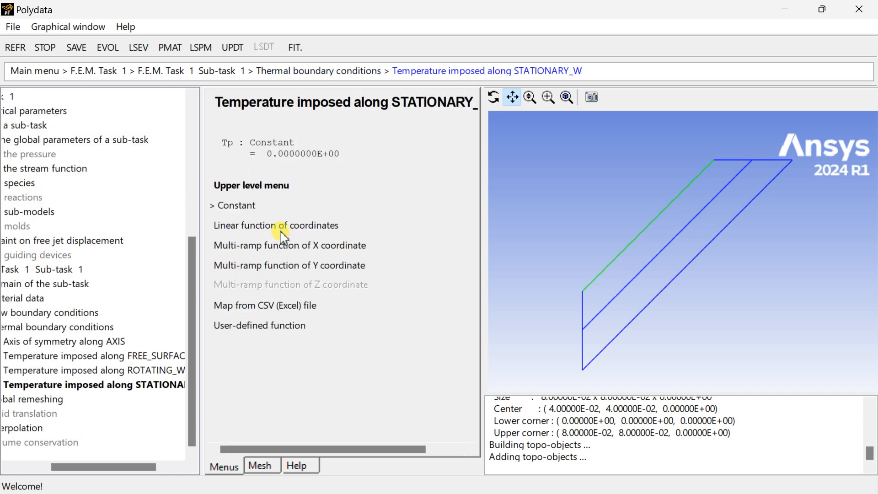
click(235, 205)
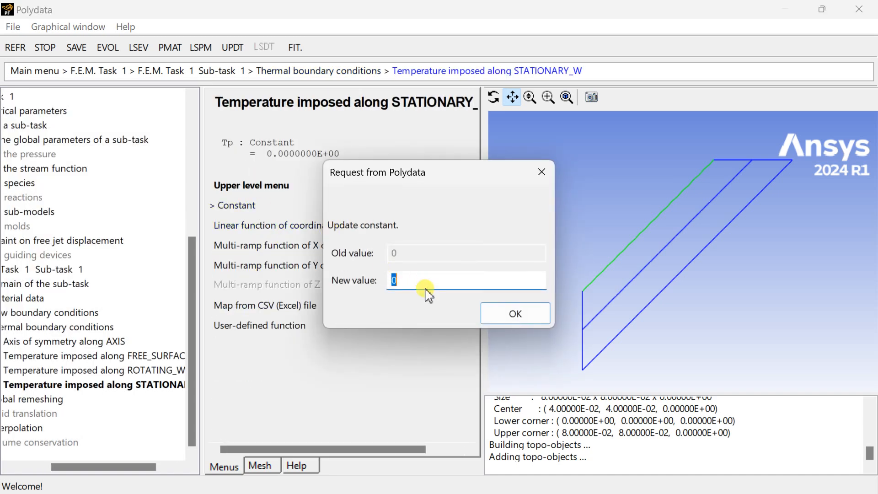
text(323)
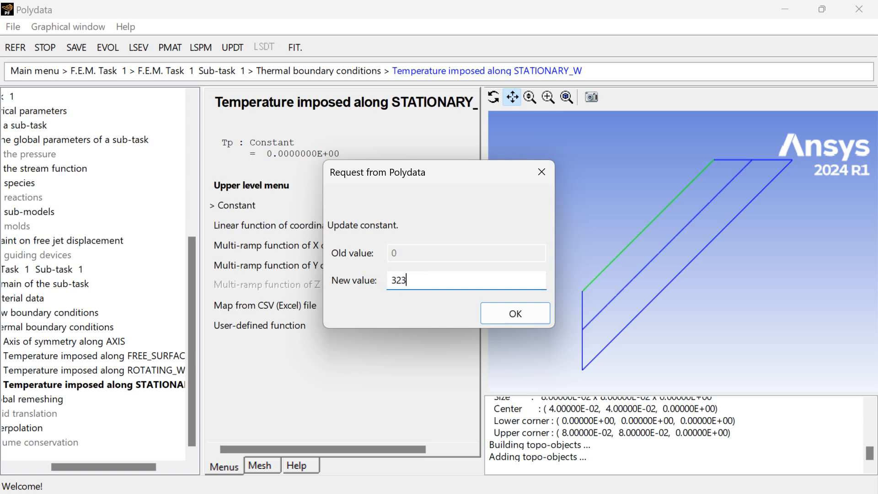
click(514, 312)
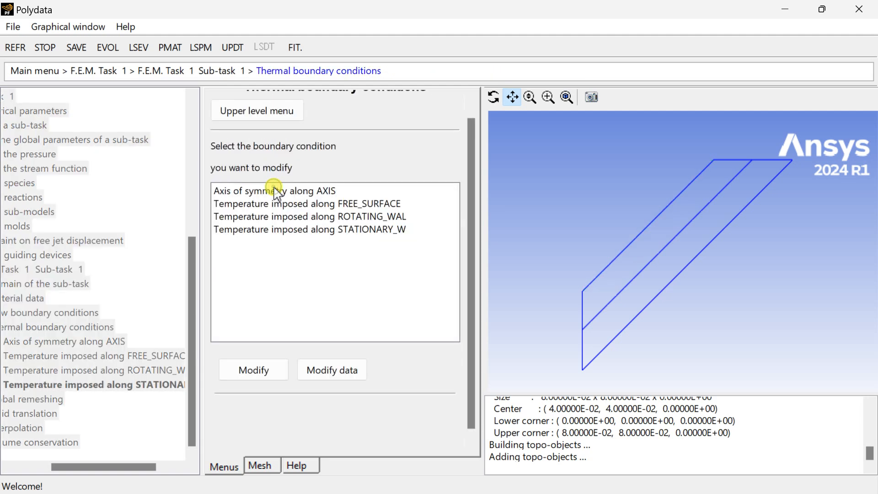
mouse_move(313, 222)
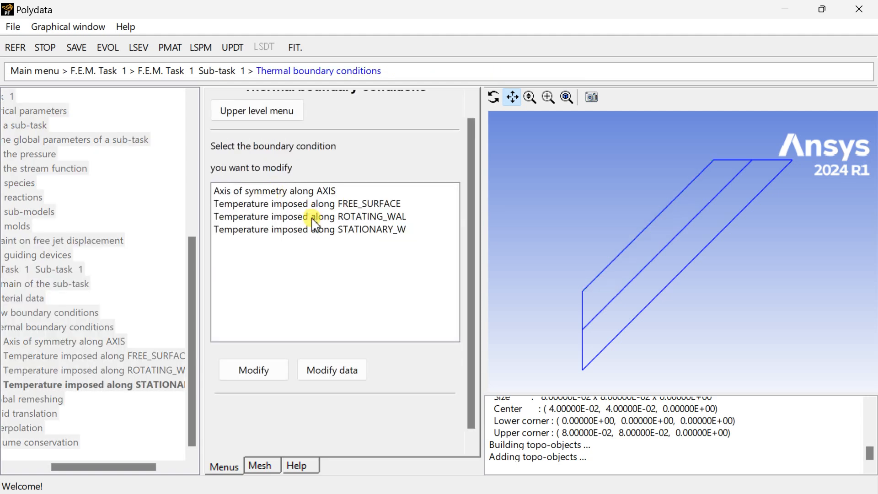
mouse_move(274, 153)
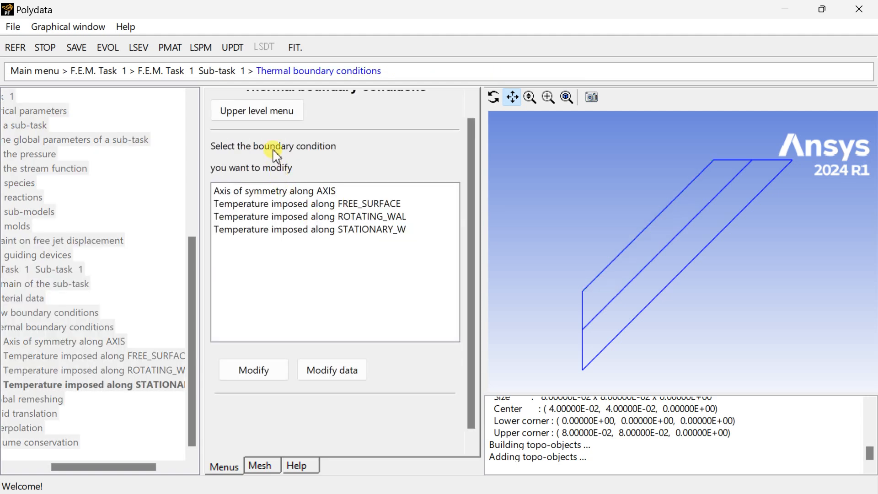
Define a local remeshing domain on SD2 only, excluding SD1.
click(257, 111)
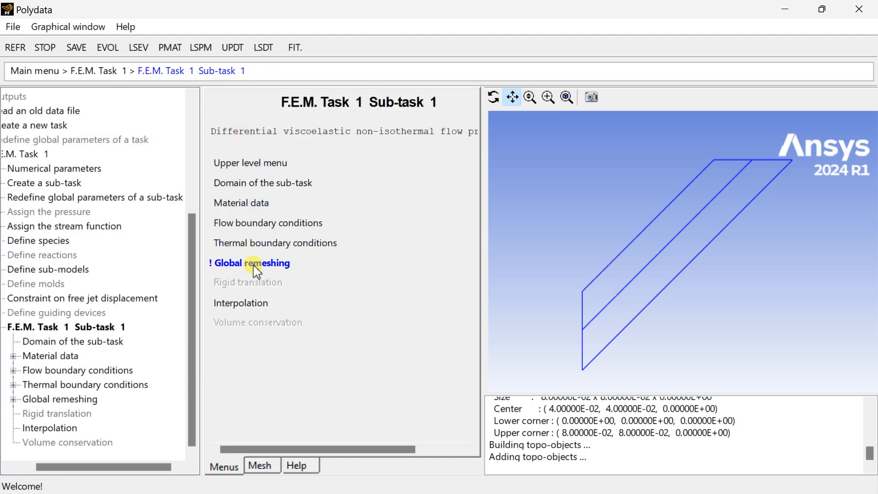
click(255, 262)
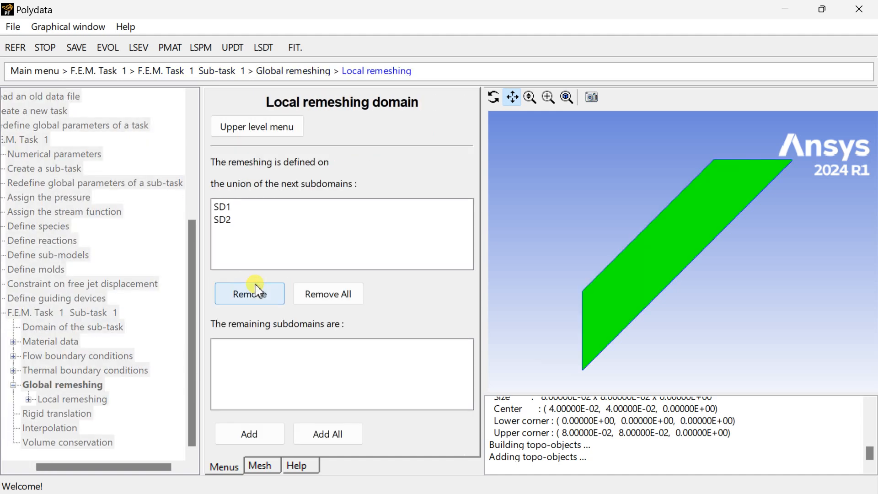
click(223, 207)
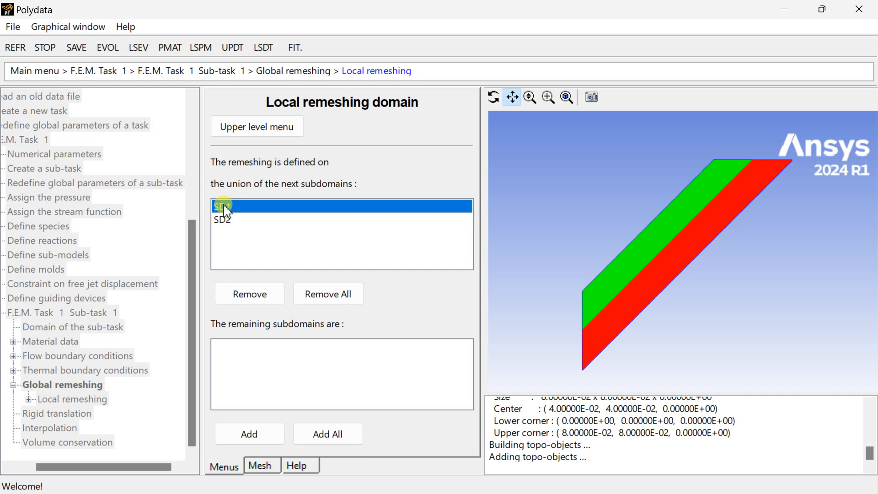
click(249, 293)
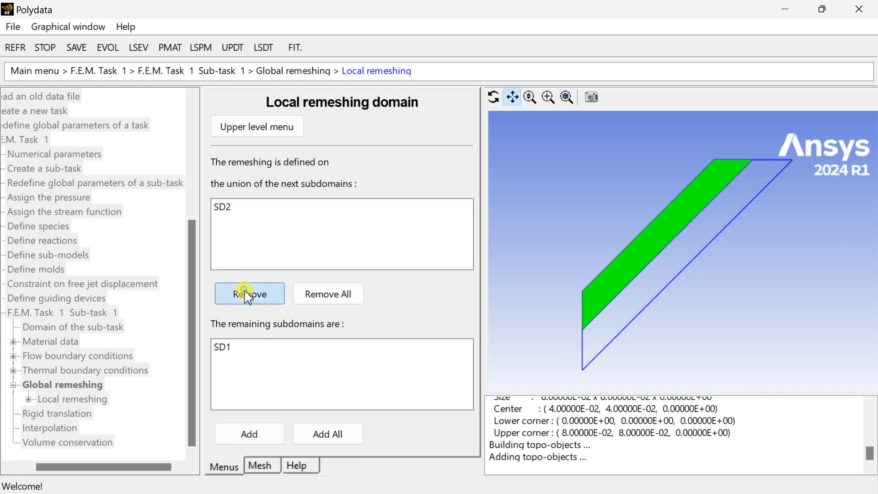
click(224, 205)
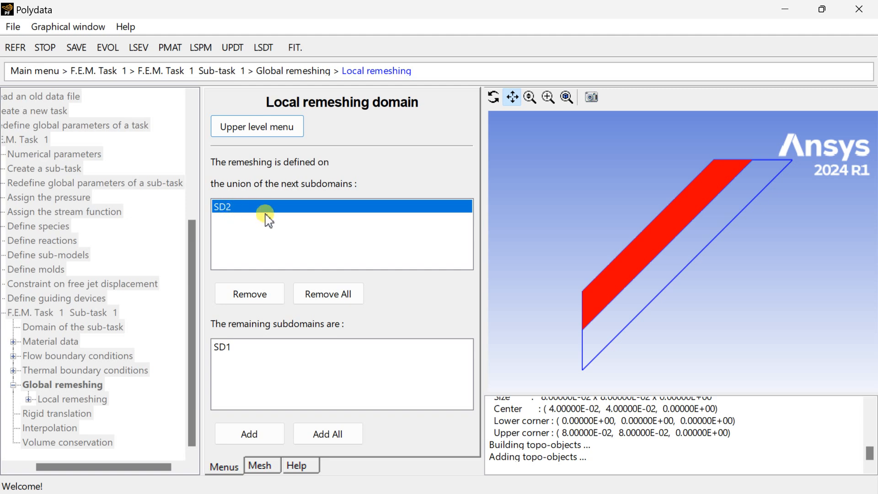
mouse_move(256, 127)
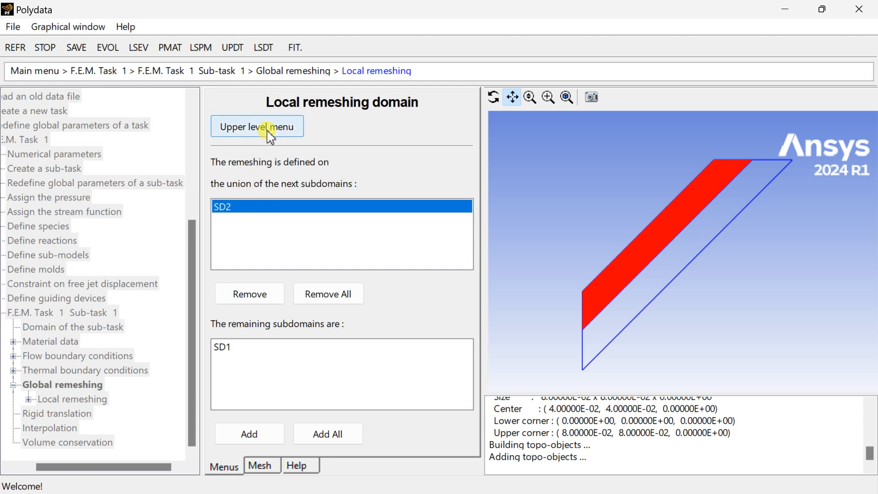
click(257, 126)
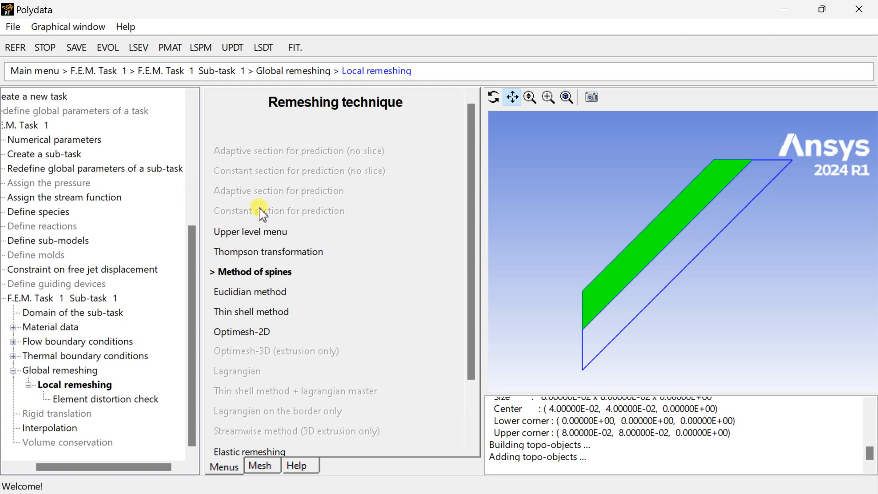
Use the method of spines with AXIS as inlet section and FREE_SURFACE as outlet section.
click(255, 272)
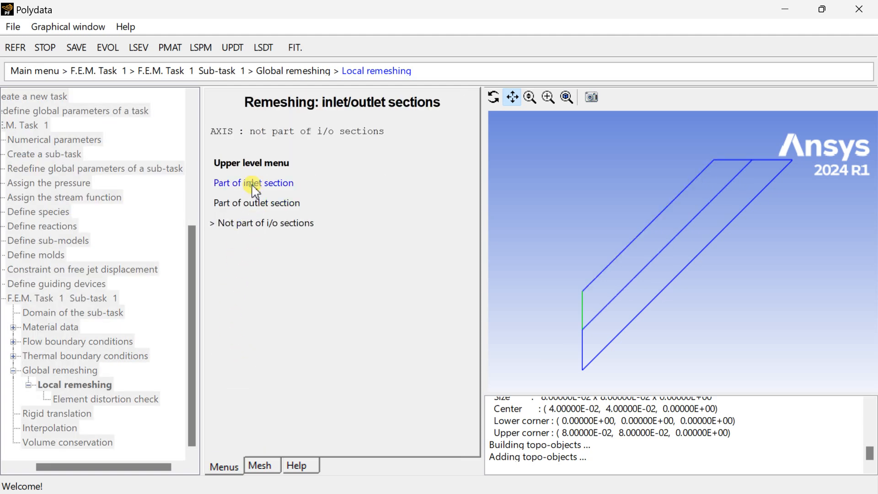
click(254, 183)
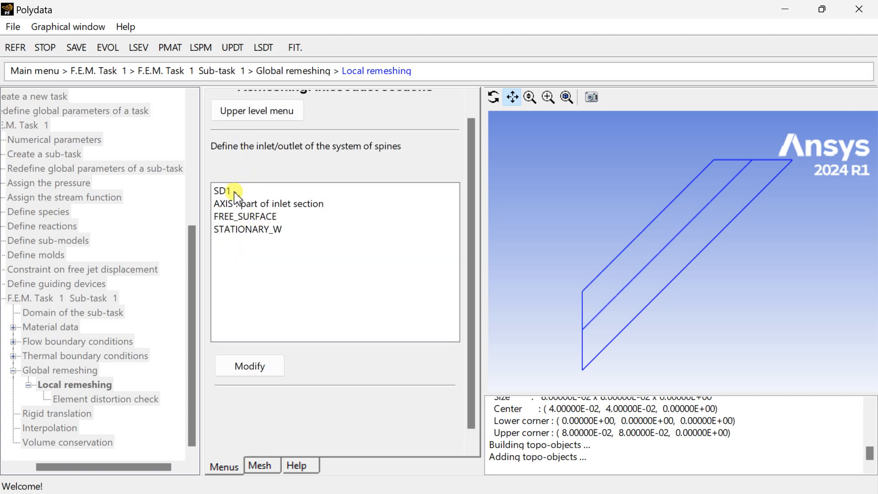
mouse_move(239, 224)
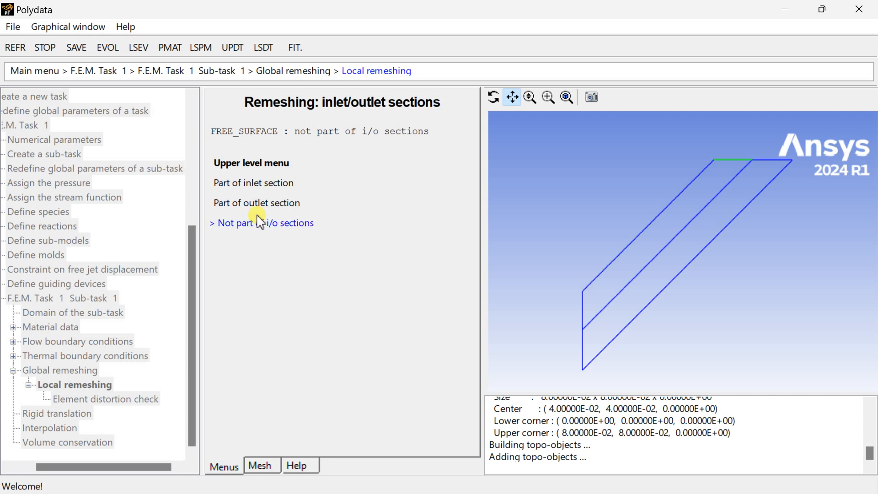
click(261, 222)
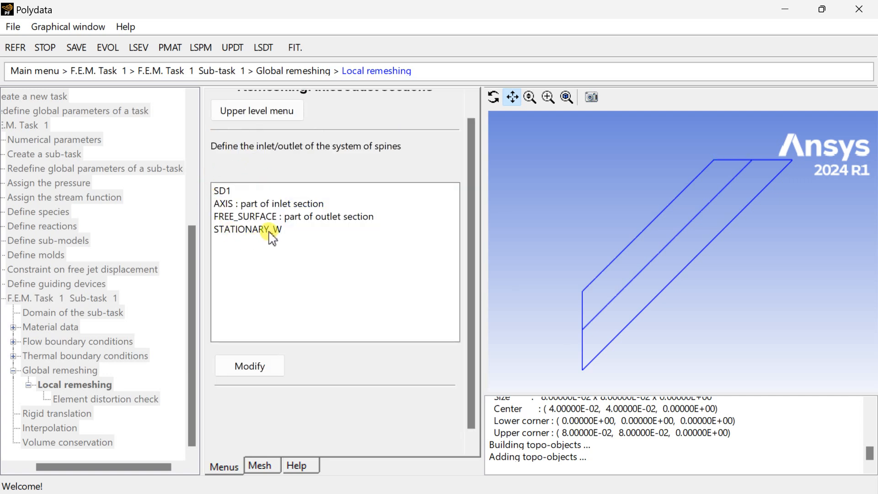
click(248, 229)
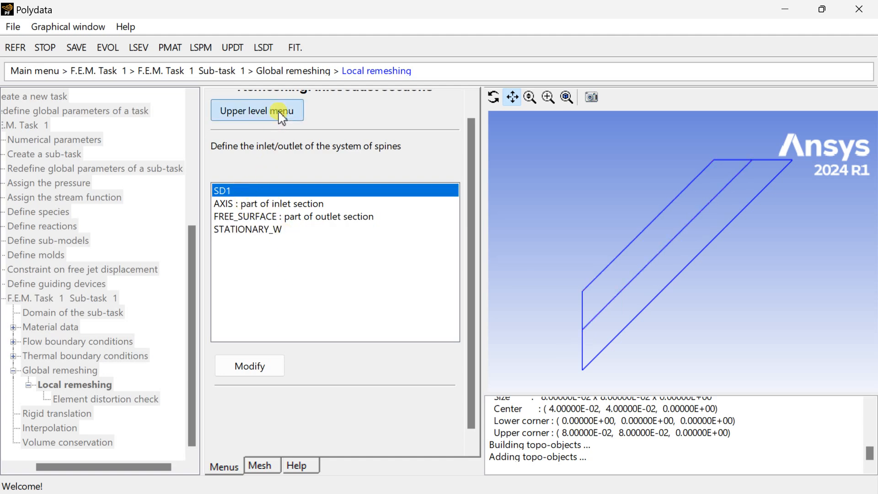
mouse_move(498, 359)
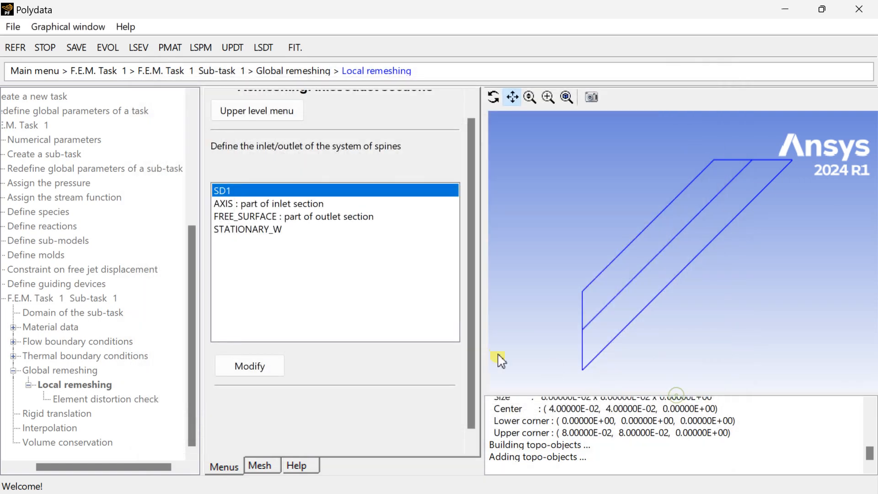
click(256, 111)
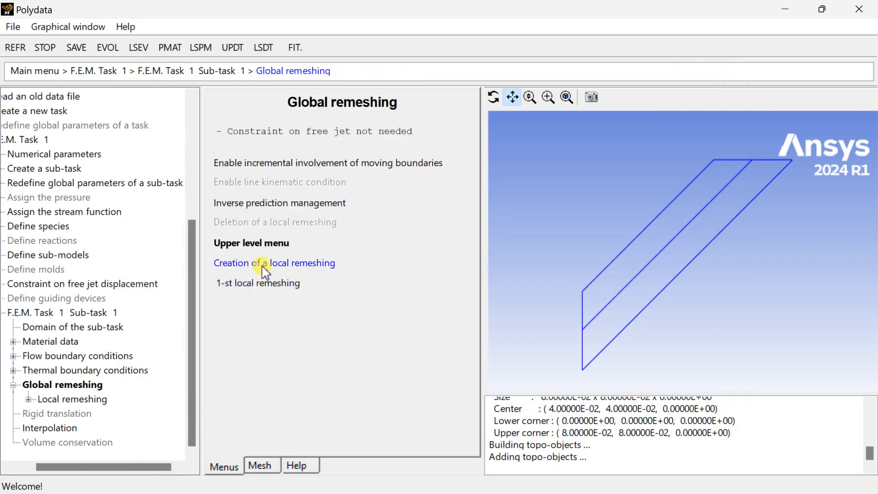
mouse_move(269, 272)
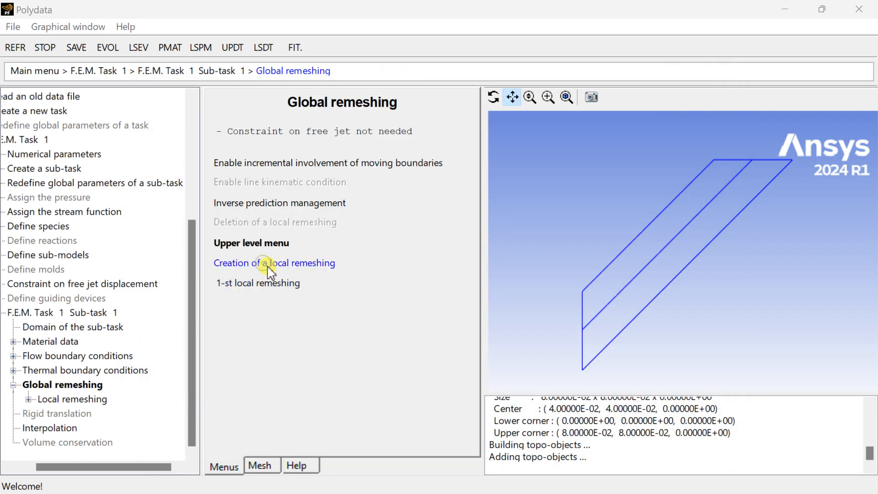
mouse_move(353, 340)
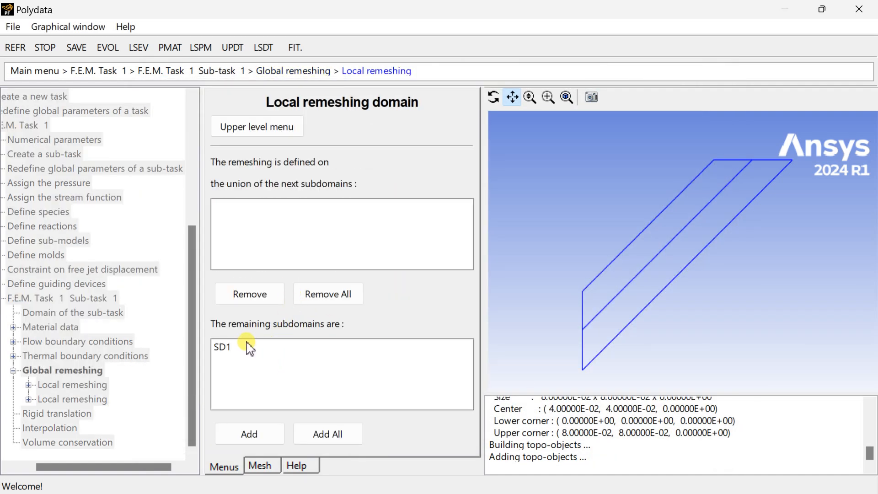
Add a second spines remeshing on SD1 with AXIS as inlet and FREE_SURFACE as outlet section.
click(249, 432)
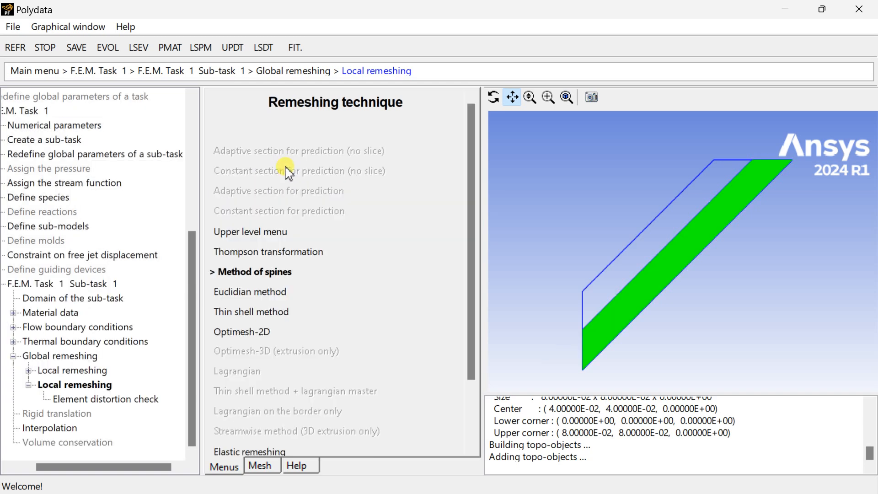
click(255, 271)
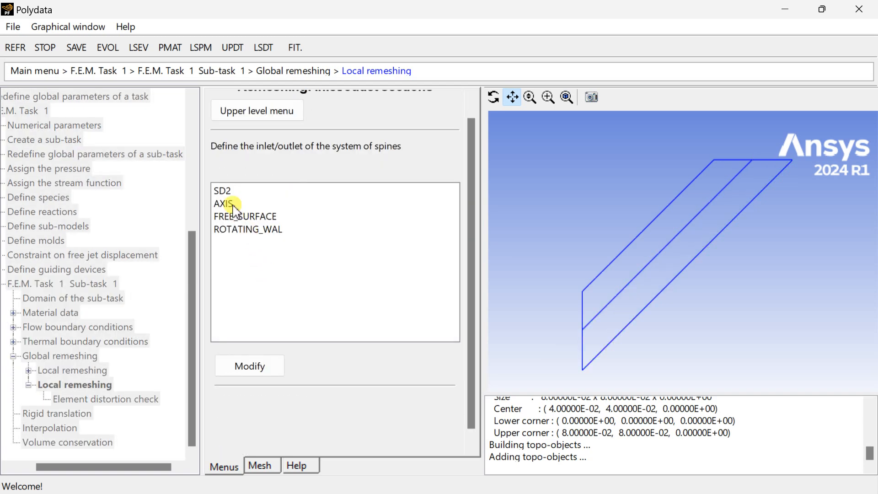
click(224, 203)
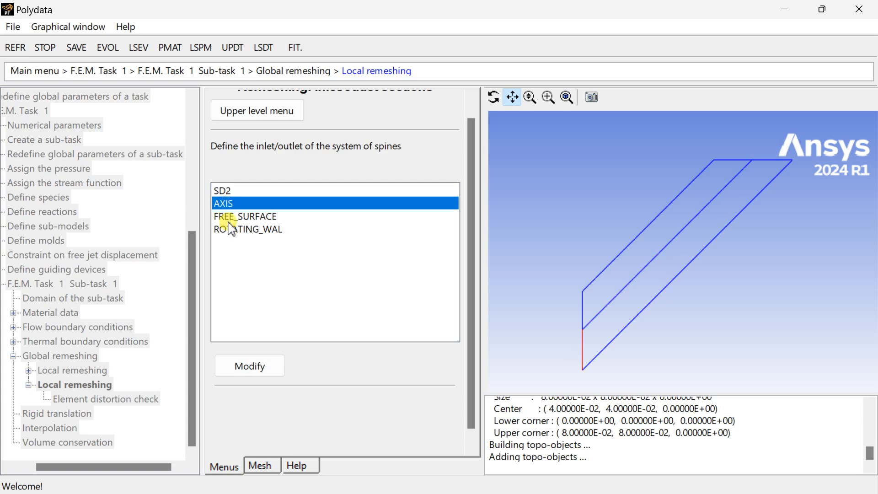
click(249, 365)
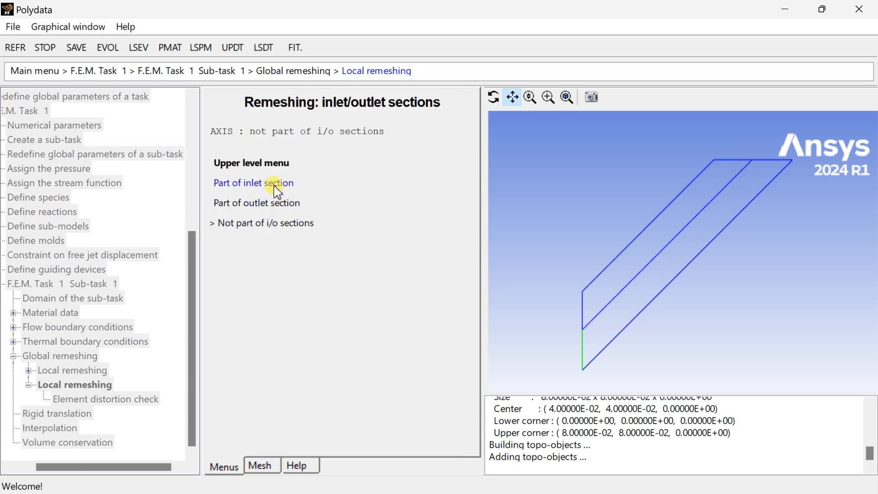
click(254, 183)
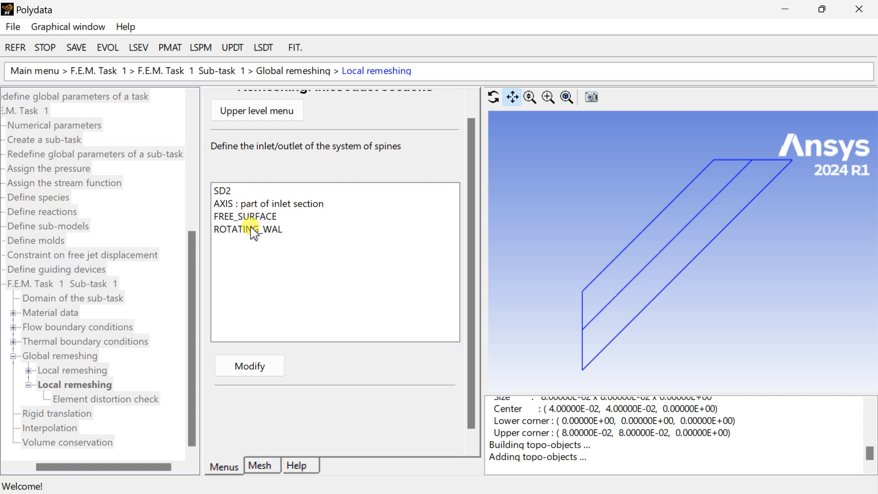
click(245, 215)
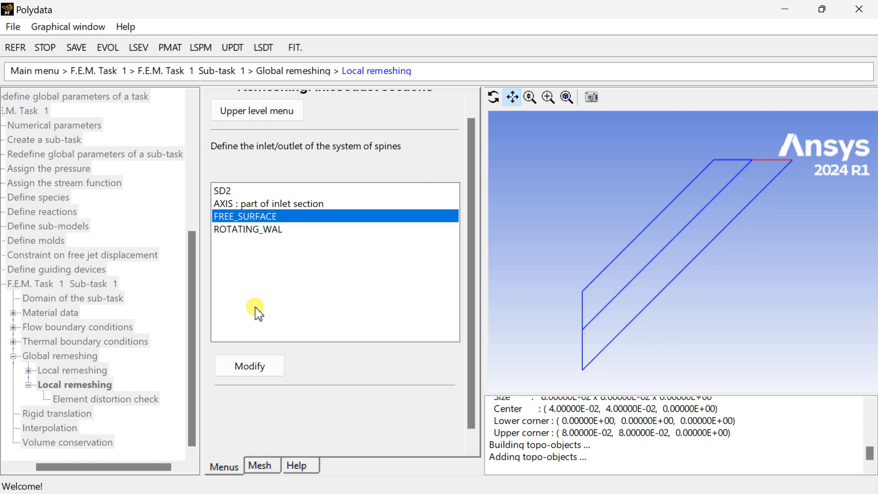
click(249, 365)
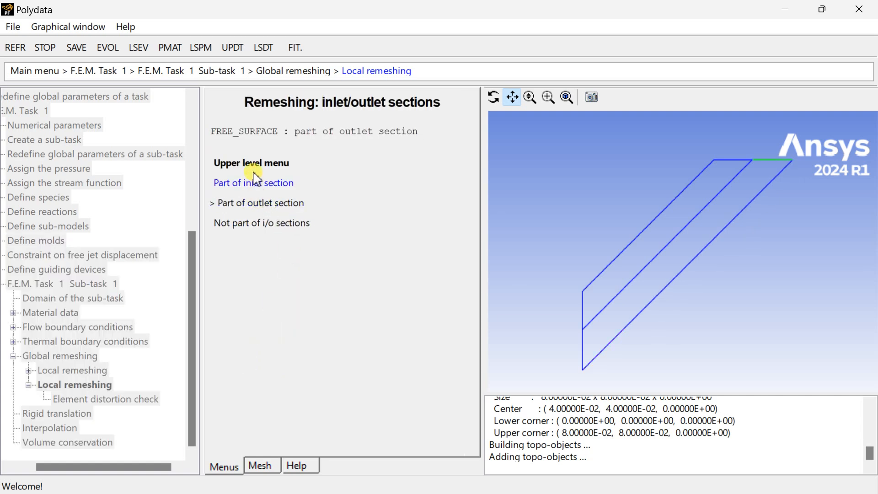
click(253, 183)
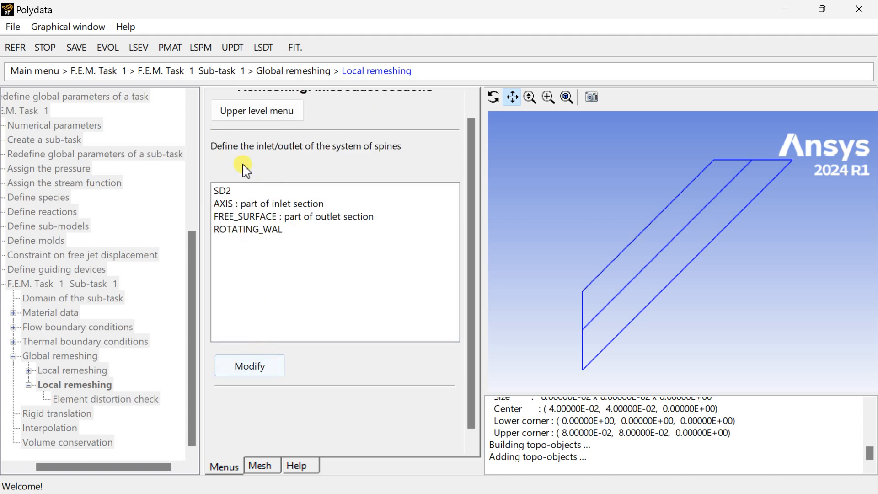
click(257, 109)
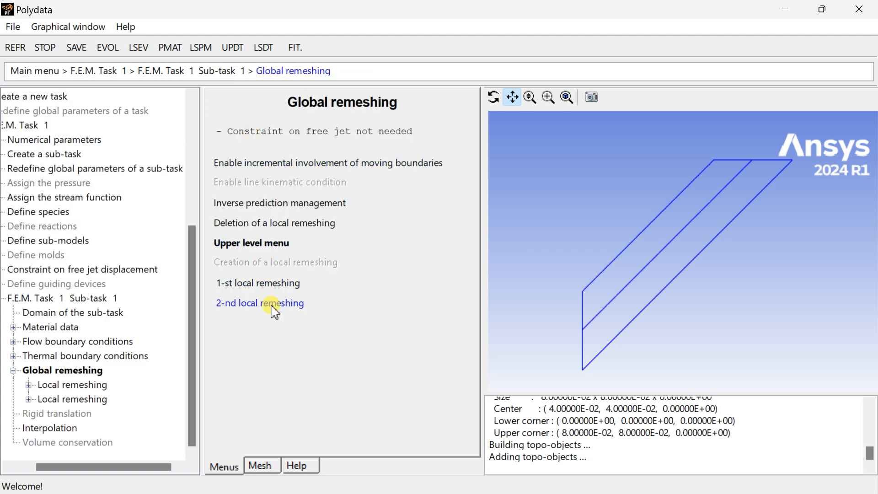
click(250, 242)
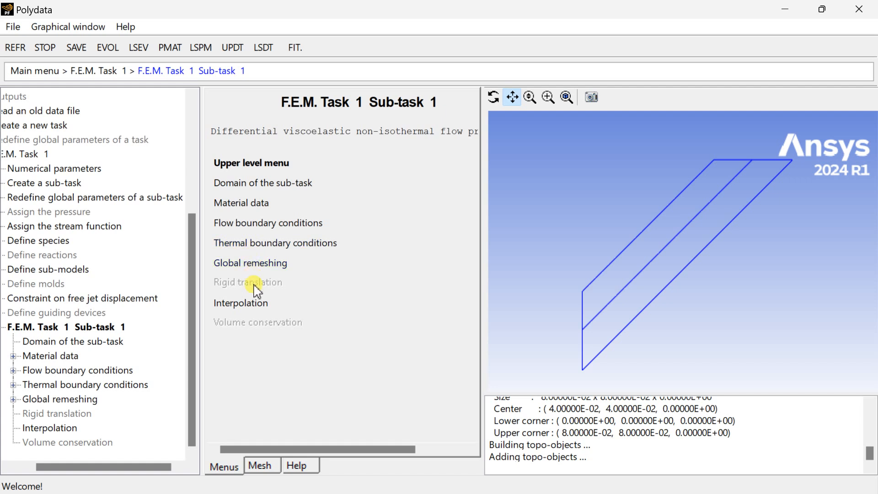
mouse_move(256, 319)
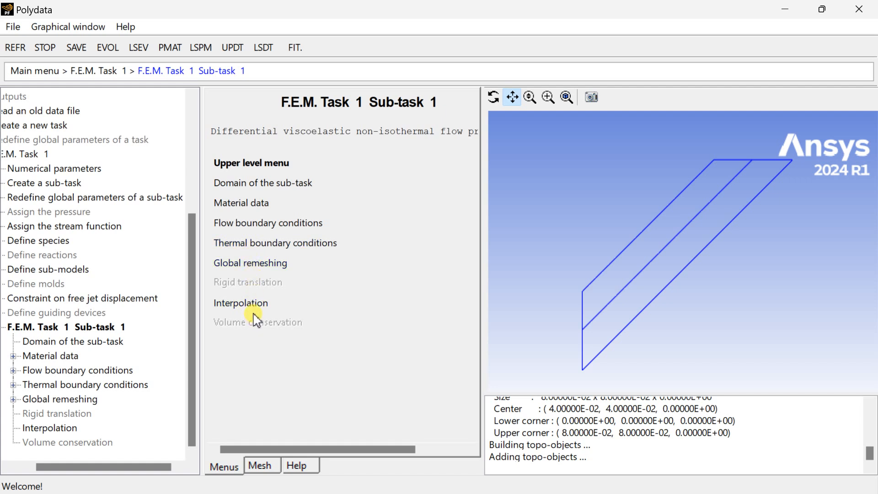
mouse_move(256, 305)
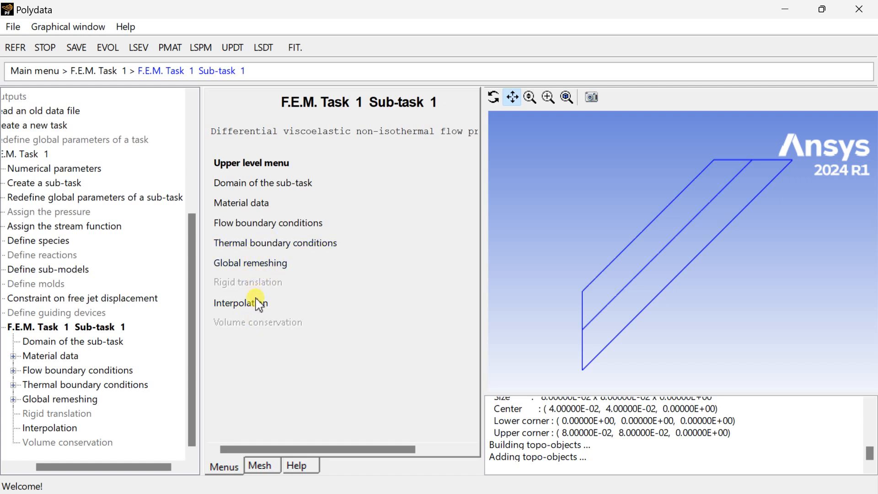
mouse_move(272, 169)
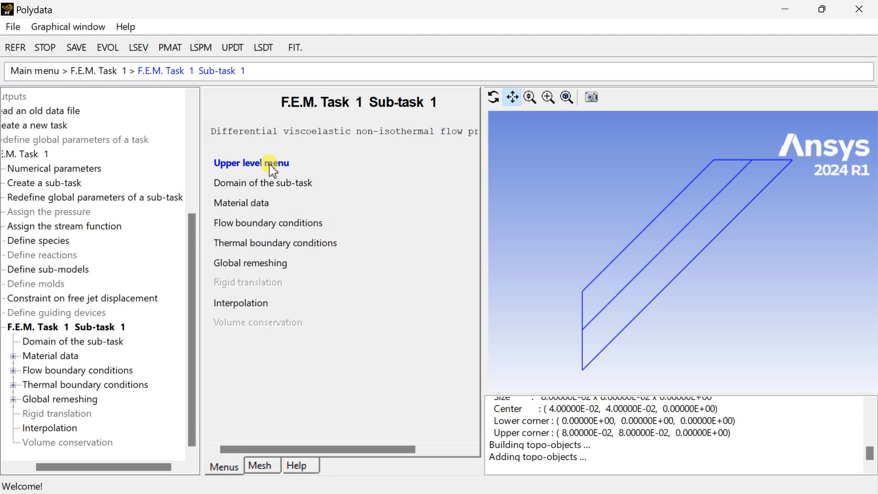
Go to F.E.M. Task 1's numerical parameters and bring up the evolution parameters.
click(250, 163)
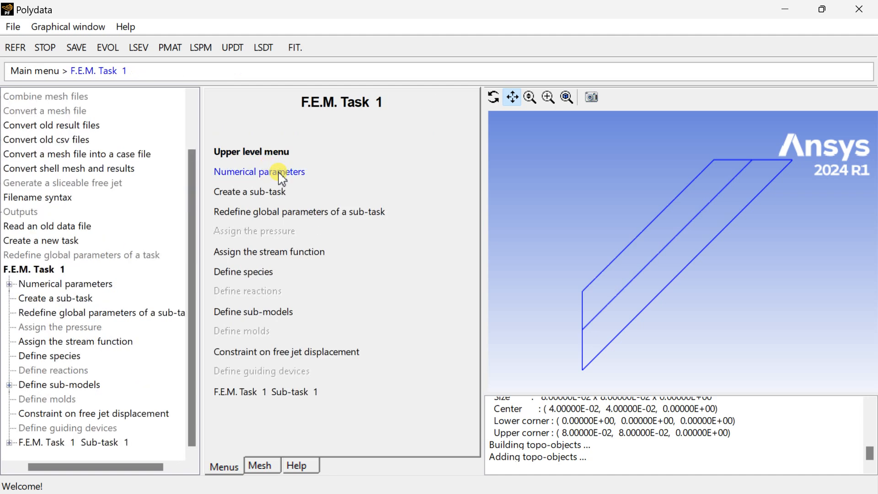
click(259, 171)
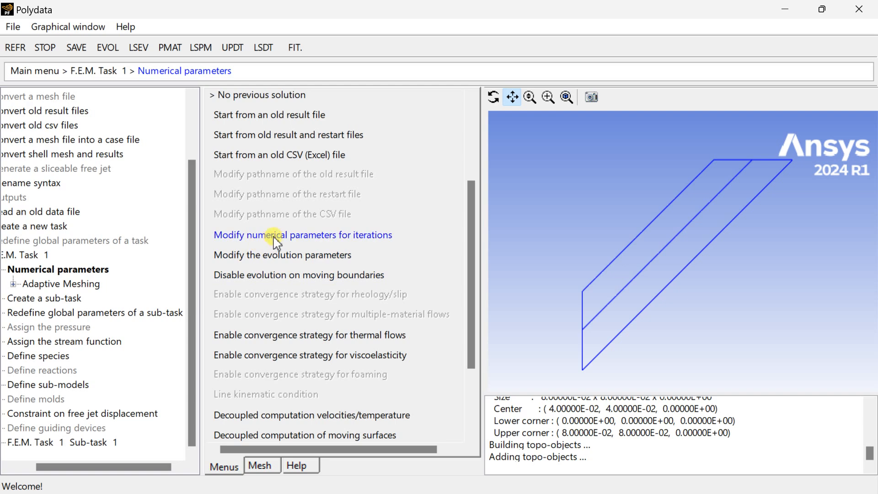
mouse_move(261, 263)
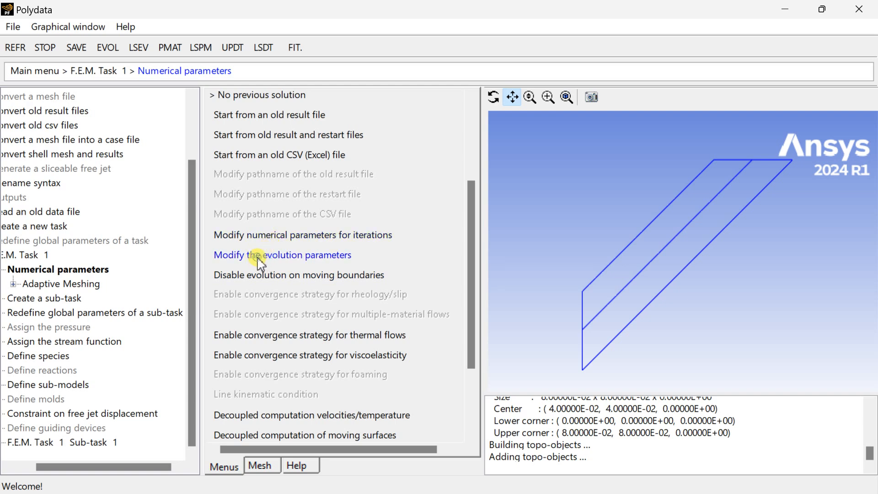
click(282, 255)
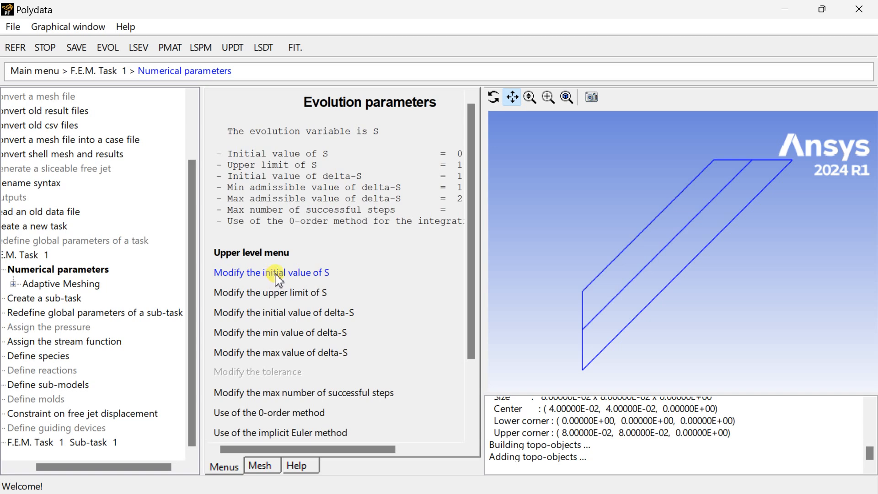
Set initial S 0.05, initial delta-S 0.05 and maximum delta-S 0.3.
click(270, 272)
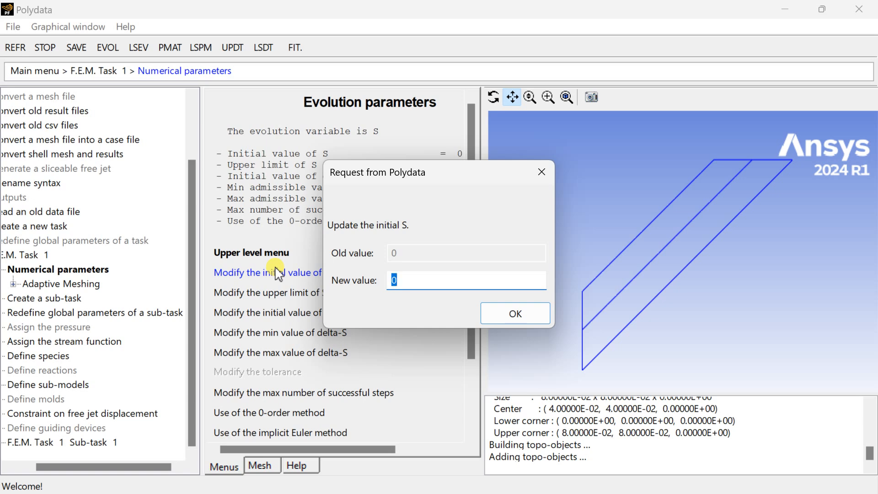
text(0.05)
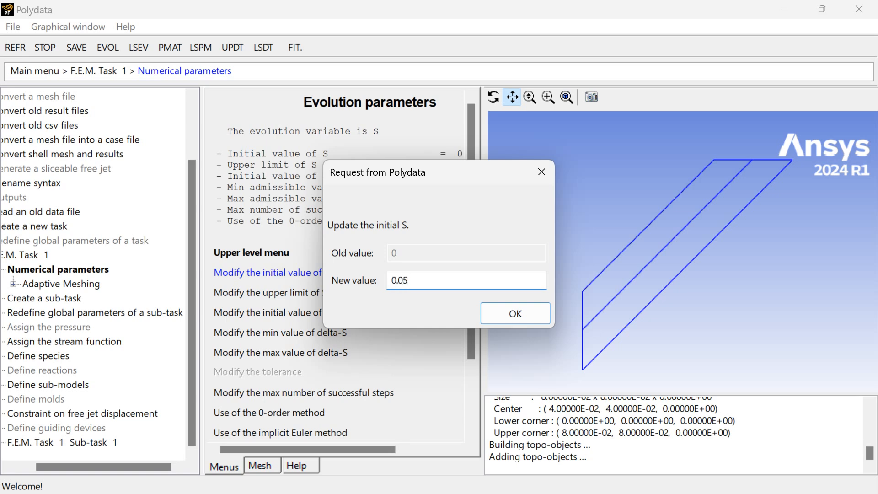
click(513, 312)
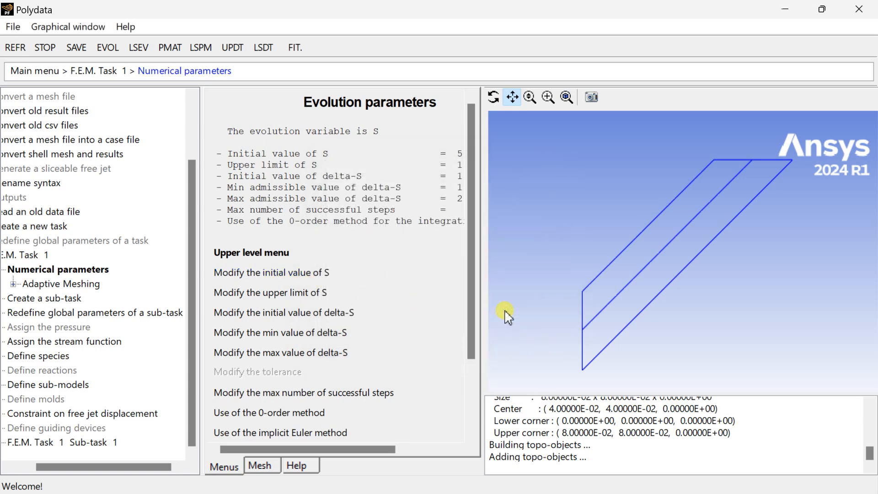
mouse_move(332, 313)
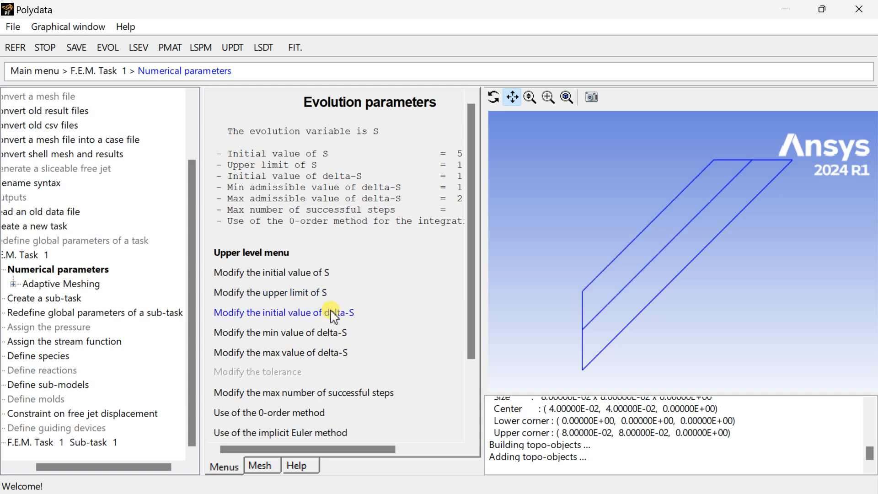
click(283, 312)
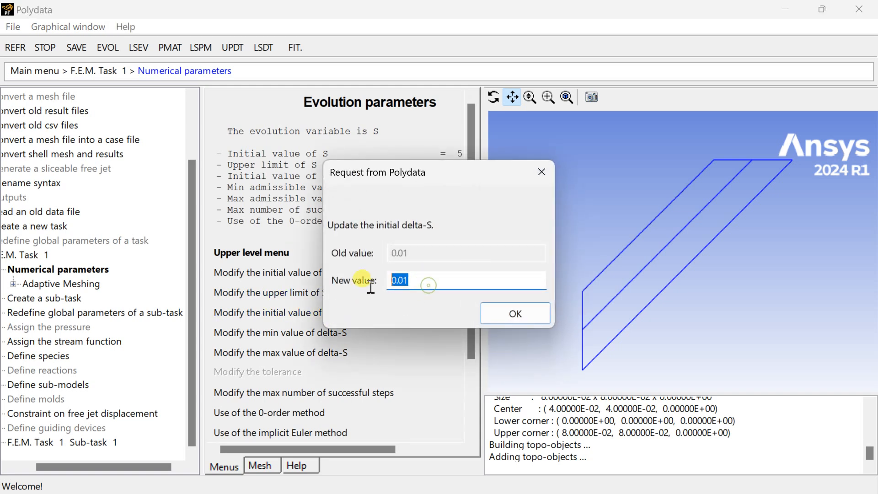
text(0.05)
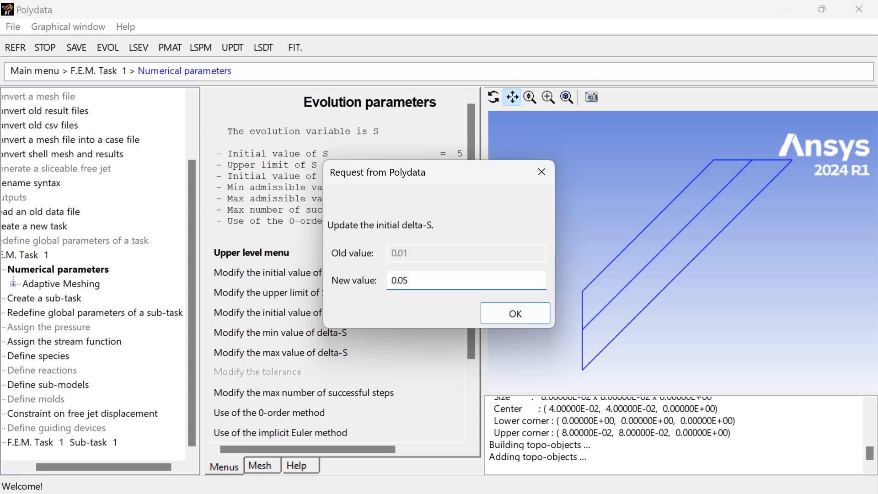
click(513, 312)
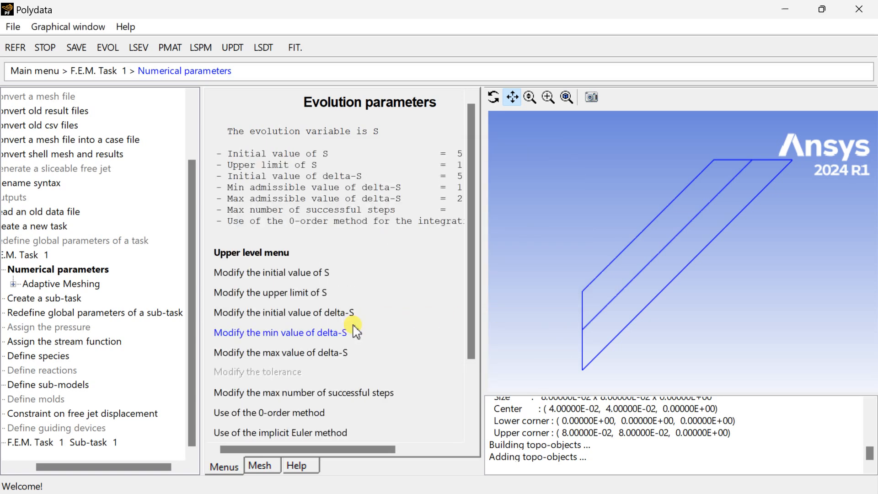
mouse_move(327, 353)
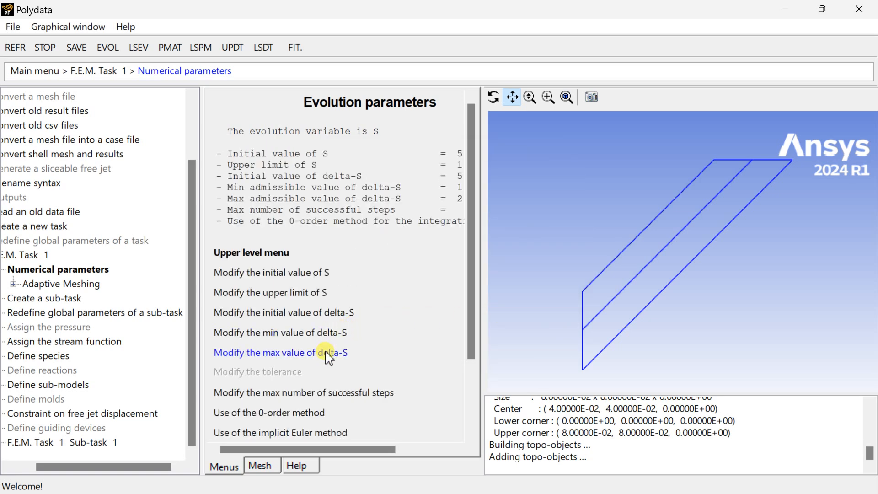
click(280, 352)
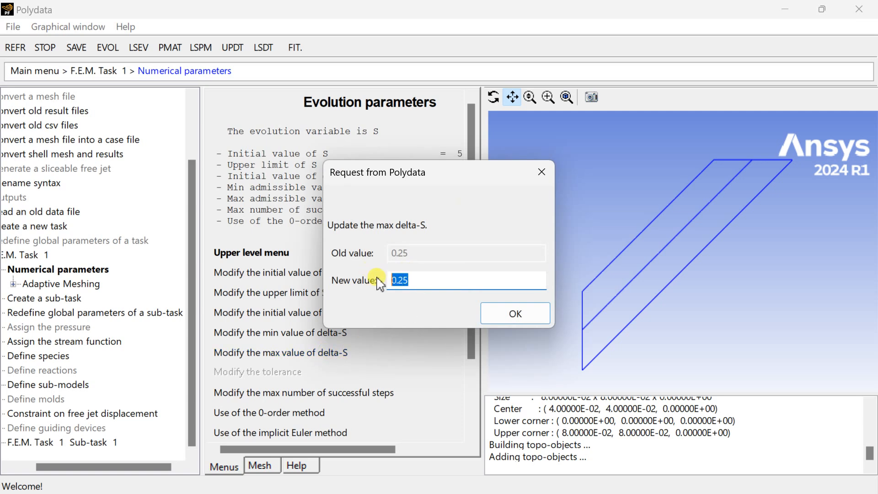
text(0.3)
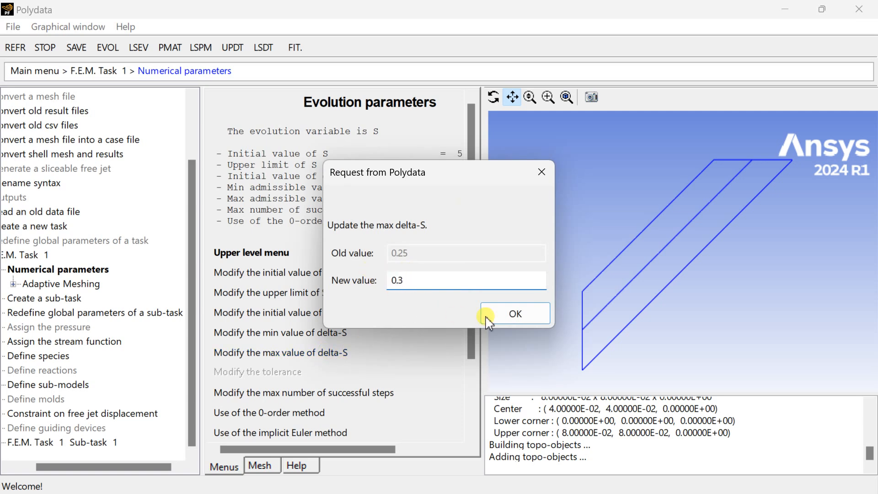
click(514, 312)
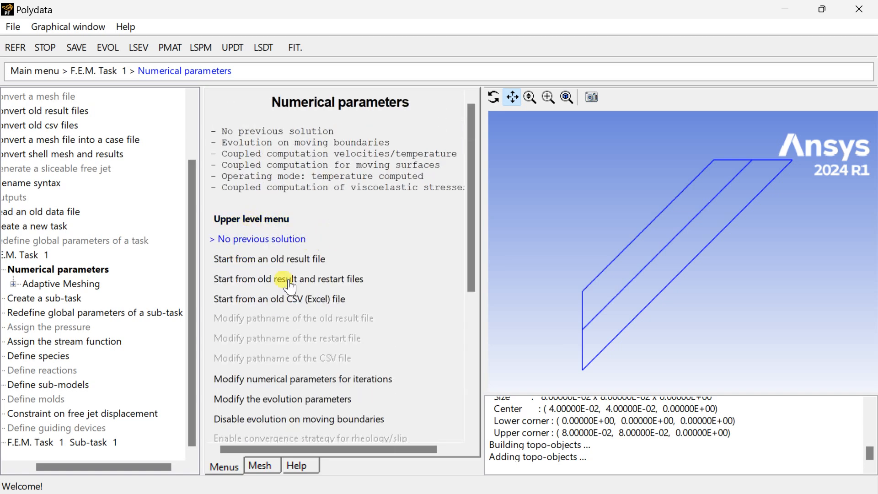
Leave Numerical parameters and return to the F.E.M. Task 1 options.
scroll(down, 3)
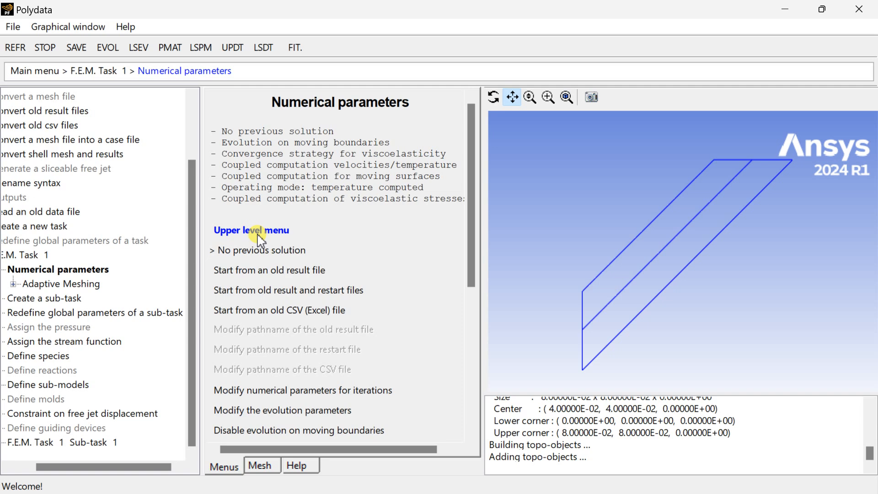
click(251, 230)
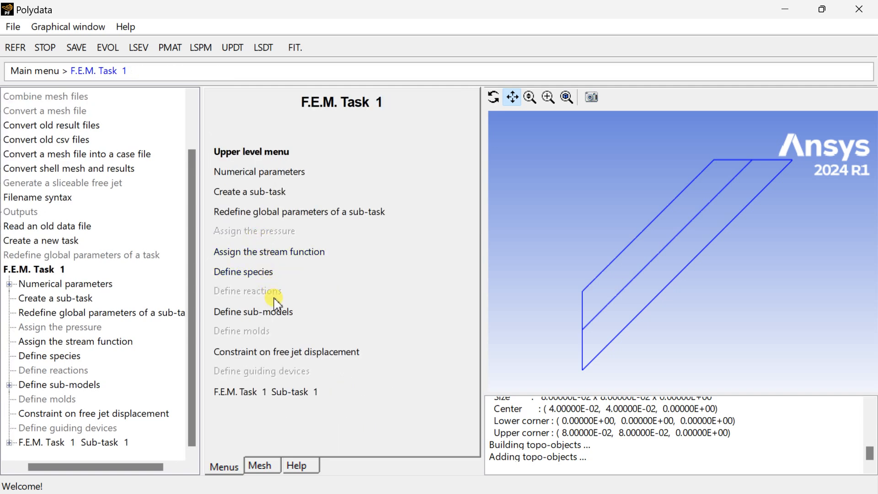
mouse_move(249, 191)
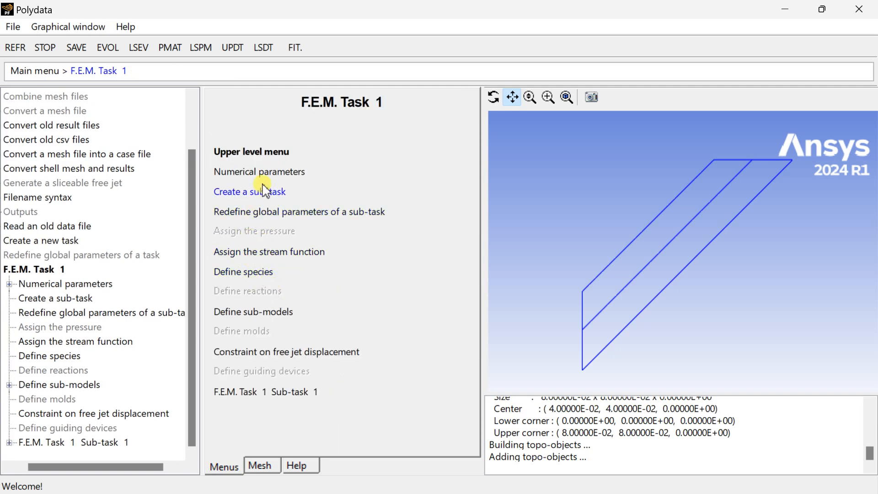
mouse_move(251, 151)
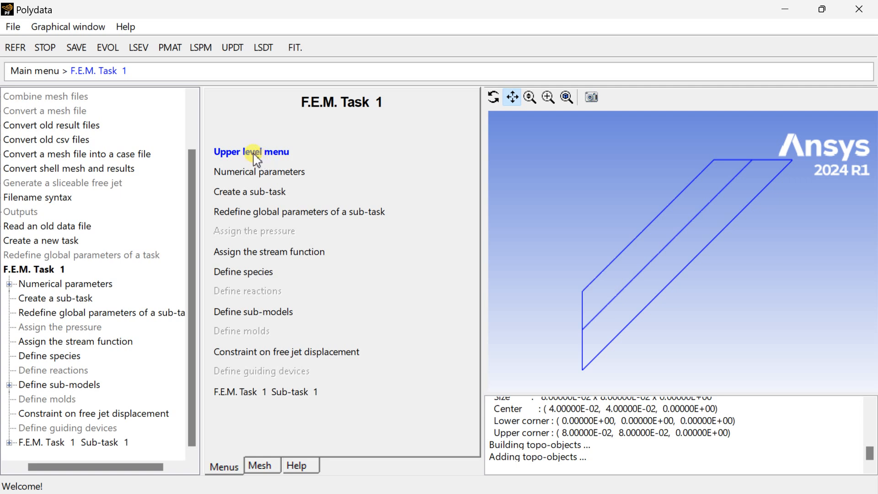
Create a new postprocessor sub-task titled Postprocessor 2 without copying existing data.
click(249, 191)
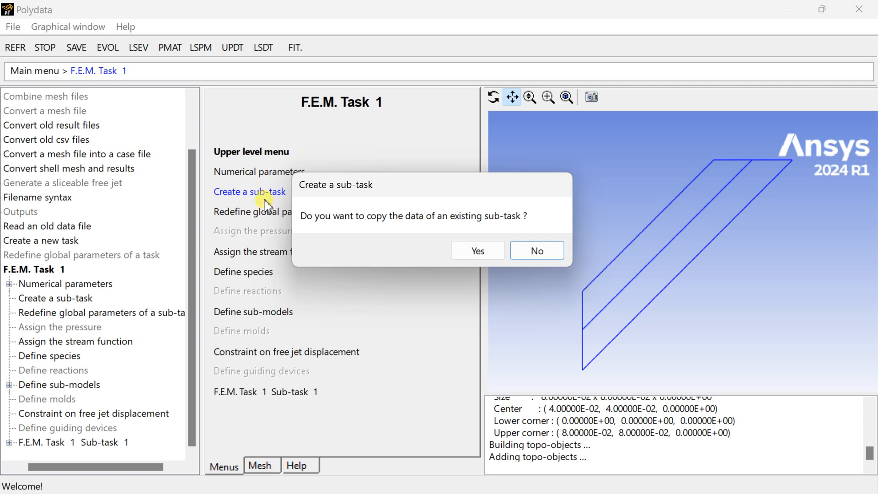
click(536, 250)
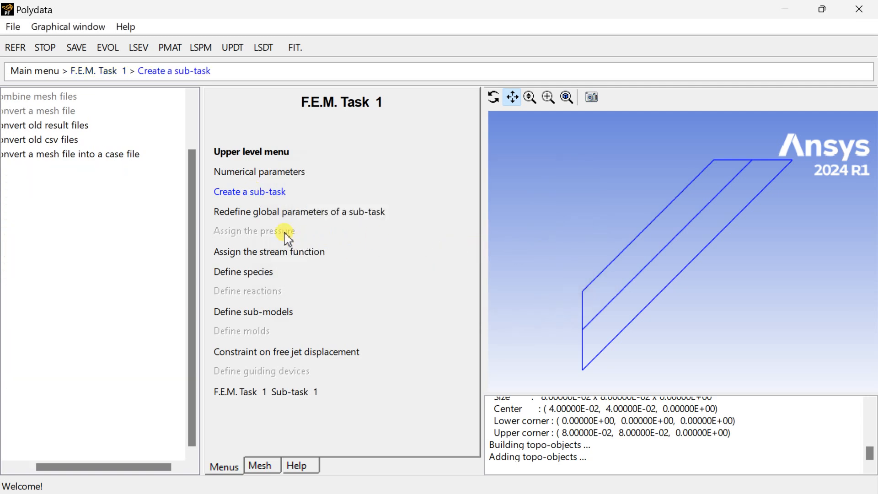
click(241, 191)
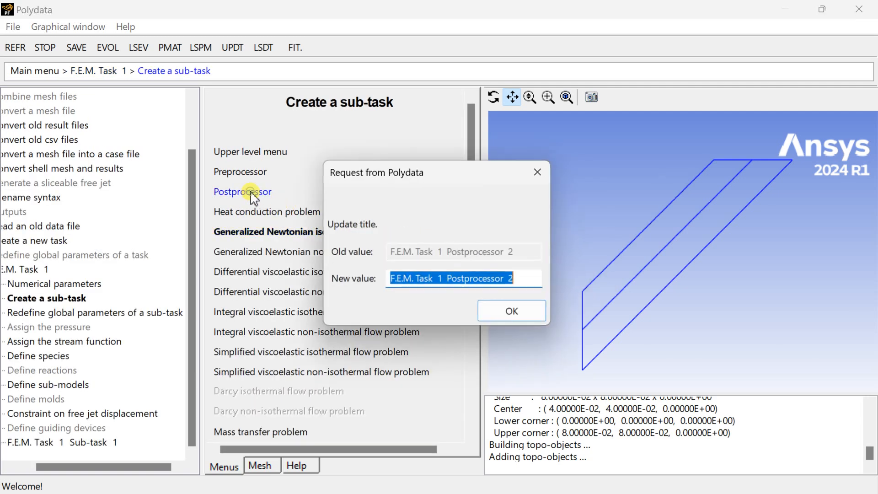
click(510, 311)
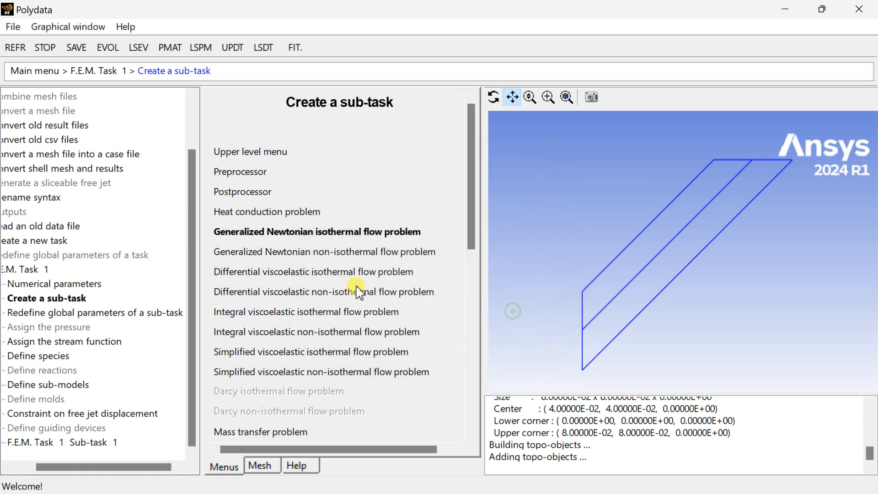
Request total extra-stress tensor output and enable evaluation of the generalized N1.
click(242, 191)
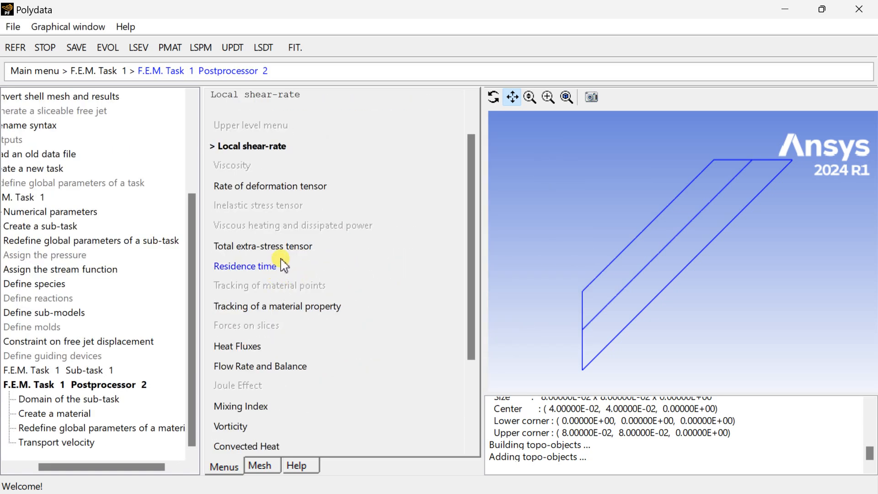
click(244, 266)
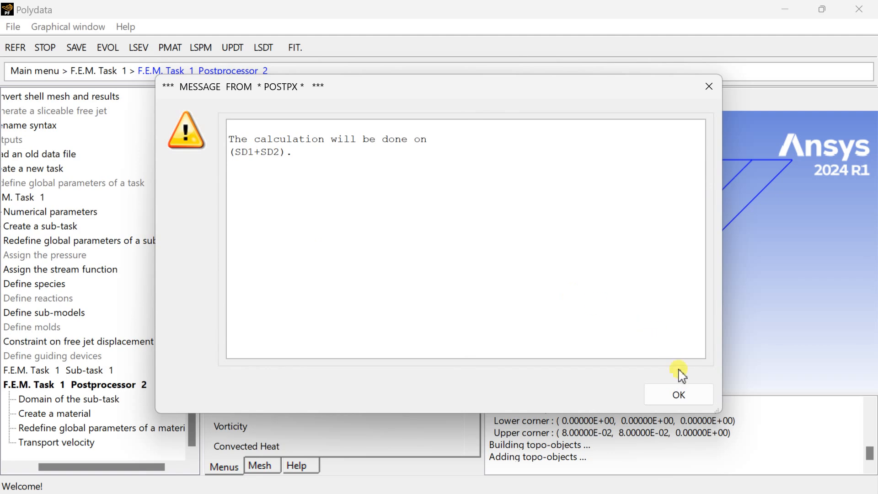
click(678, 394)
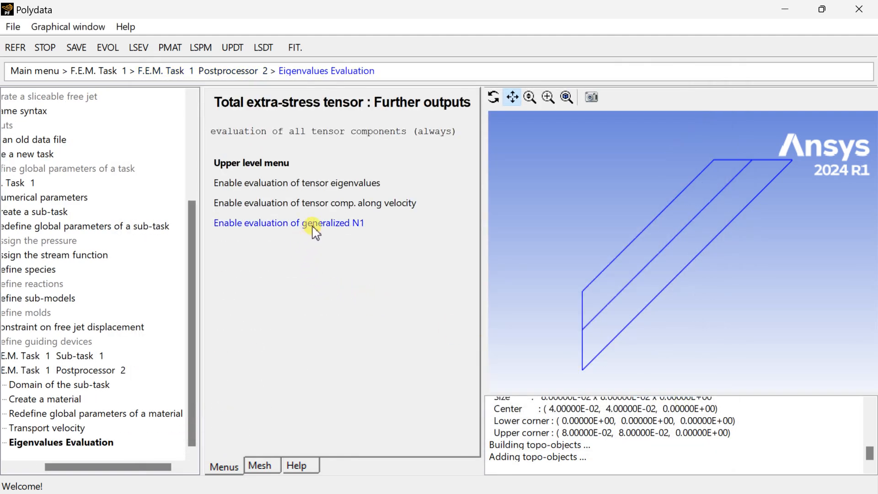
click(288, 183)
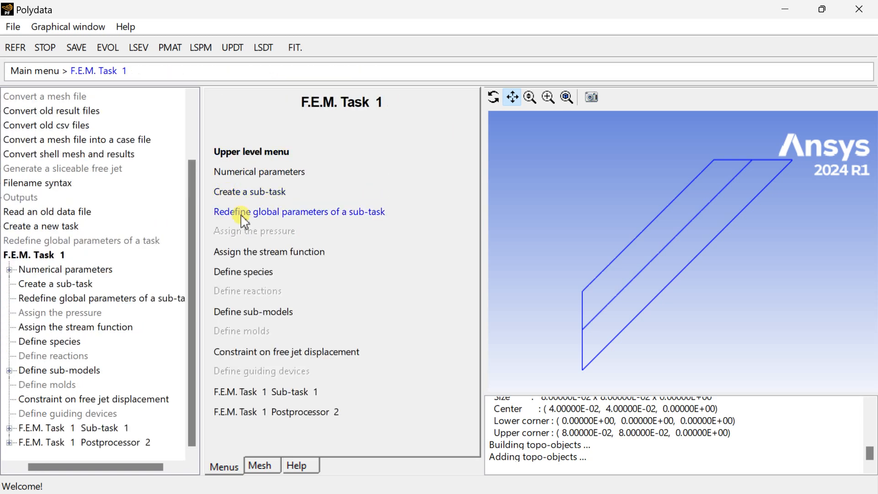
mouse_move(248, 258)
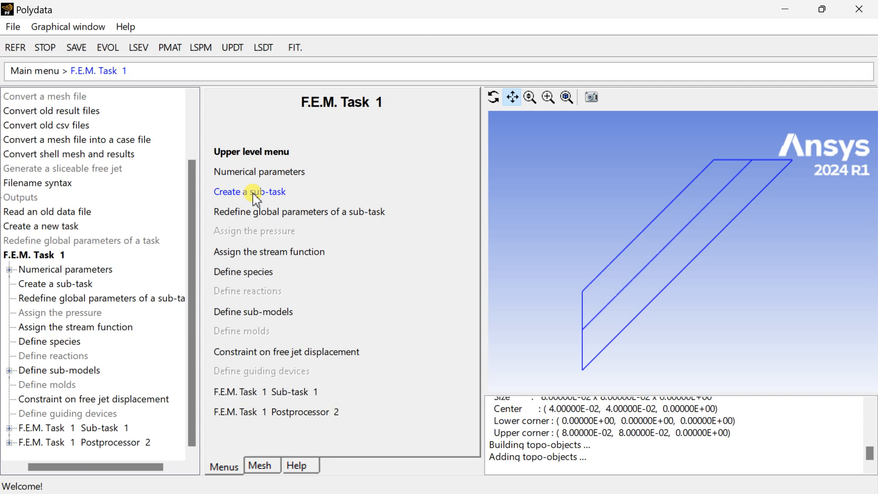
Create Postprocessor 3 requesting the rate of deformation tensor over SD1 and SD2, then go to the main menu.
click(249, 191)
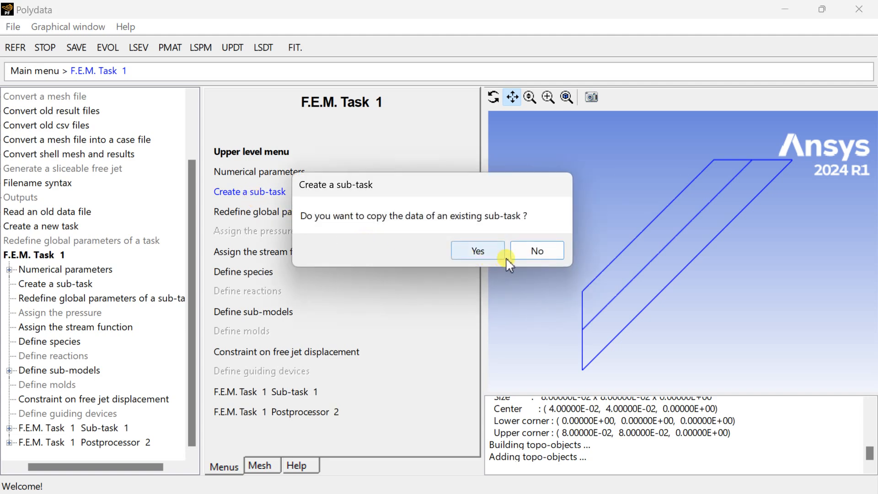
click(536, 250)
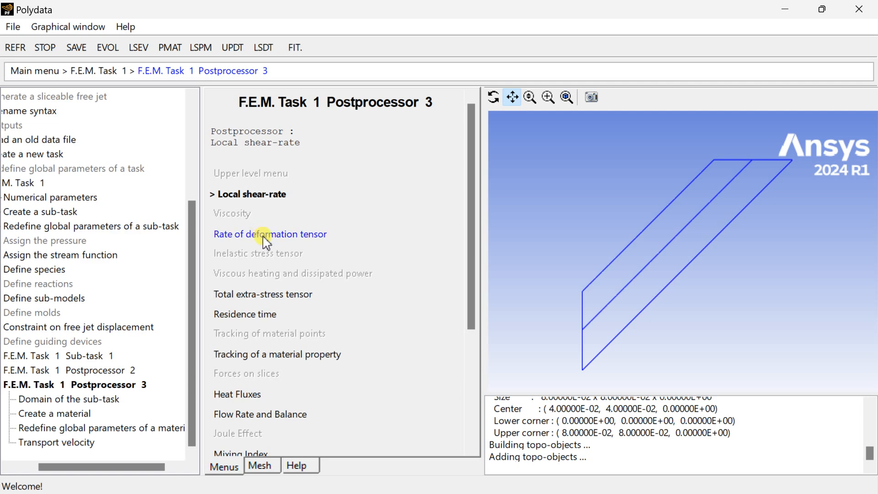
click(268, 233)
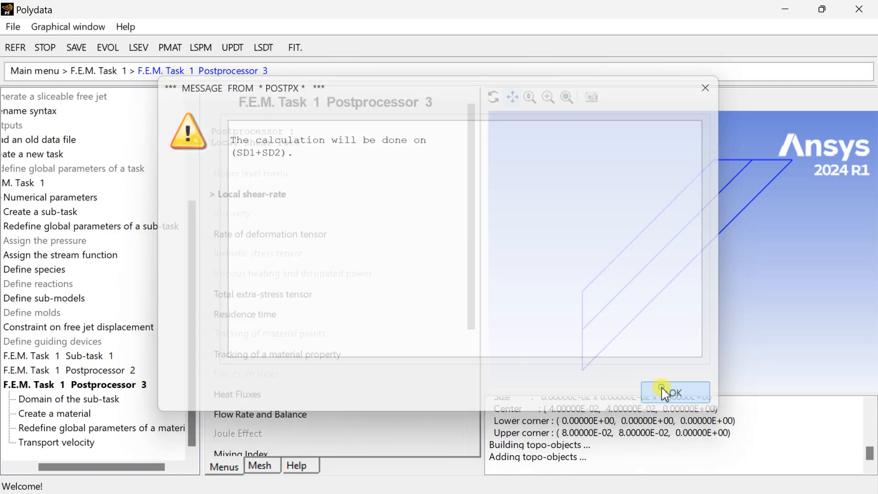
click(674, 390)
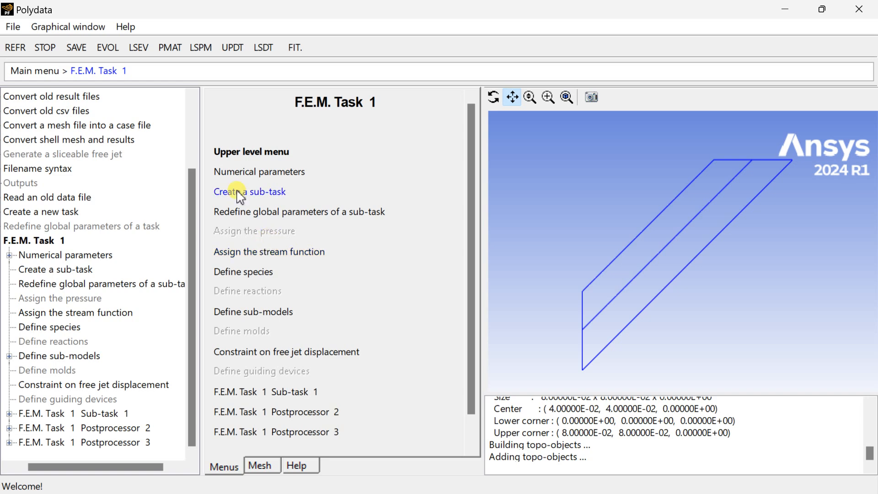
mouse_move(251, 152)
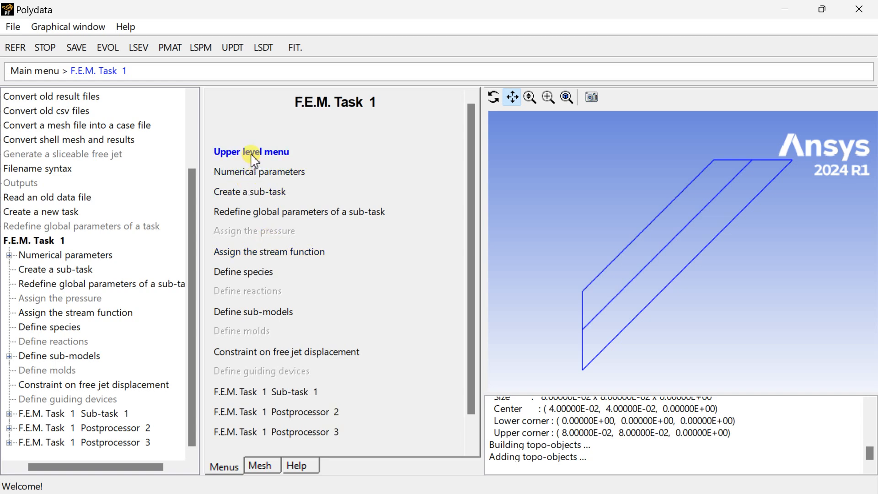
click(251, 152)
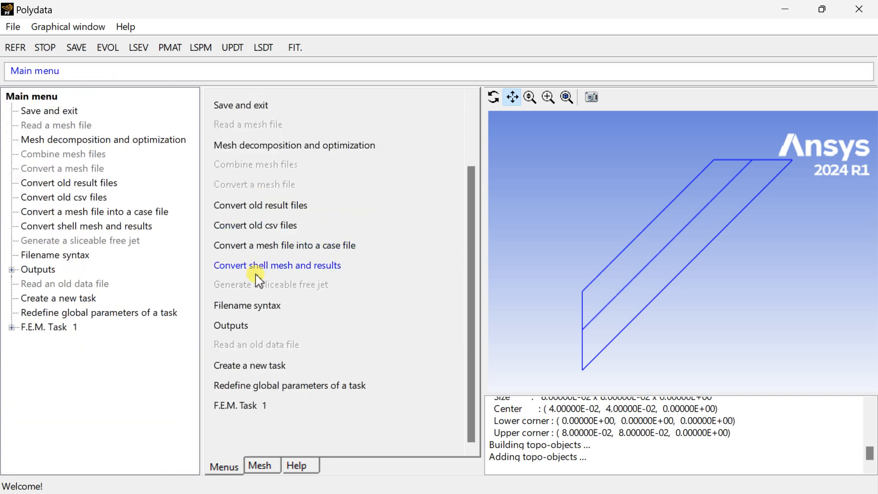
mouse_move(231, 325)
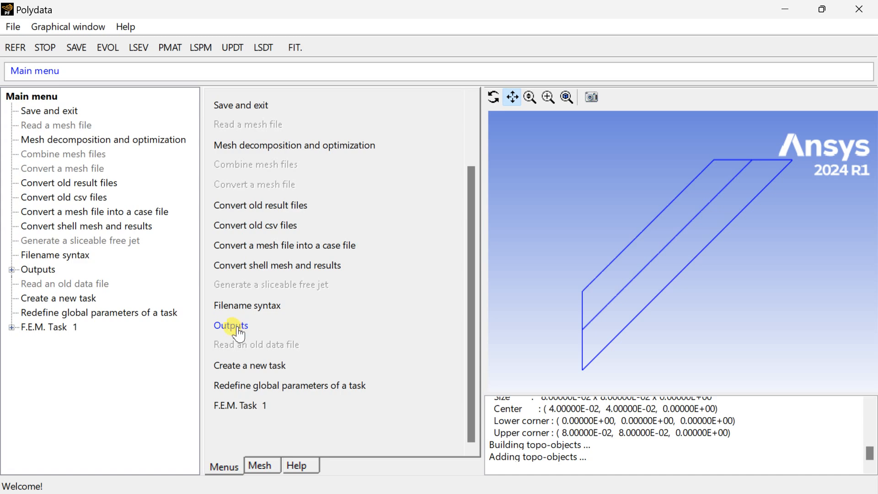
In Outputs, turn on Polyflow result output and check the unit system for exported results.
click(230, 325)
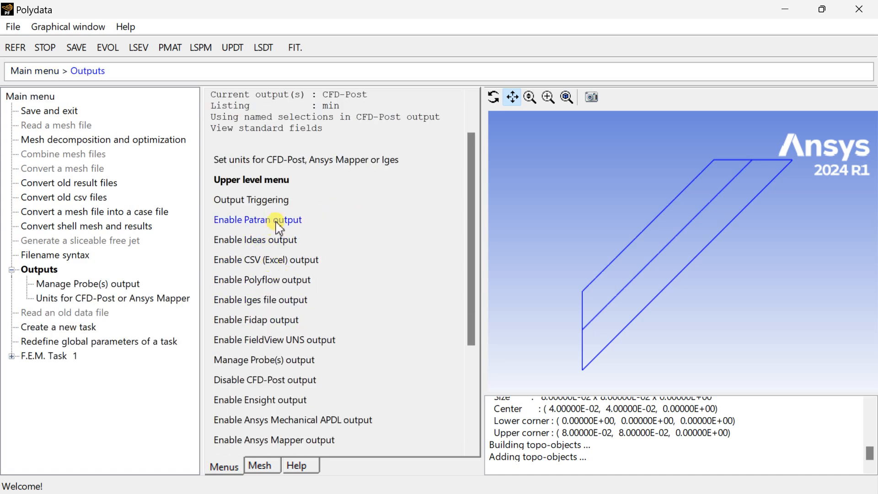
scroll(down, 3)
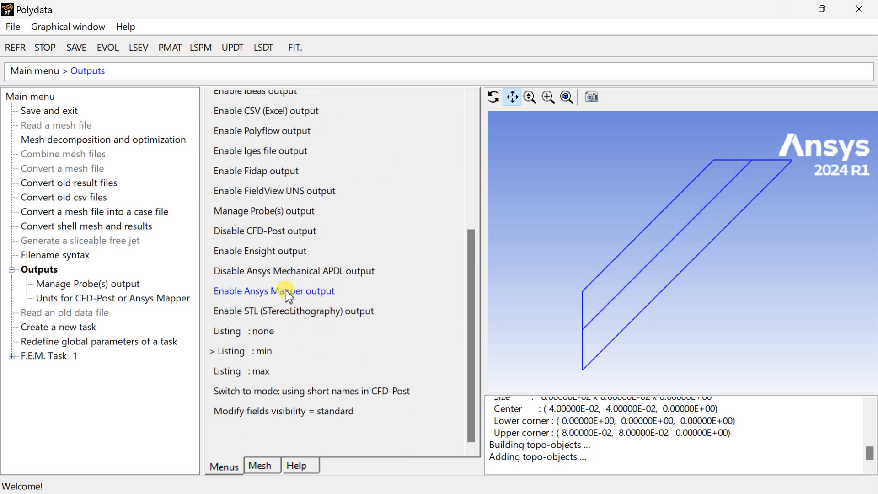
mouse_move(254, 279)
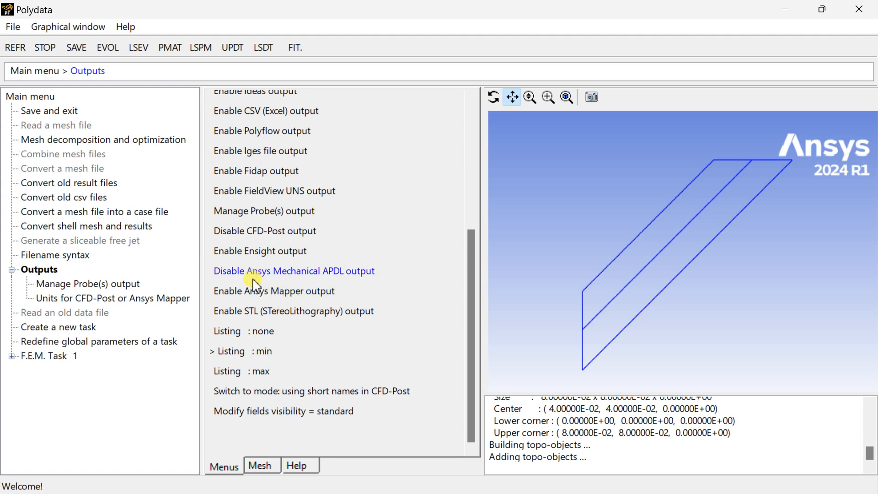
mouse_move(273, 291)
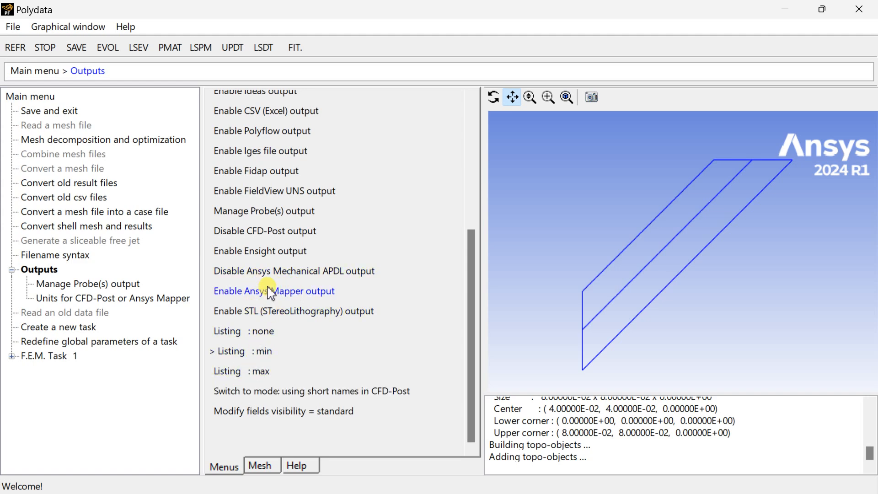
scroll(up, 3)
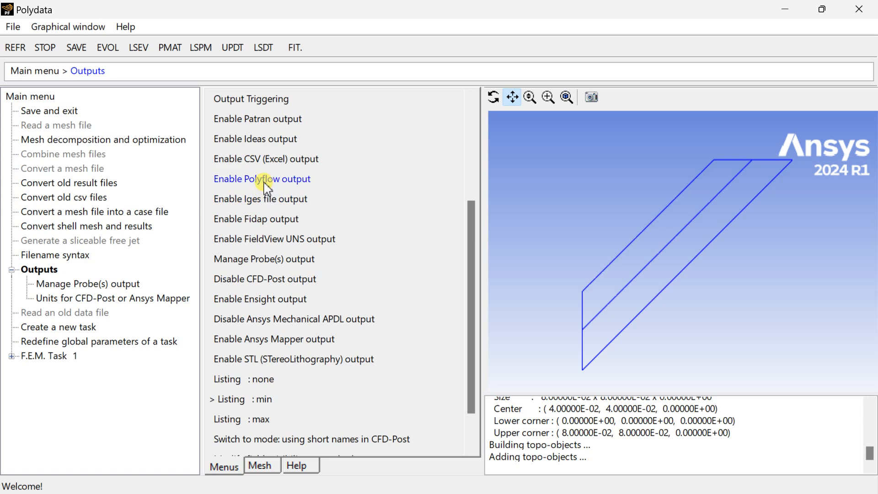
click(262, 178)
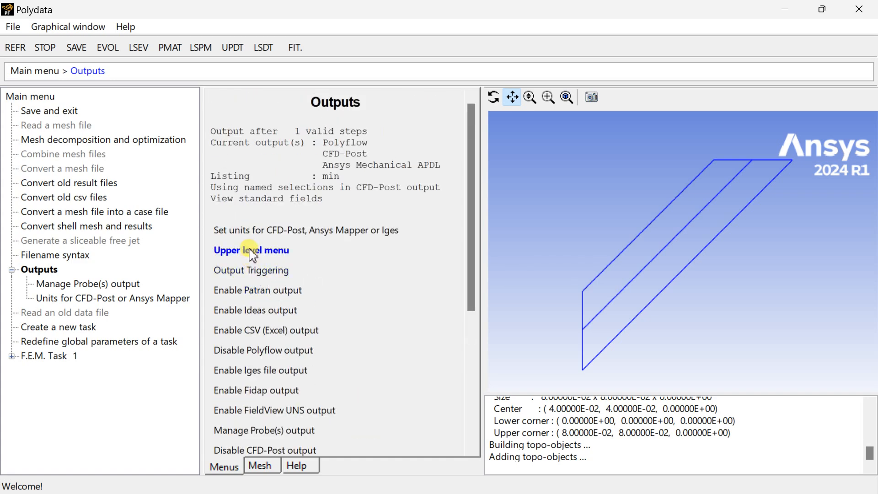
click(306, 229)
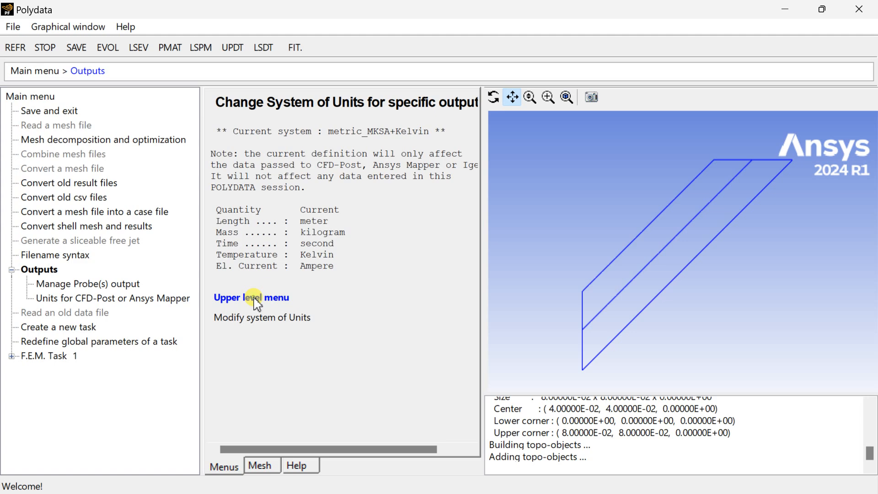
Return to the main menu and start Save and exit.
click(252, 297)
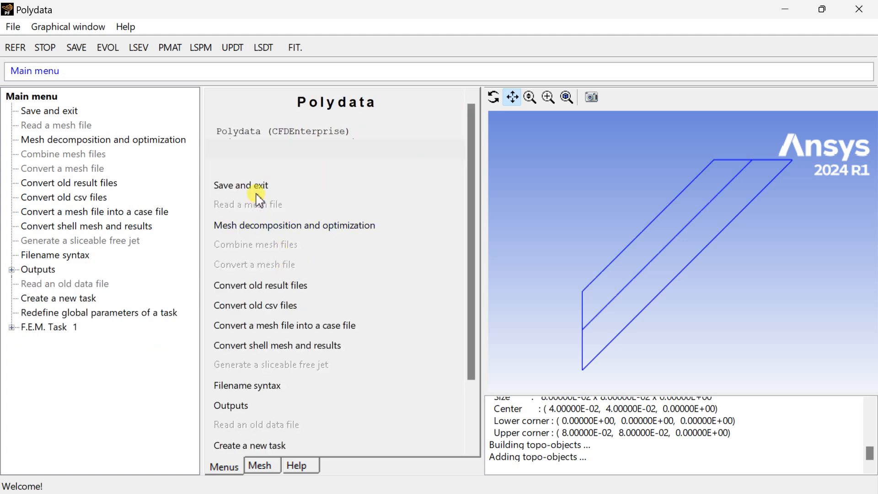
click(240, 185)
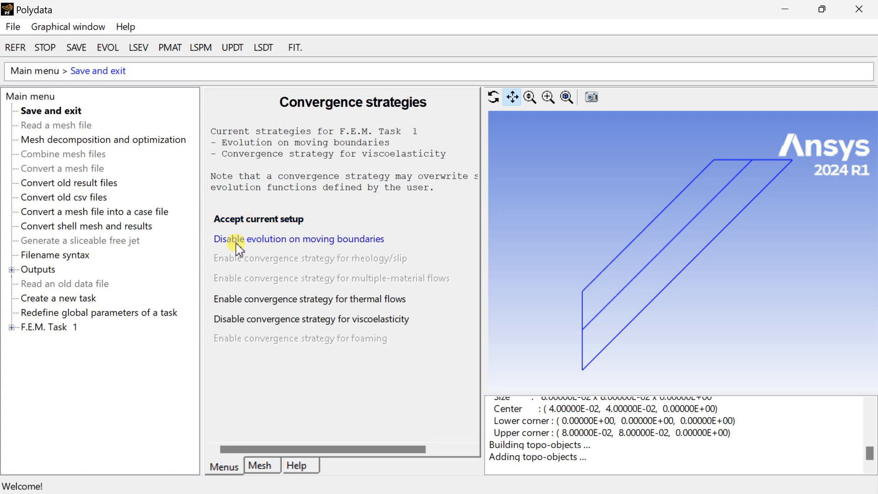
mouse_move(240, 305)
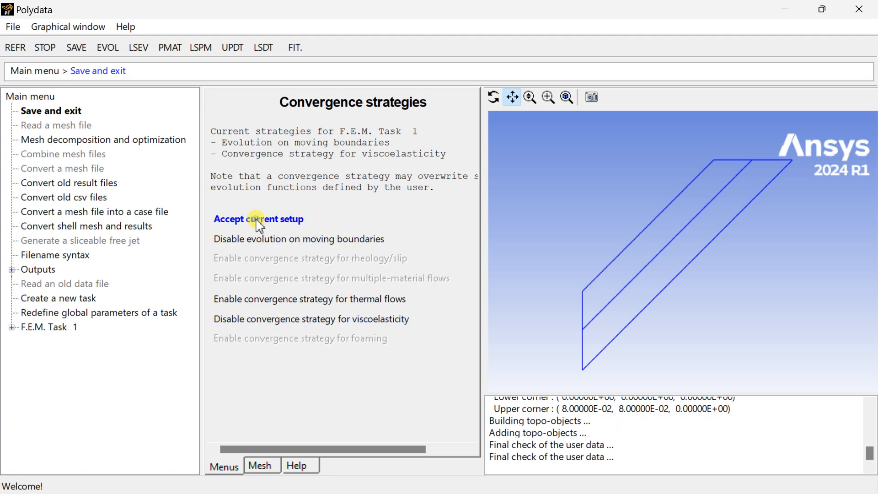
Accept the current convergence strategies, output fields and file names to finish saving and exit to Workbench.
click(258, 218)
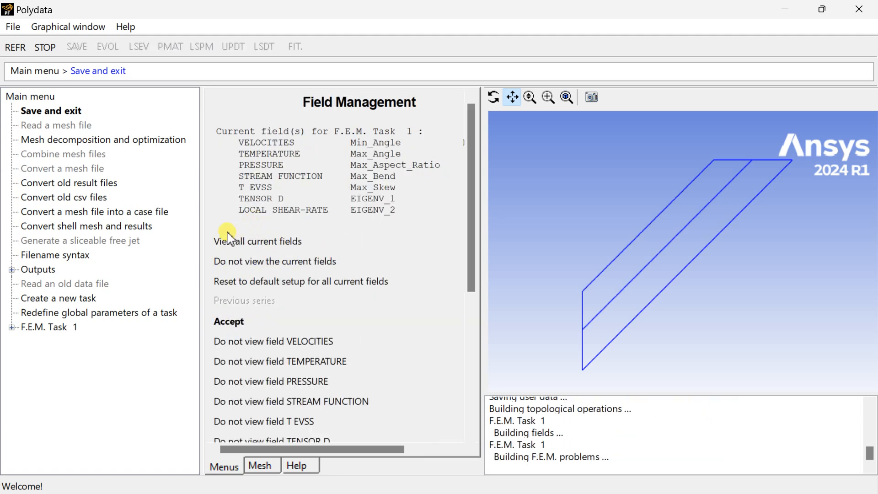
scroll(down, 3)
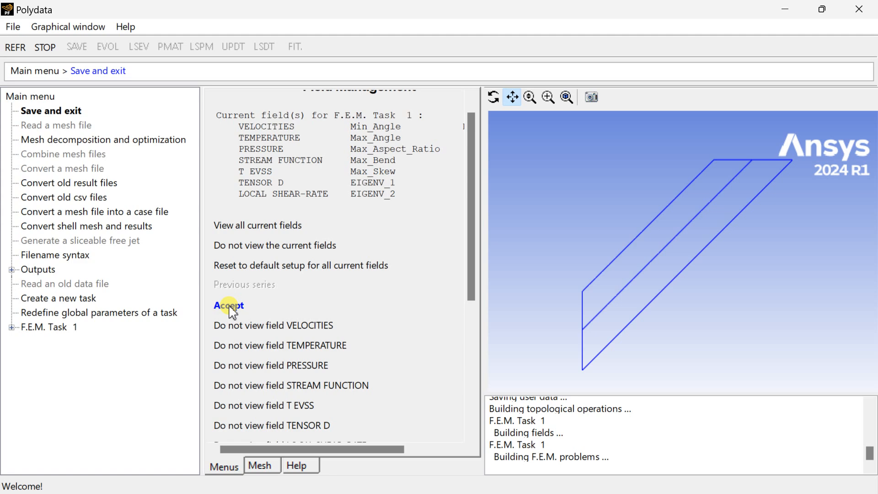
click(228, 305)
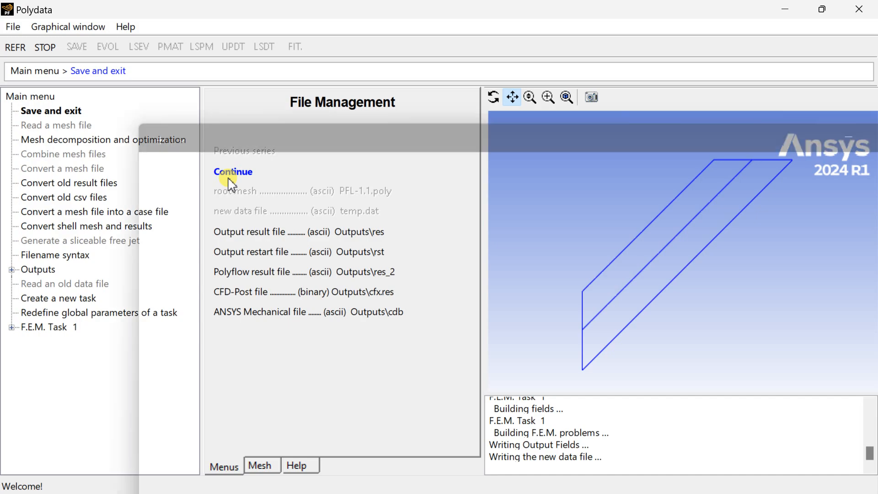
click(232, 171)
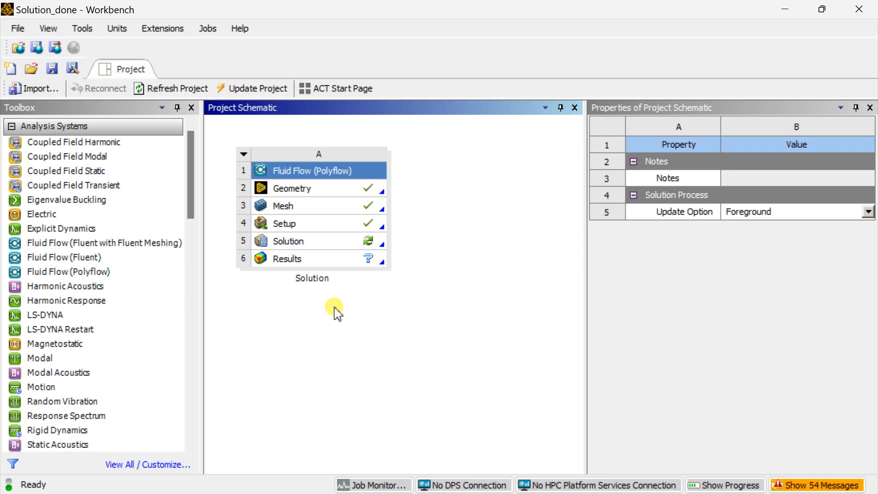
Update the Polyflow Solution cell so it runs to completion.
click(291, 240)
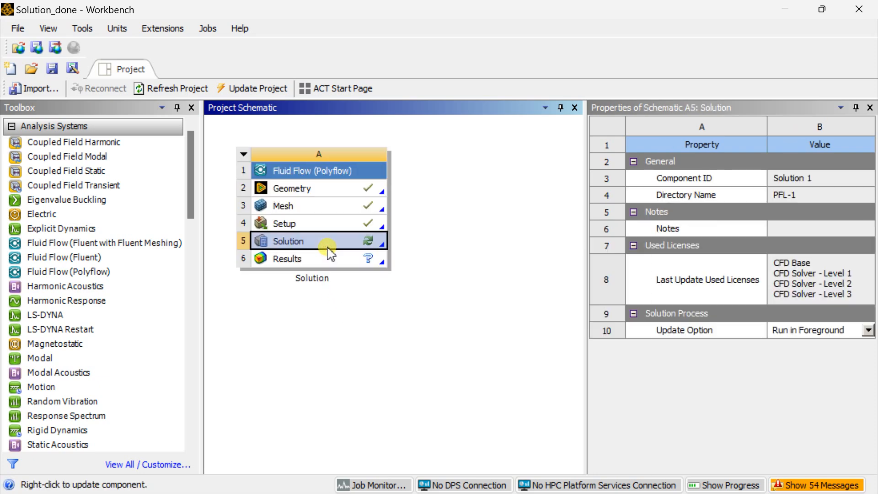
right_click(288, 241)
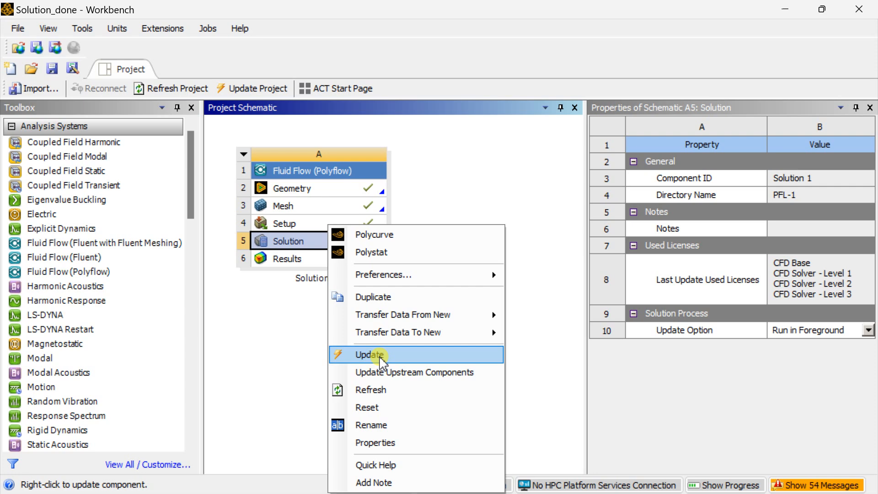
click(368, 354)
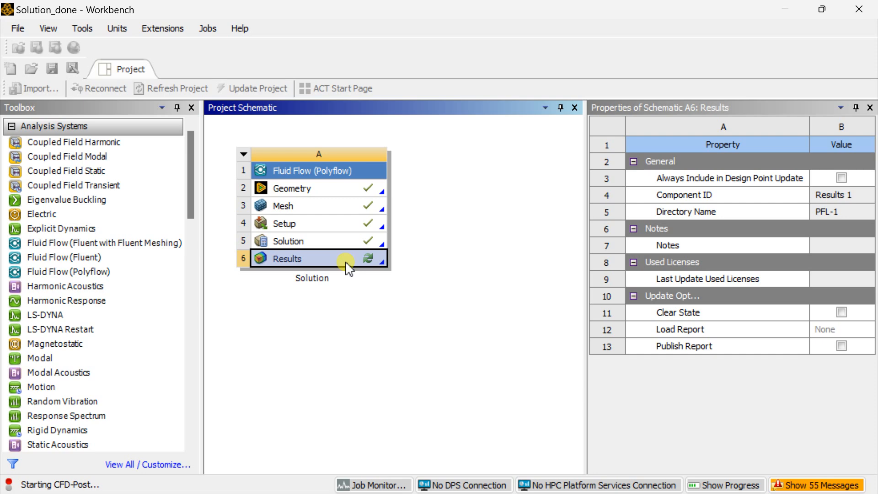
Open the A6 Results cell in CFD-Post.
right_click(287, 258)
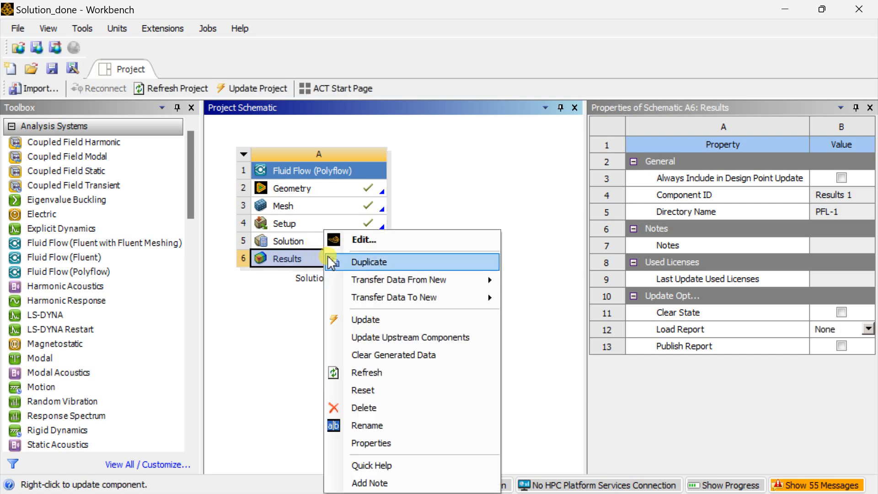
click(363, 240)
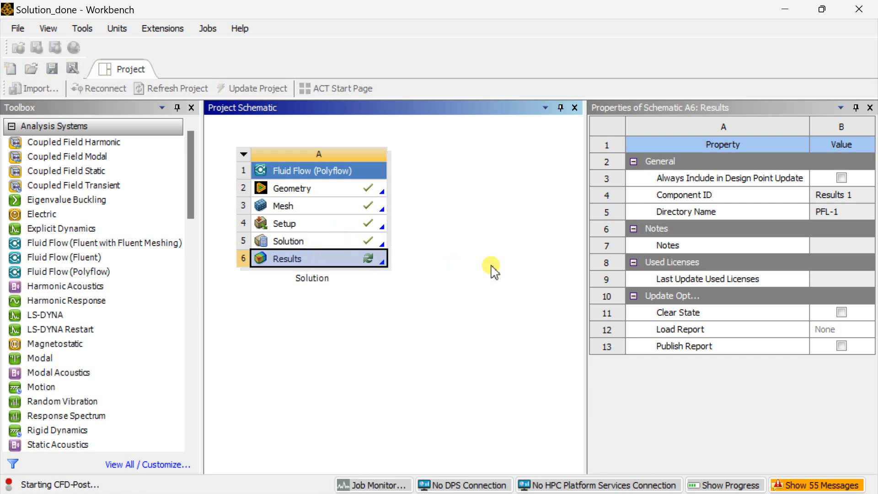
mouse_move(390, 245)
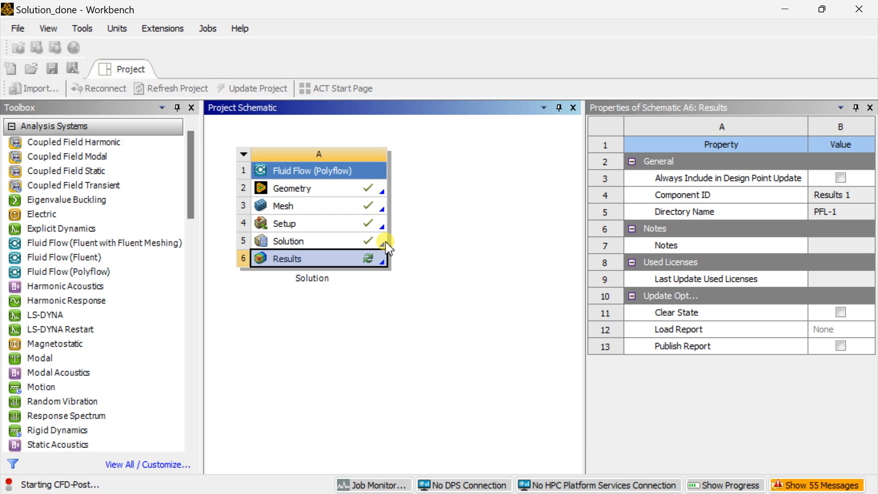
double_click(287, 258)
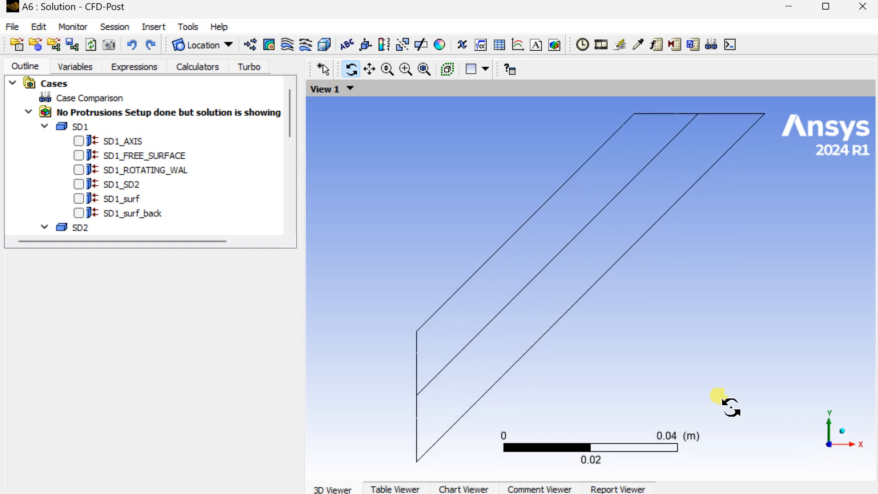
Create Contour 1 of local shear rate on all SD1 and SD2 surfaces with global range and 100 contours.
click(268, 45)
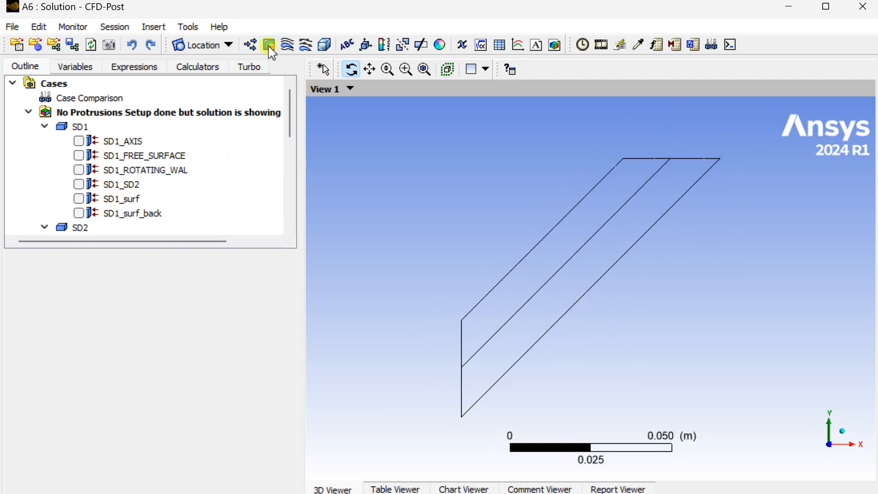
click(269, 44)
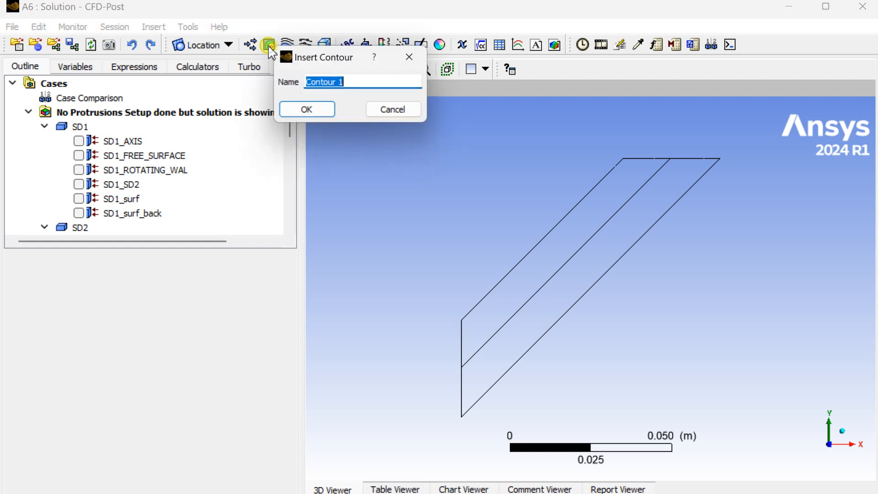
click(305, 109)
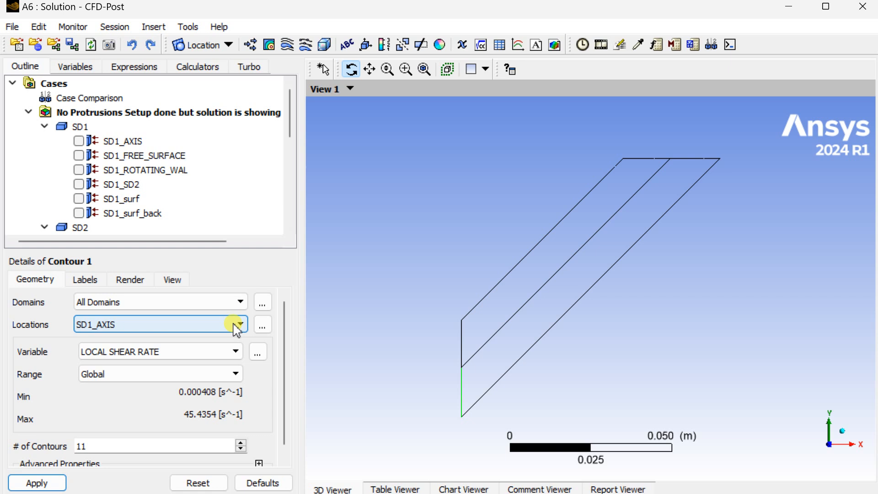
click(241, 324)
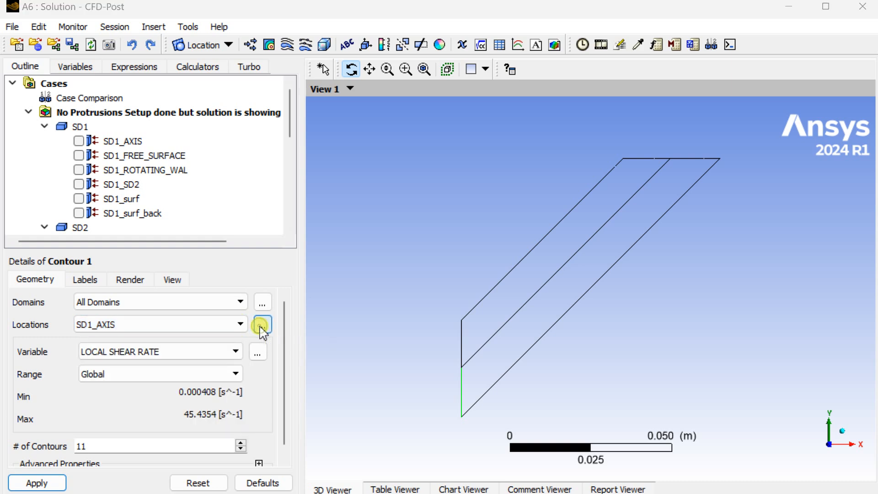
click(262, 323)
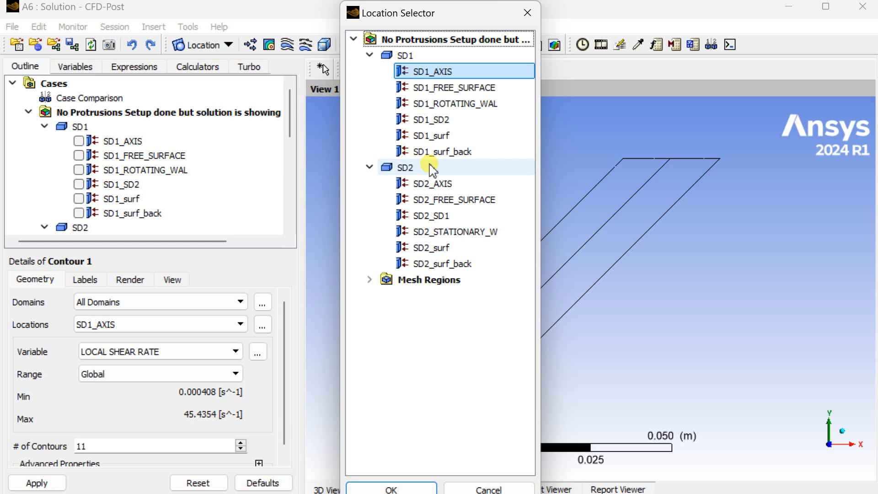
click(442, 263)
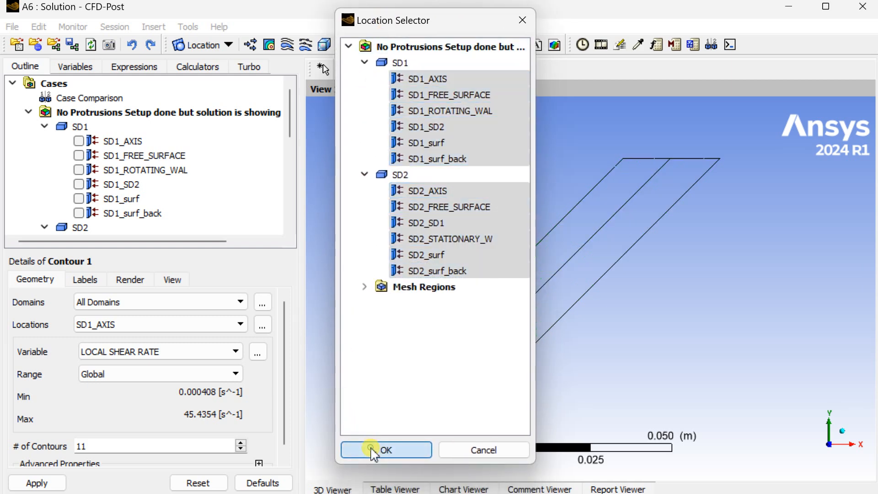
click(385, 450)
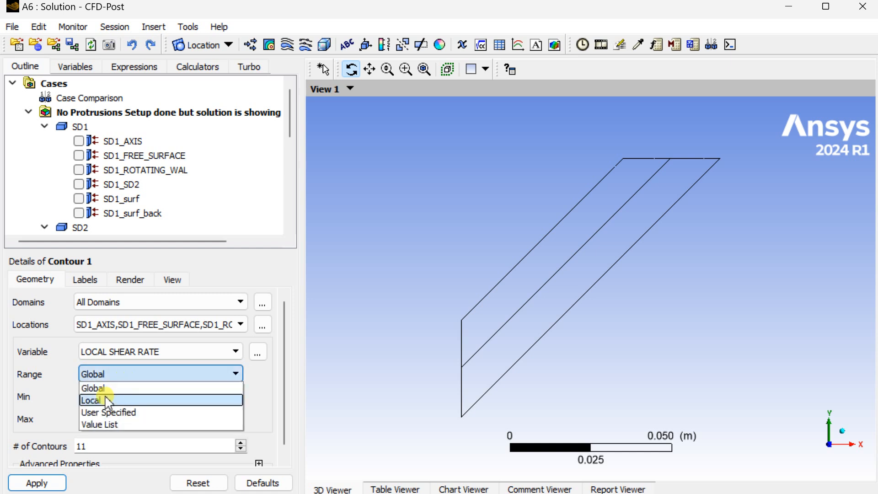
click(92, 387)
text(100)
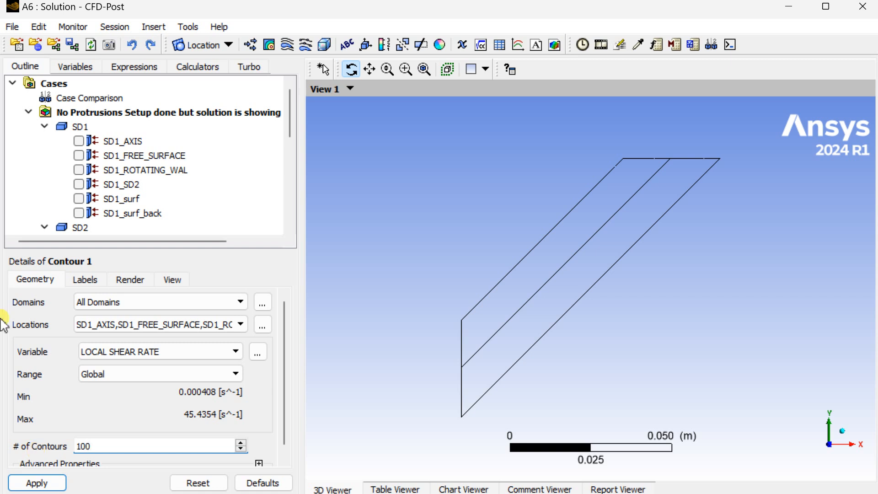
click(36, 482)
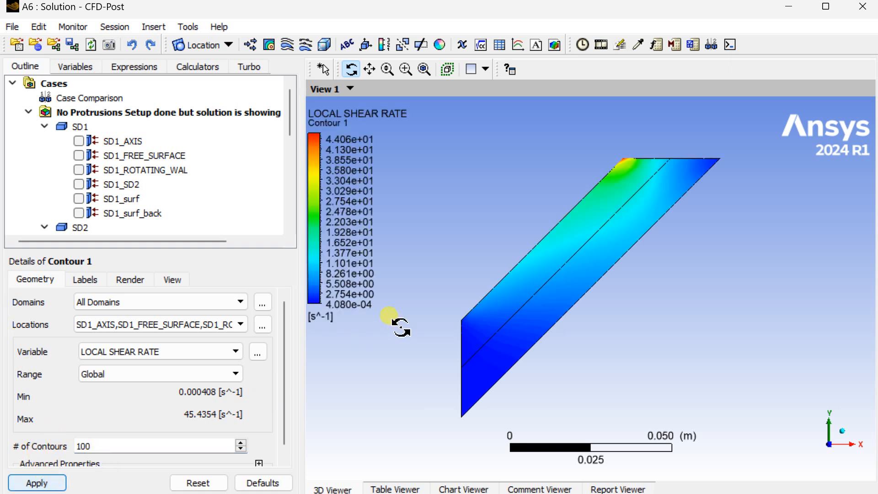
Hide the wireframe and set the legend numbers to fixed notation.
scroll(down, 3)
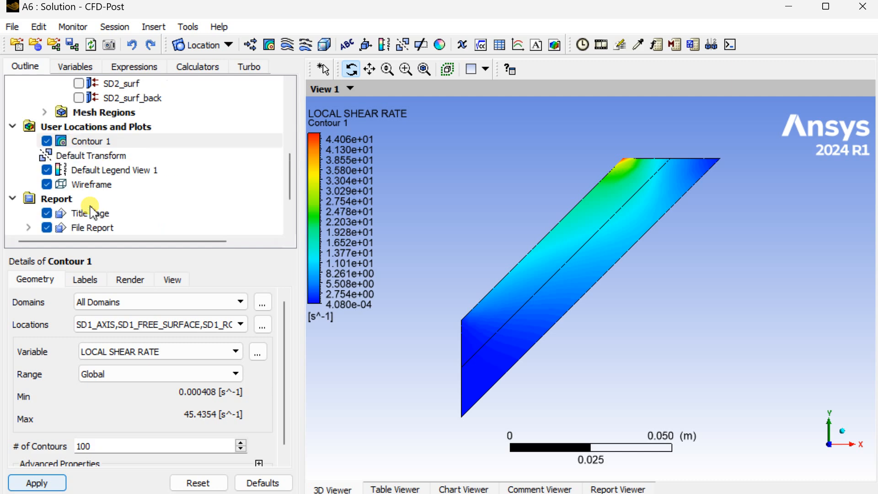
click(47, 183)
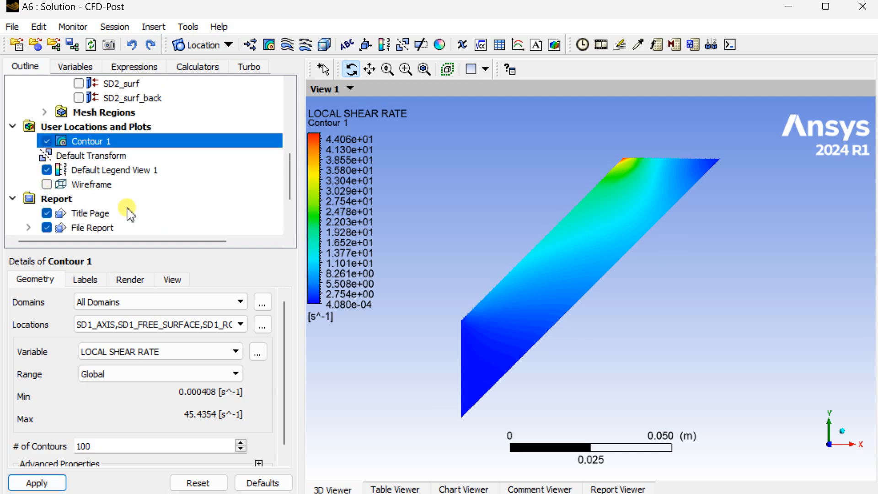
click(114, 170)
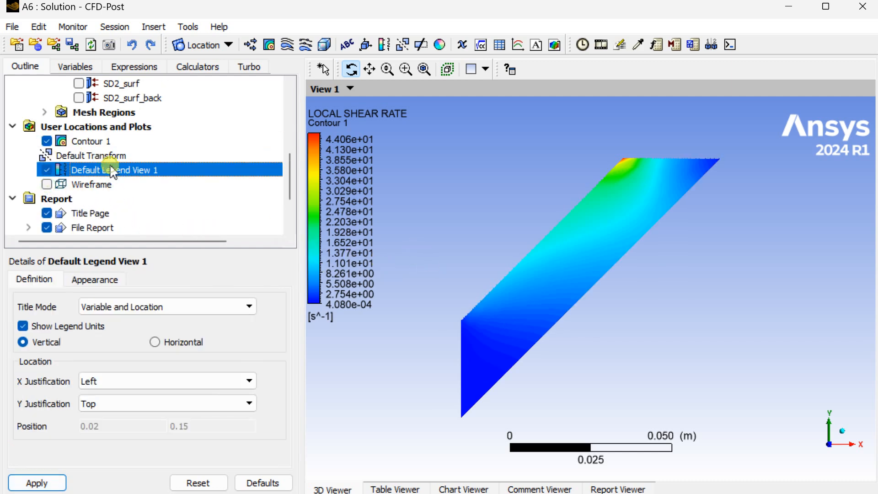
click(94, 280)
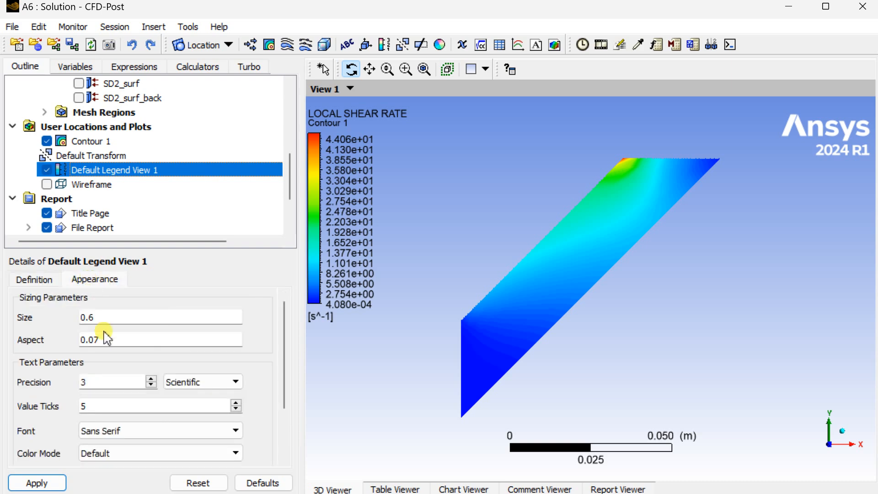
click(201, 381)
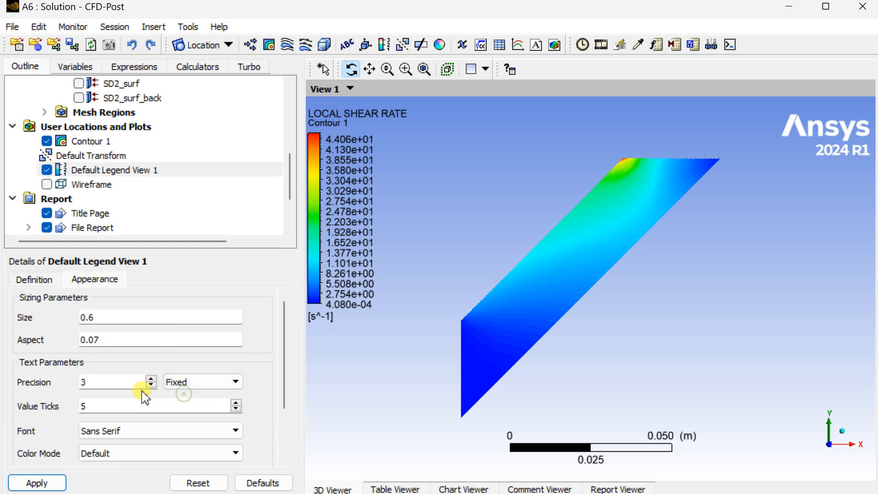
mouse_move(54, 446)
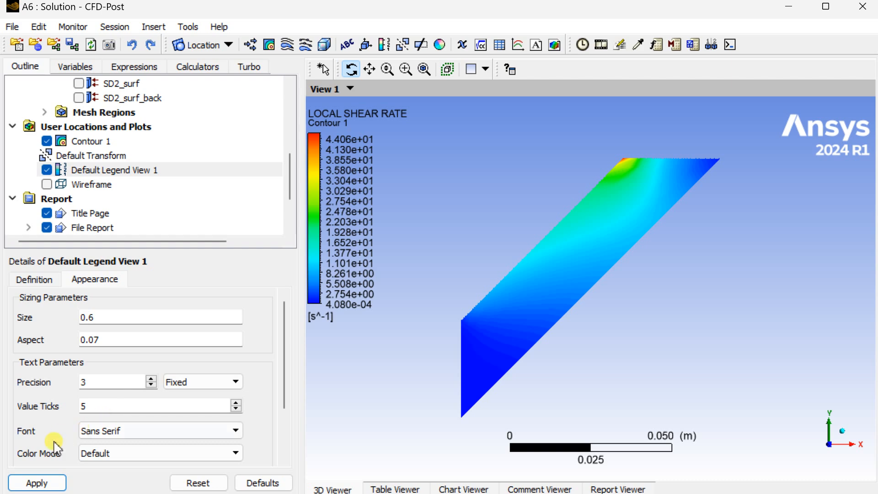
click(37, 483)
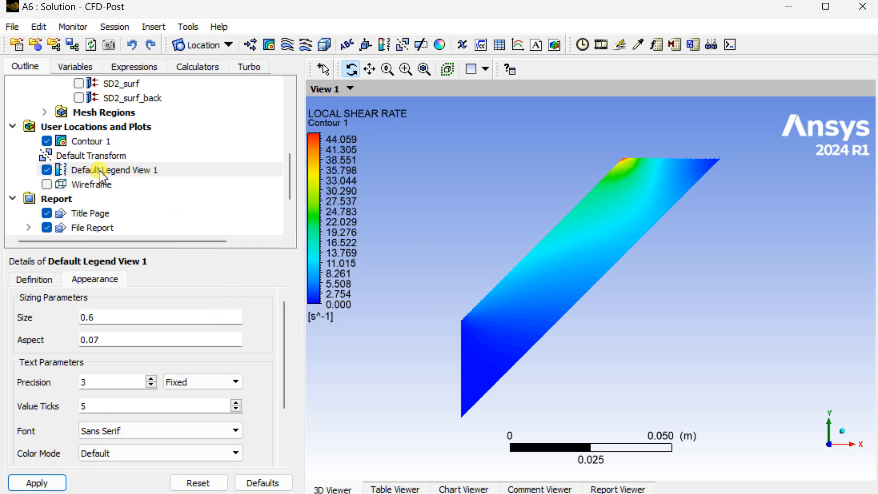
Select Contour 1 and bring up its context actions.
click(94, 141)
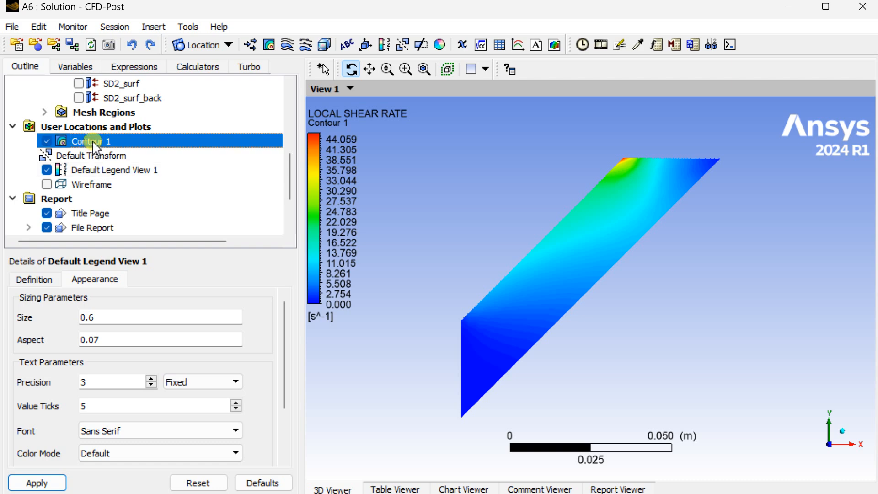
right_click(90, 141)
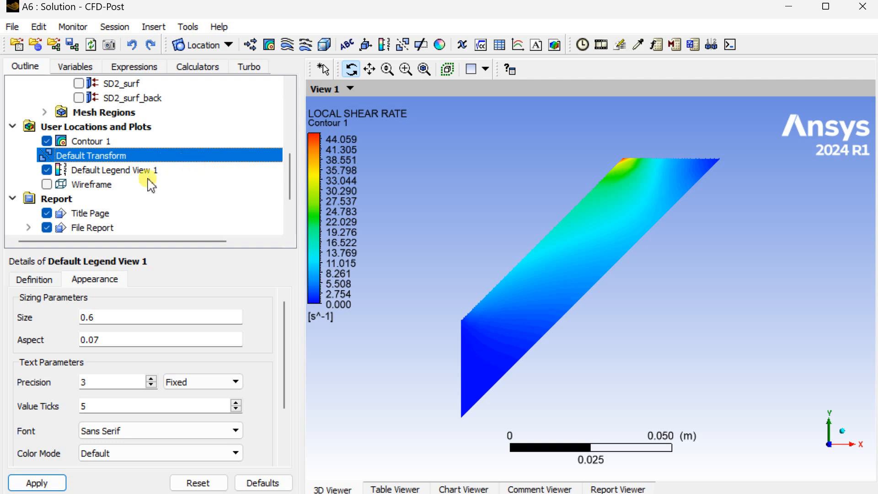
click(115, 170)
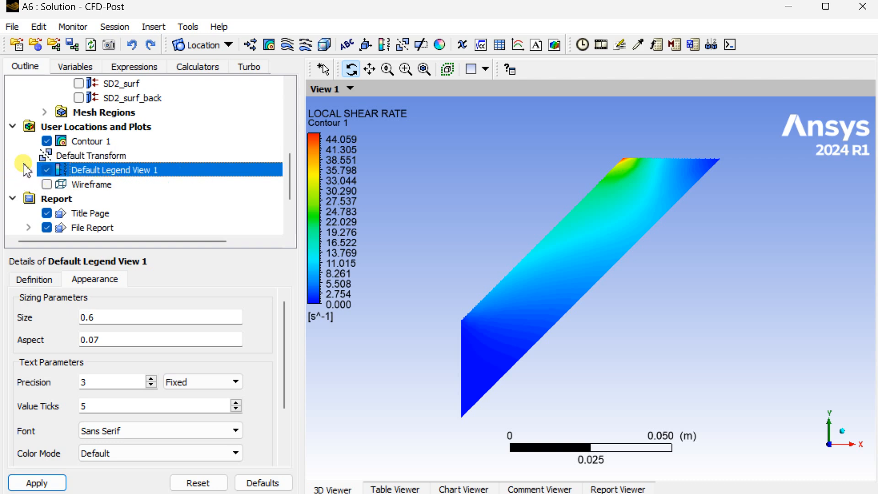
click(92, 140)
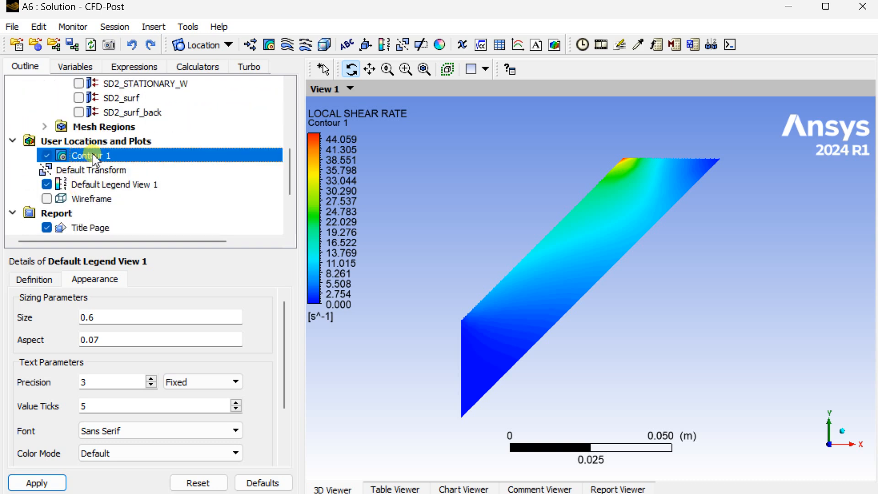
right_click(89, 155)
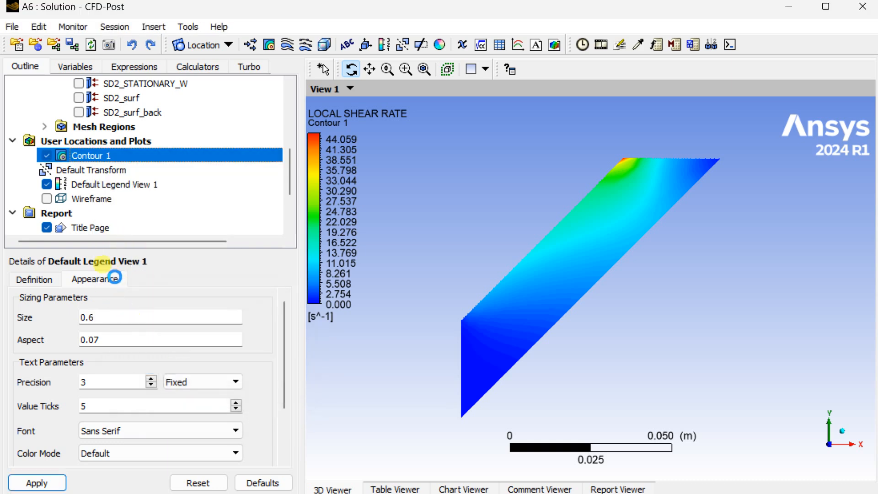
Duplicate Contour 1 as Contour 2 and mirror it across the YZ plane.
click(91, 170)
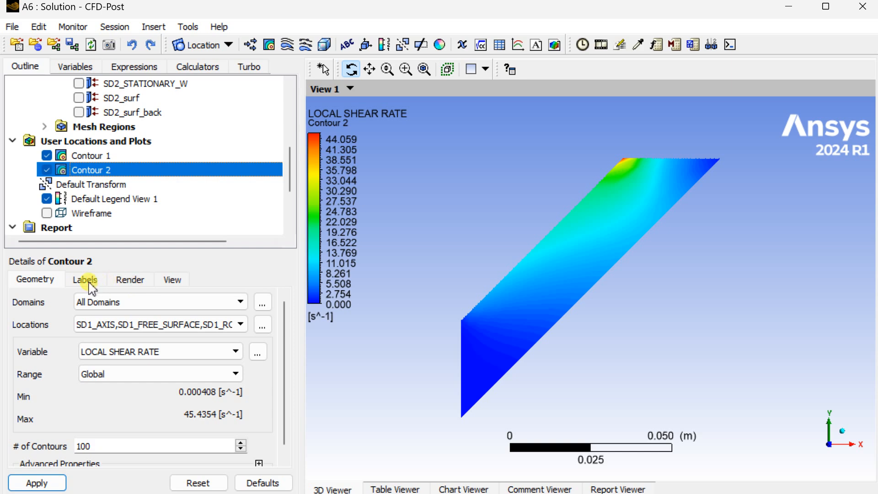
click(129, 280)
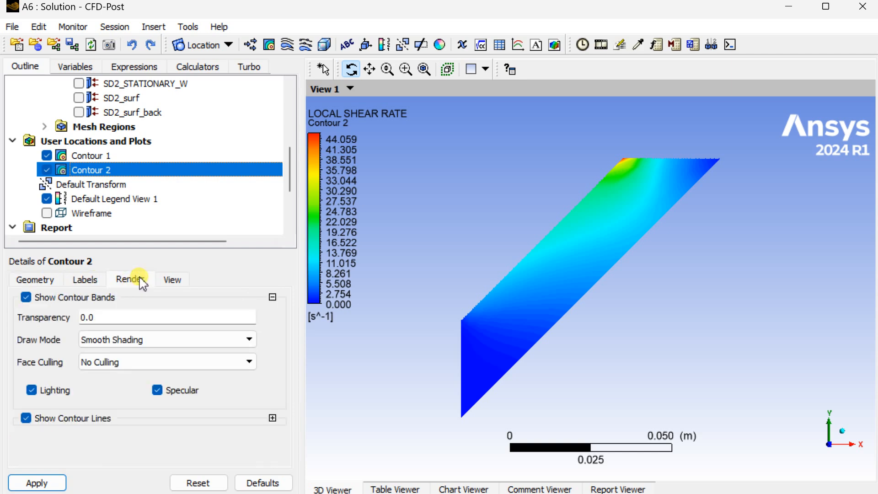
click(172, 280)
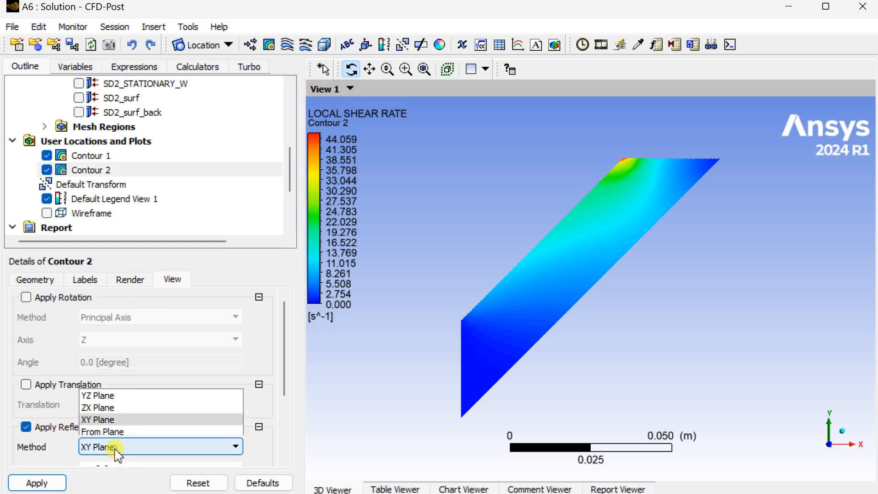
mouse_move(115, 395)
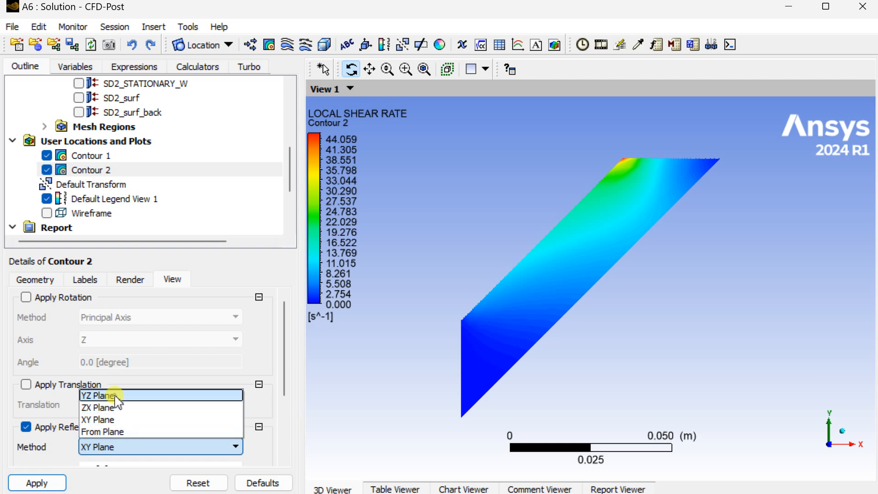
click(99, 395)
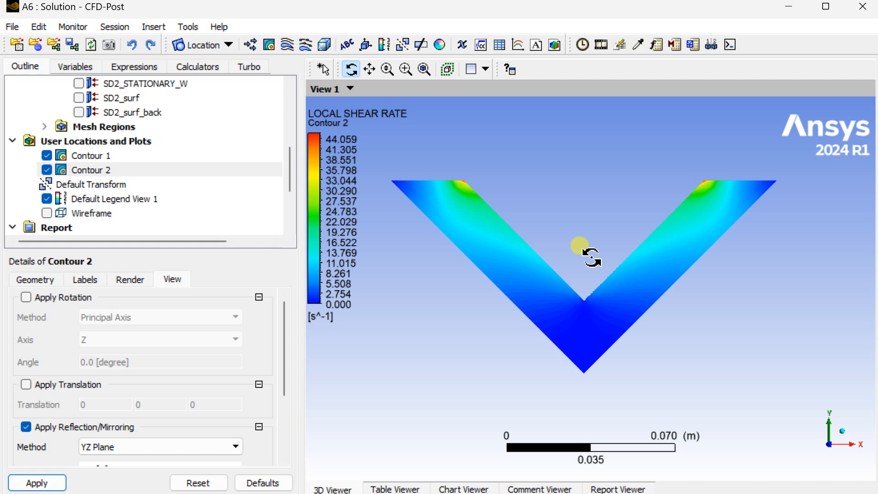
mouse_move(691, 236)
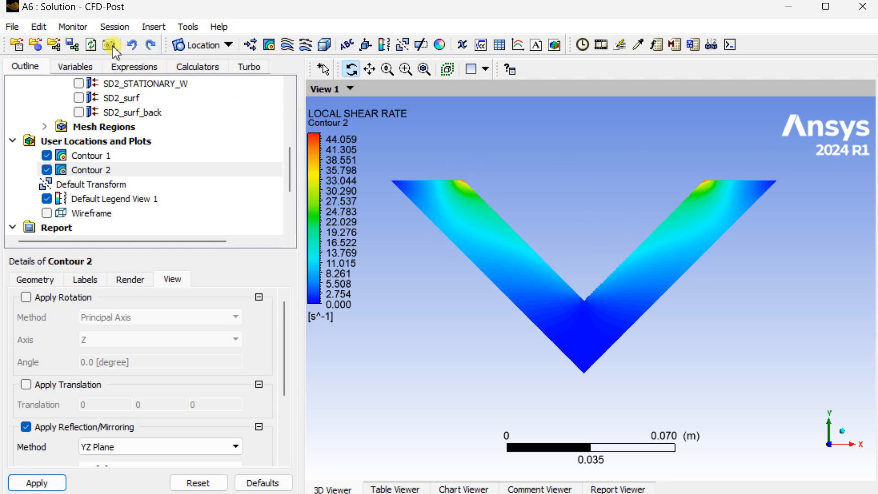
mouse_move(110, 44)
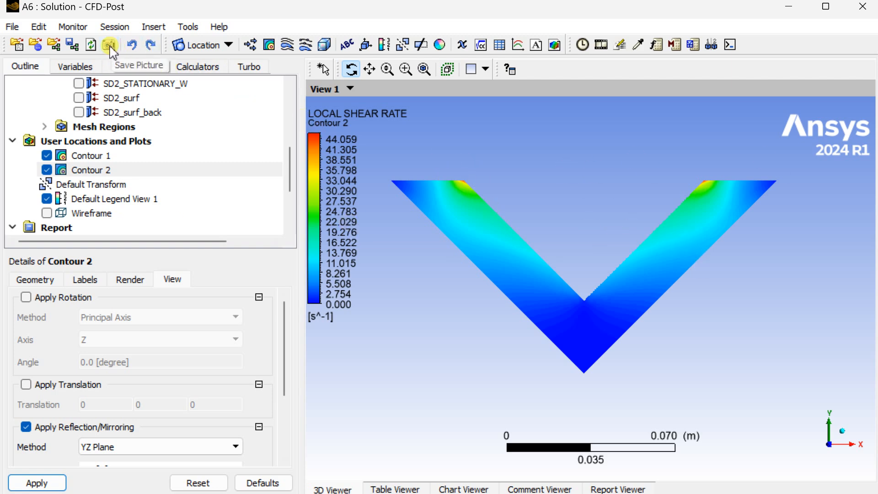
Set Contour 2's variable to Temperature and apply it.
click(92, 155)
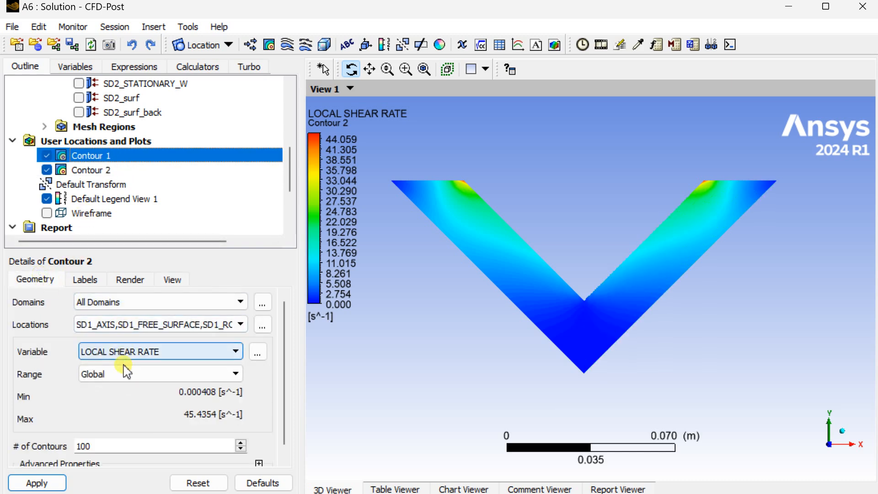
click(235, 351)
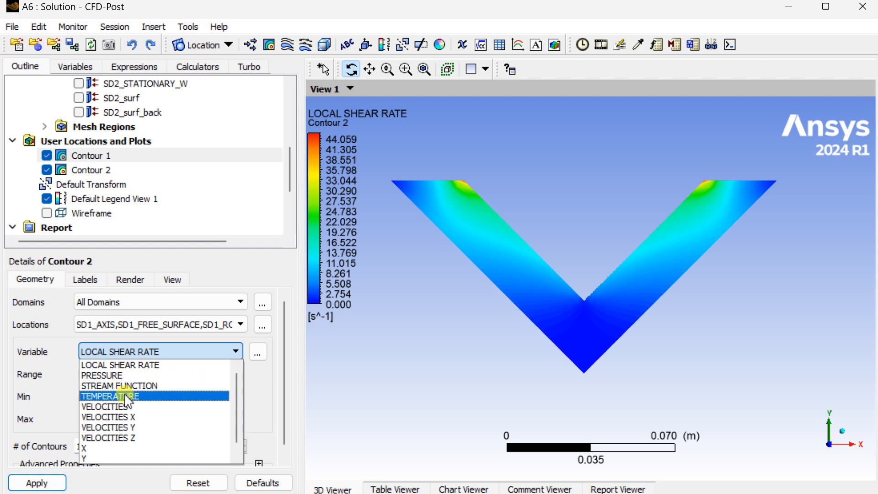
click(119, 385)
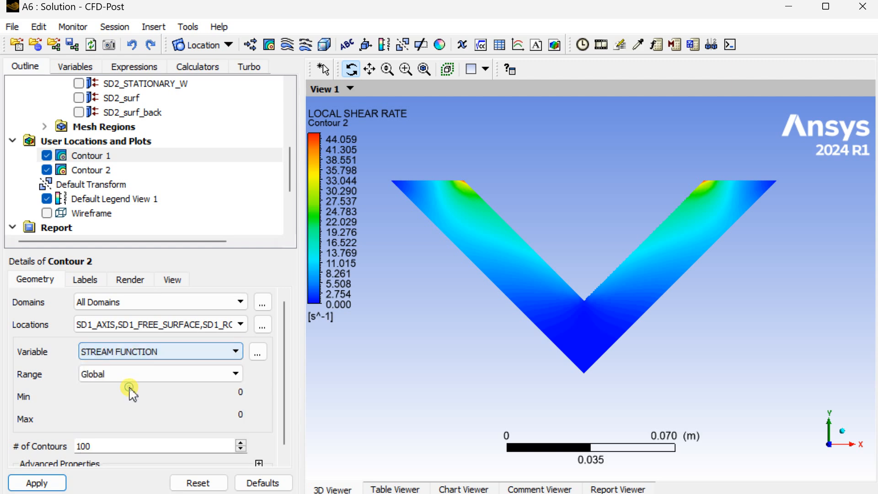
click(235, 351)
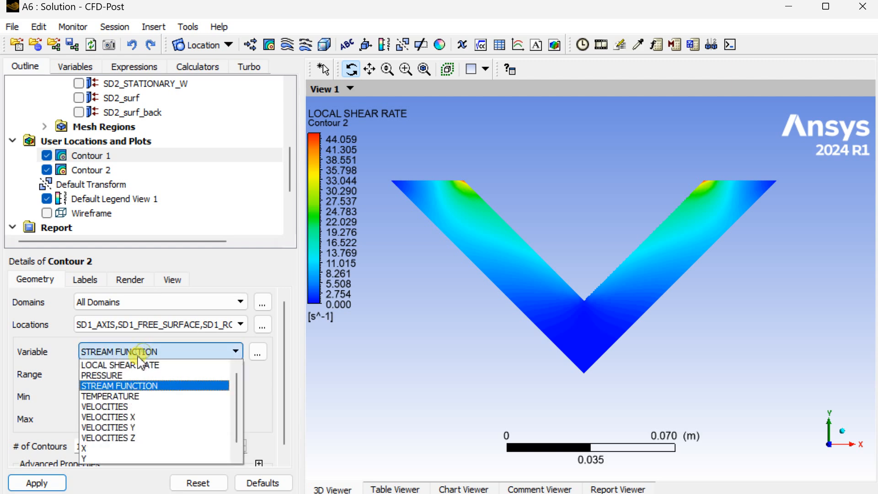
mouse_move(131, 385)
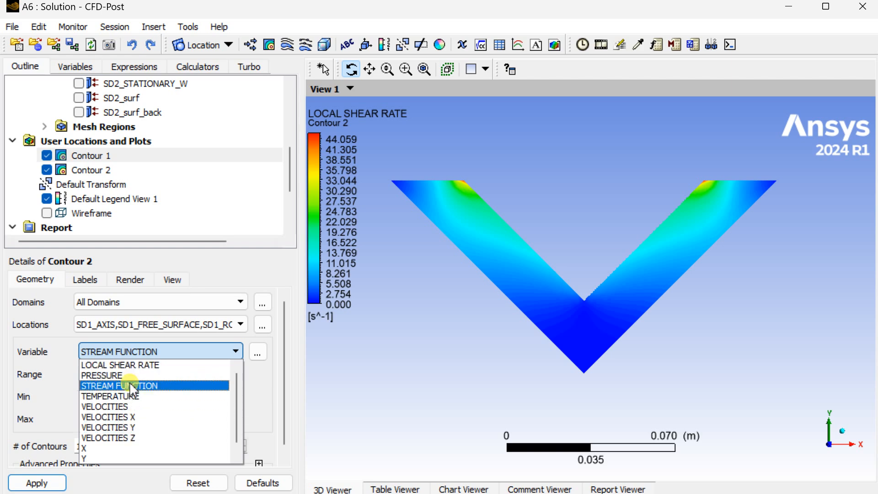
click(110, 396)
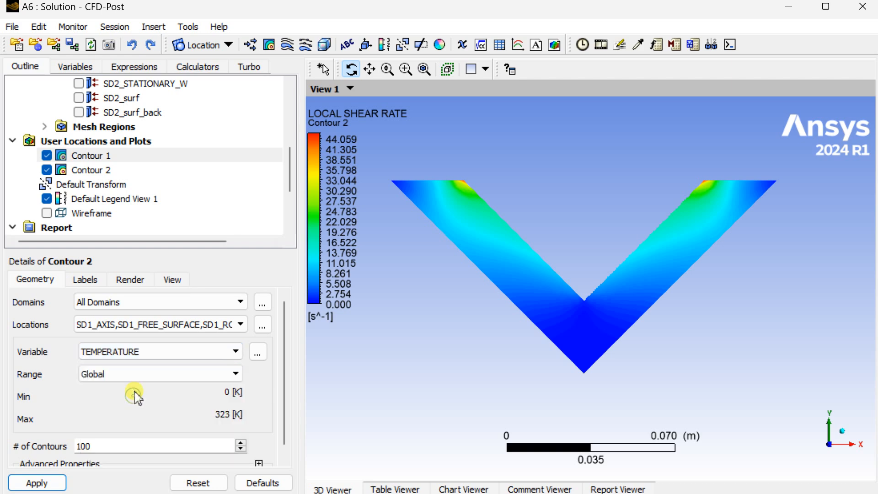
click(37, 481)
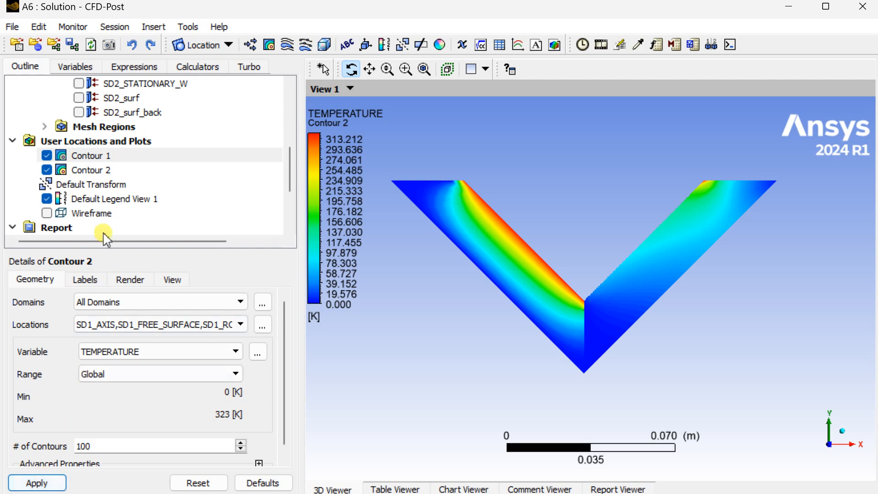
Set Contour 1's variable to Temperature as well.
click(90, 170)
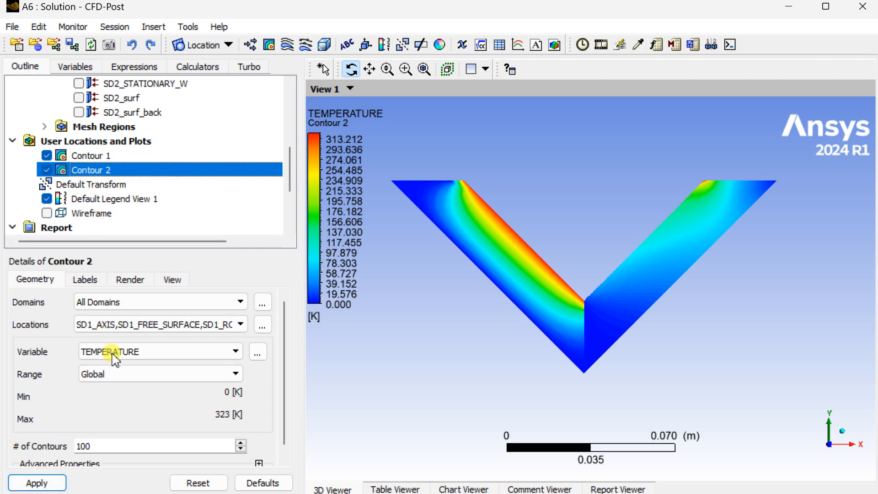
click(235, 351)
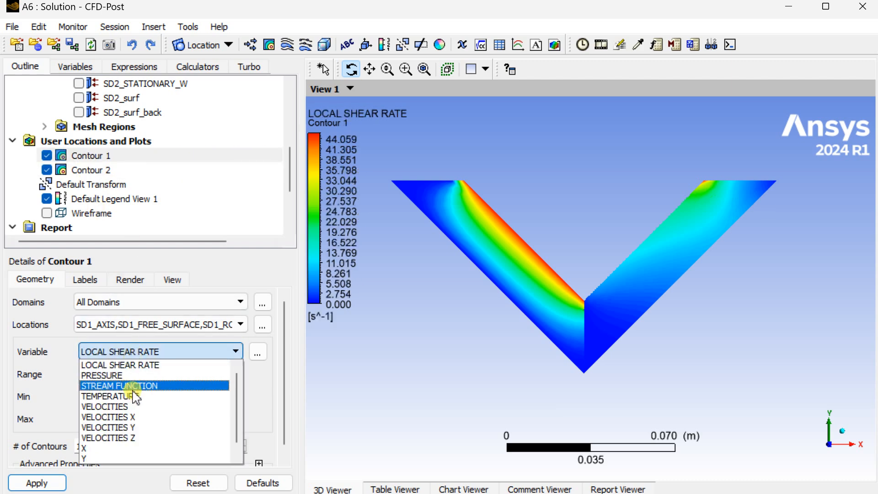
click(109, 396)
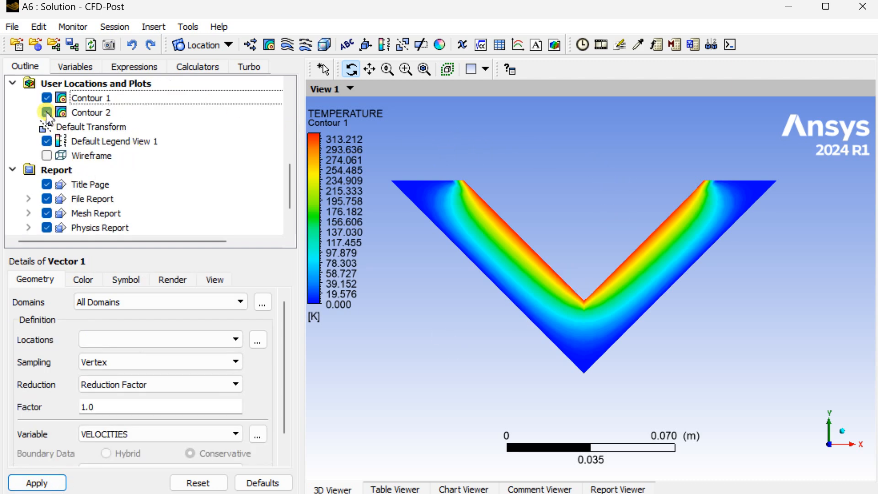
Hide Contour 2 and draw Vector 1 velocities on region SD1.
click(47, 98)
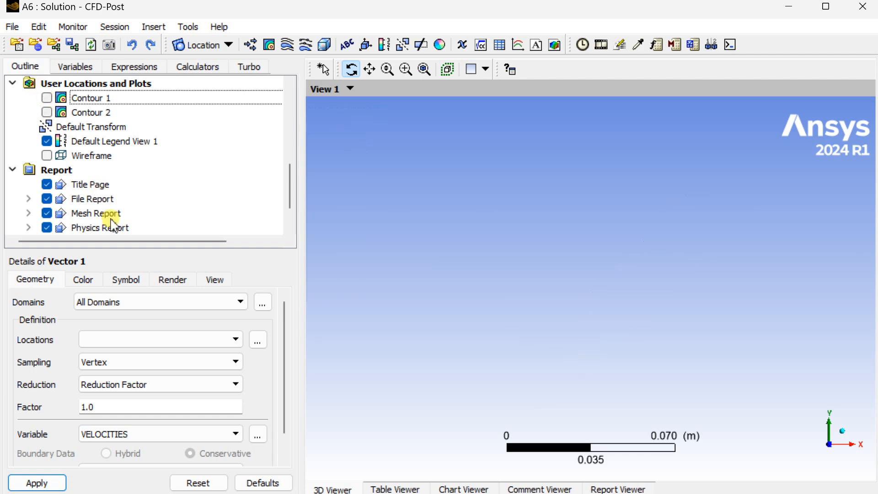
click(235, 339)
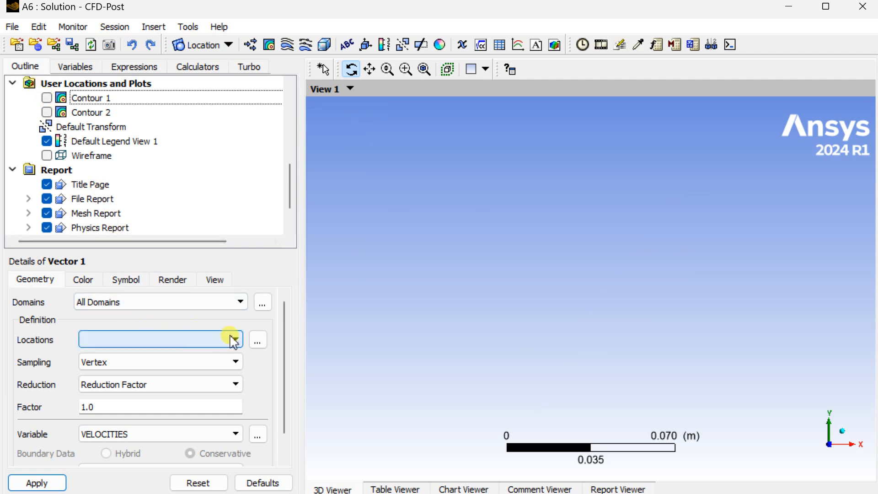
click(235, 339)
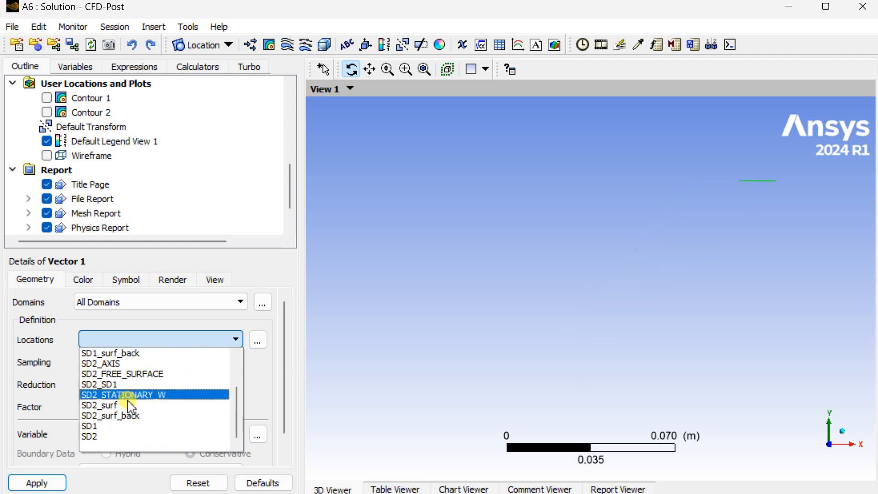
click(88, 425)
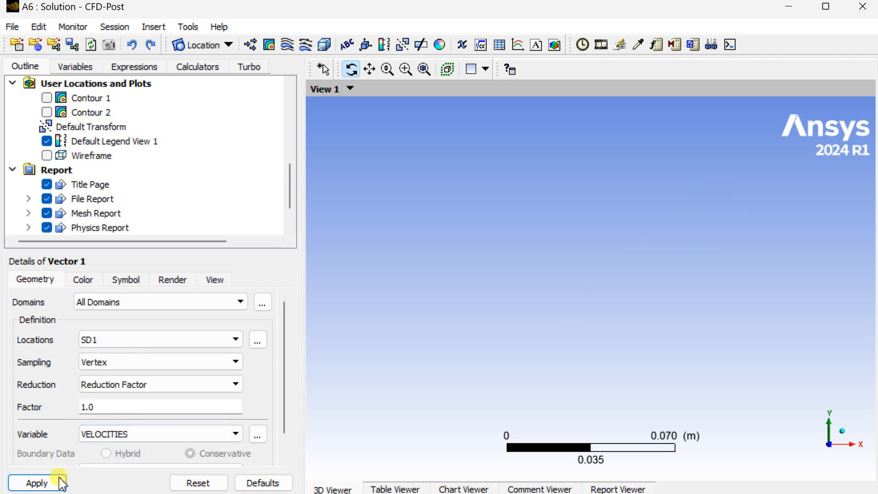
click(36, 483)
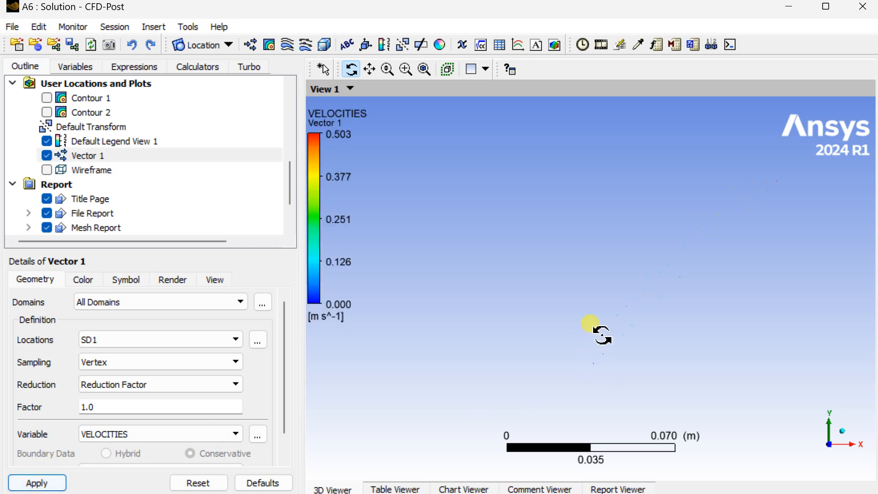
mouse_move(122, 162)
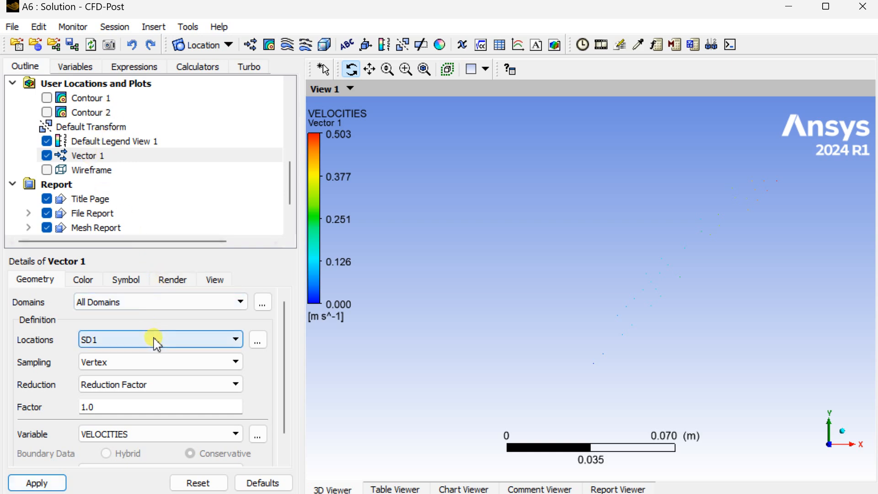
Change Vector 1's locations to all SD1 and SD2 surfaces via the multi-select picker.
click(235, 338)
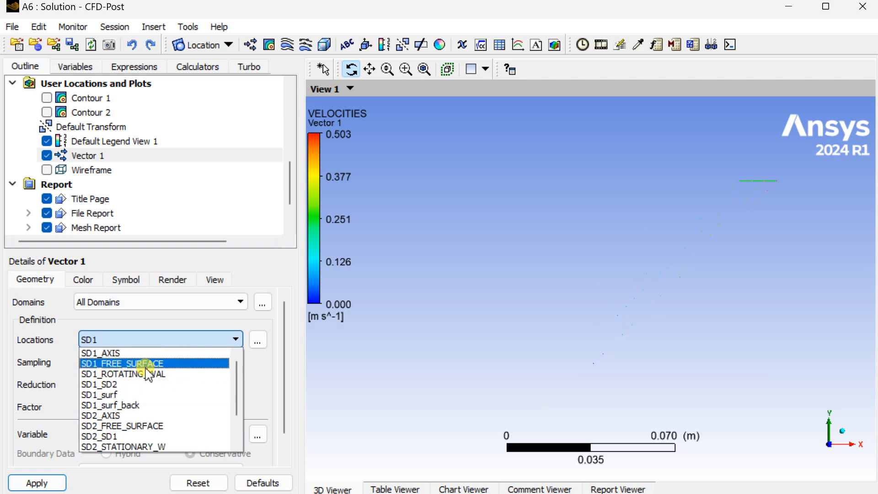
click(122, 362)
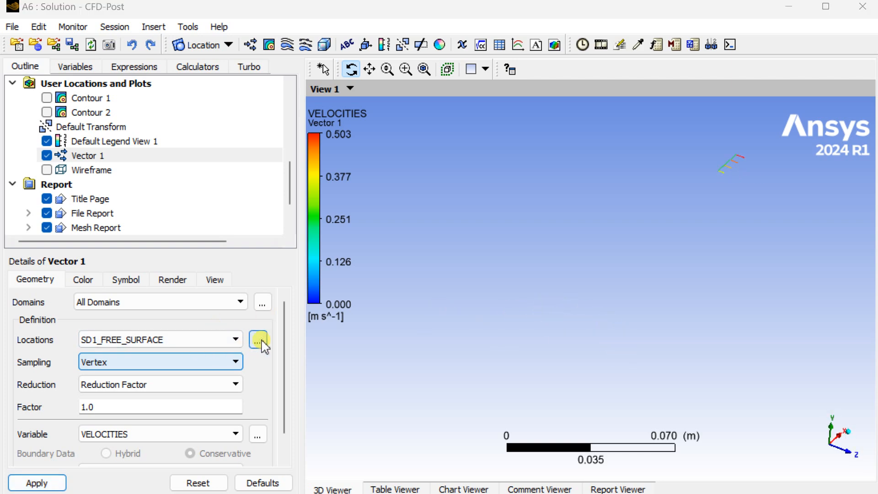
click(258, 340)
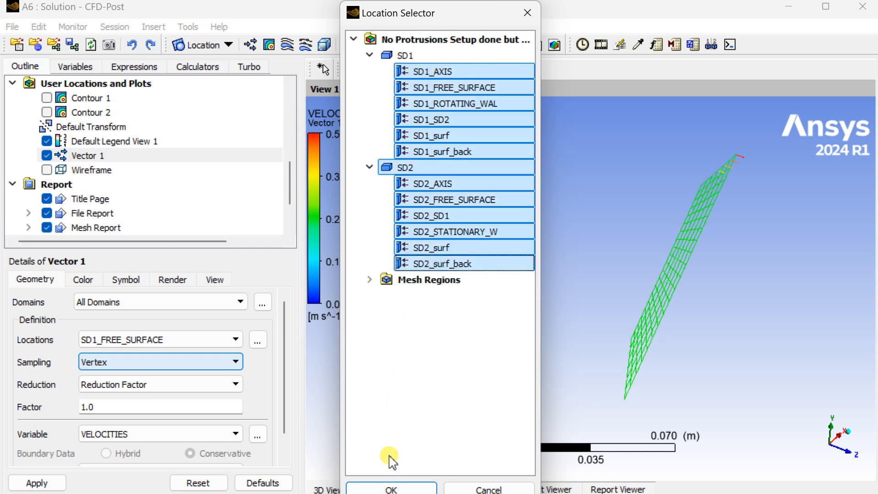
click(391, 488)
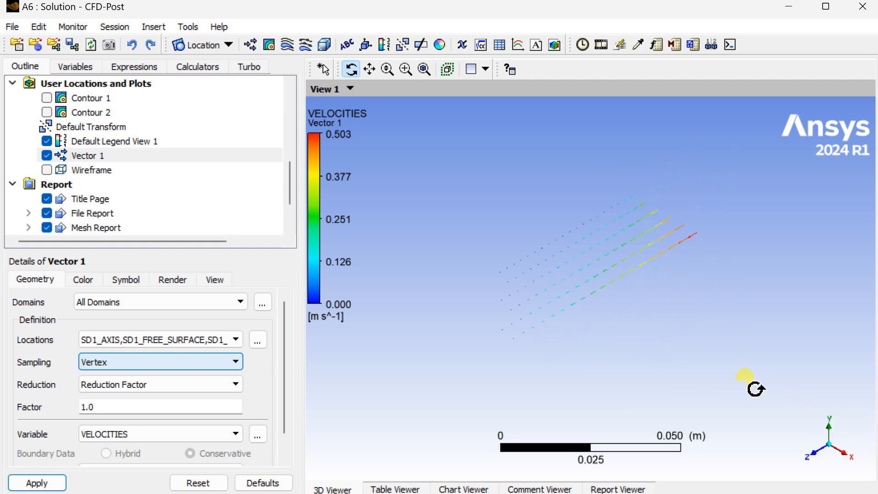
Set Vector 1's symbol to Arrow3D at size 10 and review its Geometry settings.
click(126, 280)
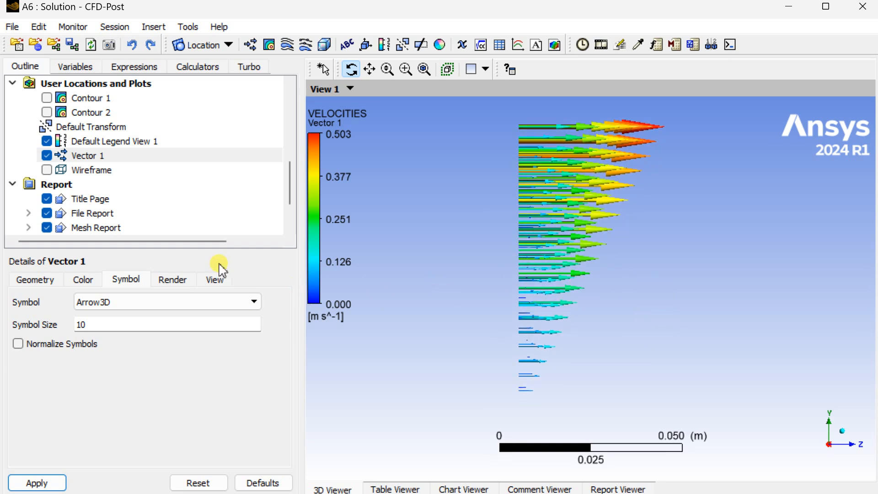
click(34, 279)
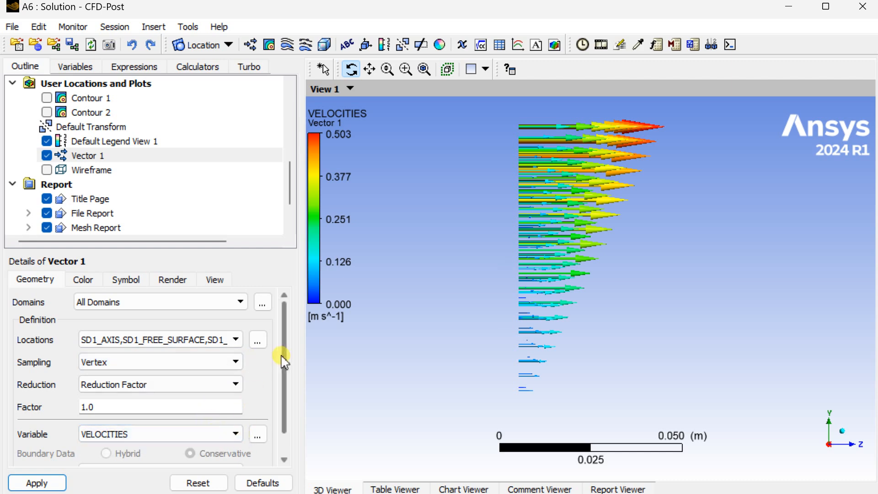
scroll(down, 3)
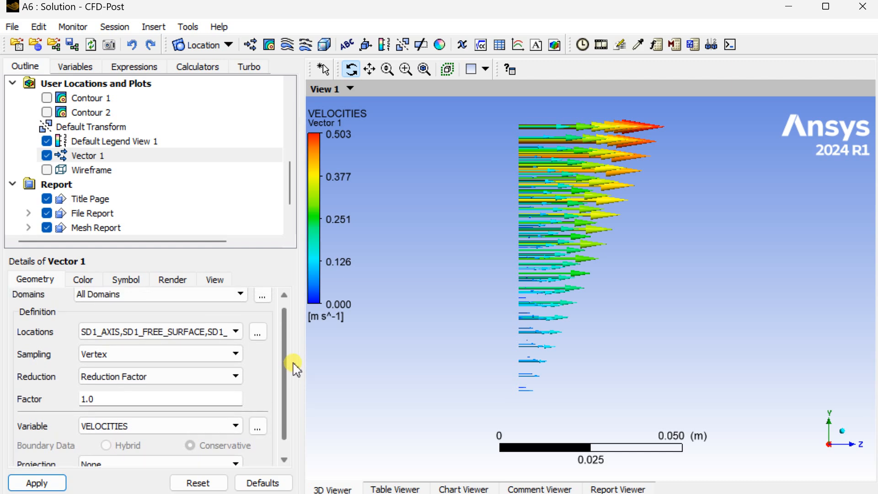
scroll(down, 3)
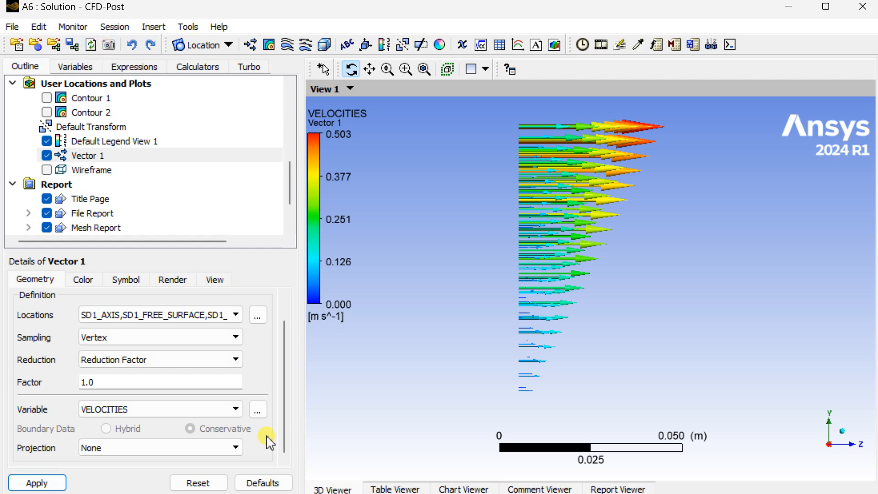
mouse_move(92, 171)
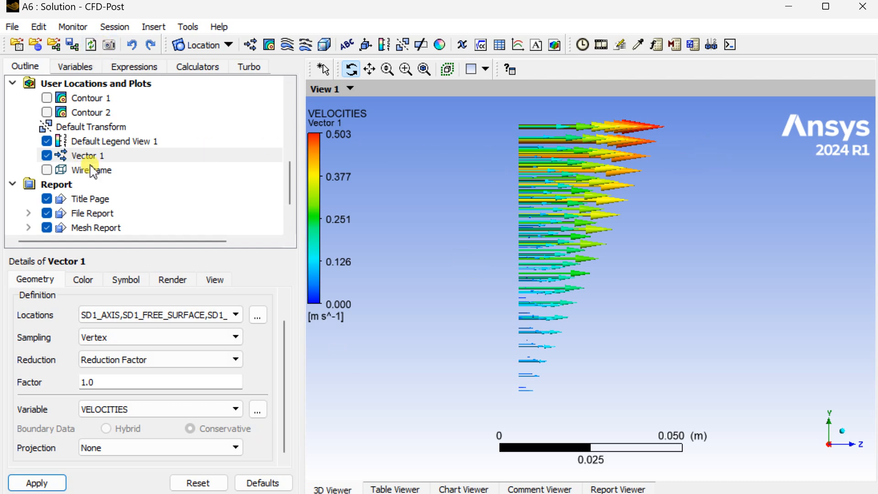
scroll(up, 3)
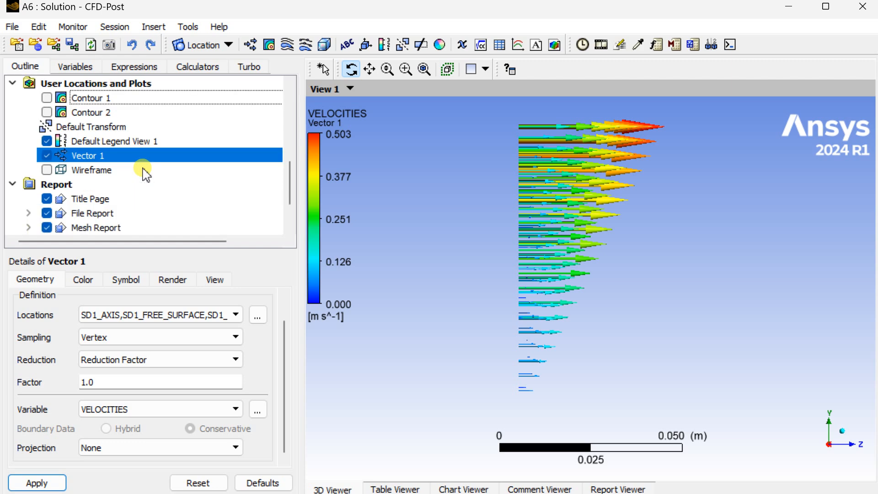
scroll(up, 3)
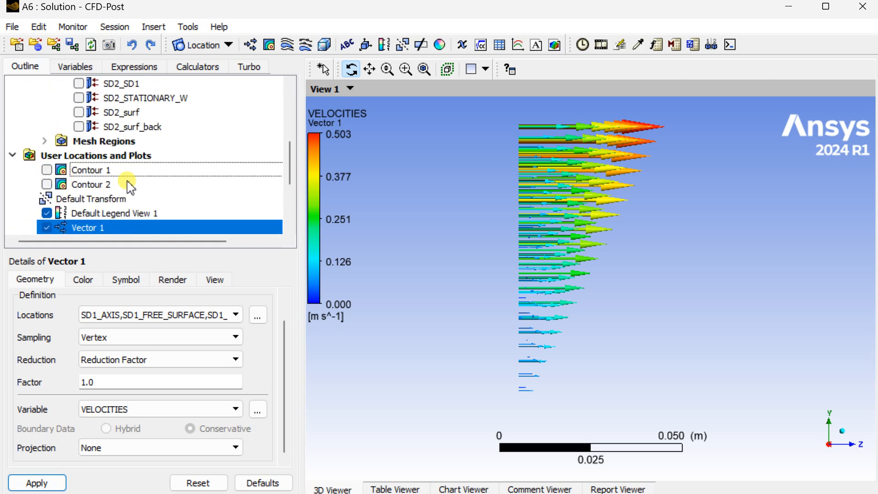